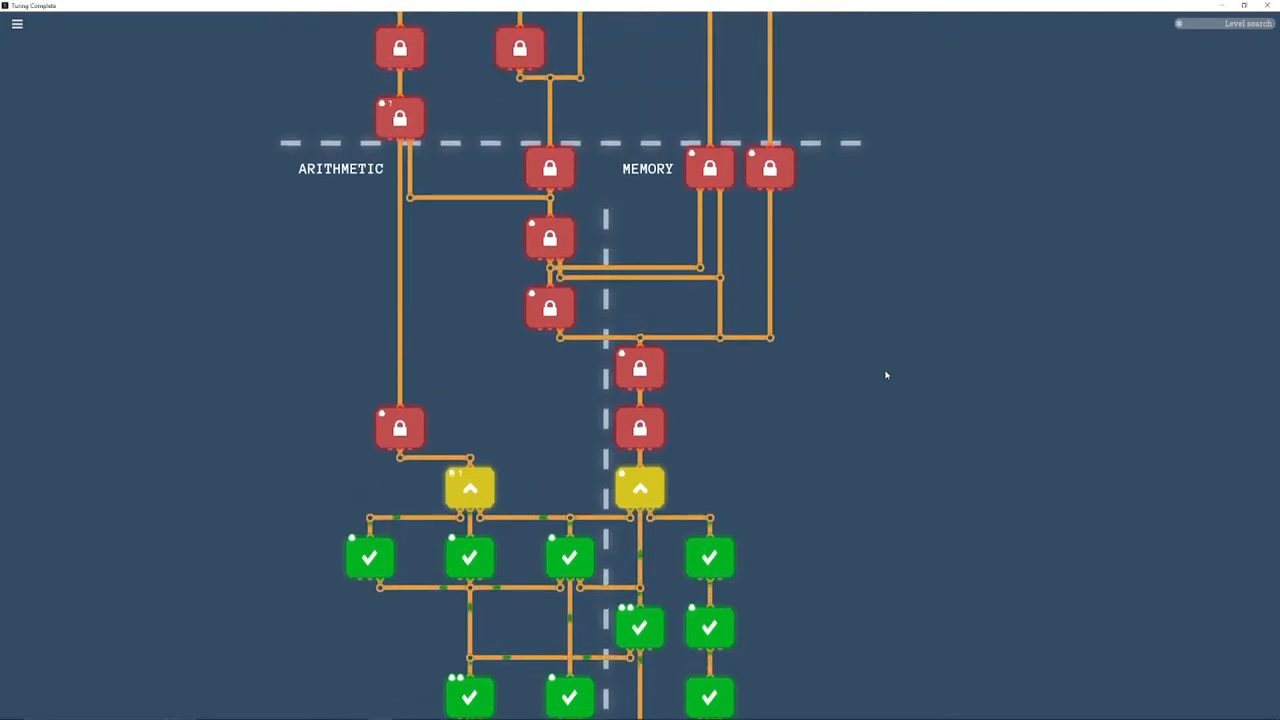
- Enter the Input Selector level and dismiss its story dialogue and task description
{"action": "scroll", "scroll_direction": "down", "scroll_amount": 3}
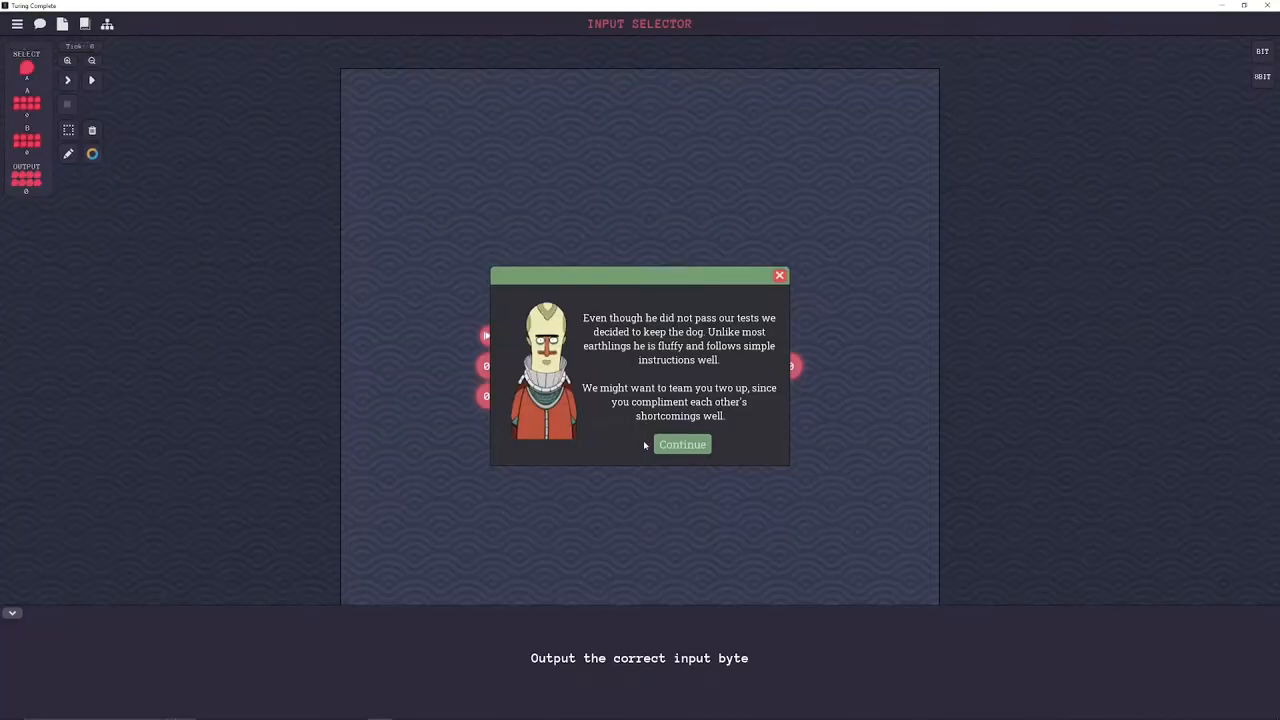
{"action": "left_click", "coordinate": [682, 444]}
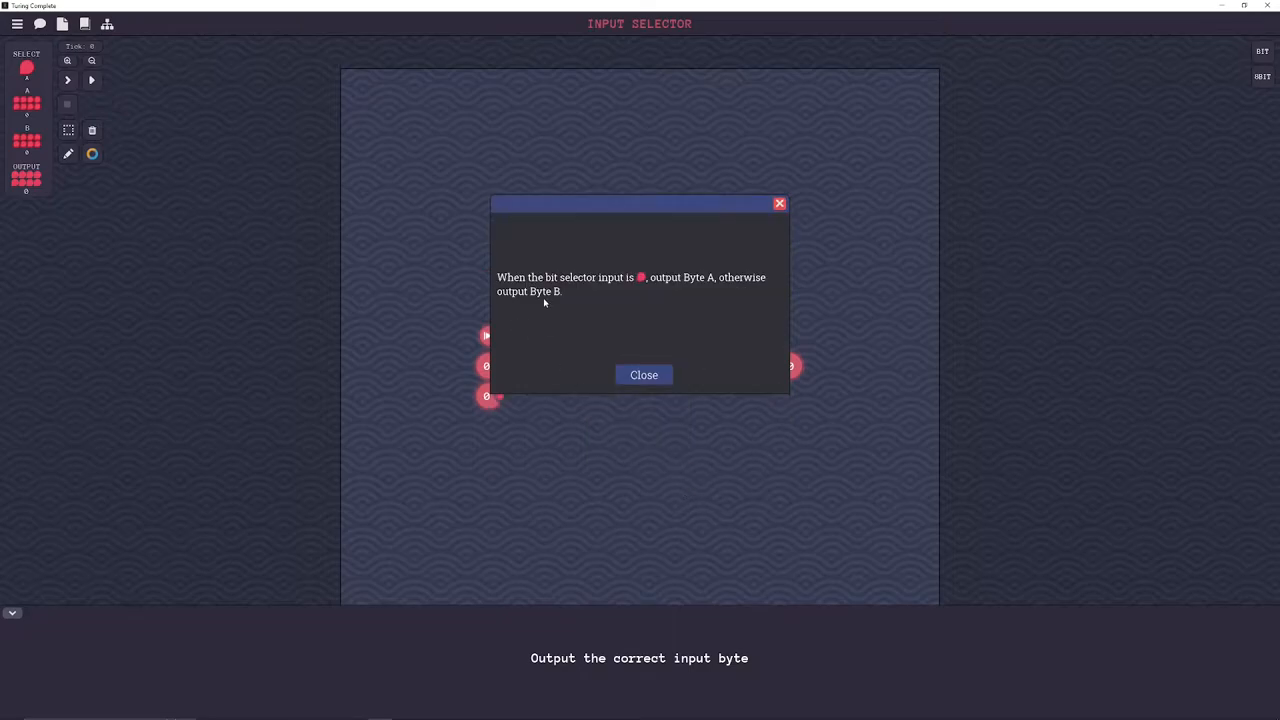
{"action": "mouse_move", "coordinate": [645, 289]}
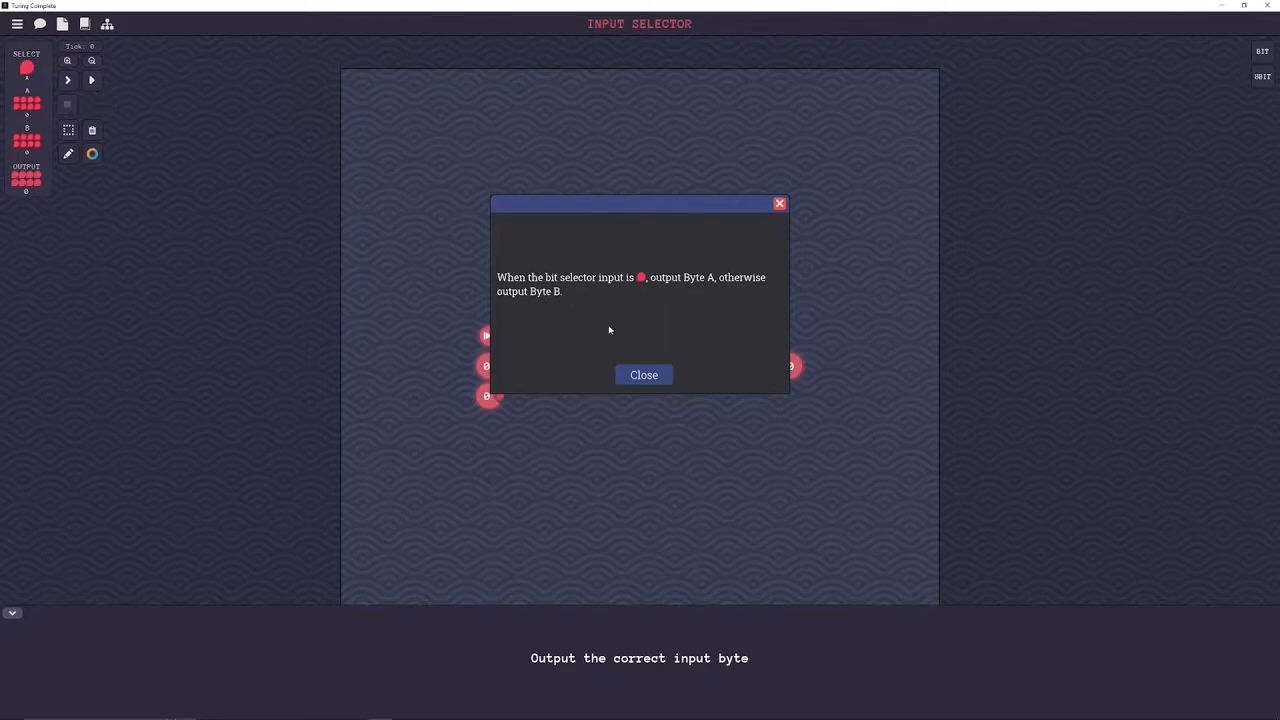
{"action": "left_click", "coordinate": [643, 374]}
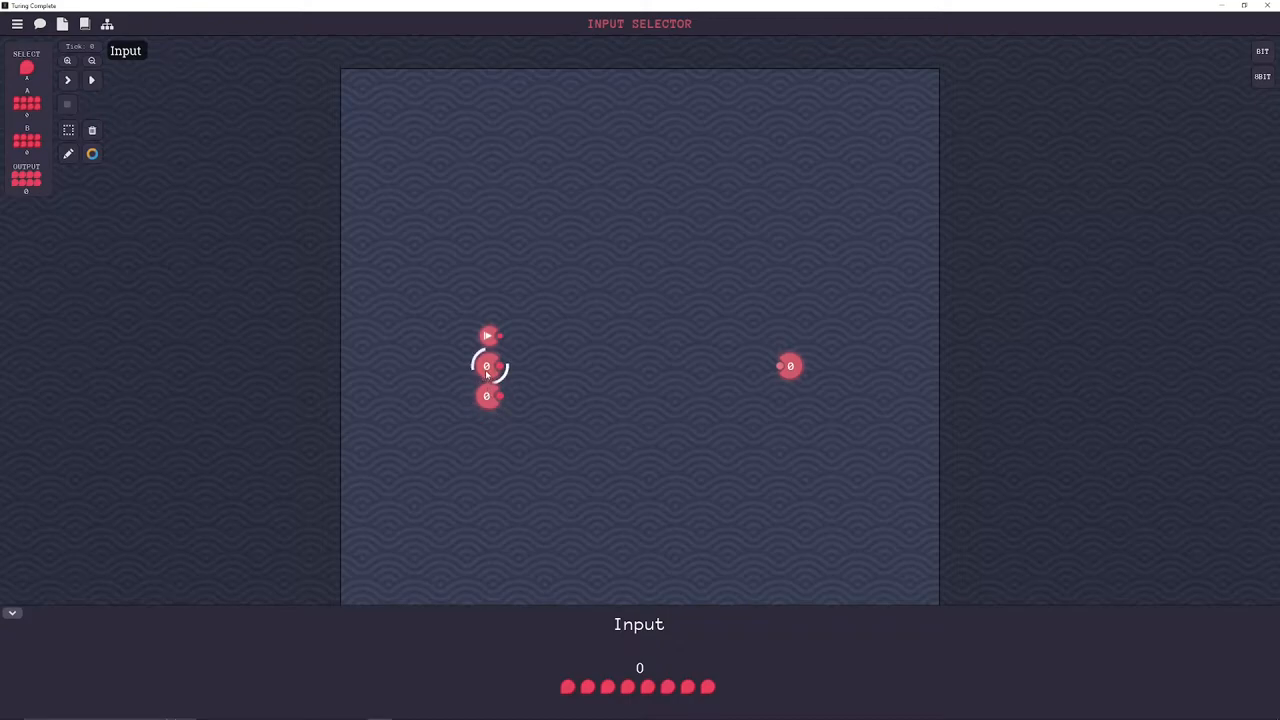
- Reposition the byte input higher on the board to make room for splitters
{"action": "left_click_drag", "start_coordinate": [487, 335], "coordinate": [490, 215]}
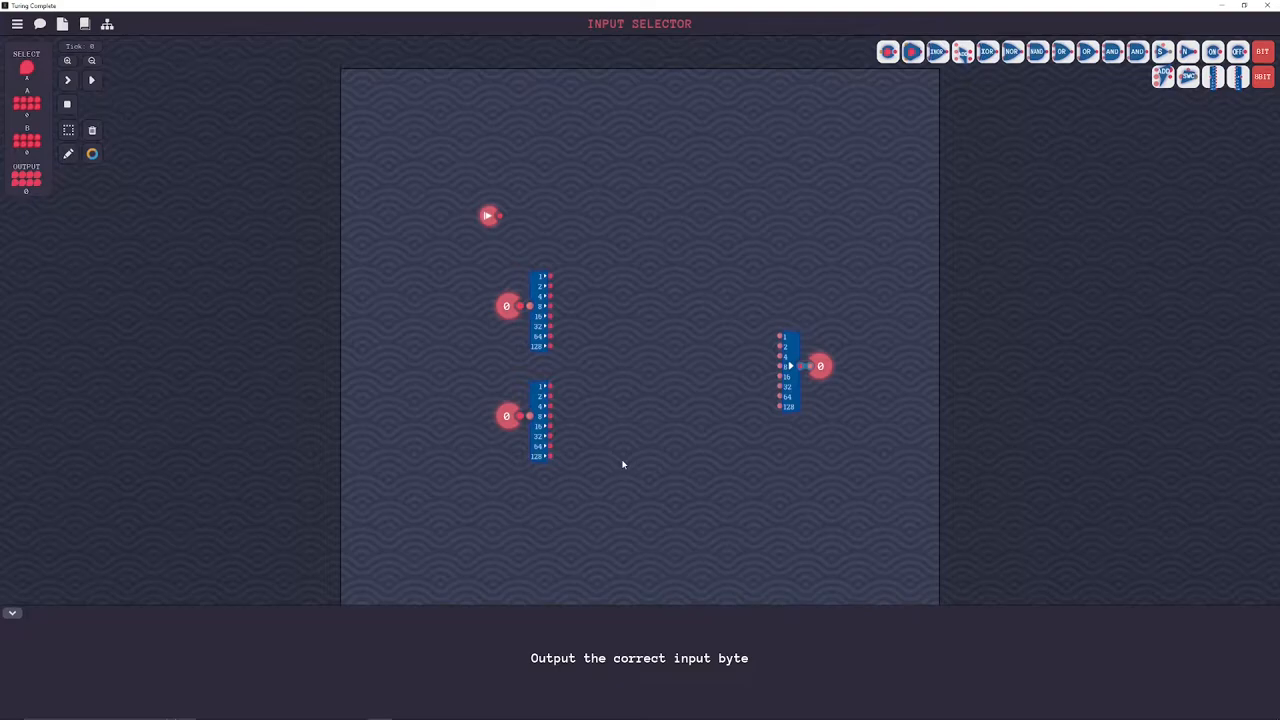
{"action": "mouse_move", "coordinate": [490, 217]}
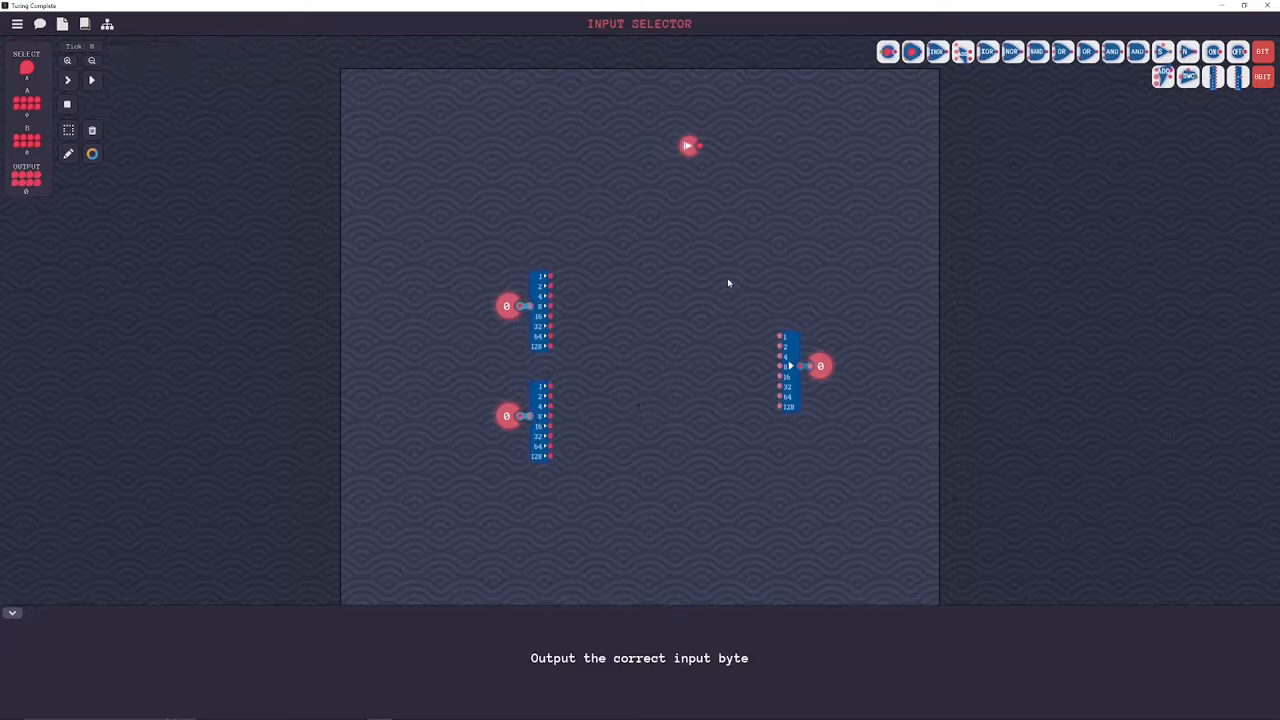
{"action": "mouse_move", "coordinate": [1162, 52]}
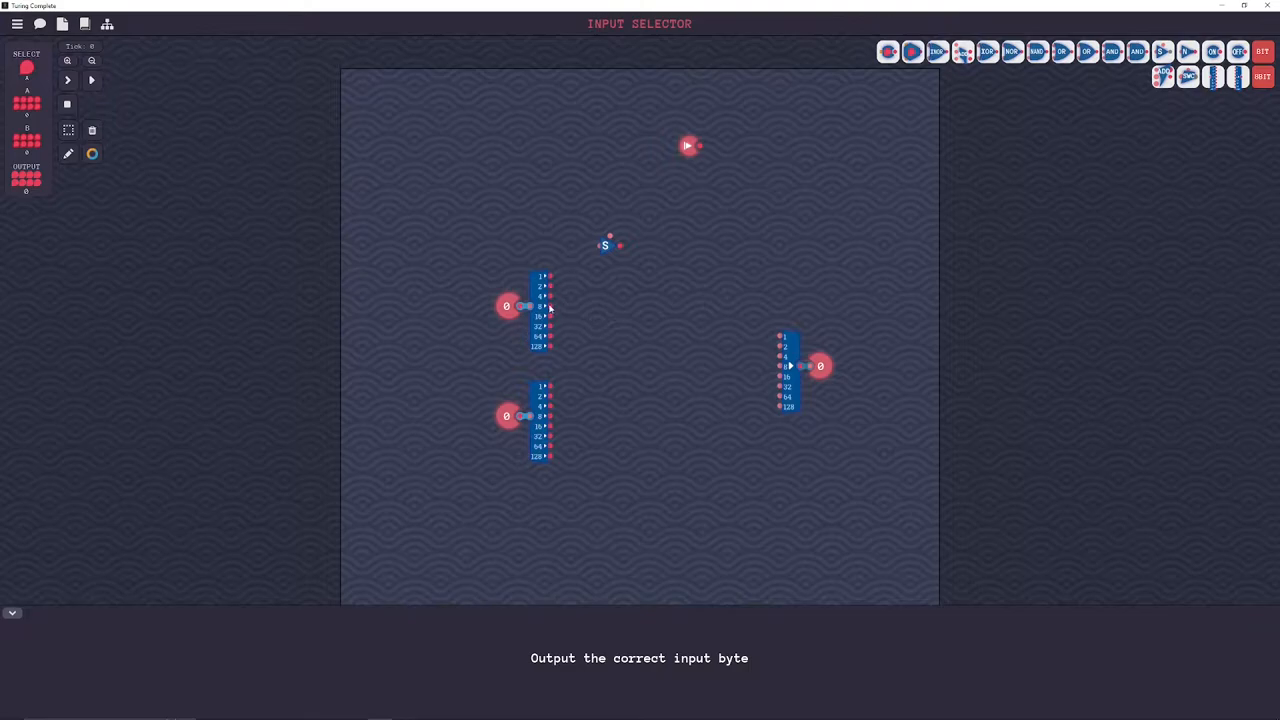
{"action": "mouse_move", "coordinate": [603, 332]}
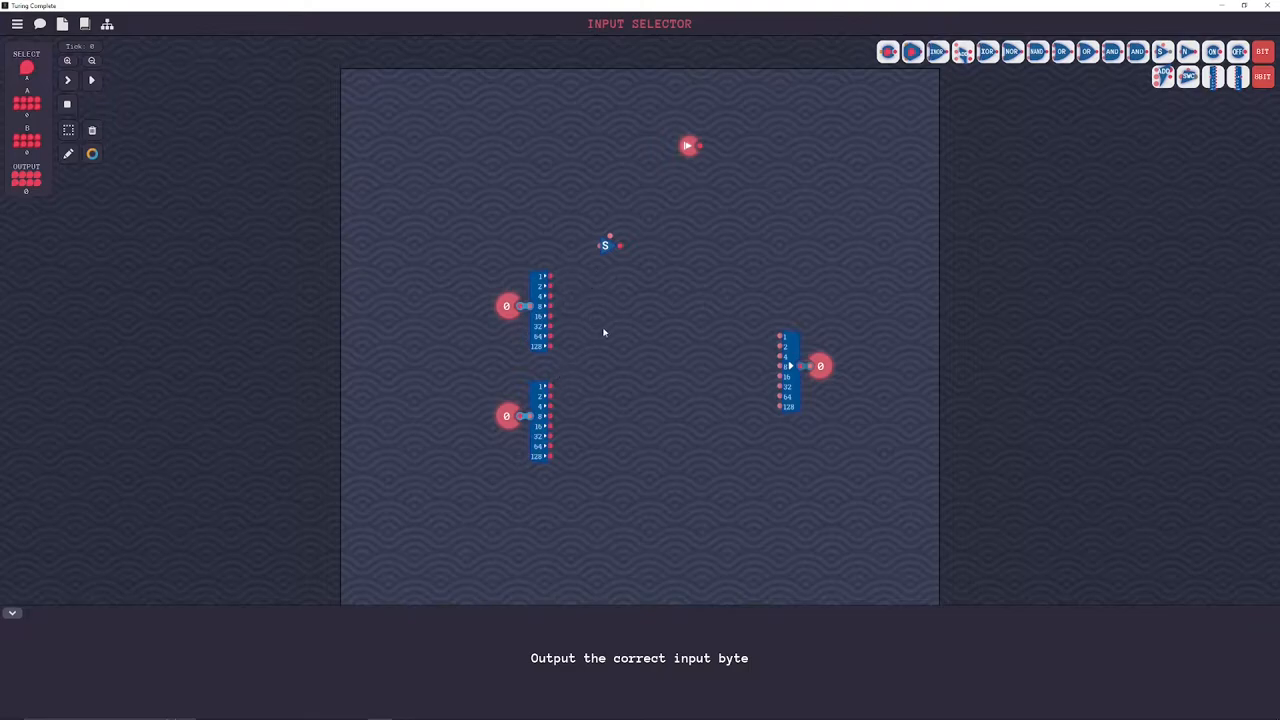
{"action": "mouse_move", "coordinate": [607, 247]}
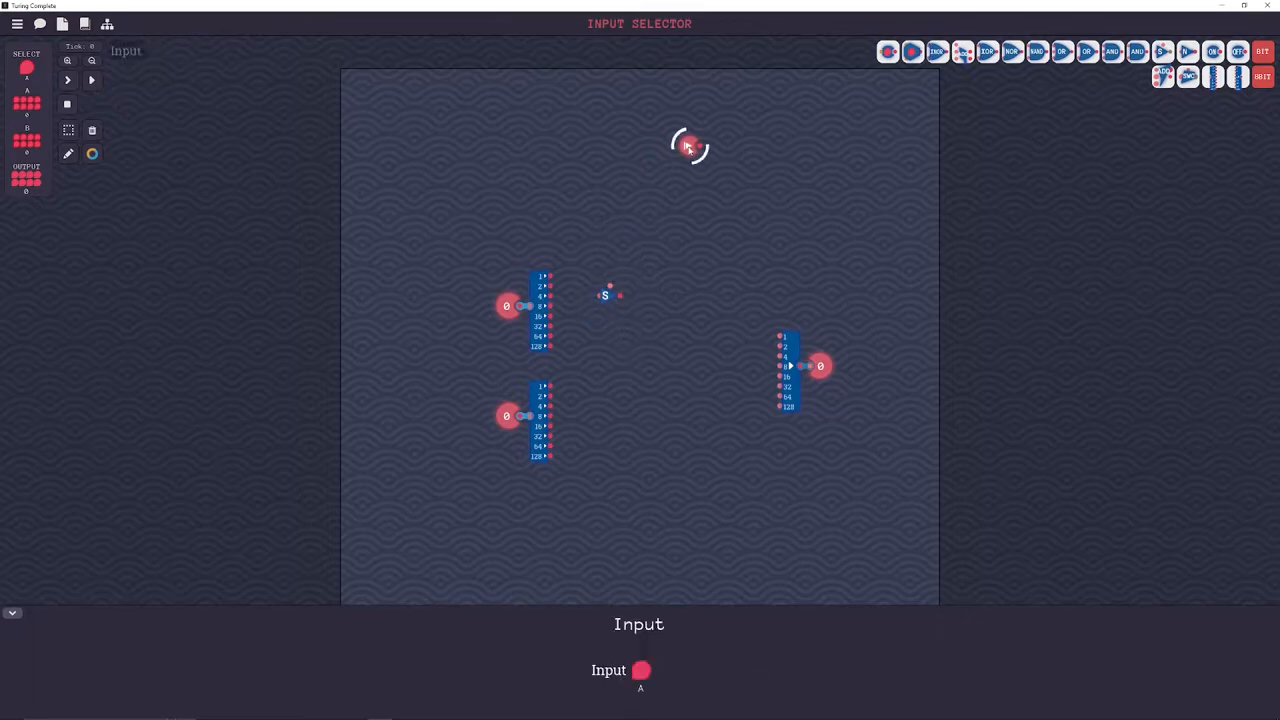
- Run the select signal down past both switch columns and connect the lower switches' controls in a new wire colour
{"action": "left_click_drag", "start_coordinate": [688, 145], "coordinate": [629, 205]}
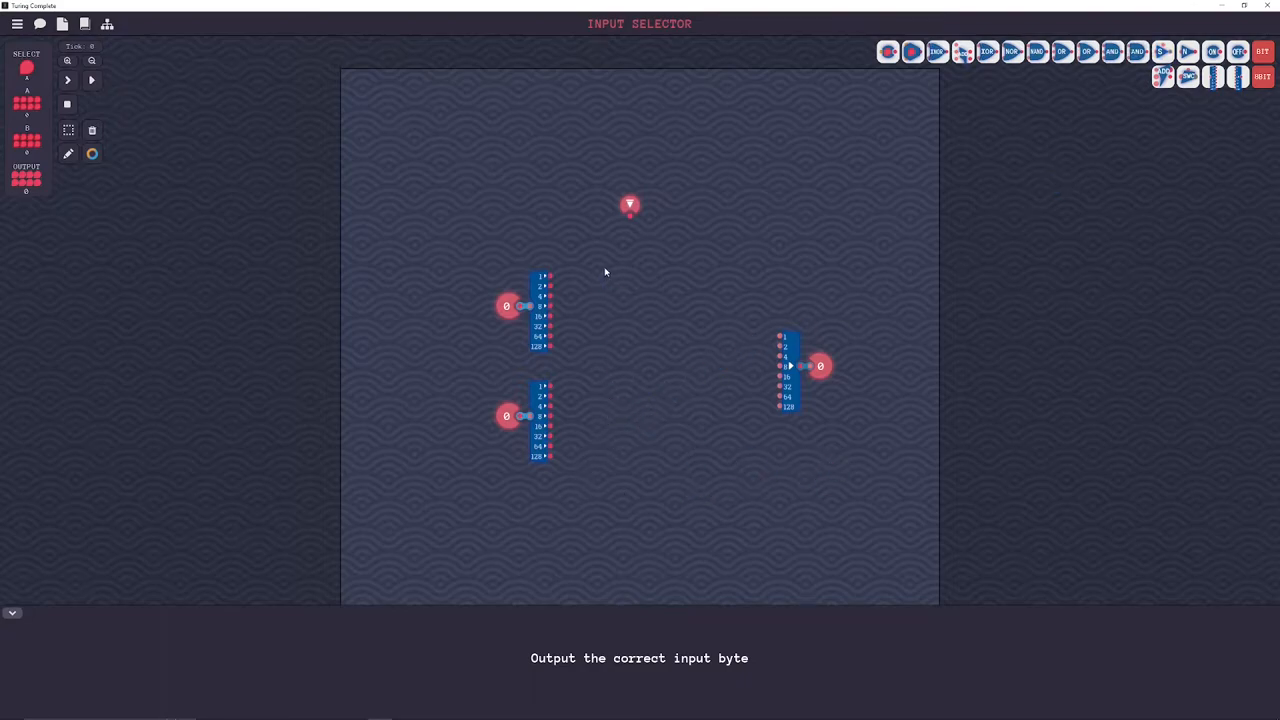
{"action": "mouse_move", "coordinate": [683, 404]}
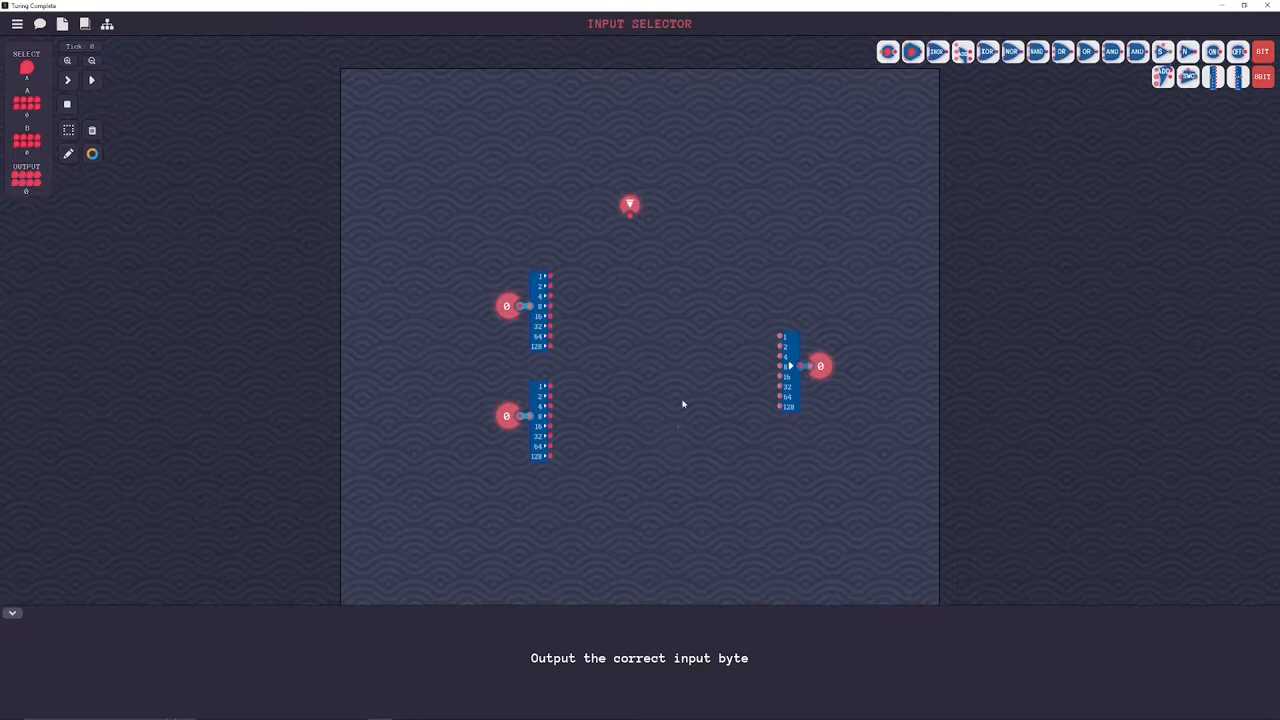
{"action": "mouse_move", "coordinate": [668, 395]}
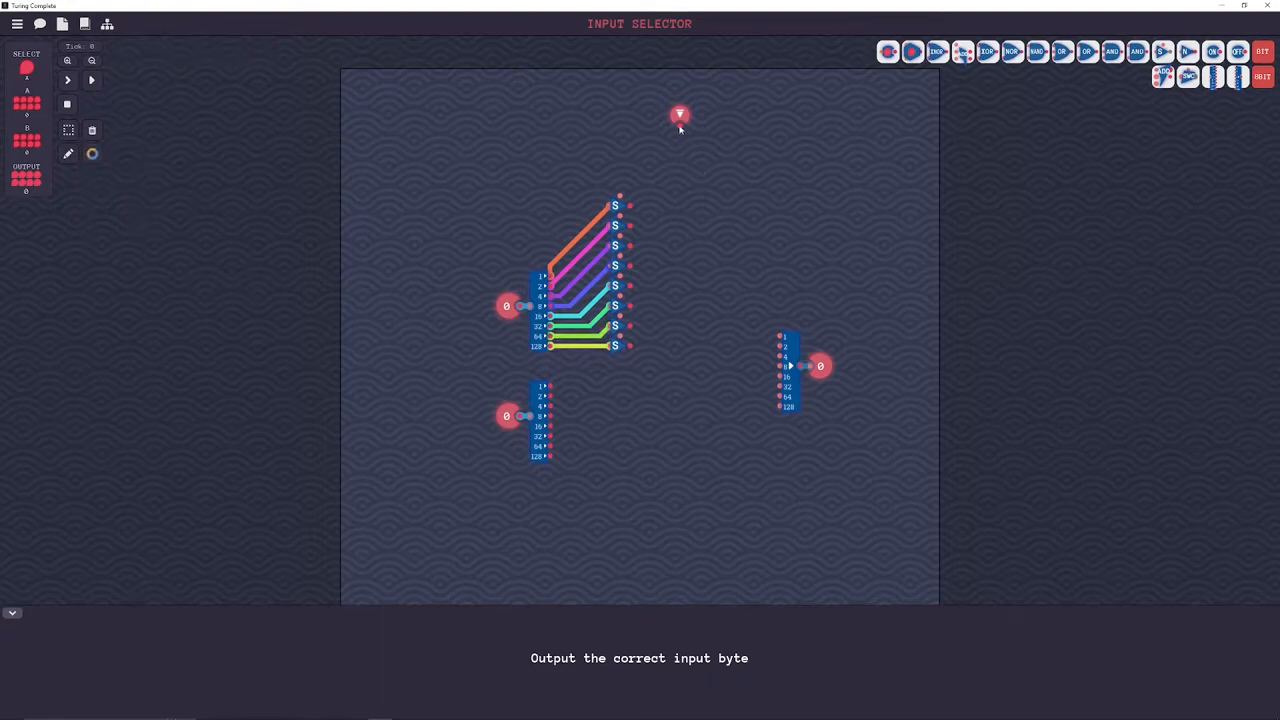
{"action": "left_click_drag", "start_coordinate": [680, 115], "coordinate": [680, 466]}
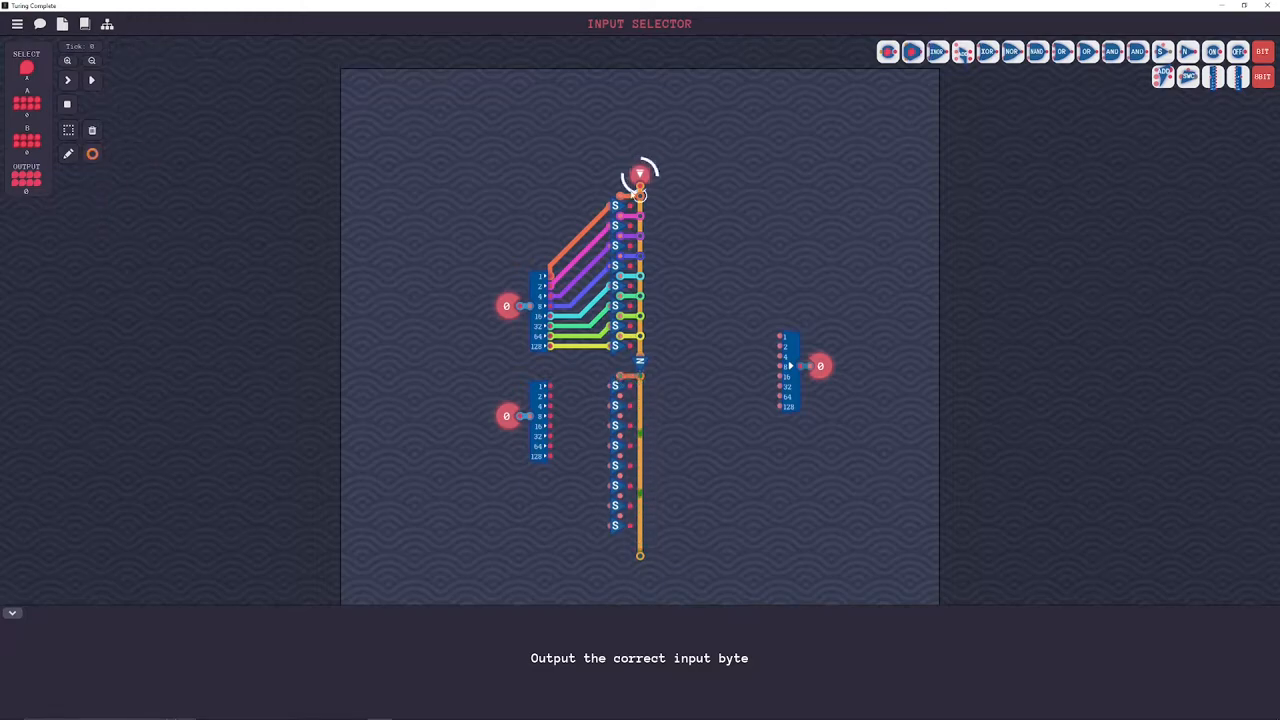
{"action": "left_click", "coordinate": [92, 153]}
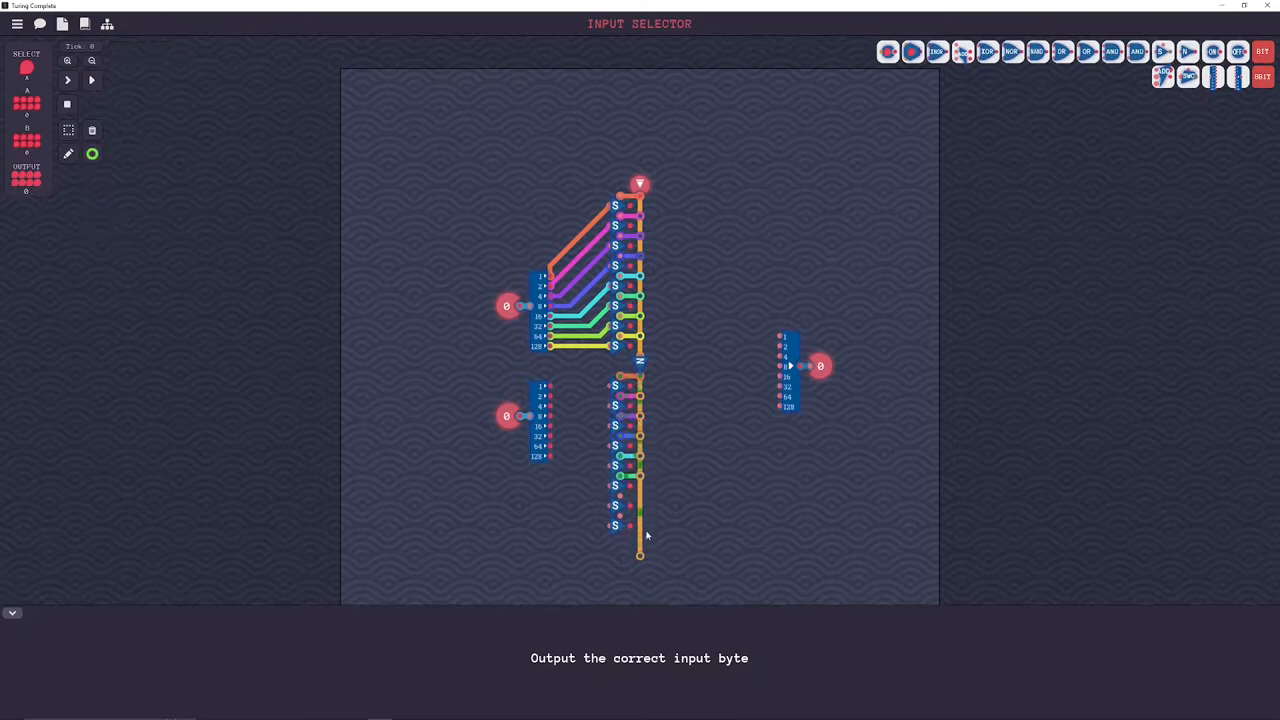
{"action": "left_click_drag", "start_coordinate": [550, 457], "coordinate": [610, 527]}
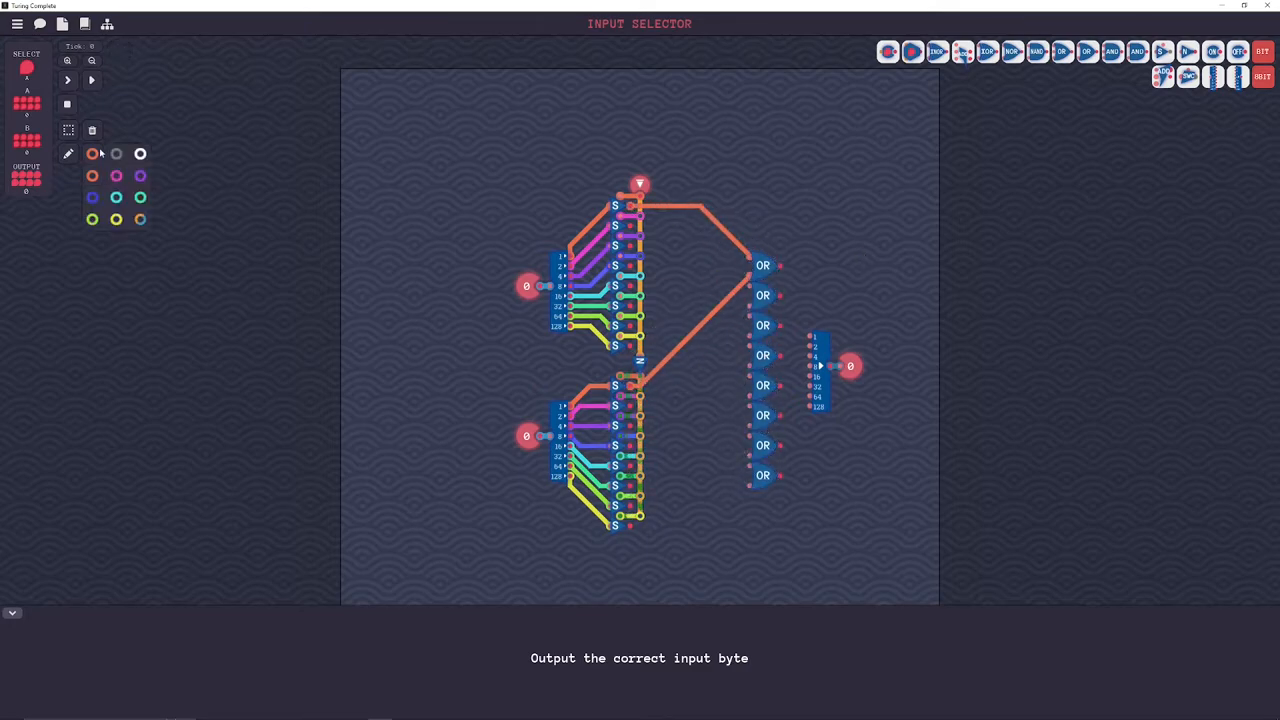
- Wire the eight OR gate results into the output byte maker using a fresh wire colour
{"action": "left_click", "coordinate": [116, 175]}
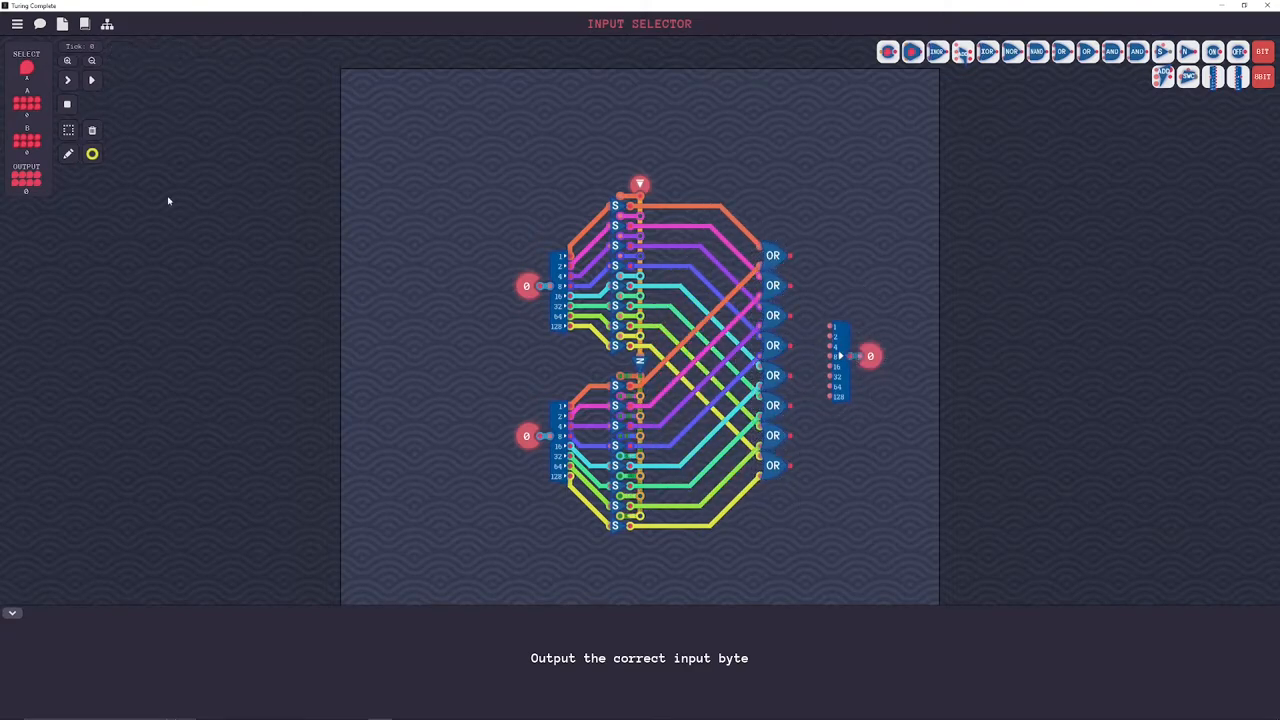
{"action": "left_click_drag", "start_coordinate": [790, 255], "coordinate": [830, 330]}
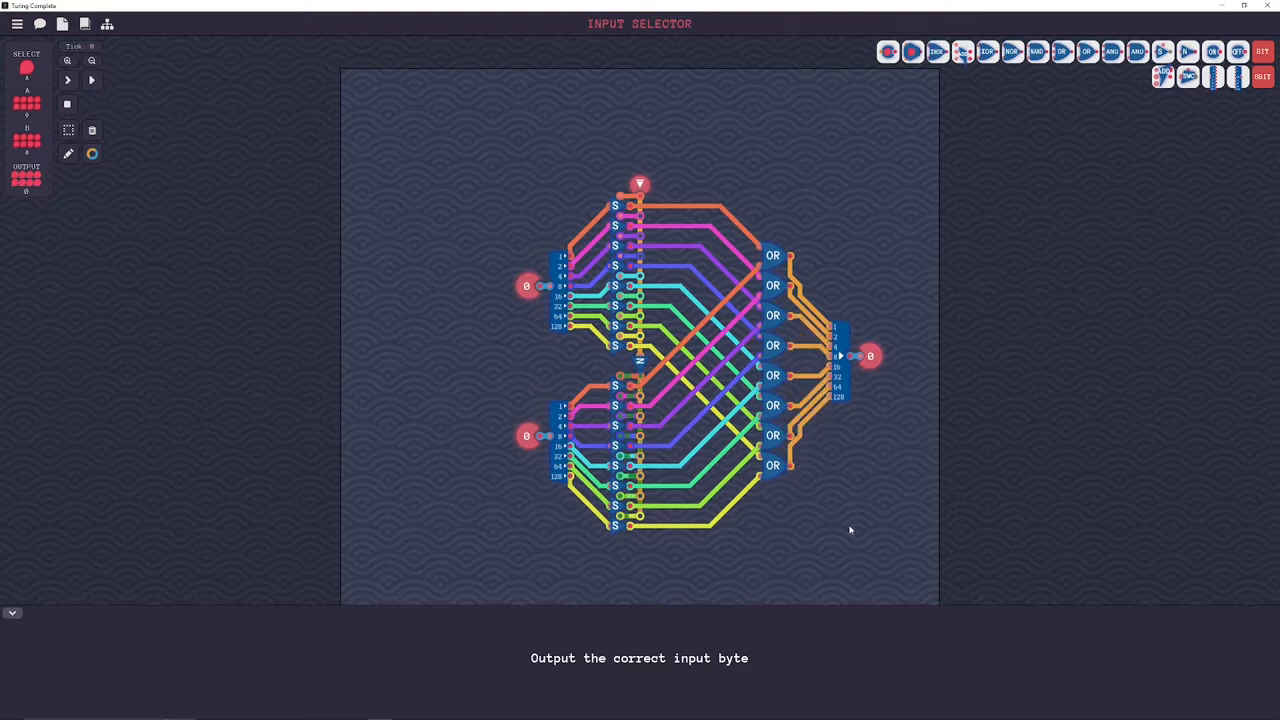
{"action": "mouse_move", "coordinate": [882, 526]}
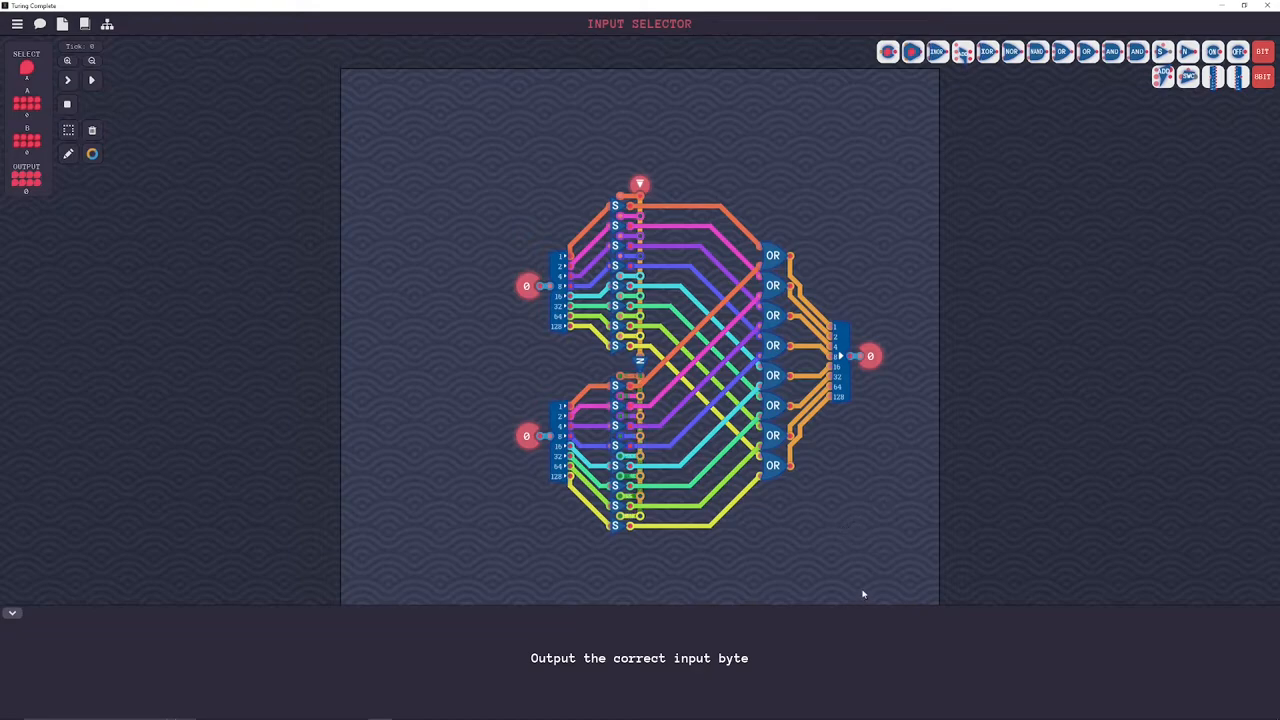
{"action": "mouse_move", "coordinate": [91, 80]}
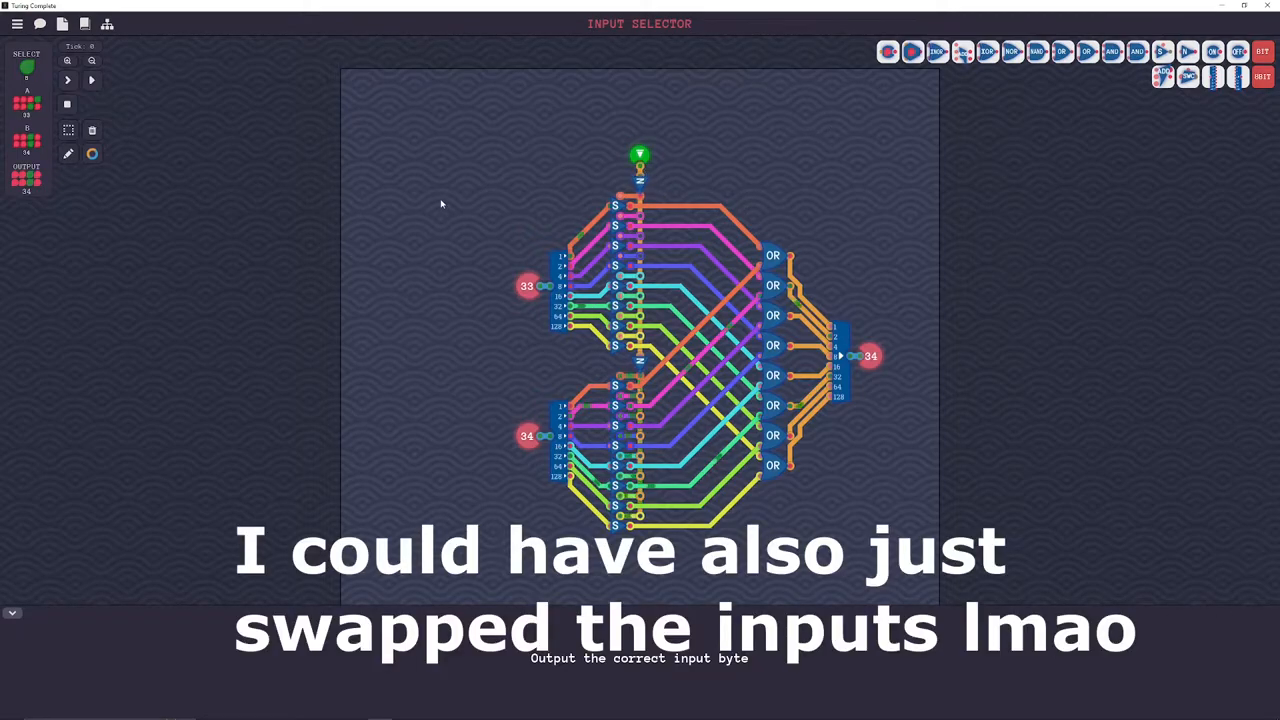
- Run the Input Selector tests until they pass, then leave via Onwards to the level map
{"action": "left_click", "coordinate": [91, 80]}
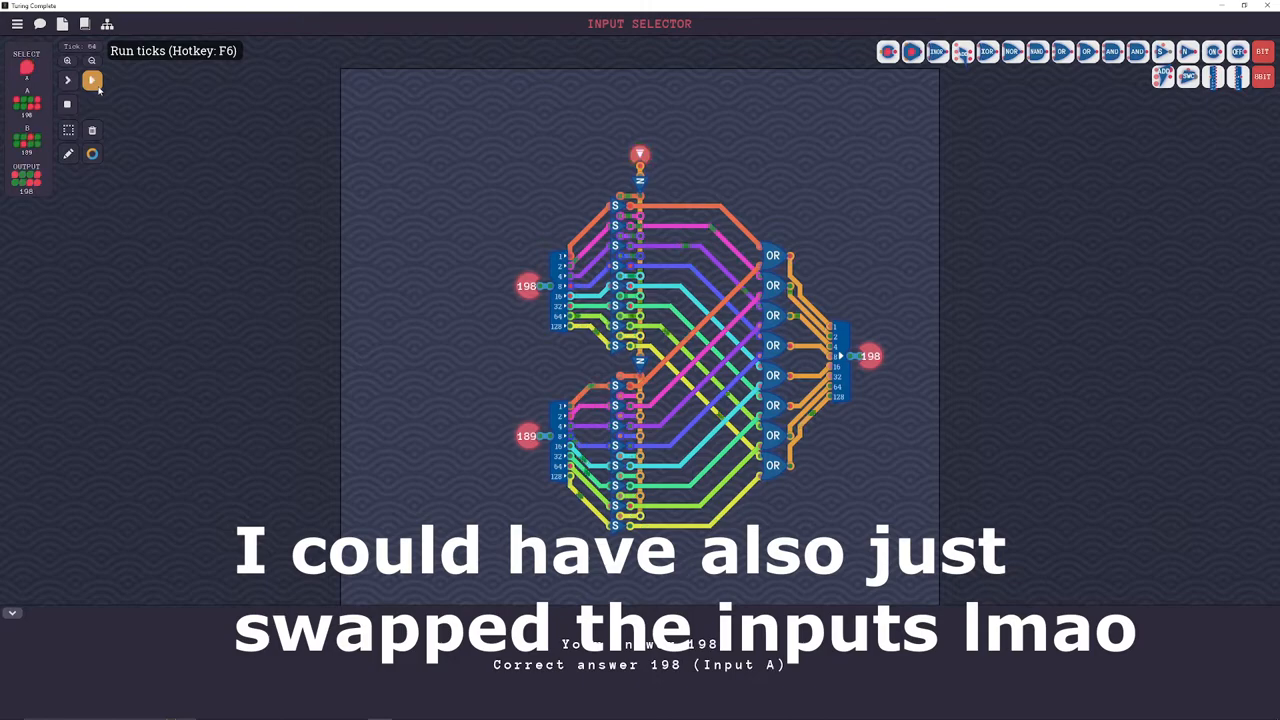
{"action": "left_click", "coordinate": [91, 80]}
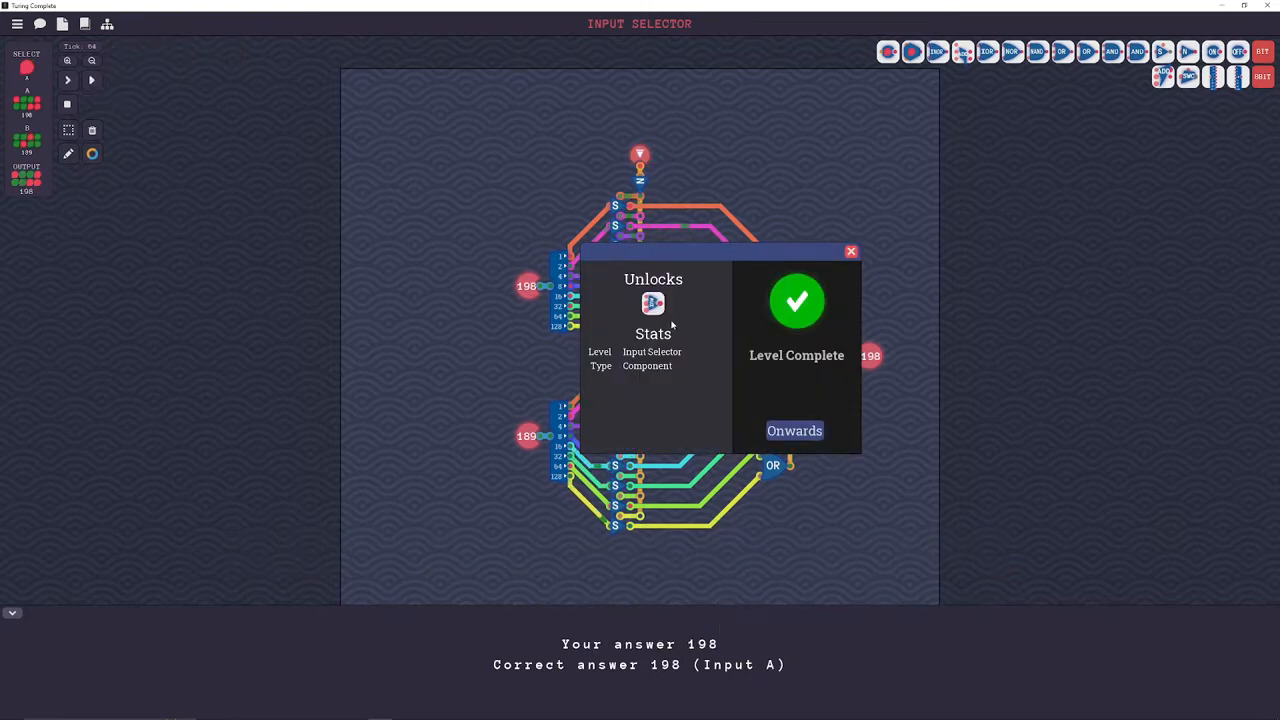
{"action": "mouse_move", "coordinate": [653, 303]}
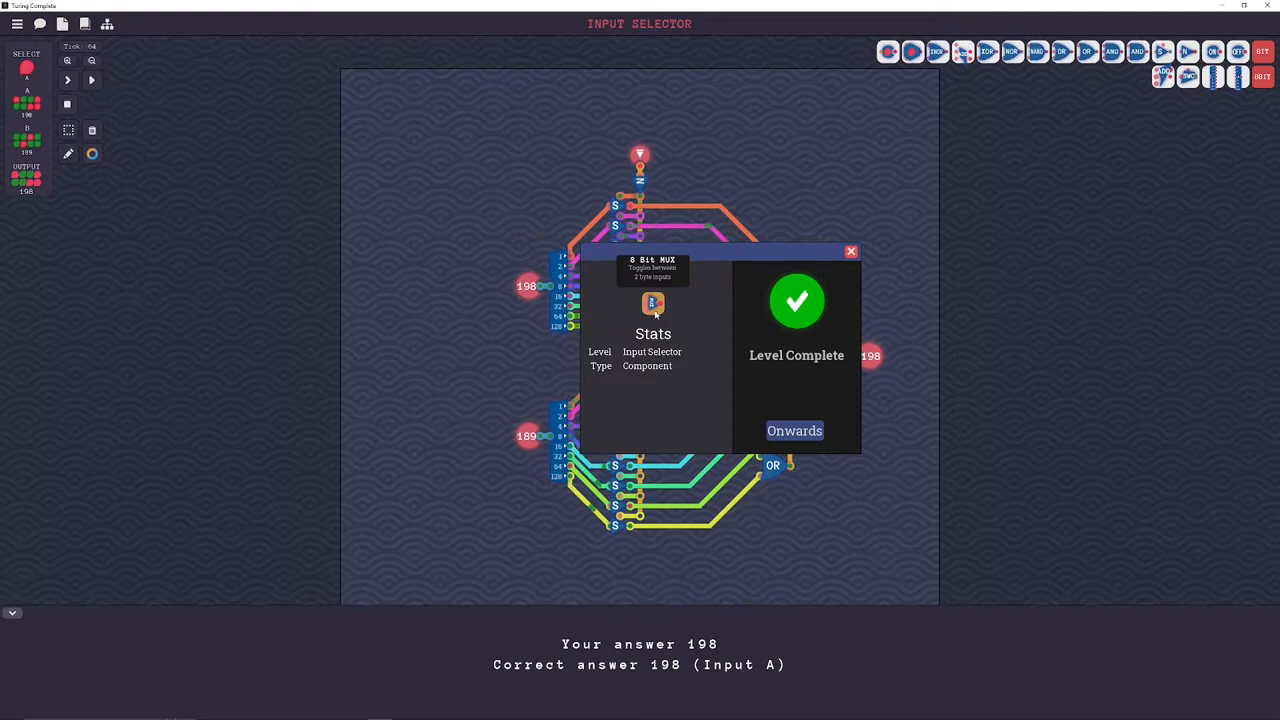
{"action": "left_click", "coordinate": [794, 430]}
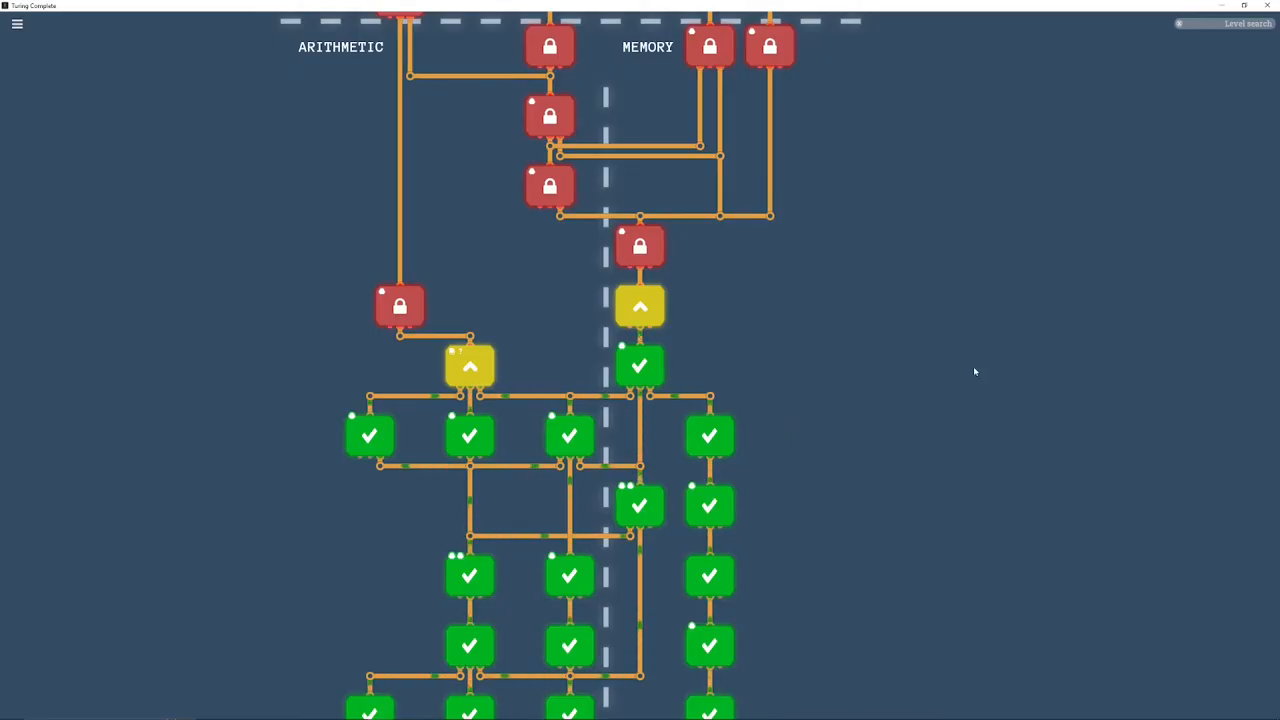
{"action": "mouse_move", "coordinate": [470, 365]}
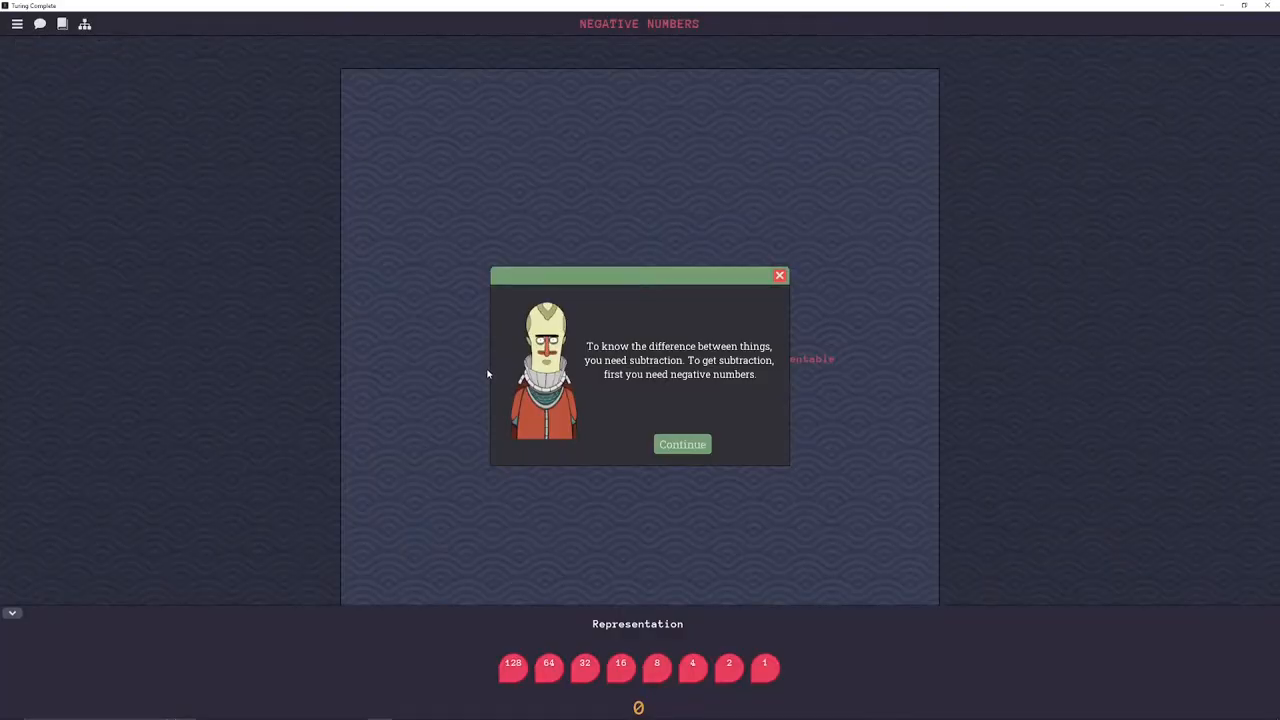
{"action": "mouse_move", "coordinate": [731, 420]}
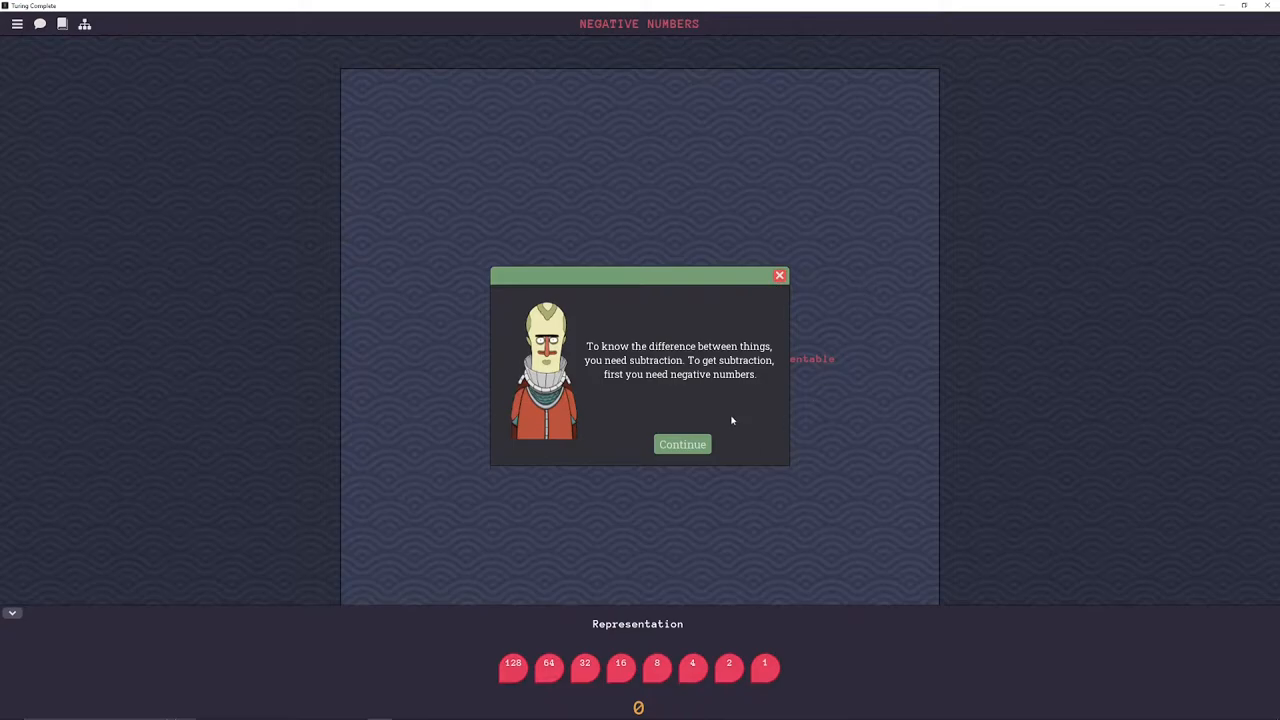
- Move past the Negative Numbers introduction and the bit representation instructions
{"action": "left_click", "coordinate": [682, 444]}
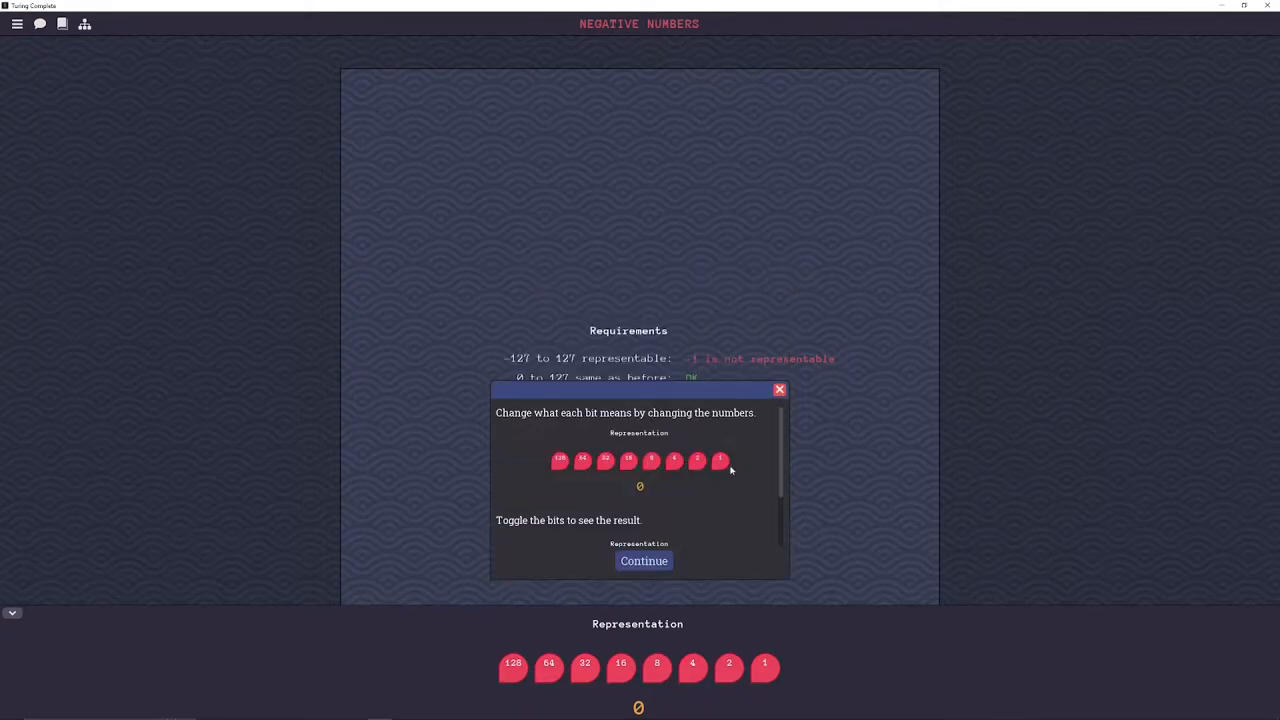
{"action": "left_click", "coordinate": [779, 389]}
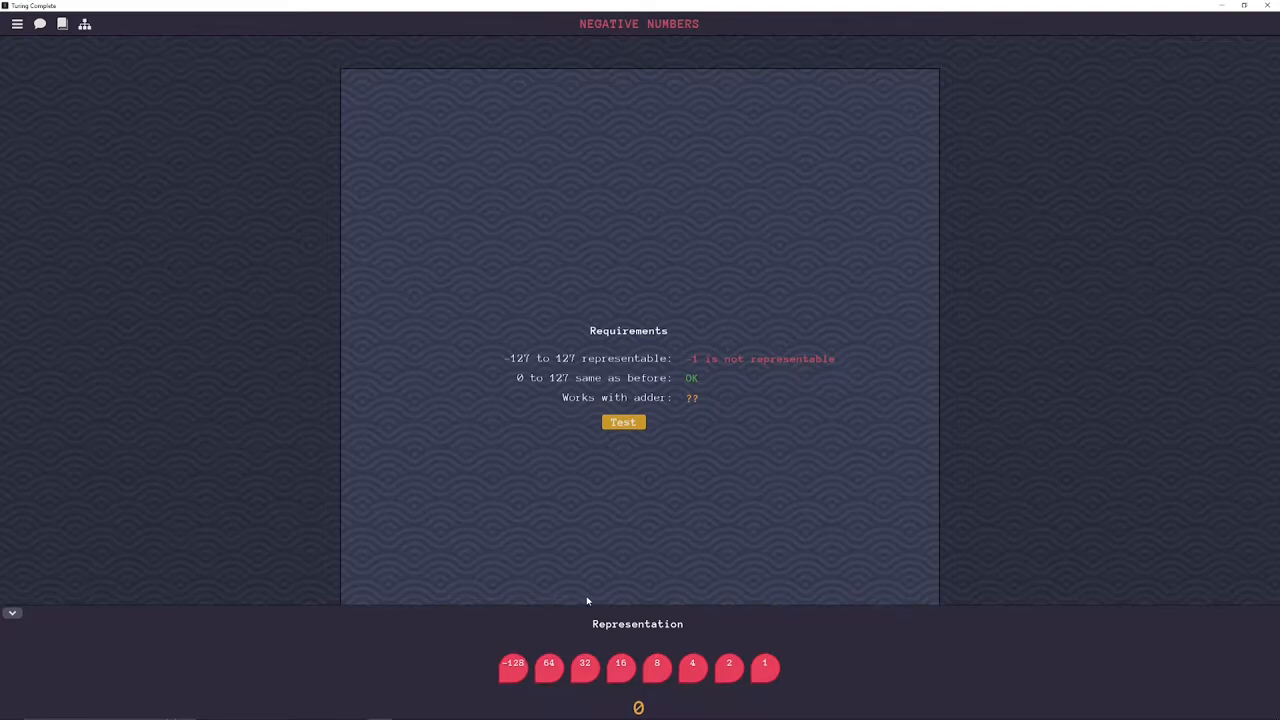
{"action": "mouse_move", "coordinate": [479, 307]}
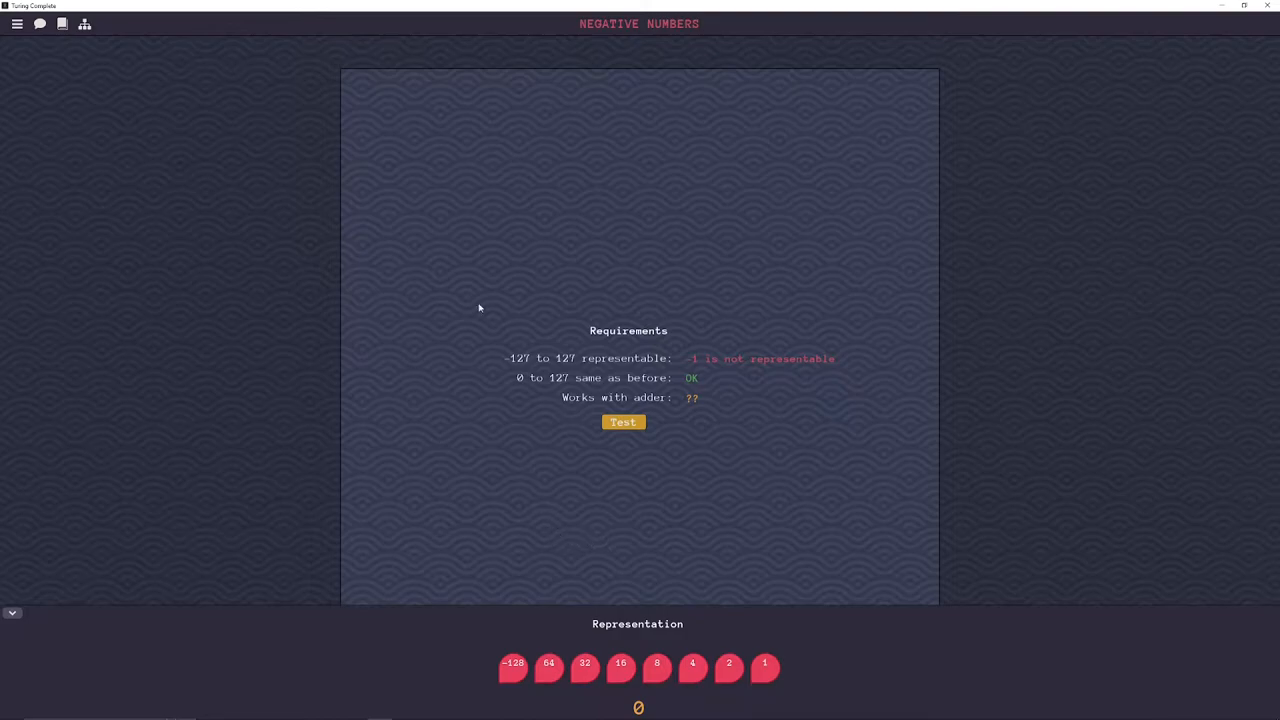
{"action": "mouse_move", "coordinate": [648, 311]}
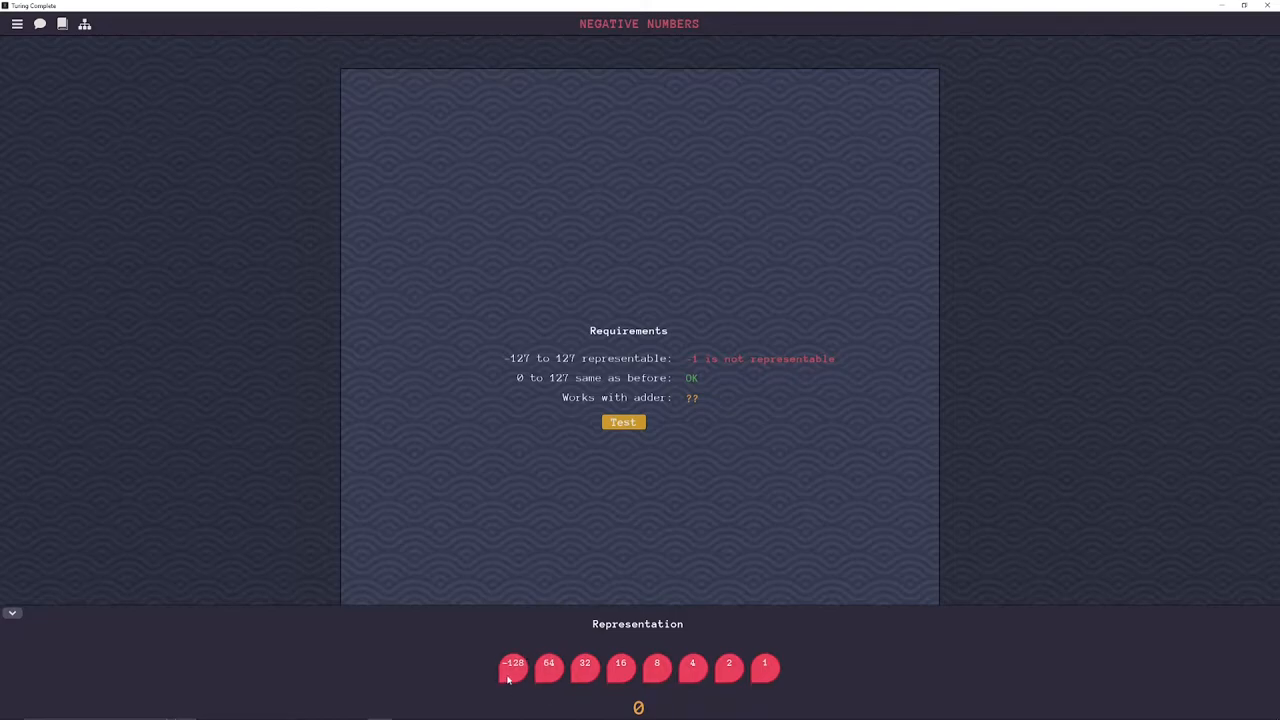
- Toggle the -128 bit and the remaining bits on, passing through -127 and 127, until the value reads -1
{"action": "left_click", "coordinate": [513, 667]}
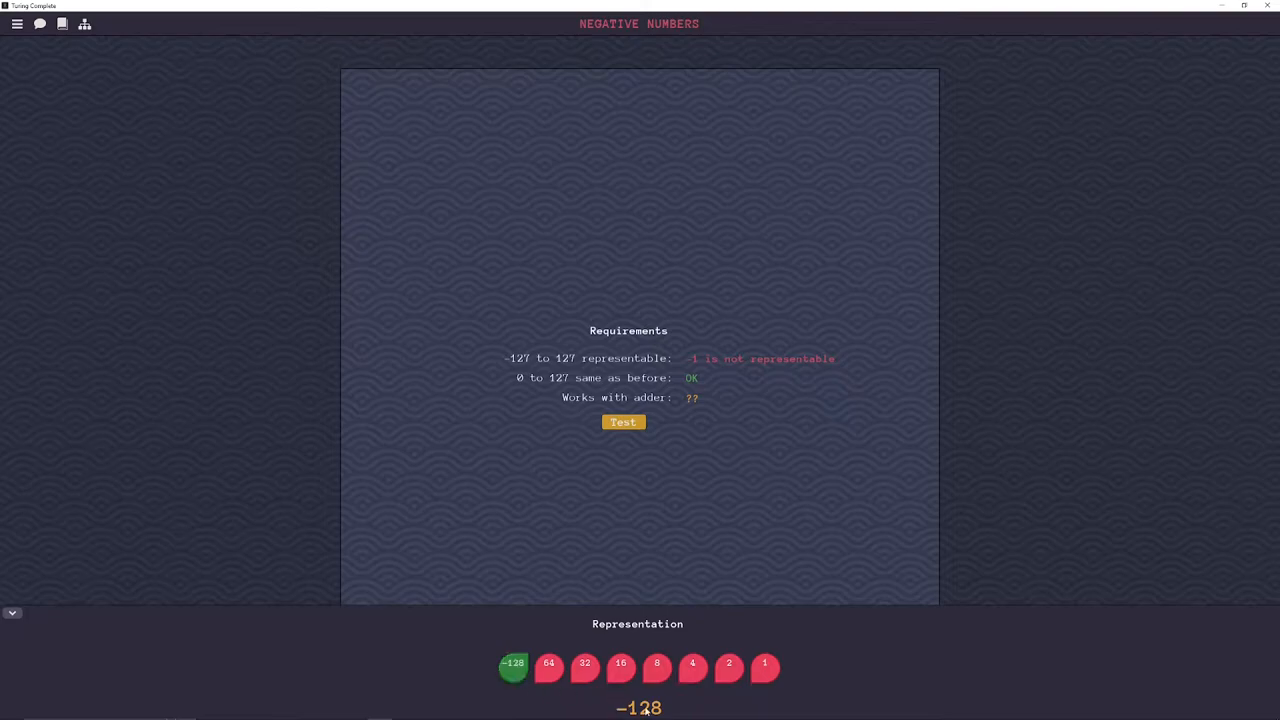
{"action": "mouse_move", "coordinate": [674, 644]}
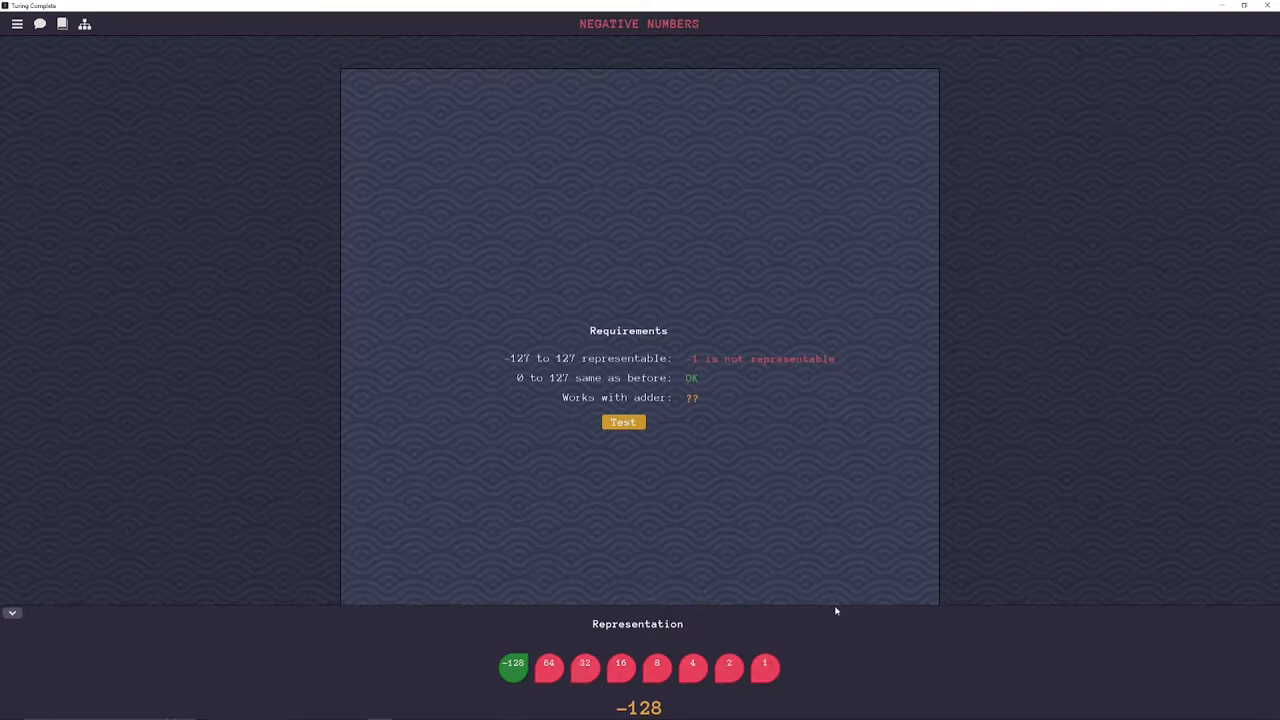
{"action": "left_click", "coordinate": [764, 666]}
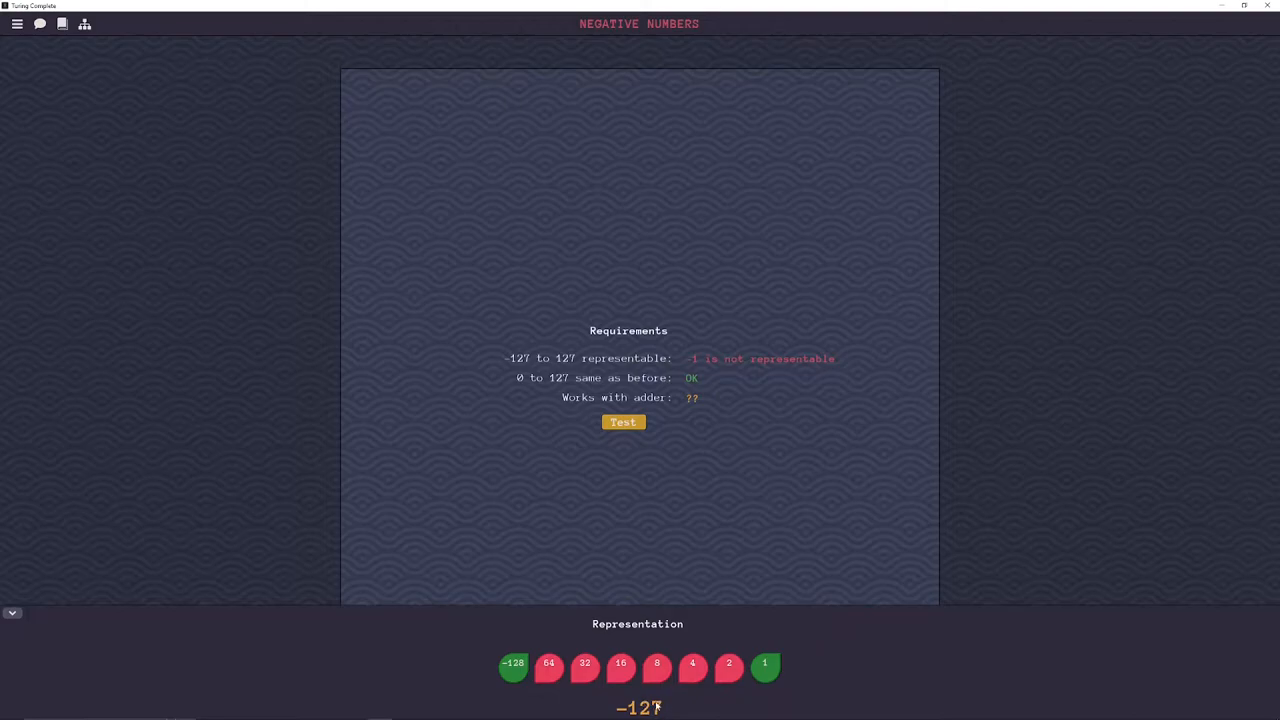
{"action": "left_click", "coordinate": [729, 663]}
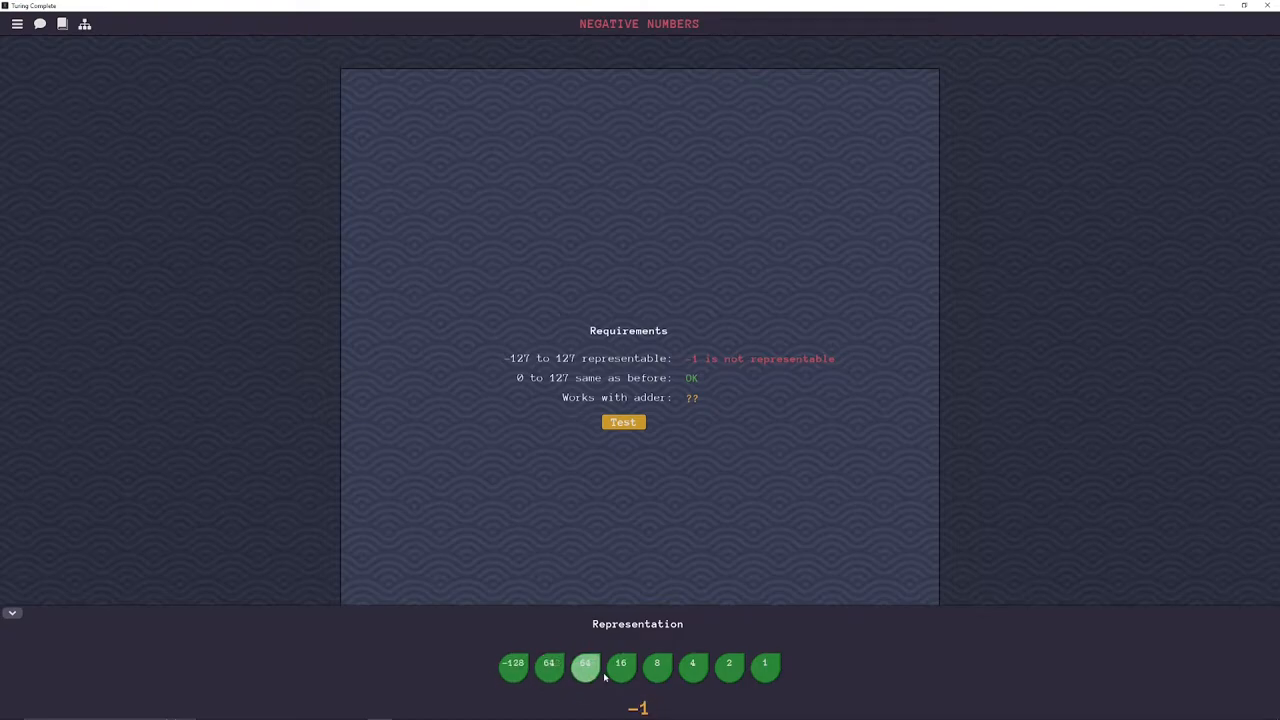
{"action": "left_click", "coordinate": [585, 663]}
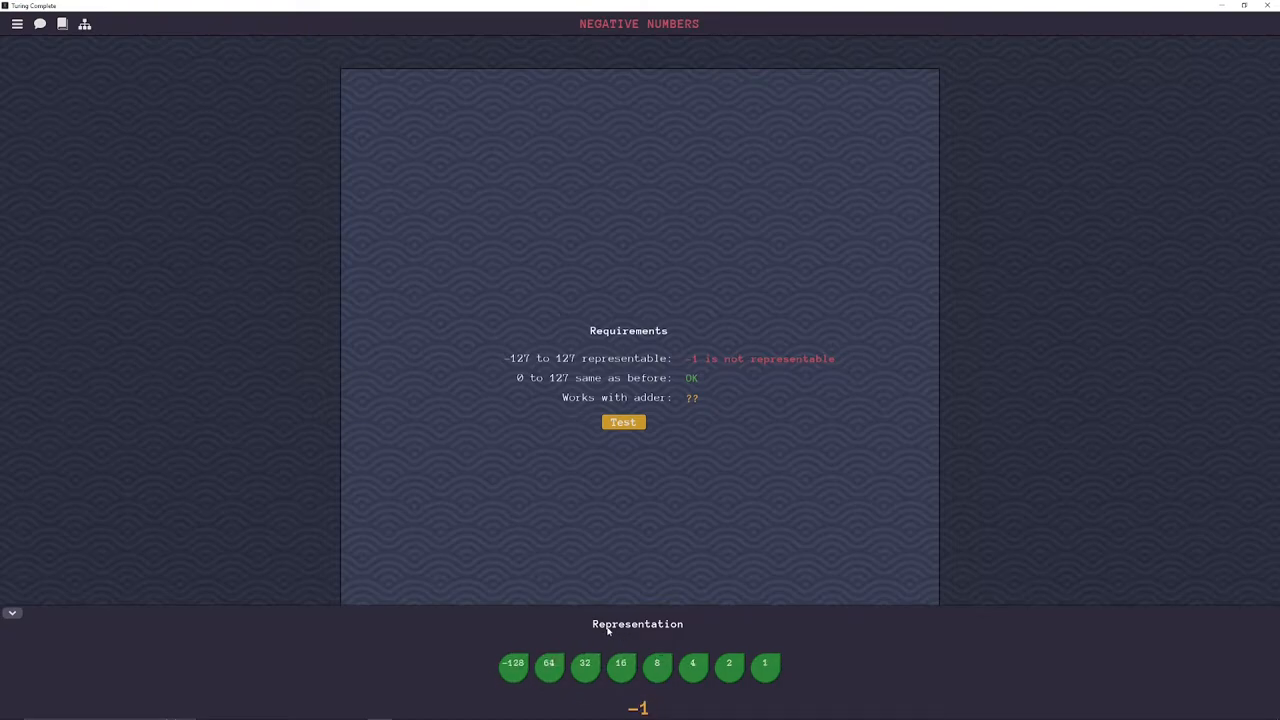
{"action": "mouse_move", "coordinate": [467, 660]}
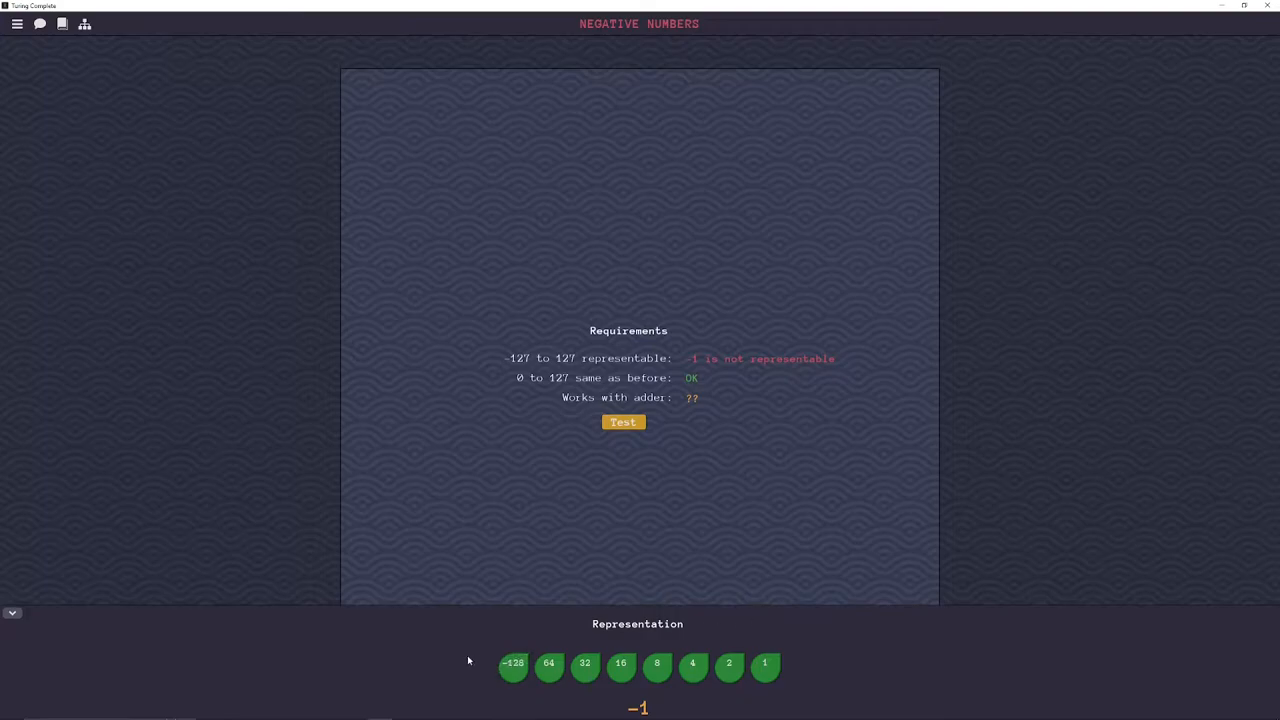
{"action": "left_click", "coordinate": [513, 663]}
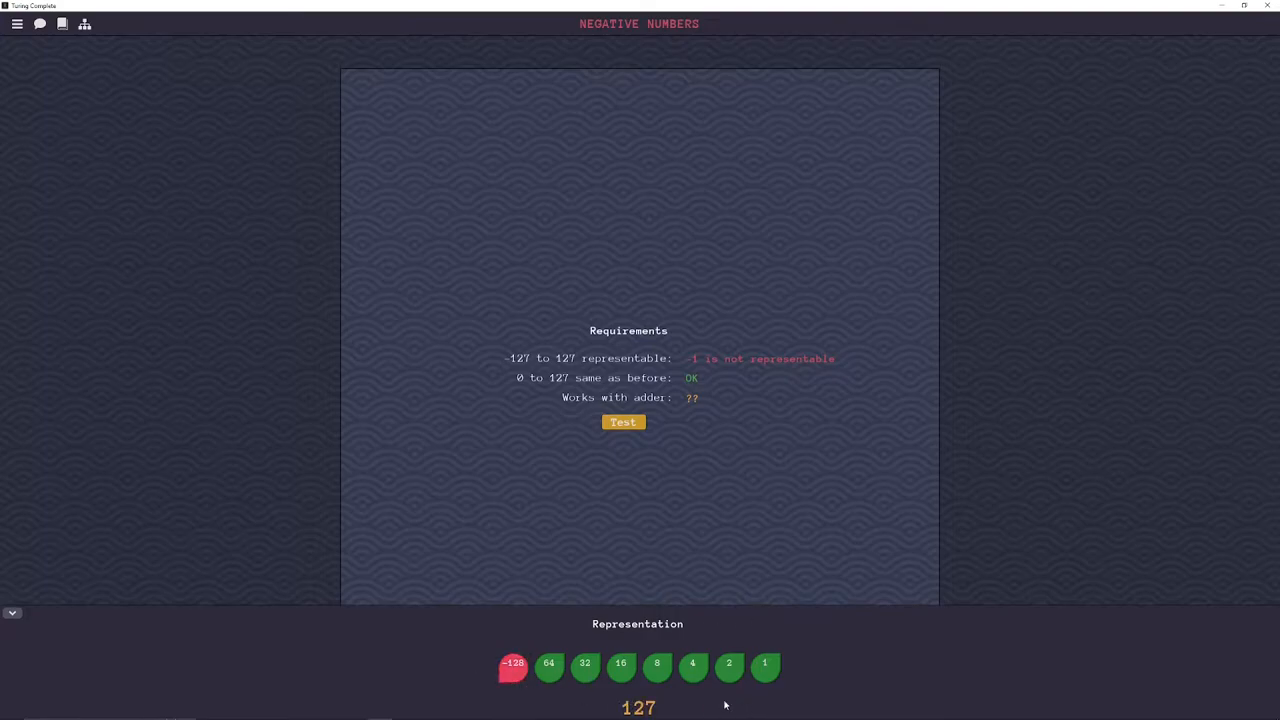
{"action": "left_click", "coordinate": [548, 663]}
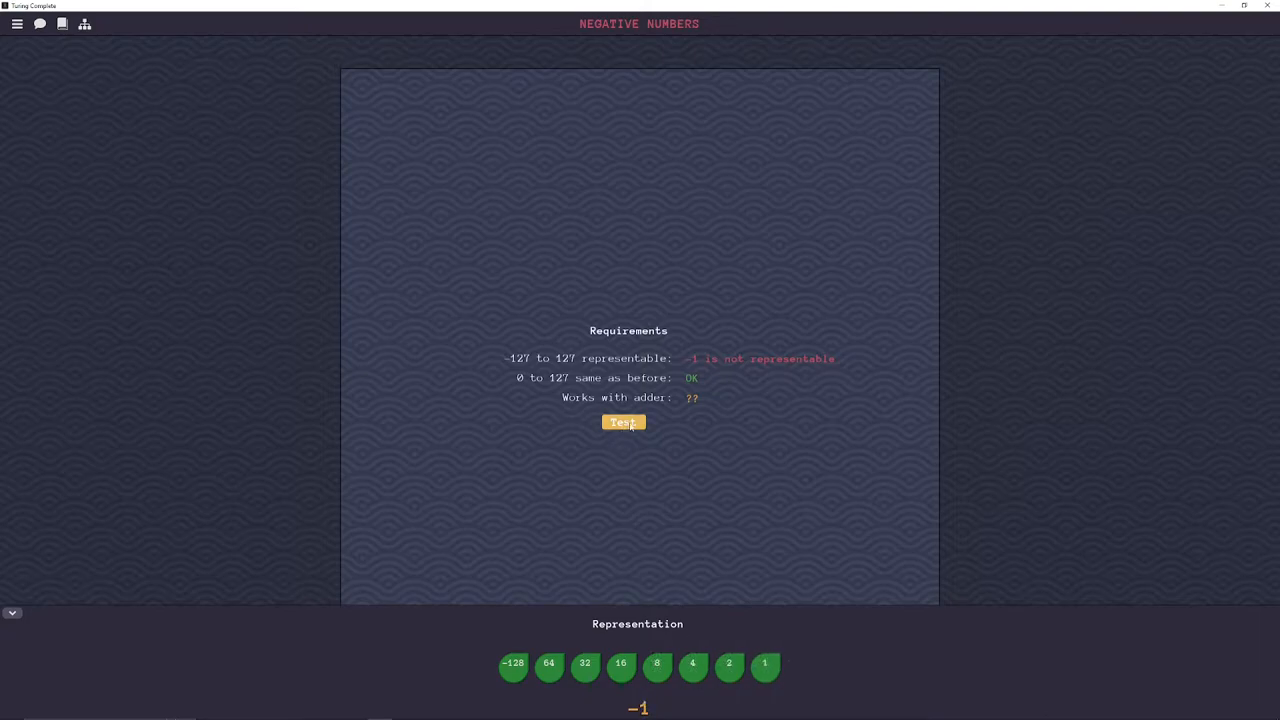
- Test the -1 representation and continue onwards into the Signed Negator level
{"action": "left_click", "coordinate": [624, 422]}
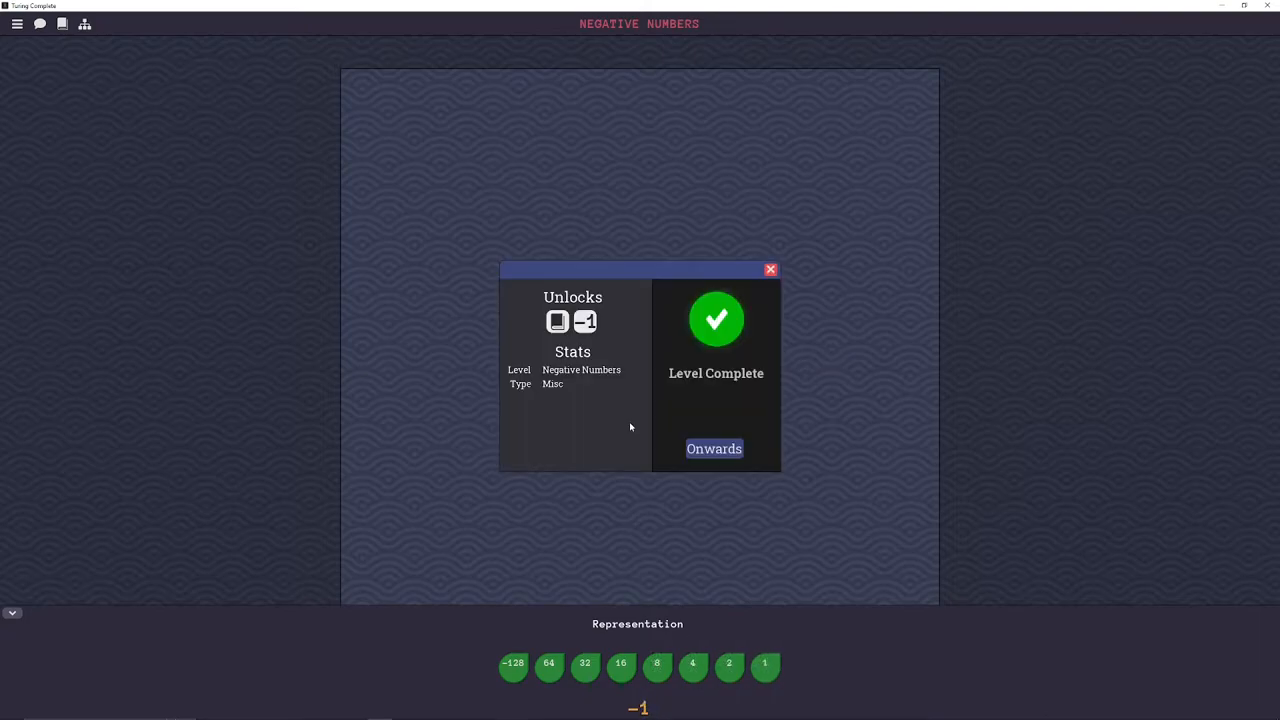
{"action": "left_click", "coordinate": [714, 448]}
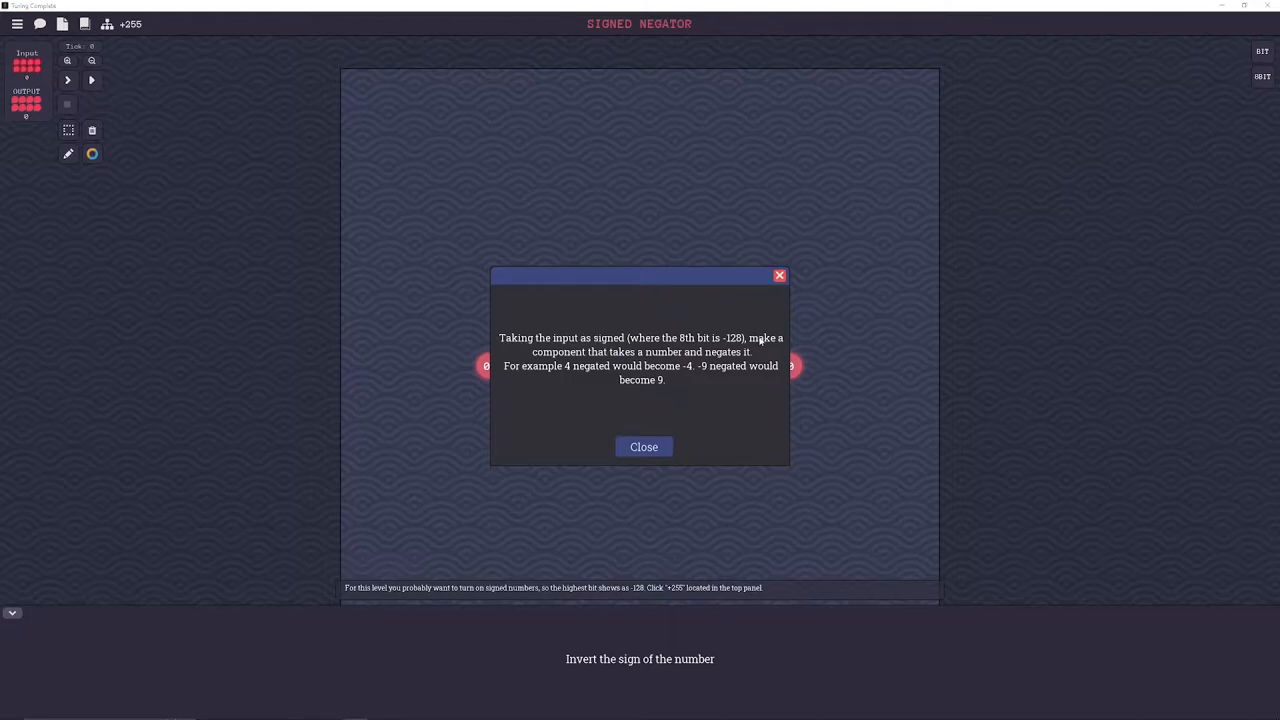
{"action": "mouse_move", "coordinate": [557, 365]}
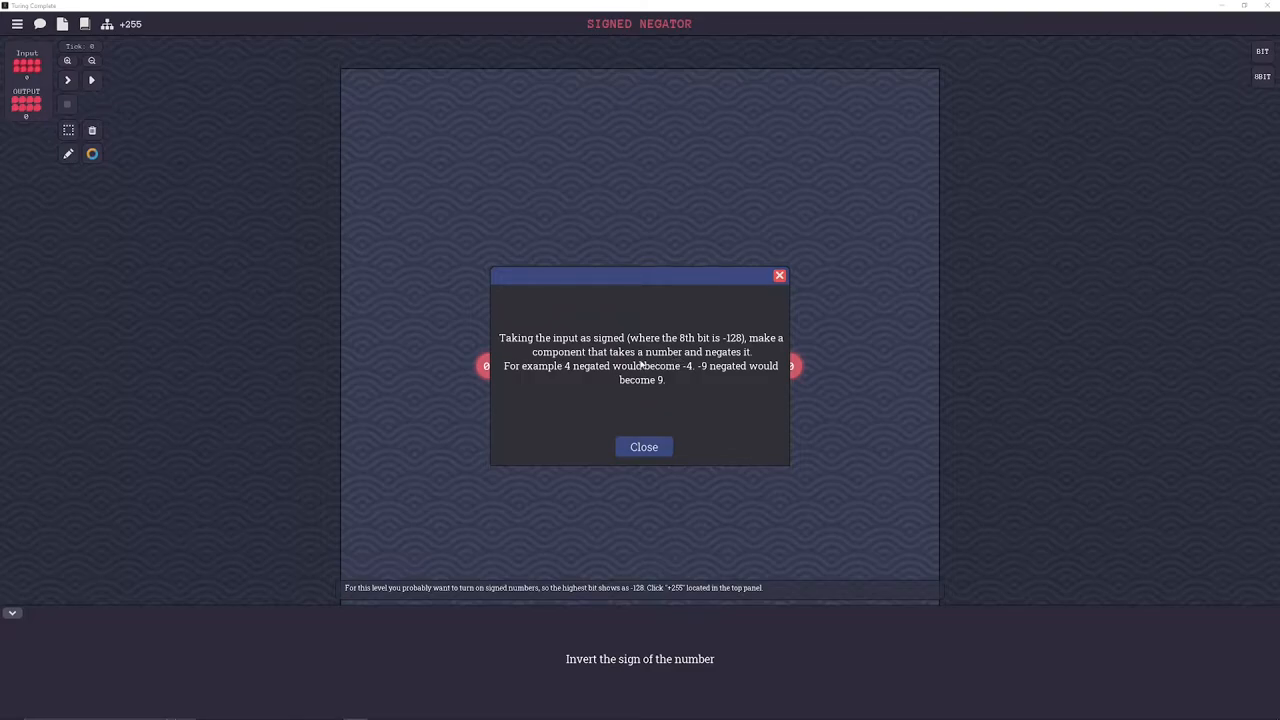
- Dismiss the Signed Negator instructions and place a NOT gate between input and output
{"action": "left_click", "coordinate": [643, 447]}
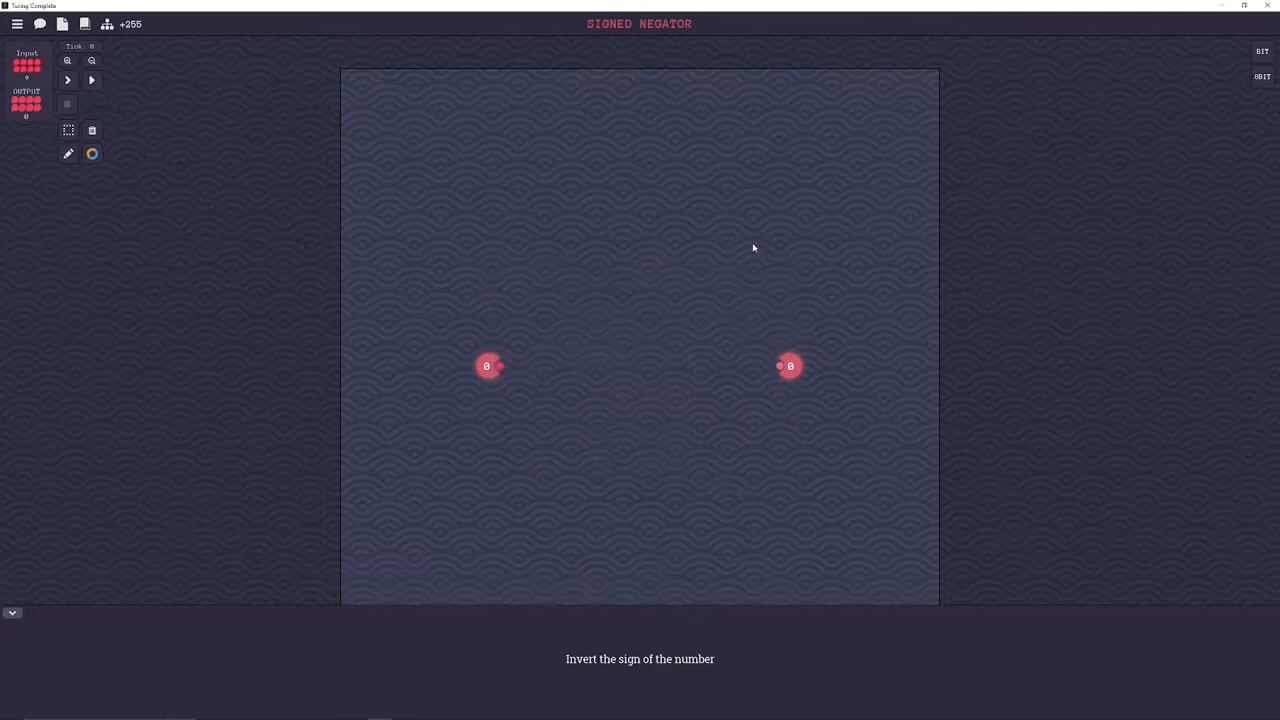
{"action": "mouse_move", "coordinate": [1151, 120]}
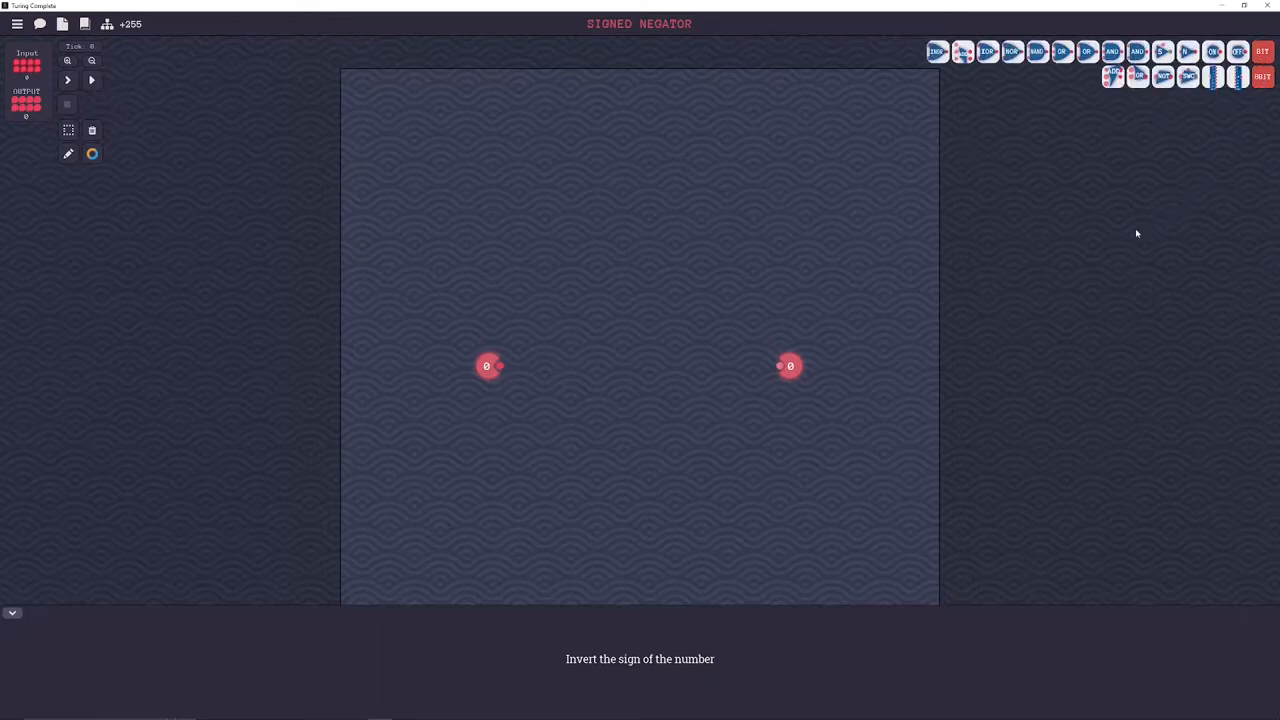
{"action": "mouse_move", "coordinate": [710, 263]}
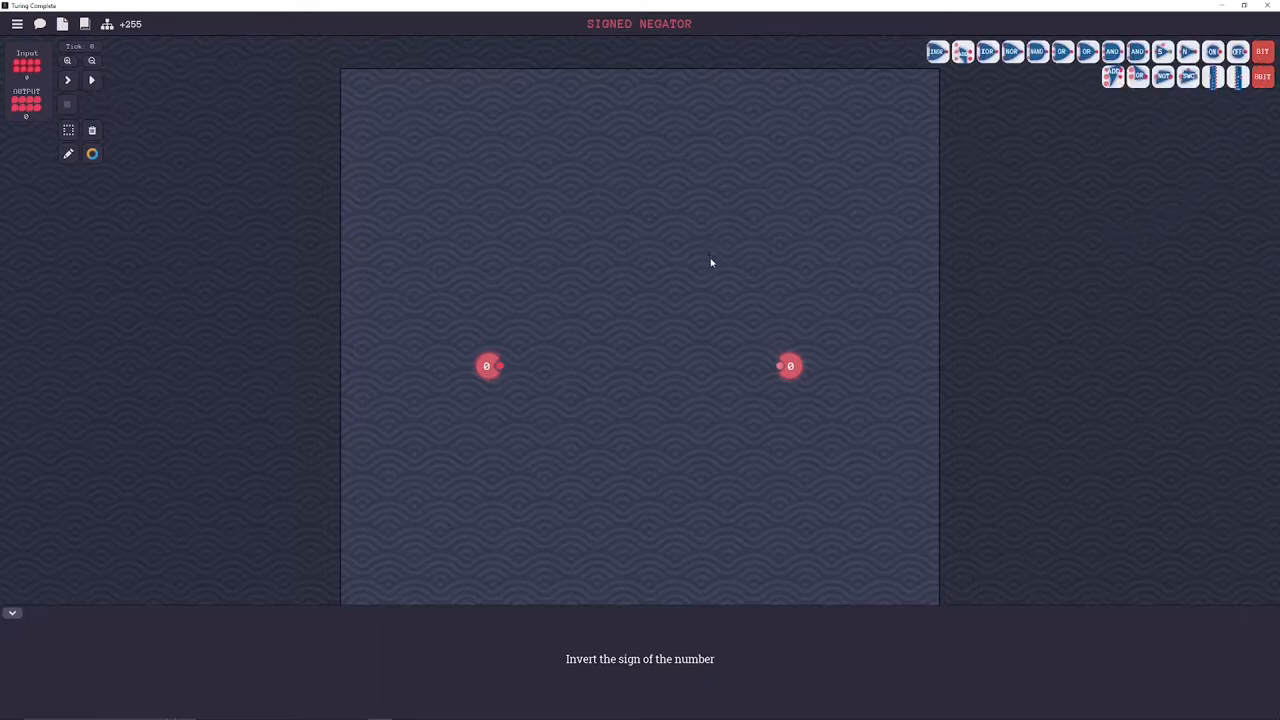
{"action": "mouse_move", "coordinate": [732, 307]}
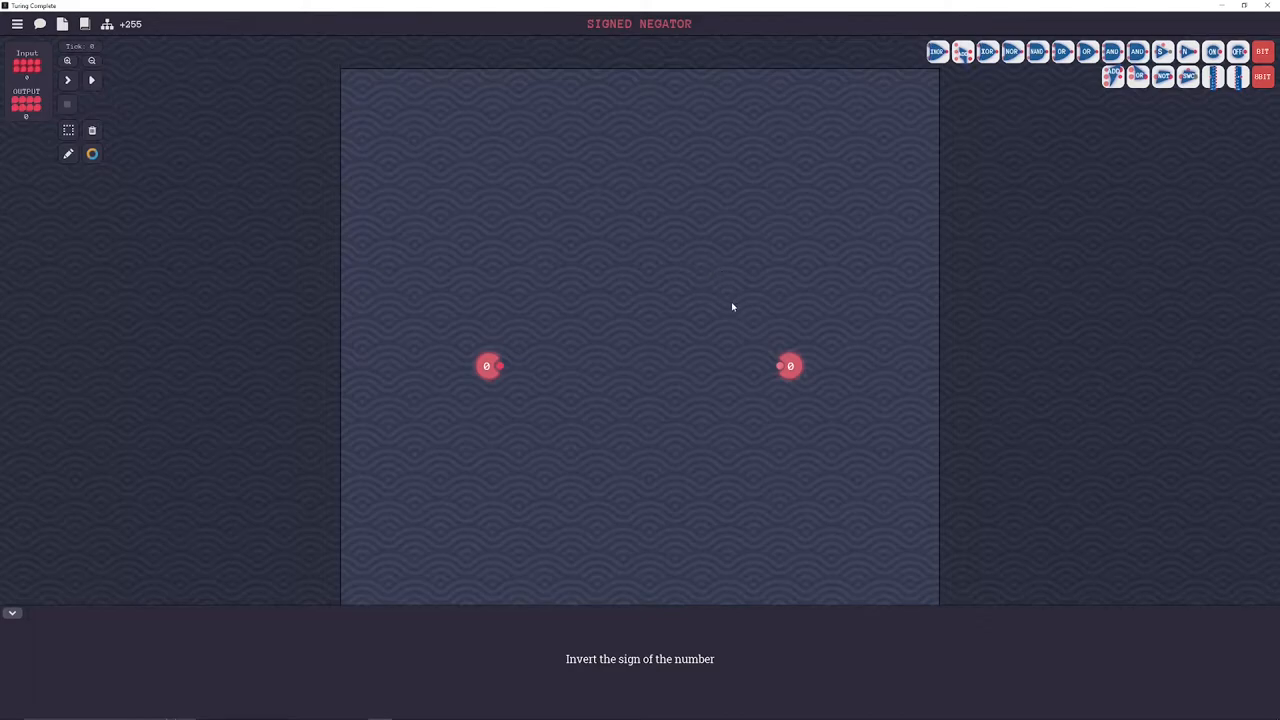
{"action": "mouse_move", "coordinate": [1140, 115]}
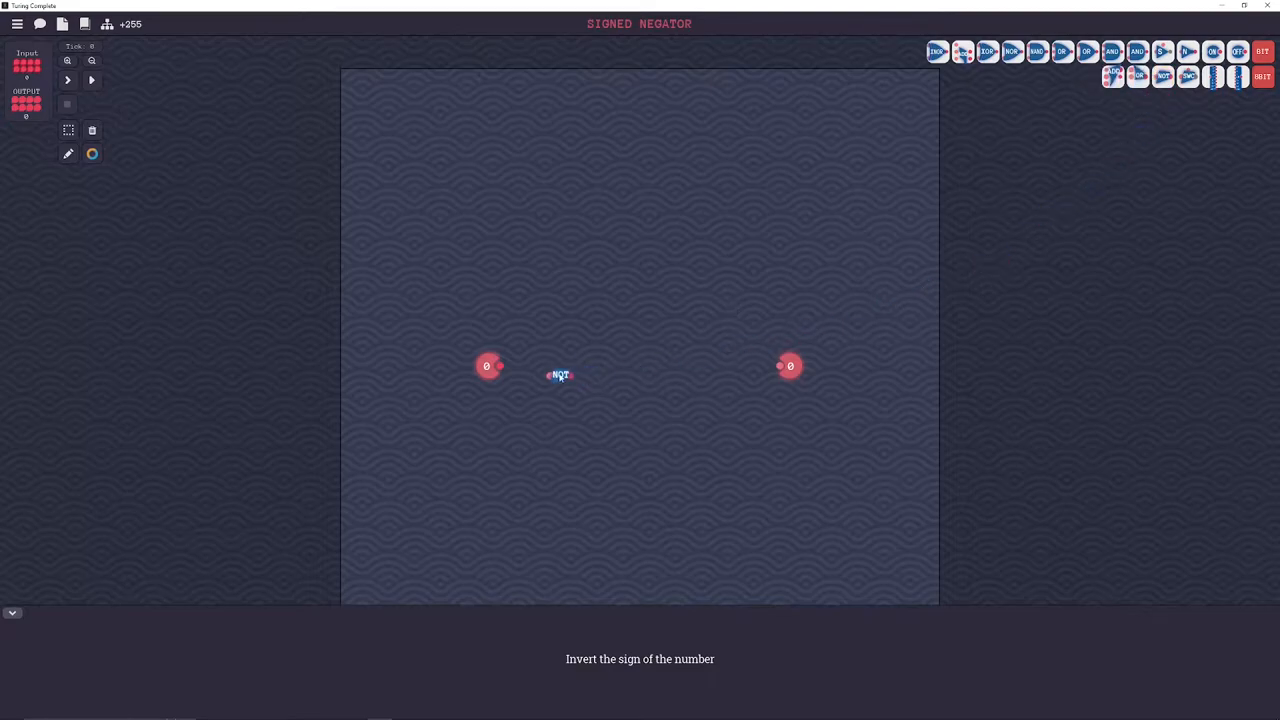
{"action": "left_click_drag", "start_coordinate": [558, 375], "coordinate": [570, 365]}
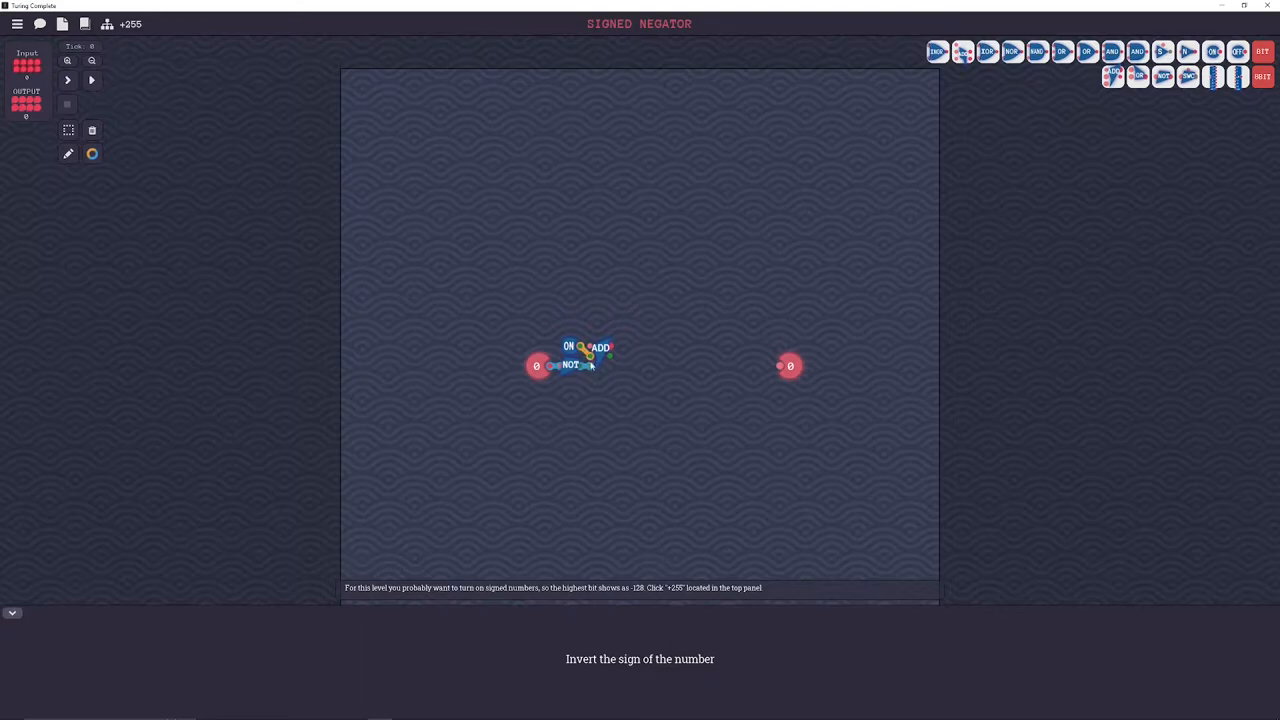
{"action": "mouse_move", "coordinate": [588, 362]}
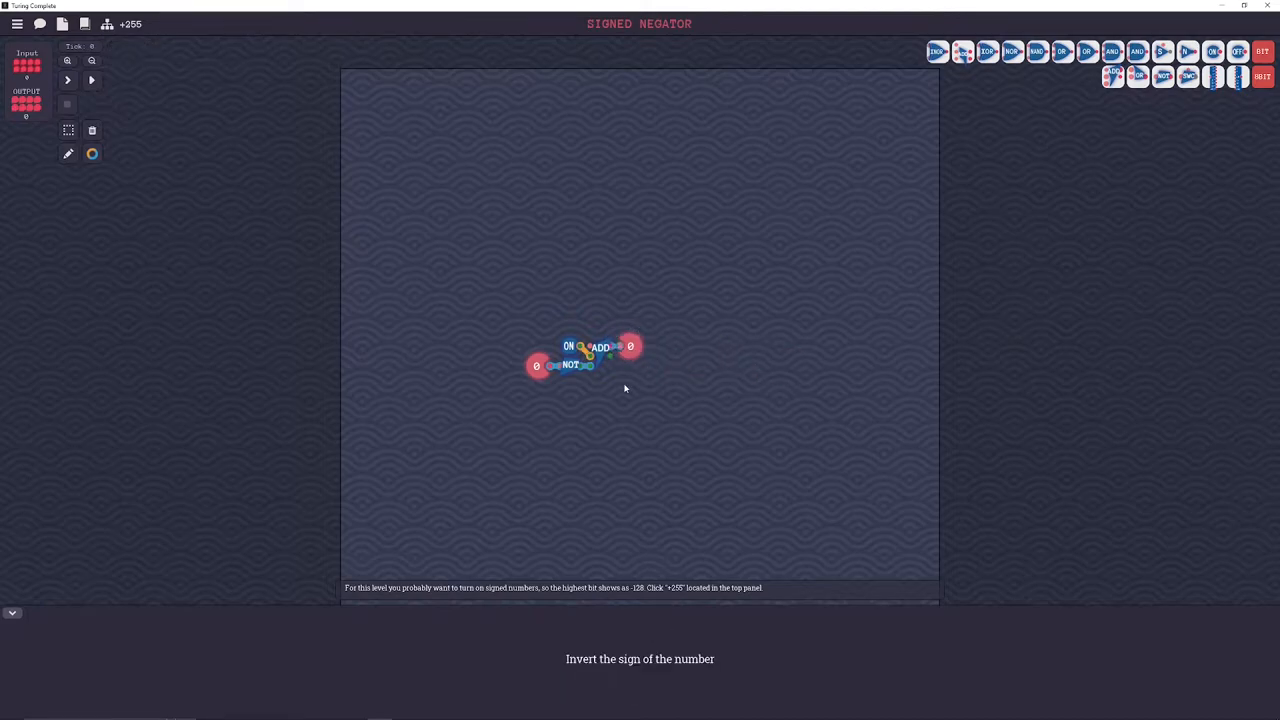
{"action": "mouse_move", "coordinate": [707, 378]}
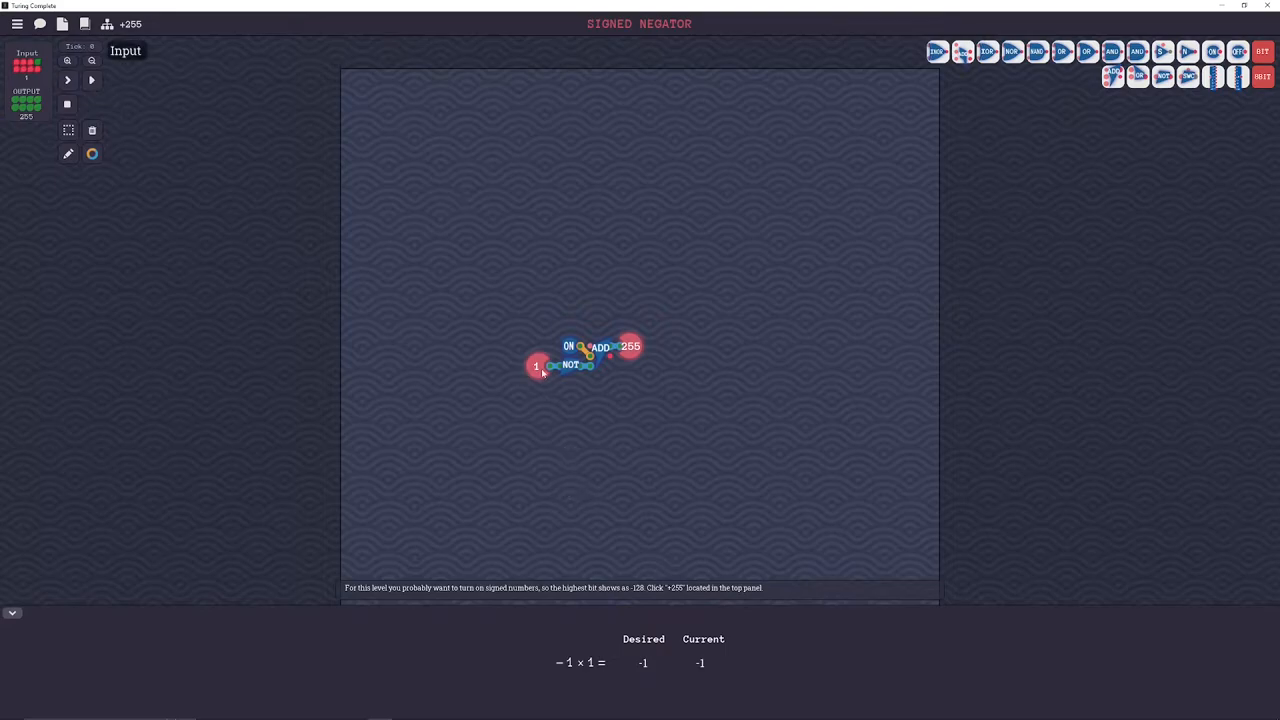
- Move the input pin further left of the NOT gate and show values in signed format
{"action": "left_click", "coordinate": [537, 366]}
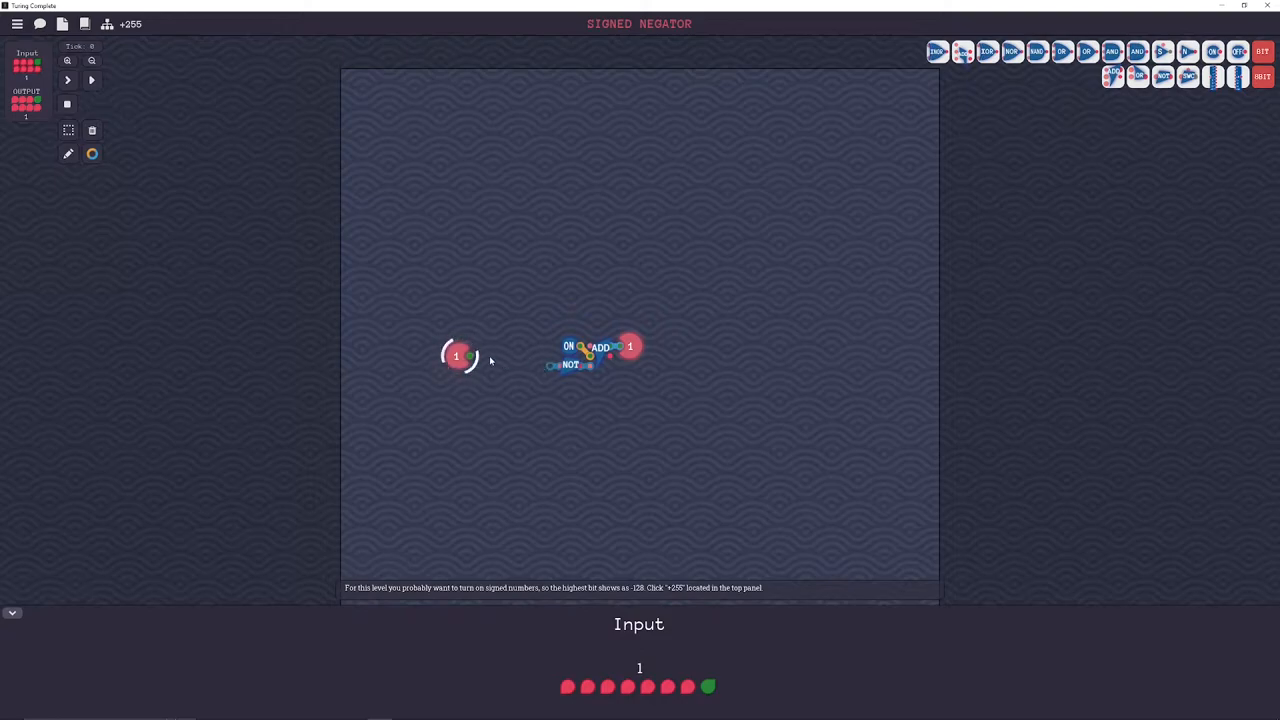
{"action": "left_click_drag", "start_coordinate": [470, 365], "coordinate": [555, 365]}
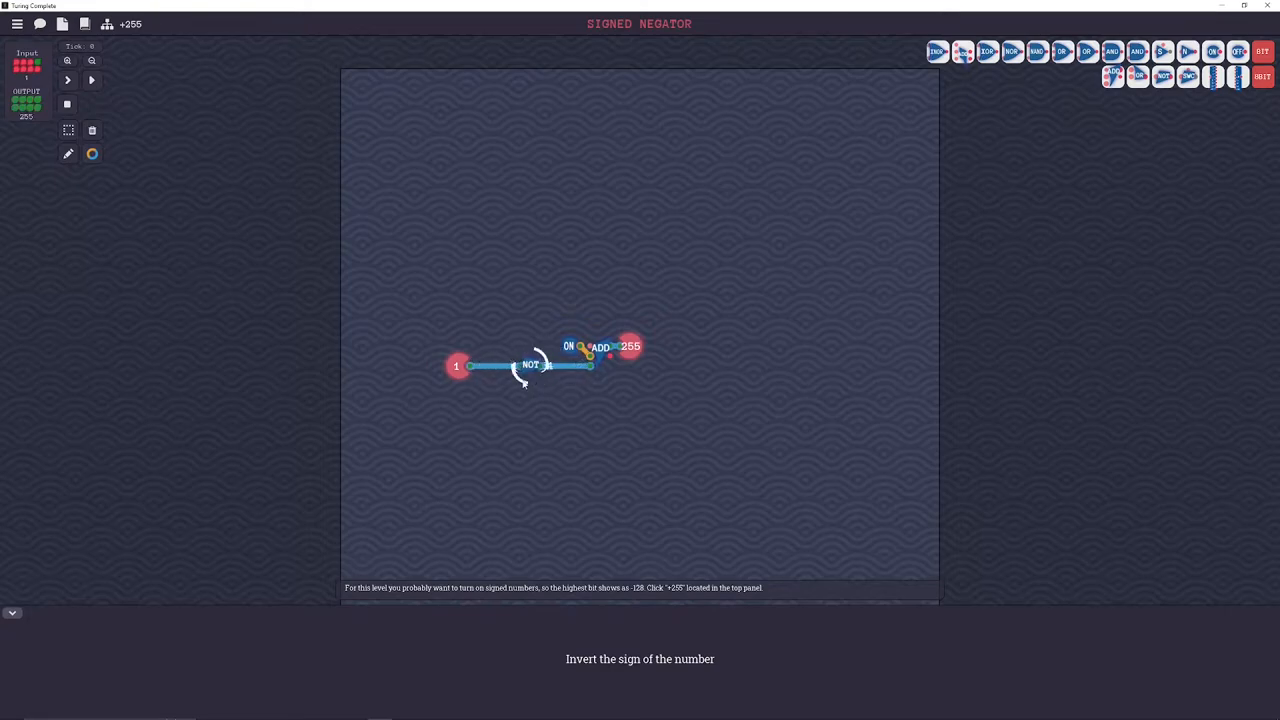
{"action": "mouse_move", "coordinate": [131, 24]}
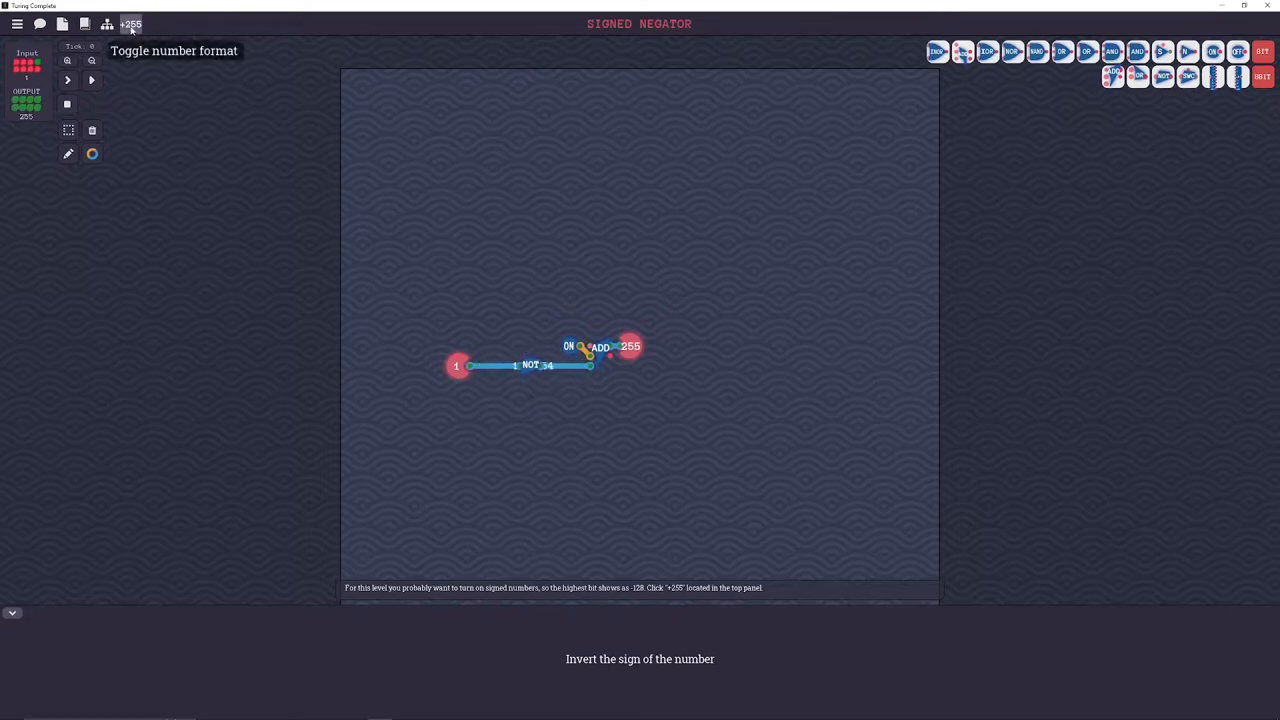
{"action": "left_click", "coordinate": [130, 23]}
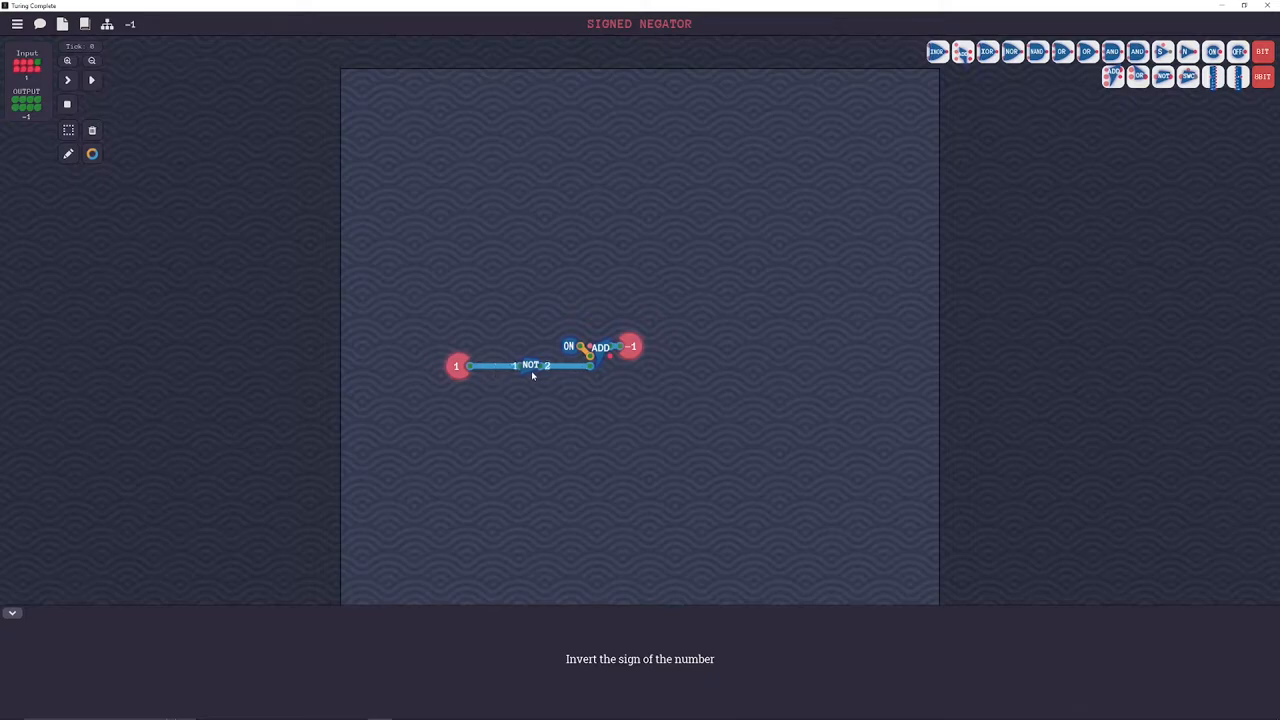
{"action": "mouse_move", "coordinate": [754, 458]}
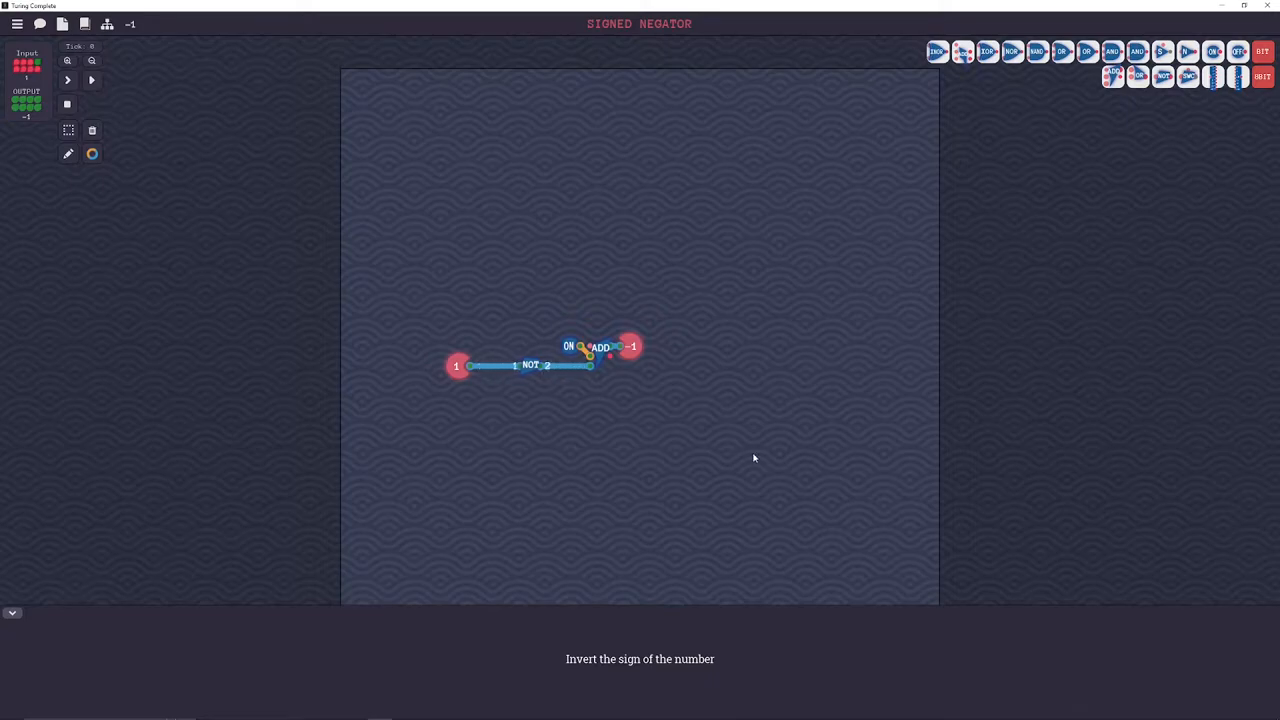
{"action": "mouse_move", "coordinate": [661, 369]}
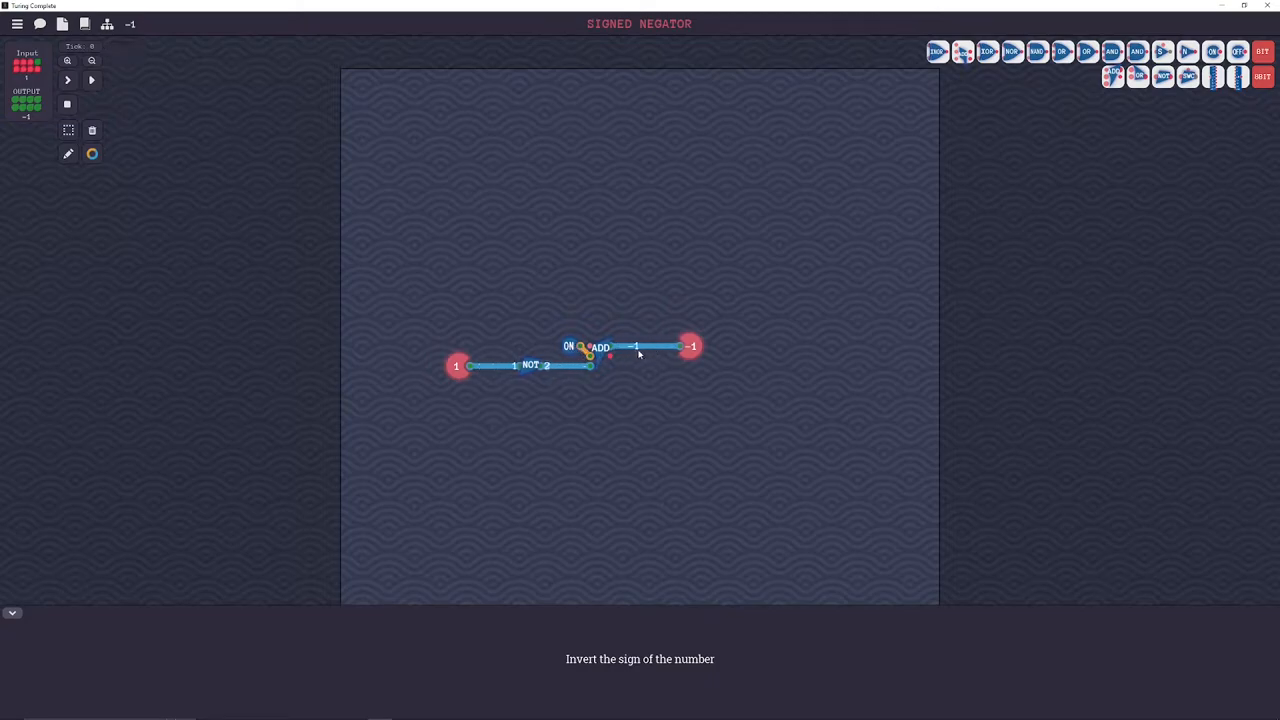
- Run the Signed Negator tests to completion so the level is marked complete
{"action": "left_click", "coordinate": [68, 80]}
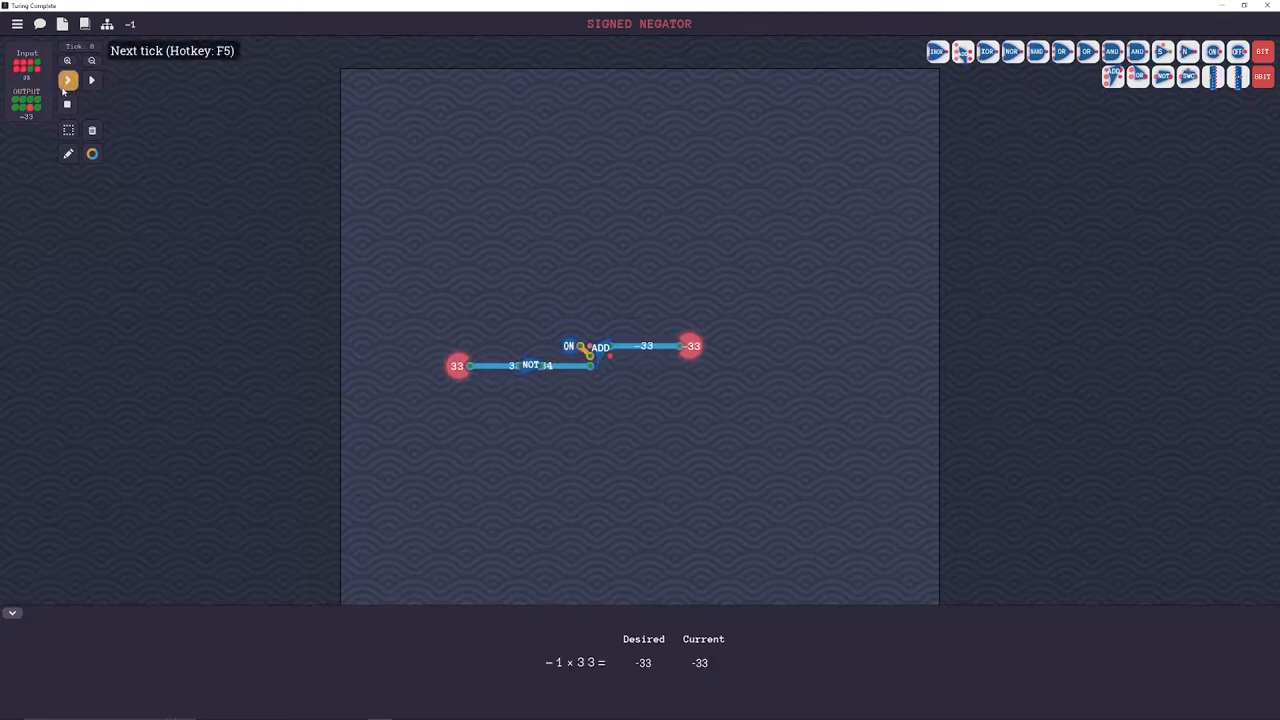
{"action": "mouse_move", "coordinate": [553, 372]}
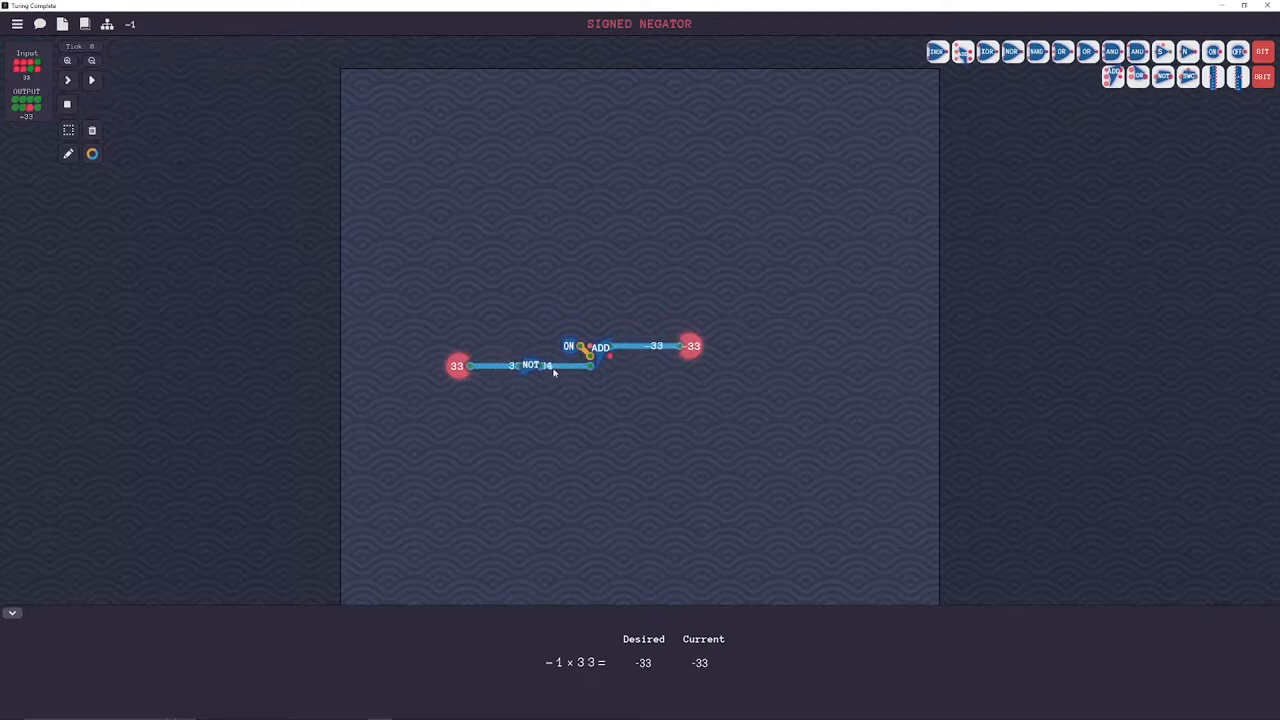
{"action": "mouse_move", "coordinate": [588, 418]}
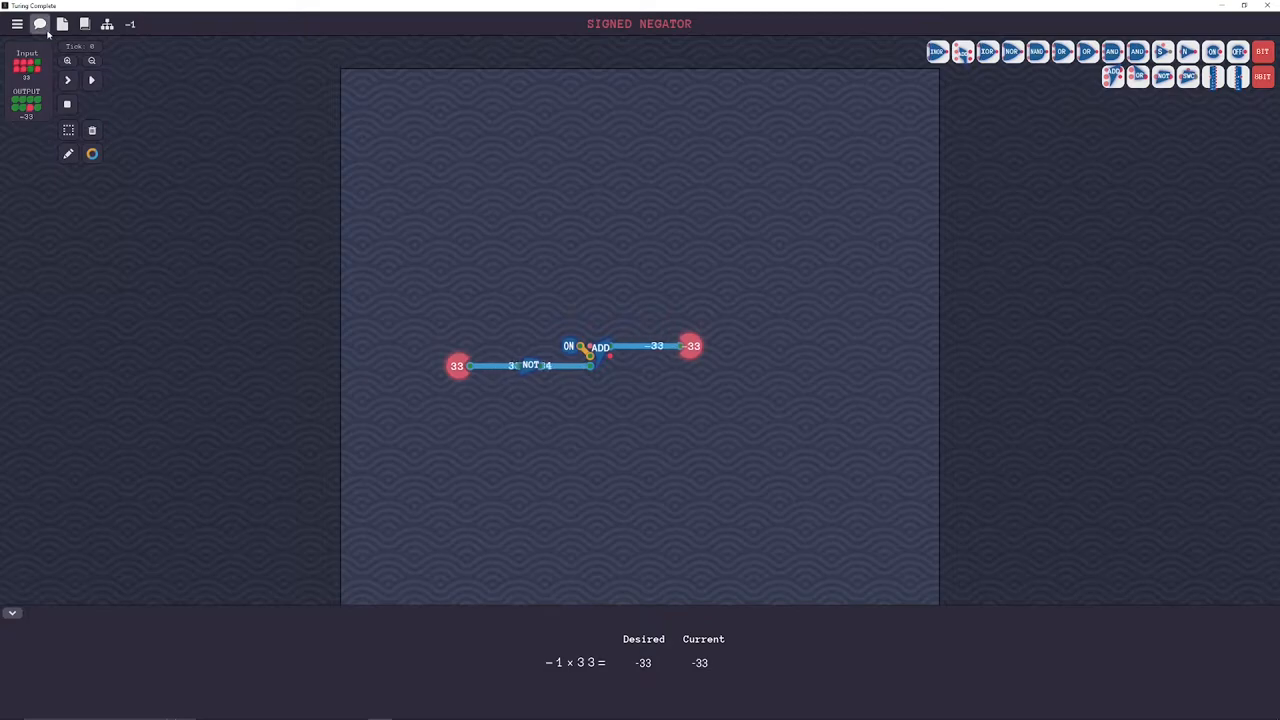
{"action": "mouse_move", "coordinate": [67, 104]}
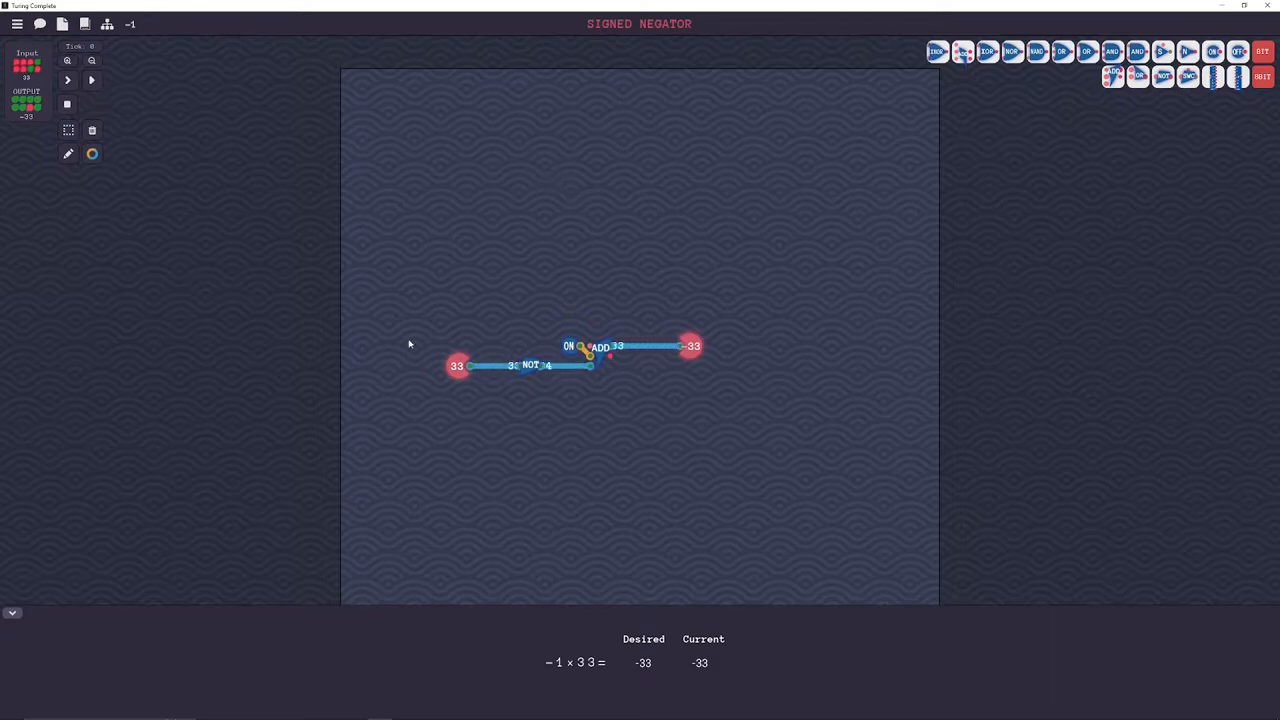
{"action": "mouse_move", "coordinate": [629, 223]}
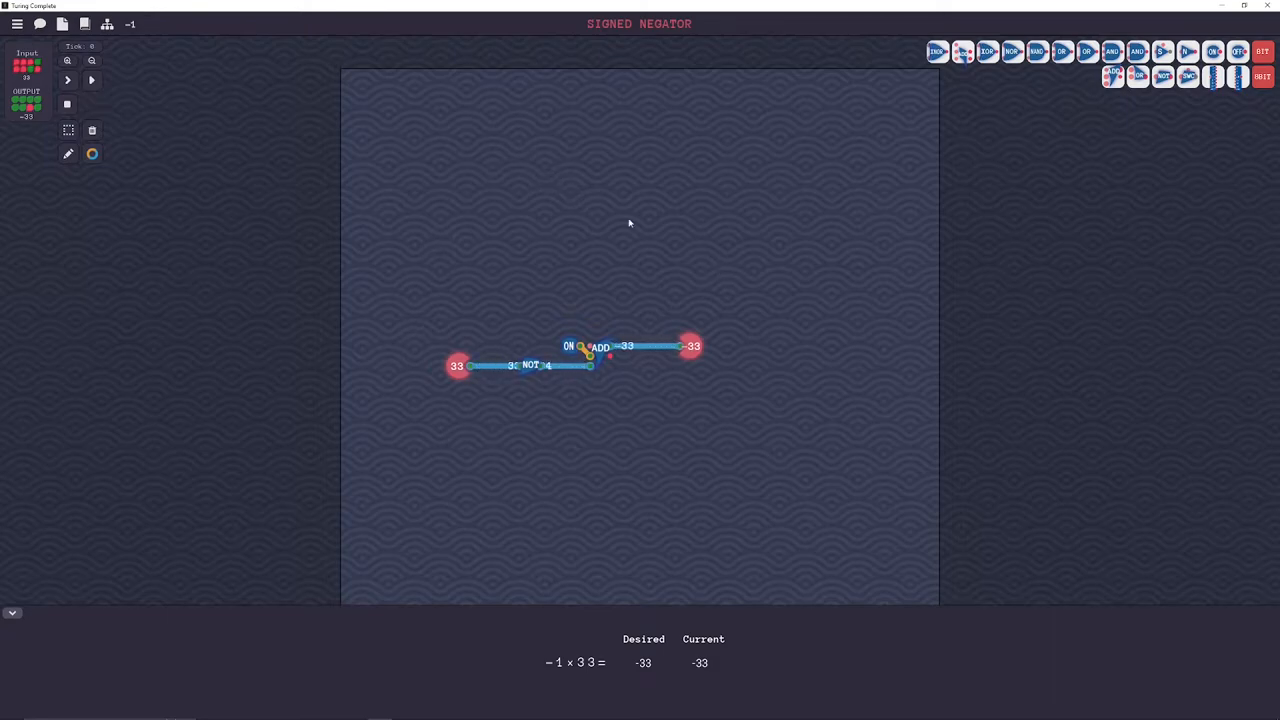
{"action": "mouse_move", "coordinate": [531, 247]}
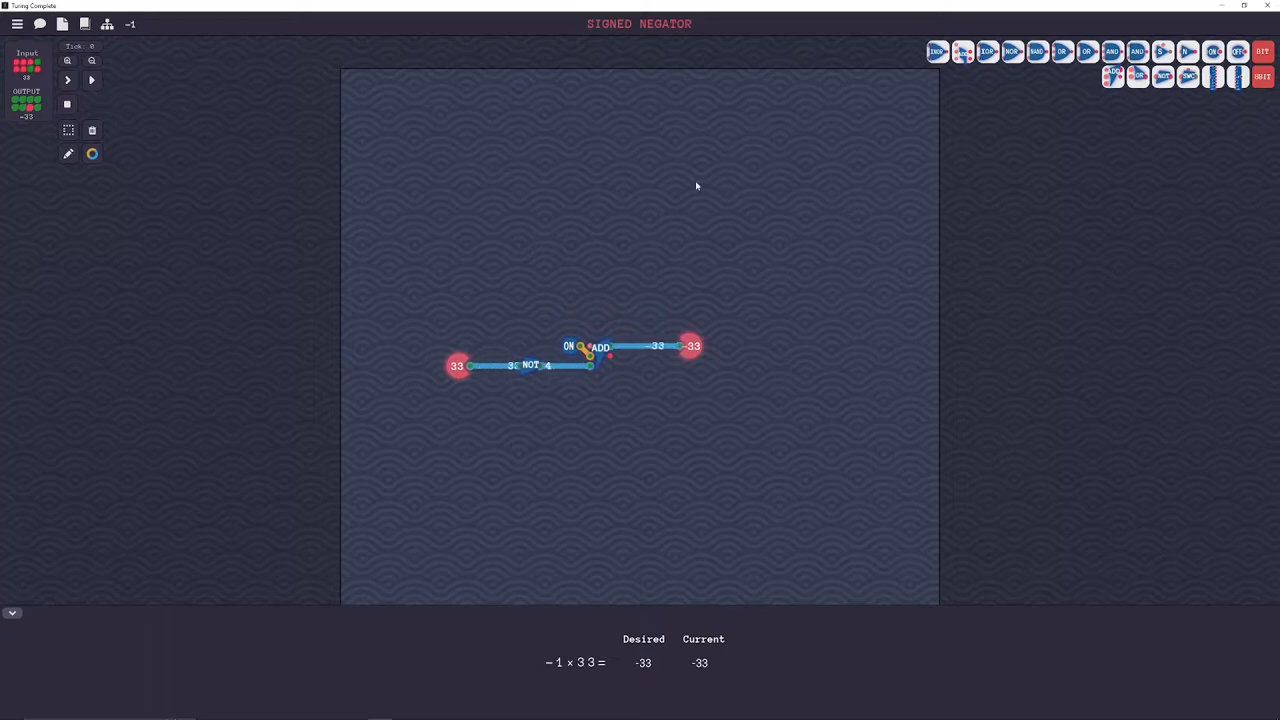
{"action": "mouse_move", "coordinate": [586, 397]}
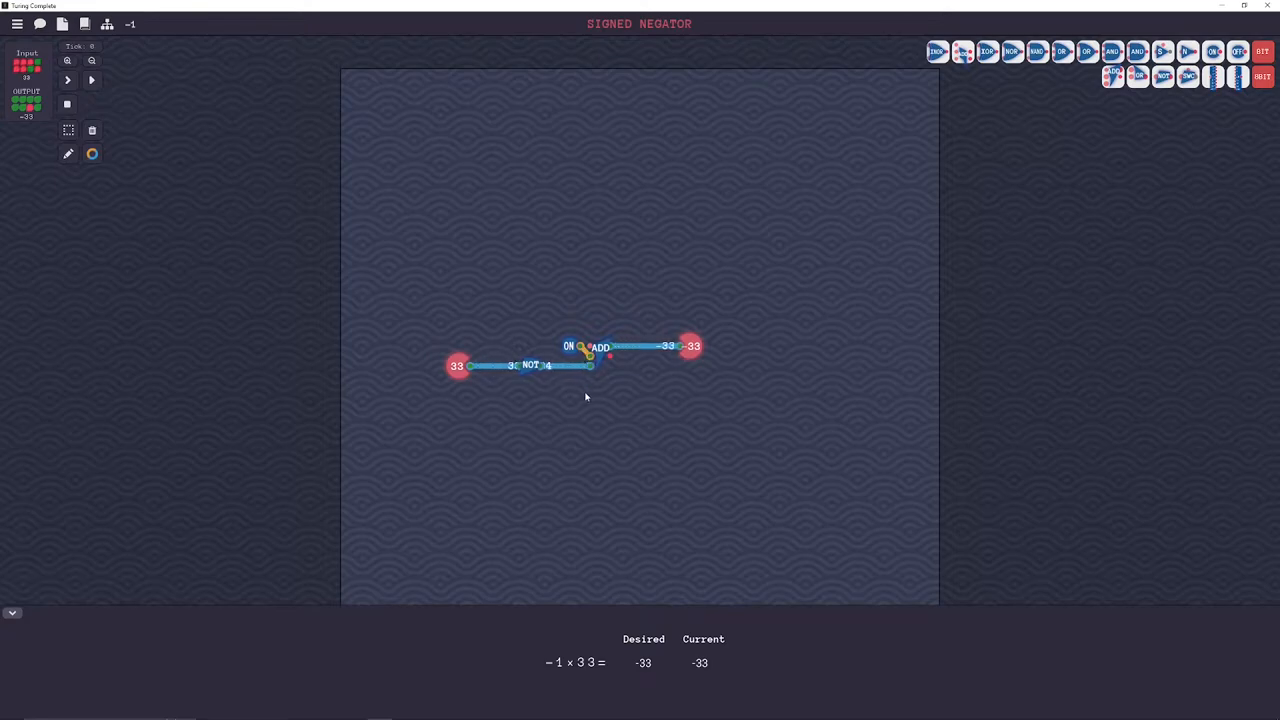
{"action": "mouse_move", "coordinate": [89, 81]}
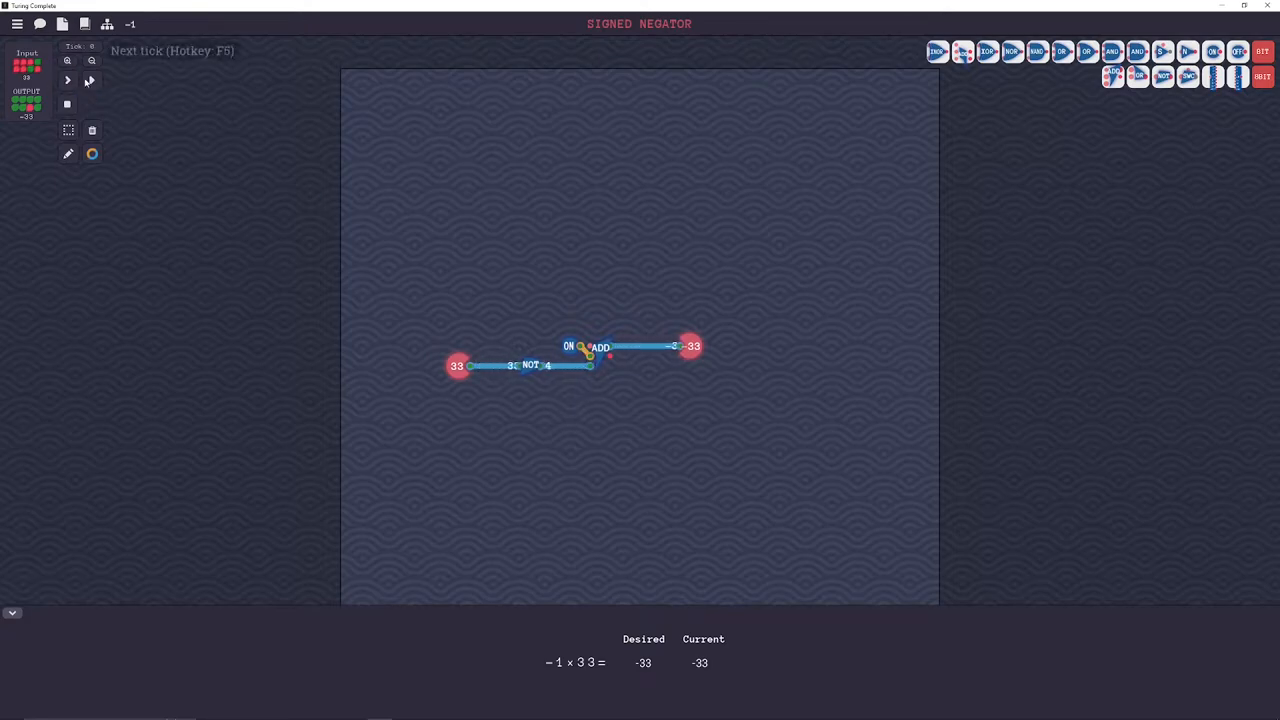
{"action": "left_click", "coordinate": [67, 80]}
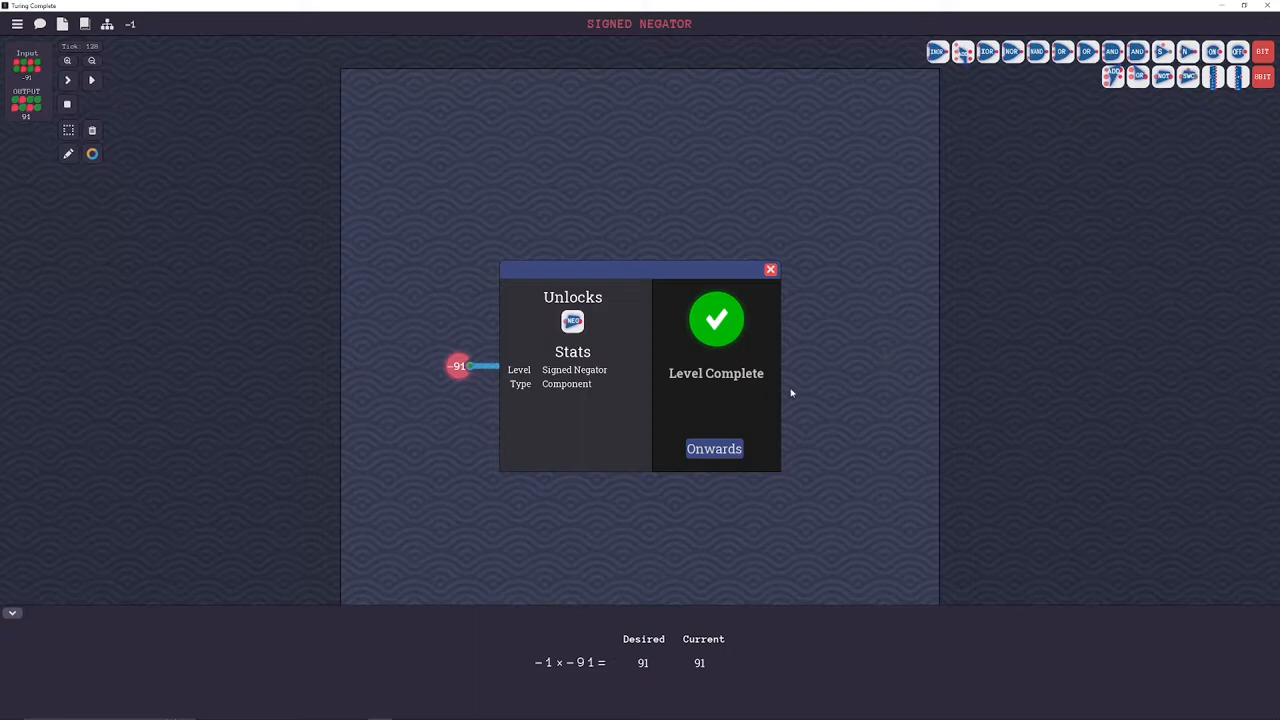
- Continue to the level map, enter The Bus and dismiss its description
{"action": "left_click", "coordinate": [714, 448]}
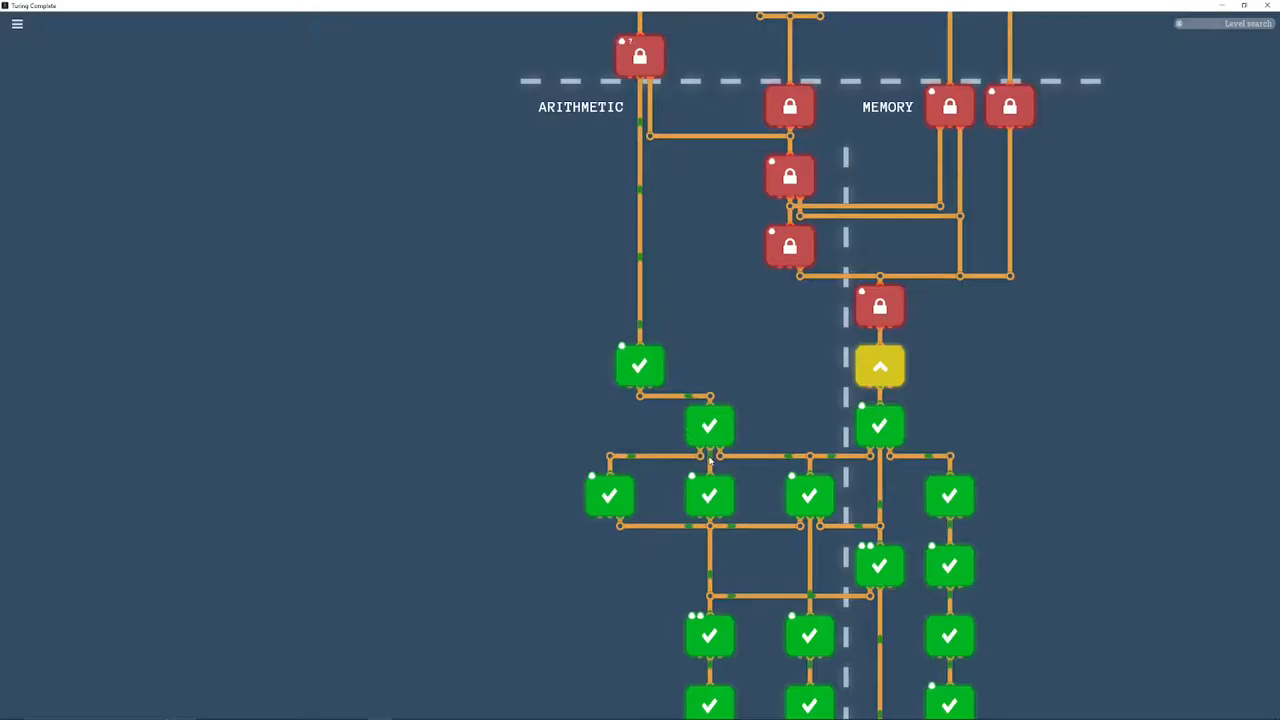
{"action": "mouse_move", "coordinate": [880, 367]}
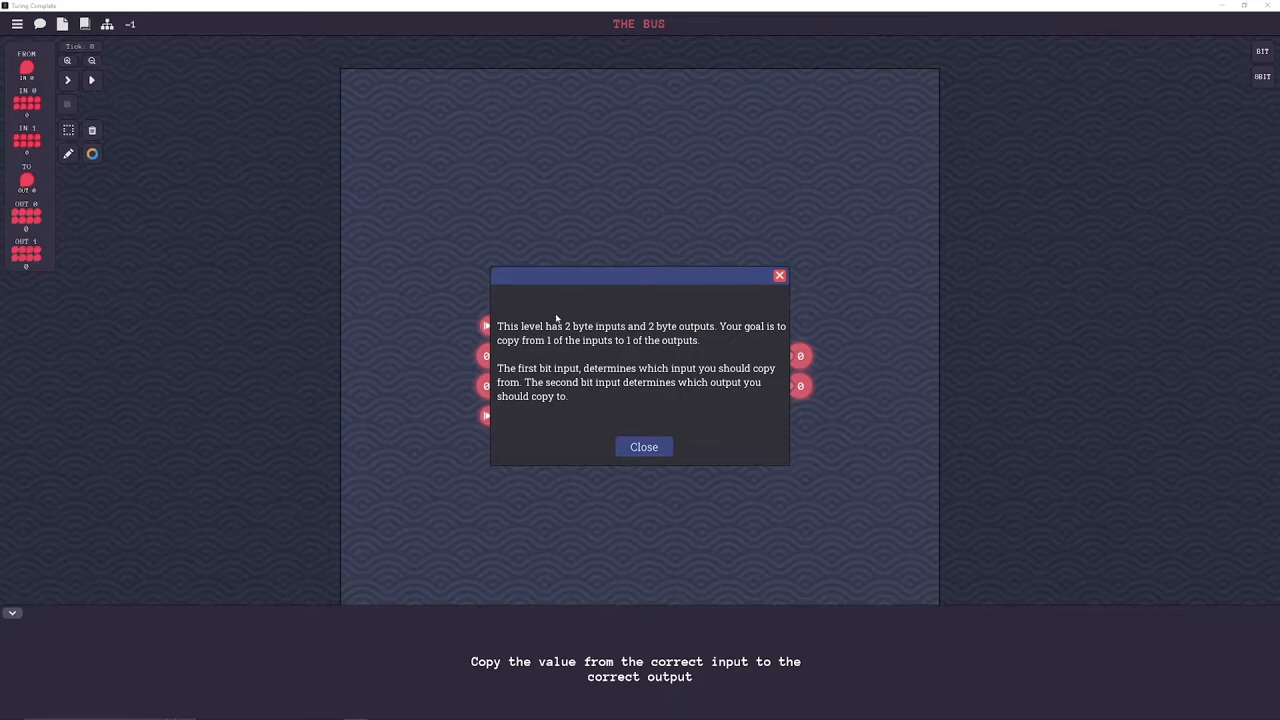
{"action": "mouse_move", "coordinate": [600, 336]}
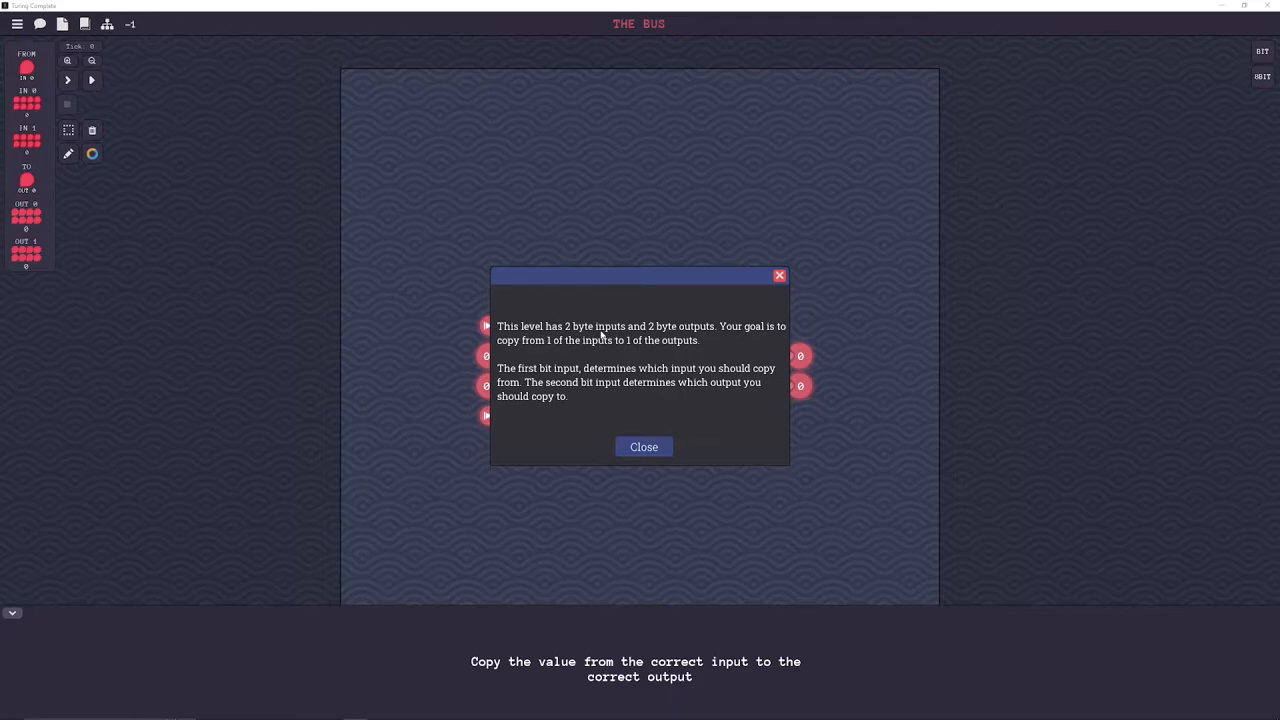
{"action": "mouse_move", "coordinate": [525, 360]}
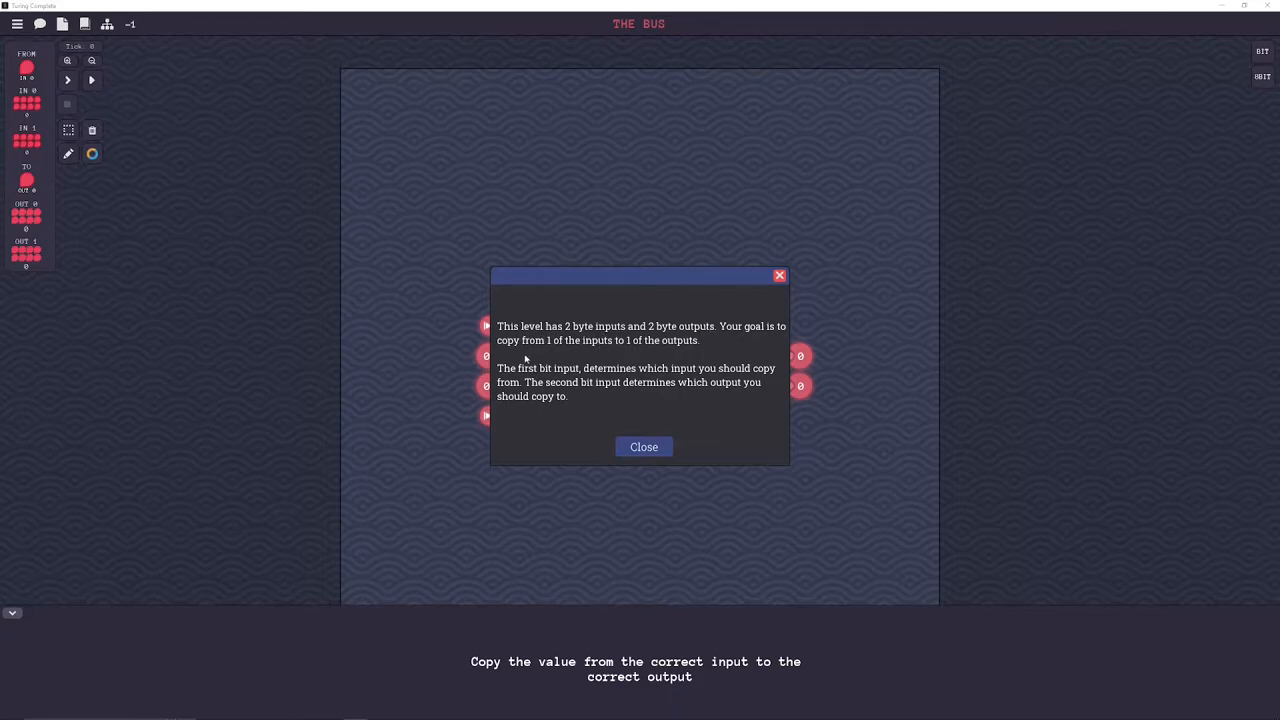
{"action": "mouse_move", "coordinate": [622, 350]}
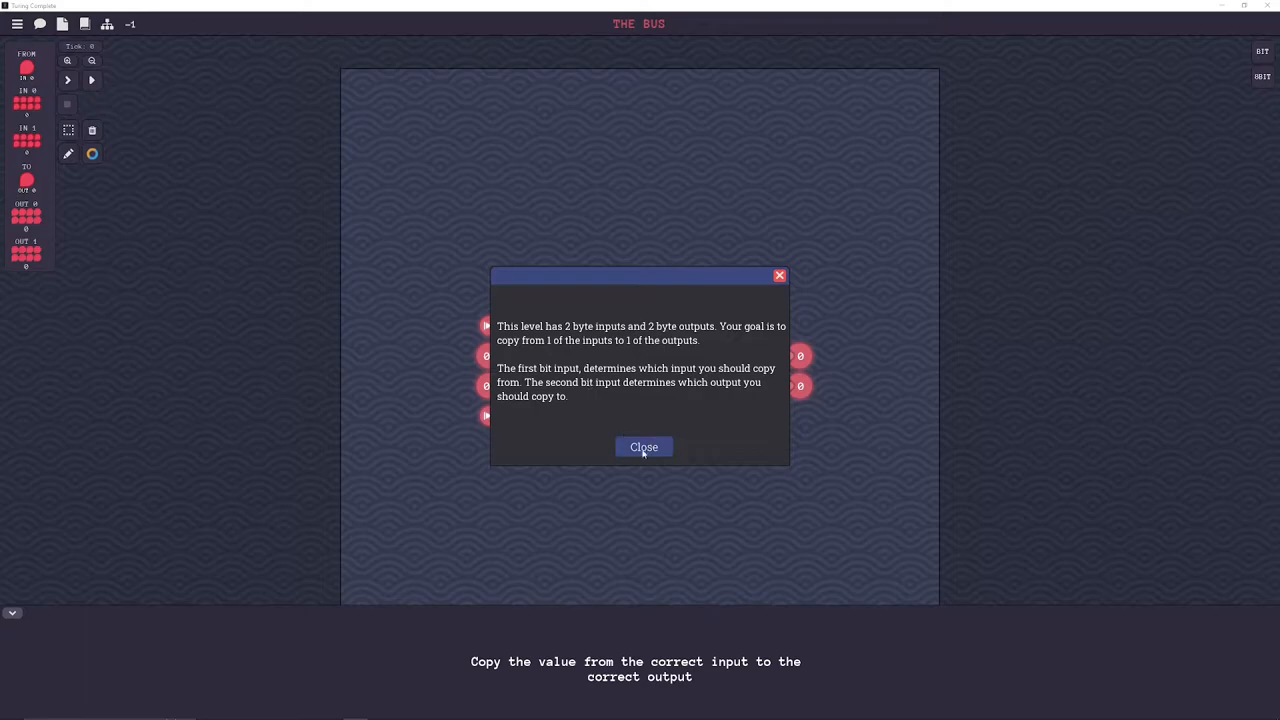
{"action": "mouse_move", "coordinate": [540, 382]}
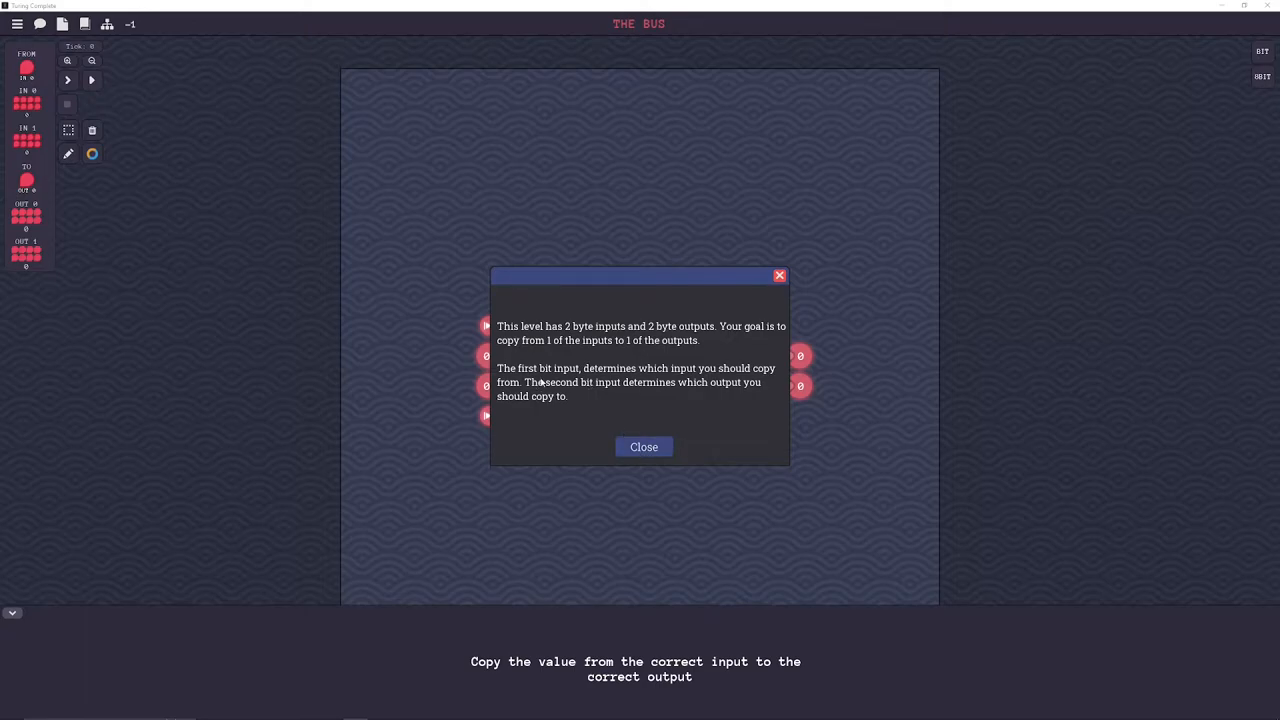
{"action": "mouse_move", "coordinate": [703, 371]}
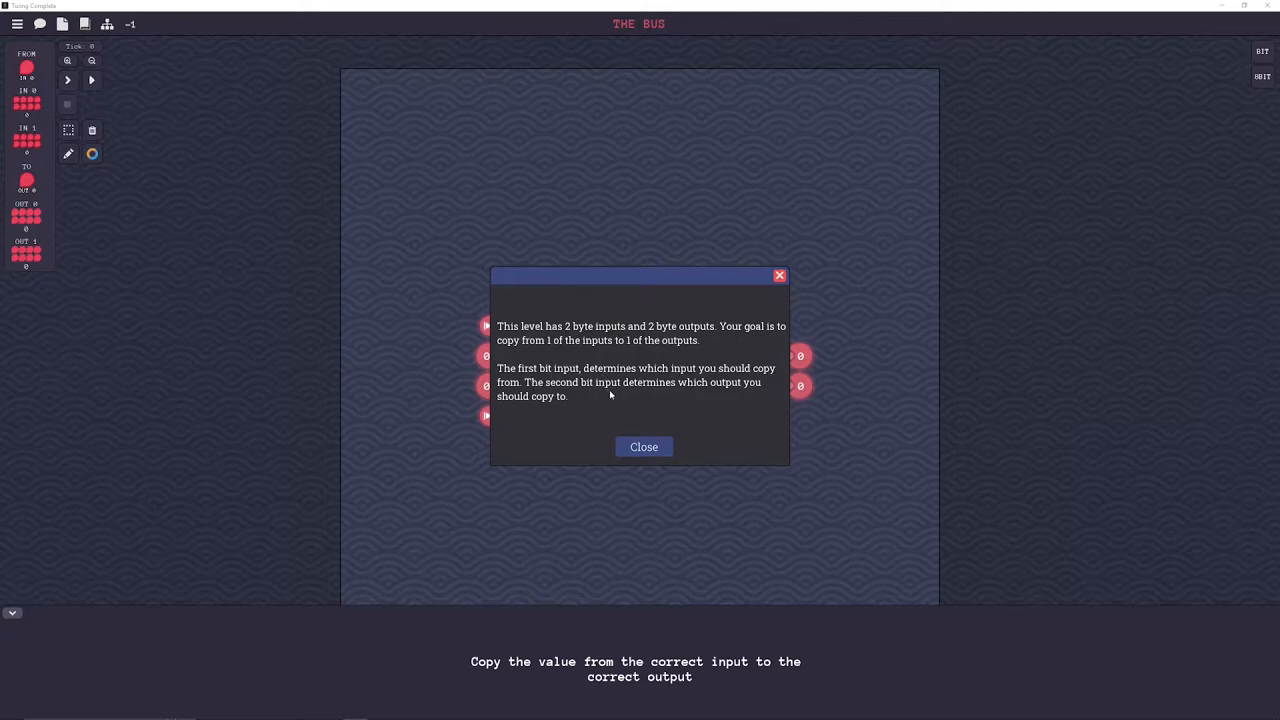
{"action": "left_click", "coordinate": [644, 447]}
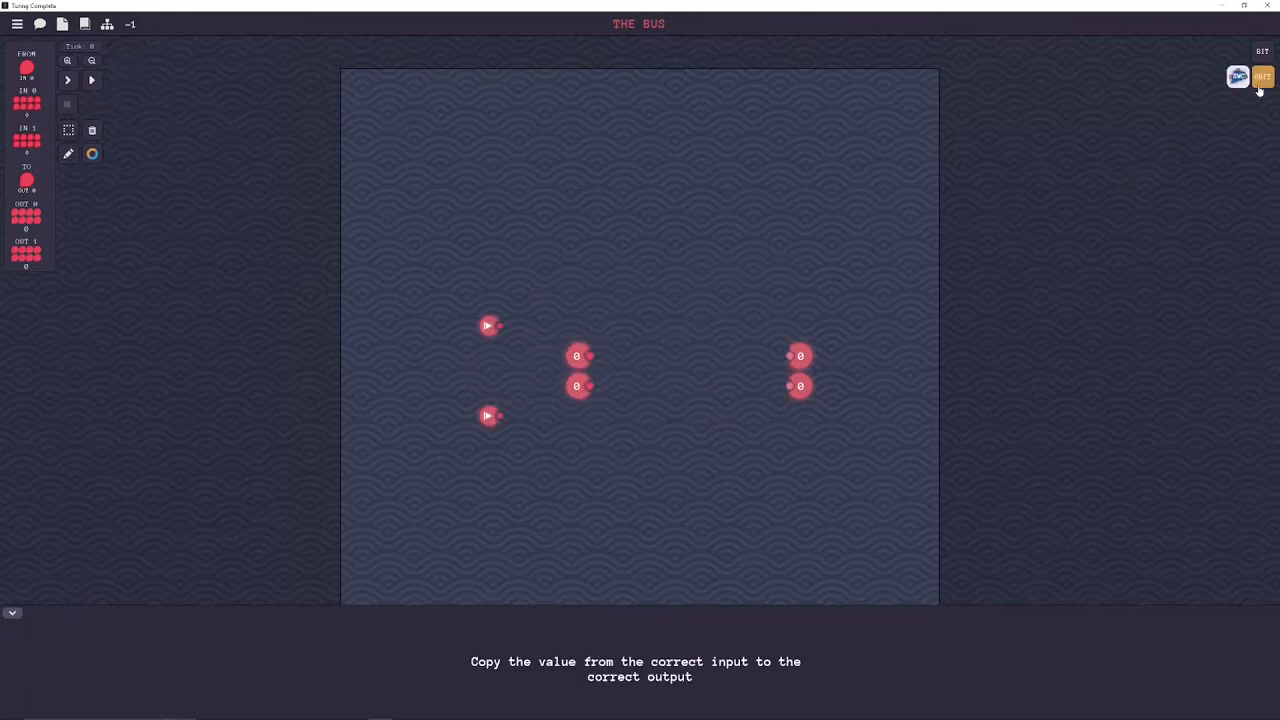
{"action": "mouse_move", "coordinate": [1238, 77]}
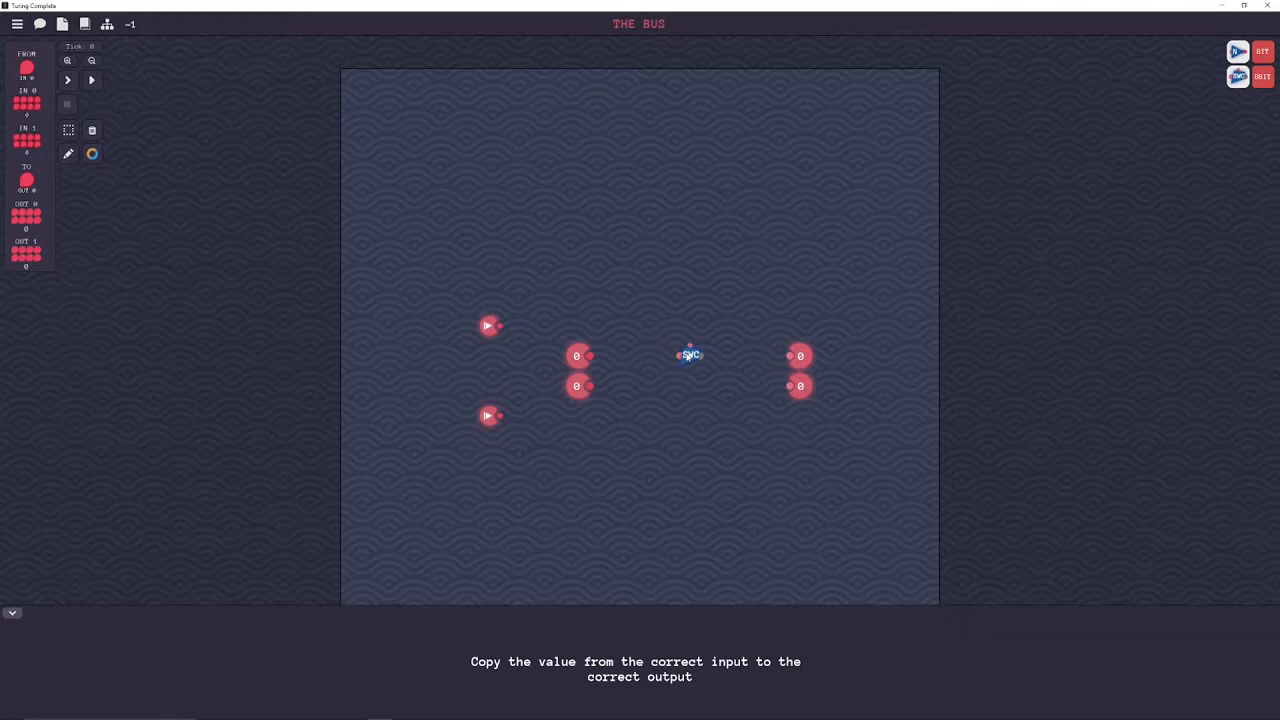
- Place a switch between the byte pins and move the FROM selector bit above the switches
{"action": "left_click_drag", "start_coordinate": [690, 355], "coordinate": [650, 355]}
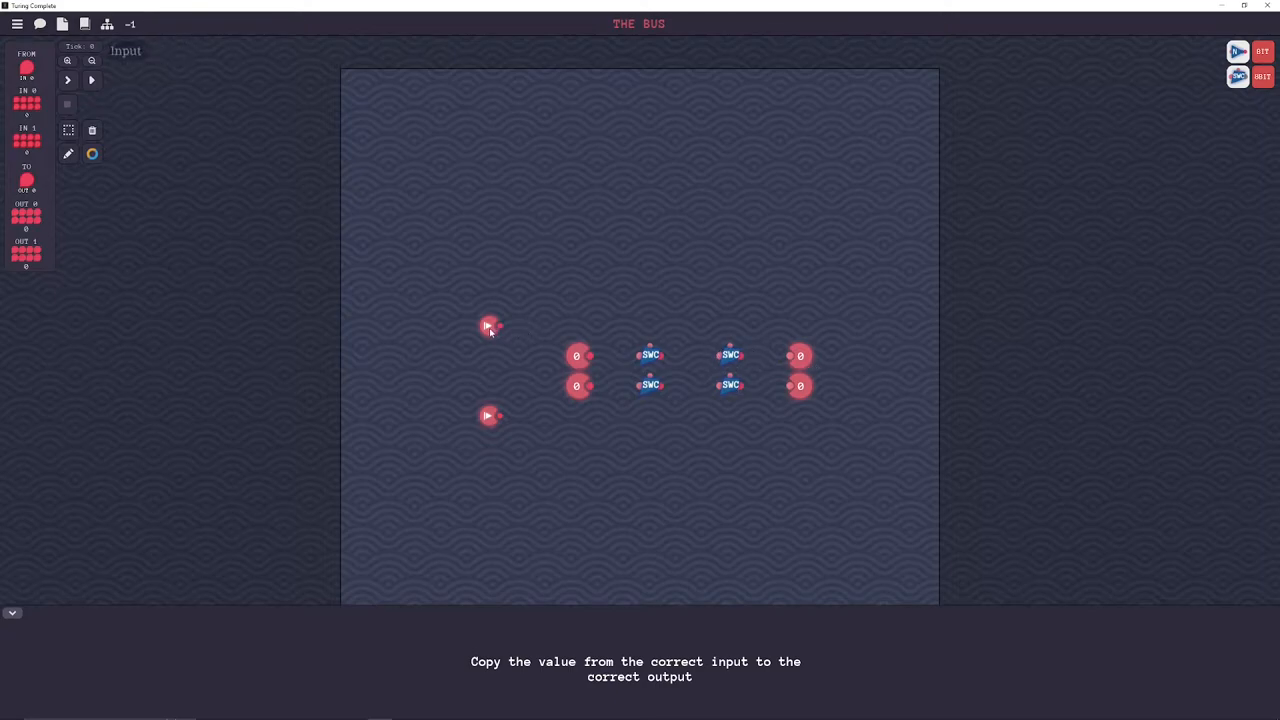
{"action": "left_click_drag", "start_coordinate": [490, 327], "coordinate": [660, 305]}
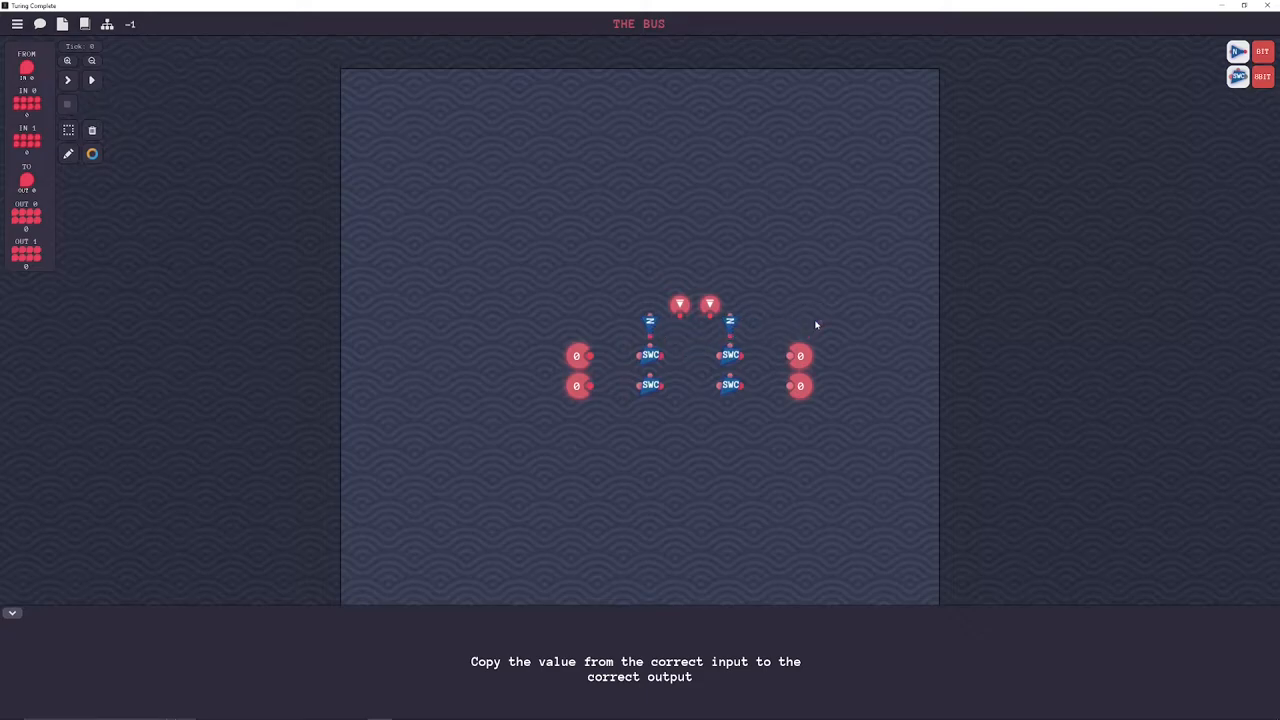
- Wire the left selector bit into its NOT gate and on to the switch enables
{"action": "left_click_drag", "start_coordinate": [650, 317], "coordinate": [683, 316]}
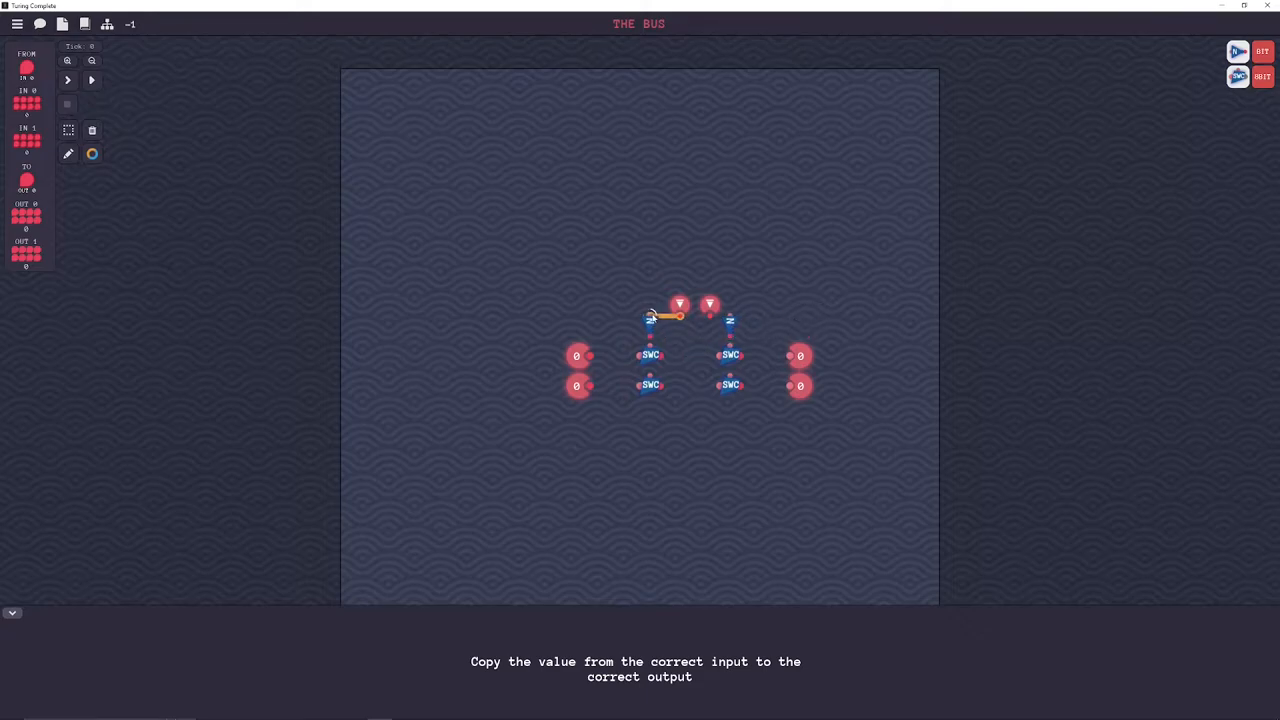
{"action": "left_click_drag", "start_coordinate": [680, 318], "coordinate": [650, 388]}
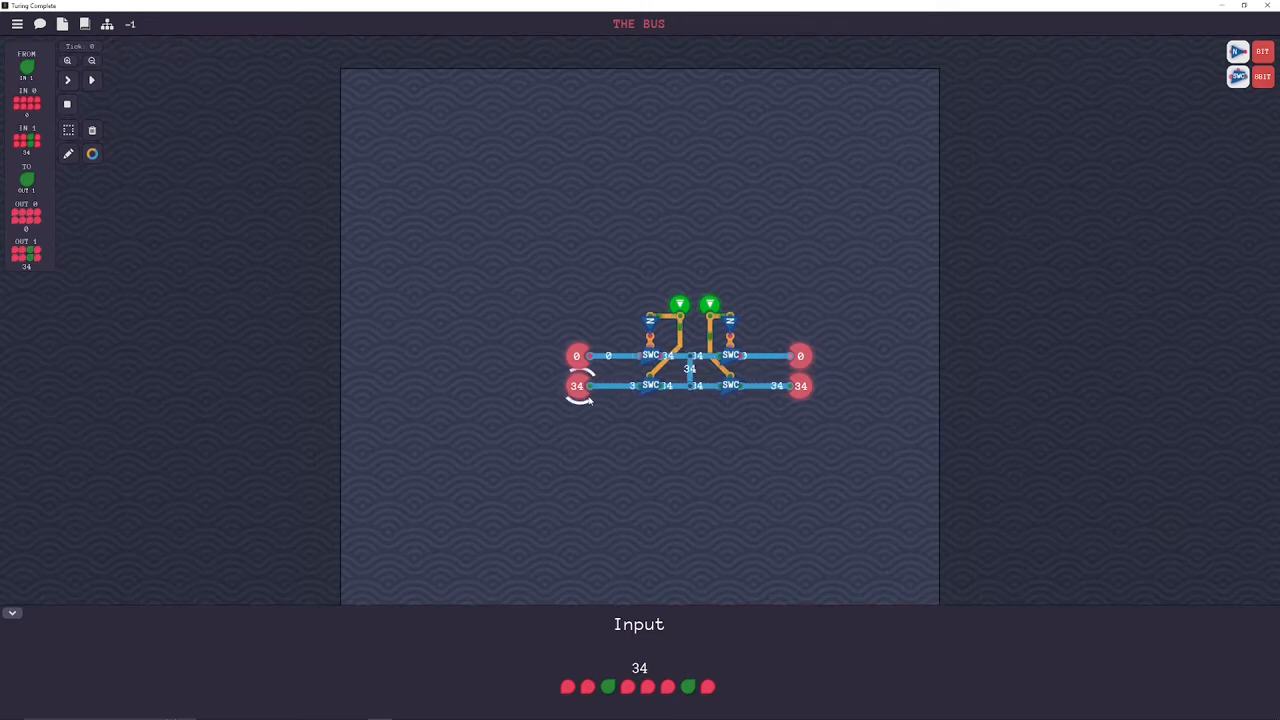
- Run The Bus tests until Level Complete, then return to the level map
{"action": "left_click", "coordinate": [67, 80]}
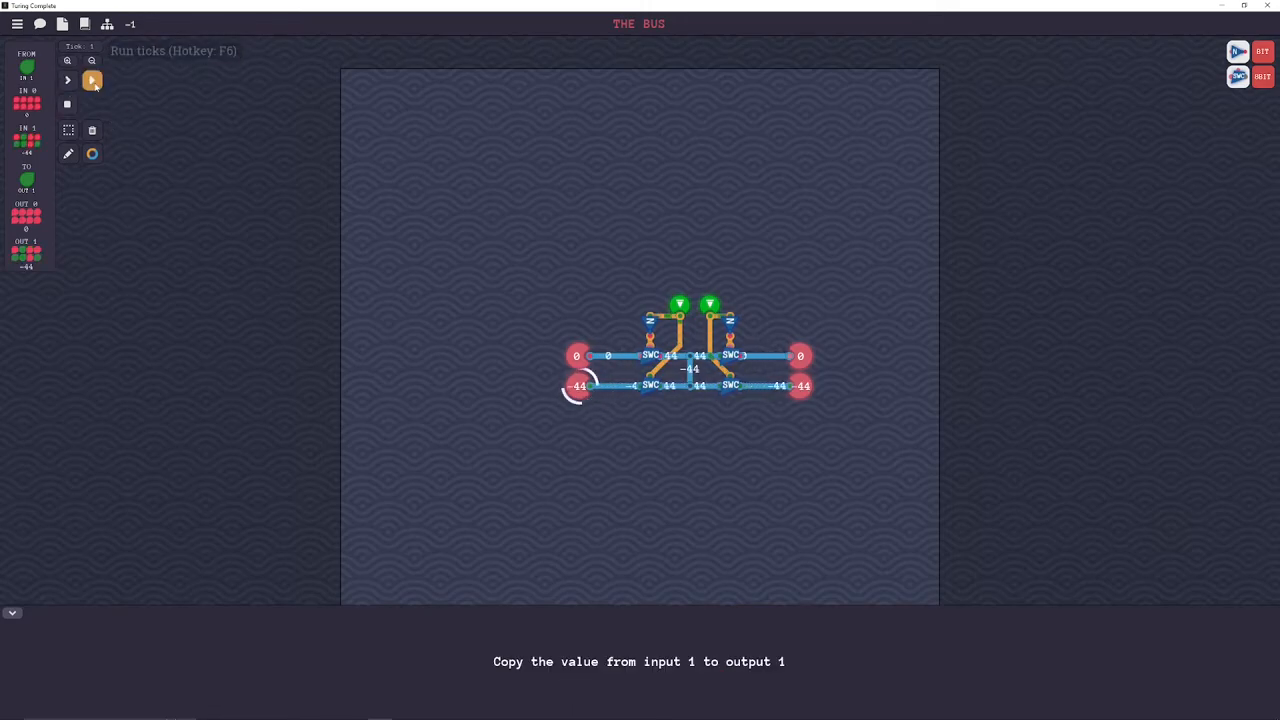
{"action": "left_click", "coordinate": [91, 80]}
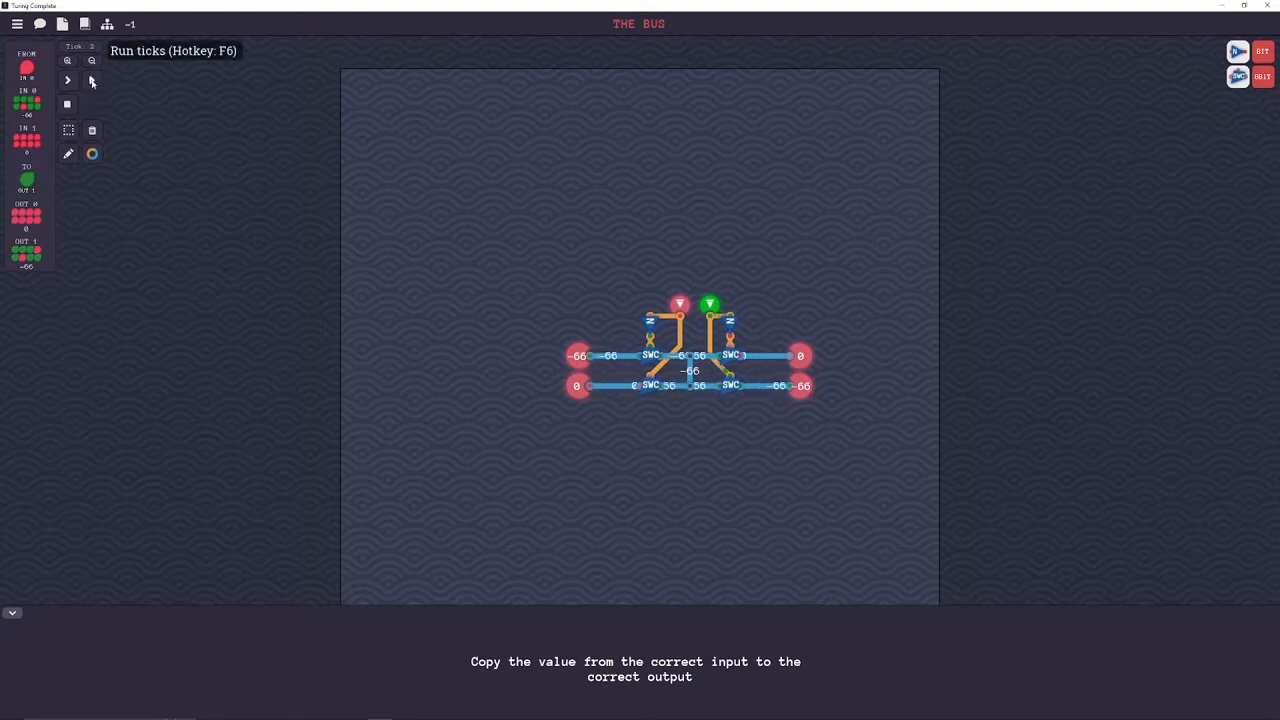
{"action": "left_click", "coordinate": [67, 80]}
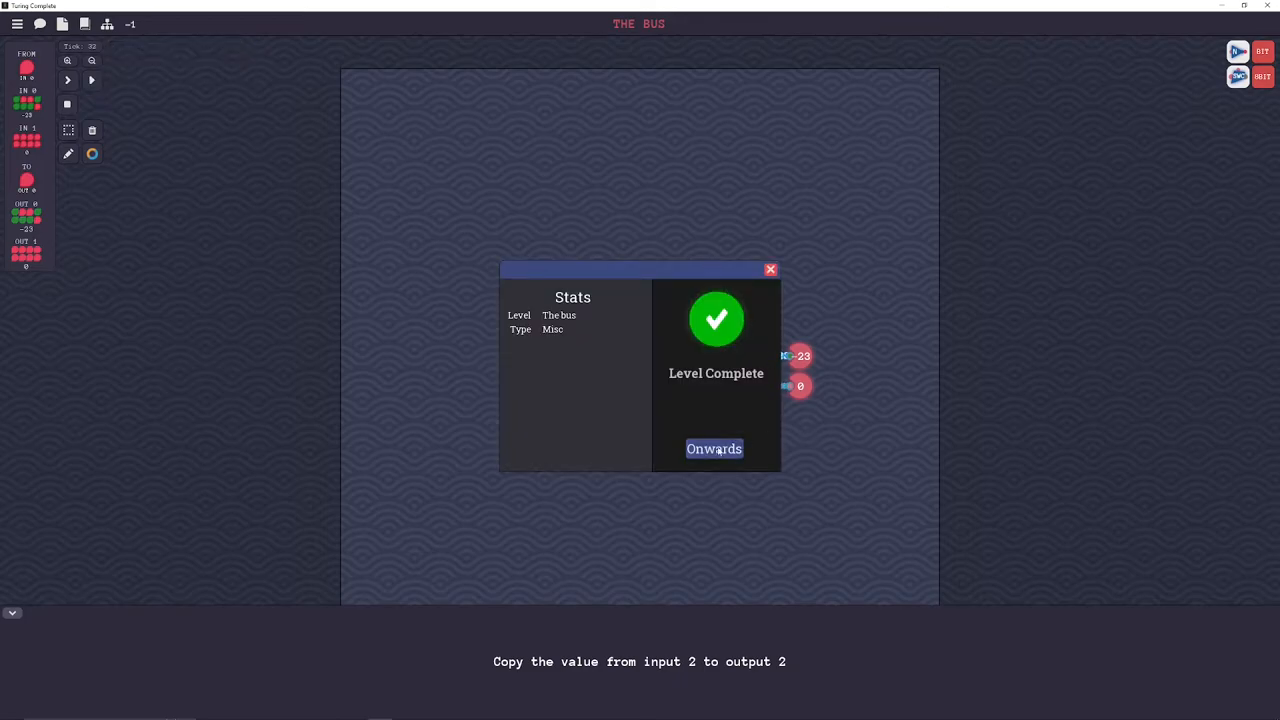
{"action": "left_click", "coordinate": [714, 448]}
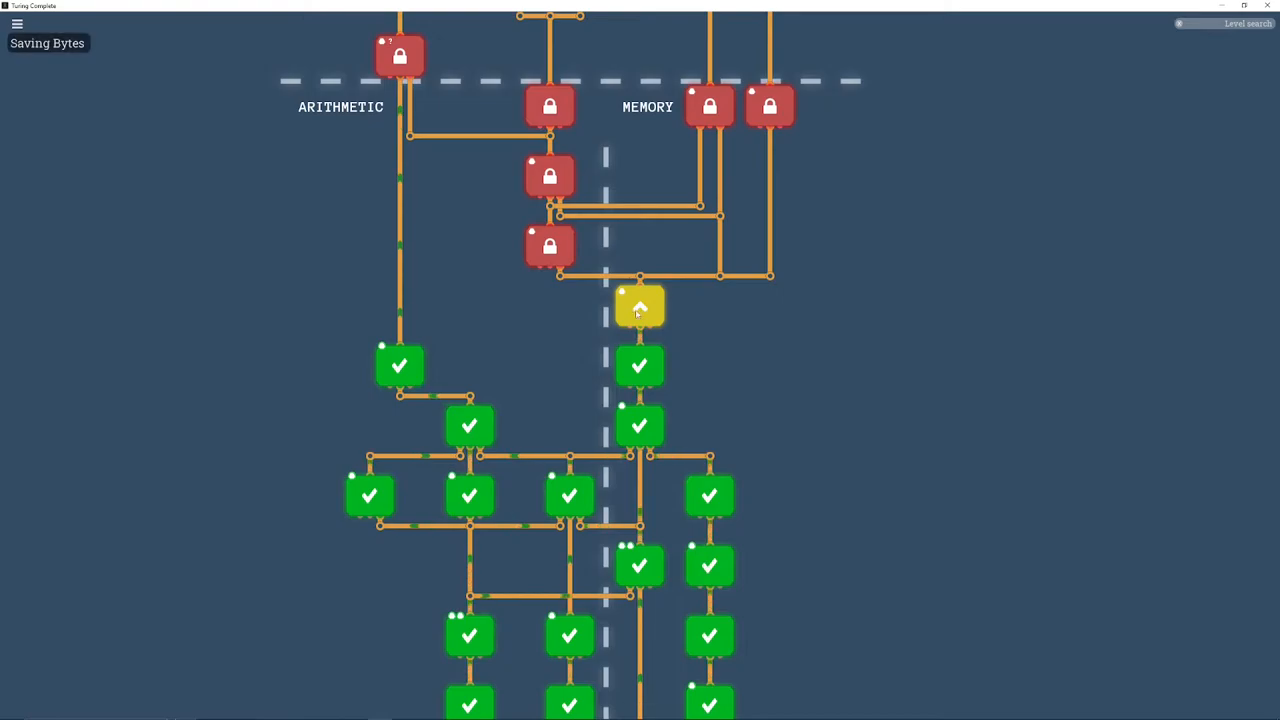
- Enter the Saving Bytes level and dismiss its task description
{"action": "left_click", "coordinate": [639, 307]}
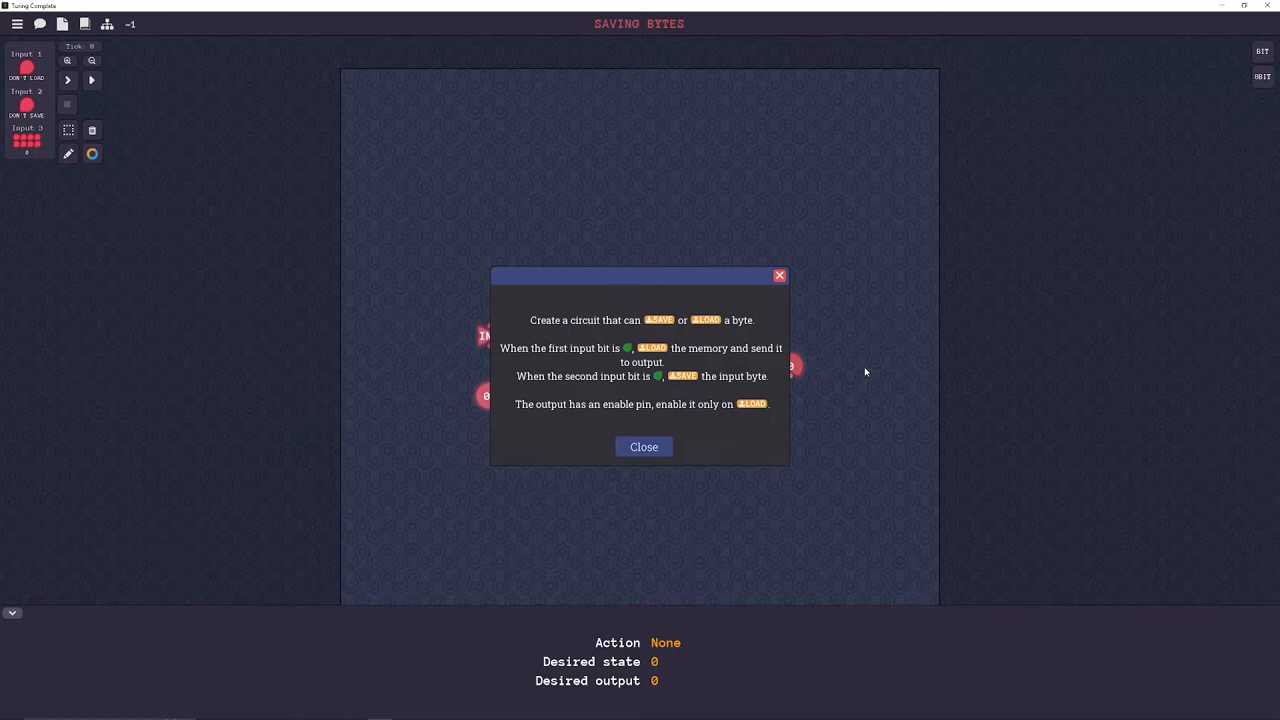
{"action": "mouse_move", "coordinate": [757, 402]}
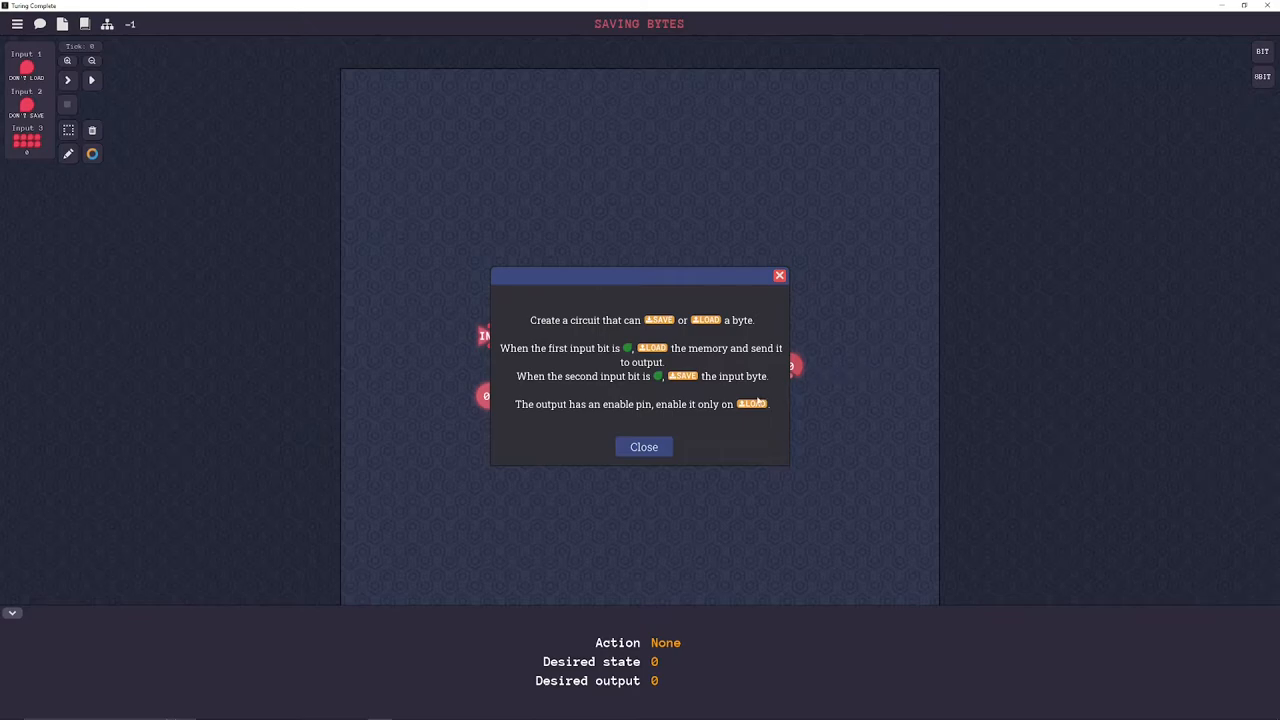
{"action": "mouse_move", "coordinate": [696, 470]}
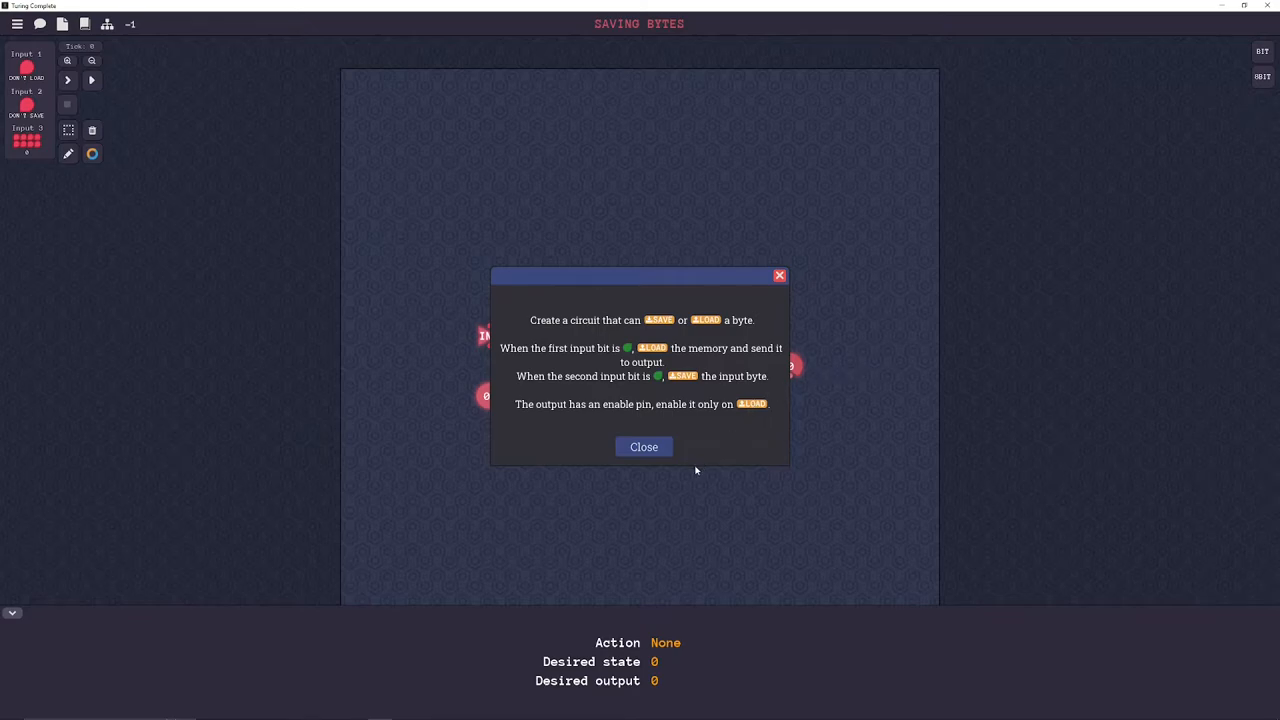
{"action": "left_click", "coordinate": [643, 447]}
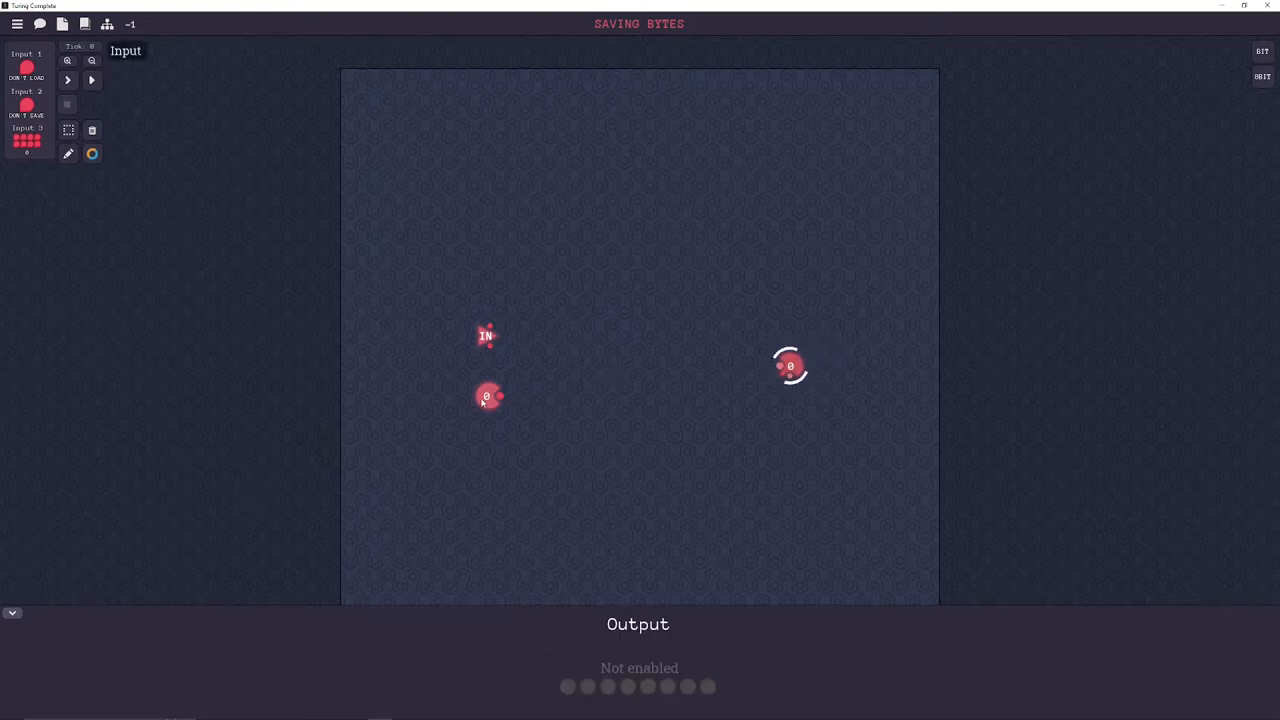
- Move the byte input toward the centre and the other input up to the top right
{"action": "left_click_drag", "start_coordinate": [485, 397], "coordinate": [578, 365]}
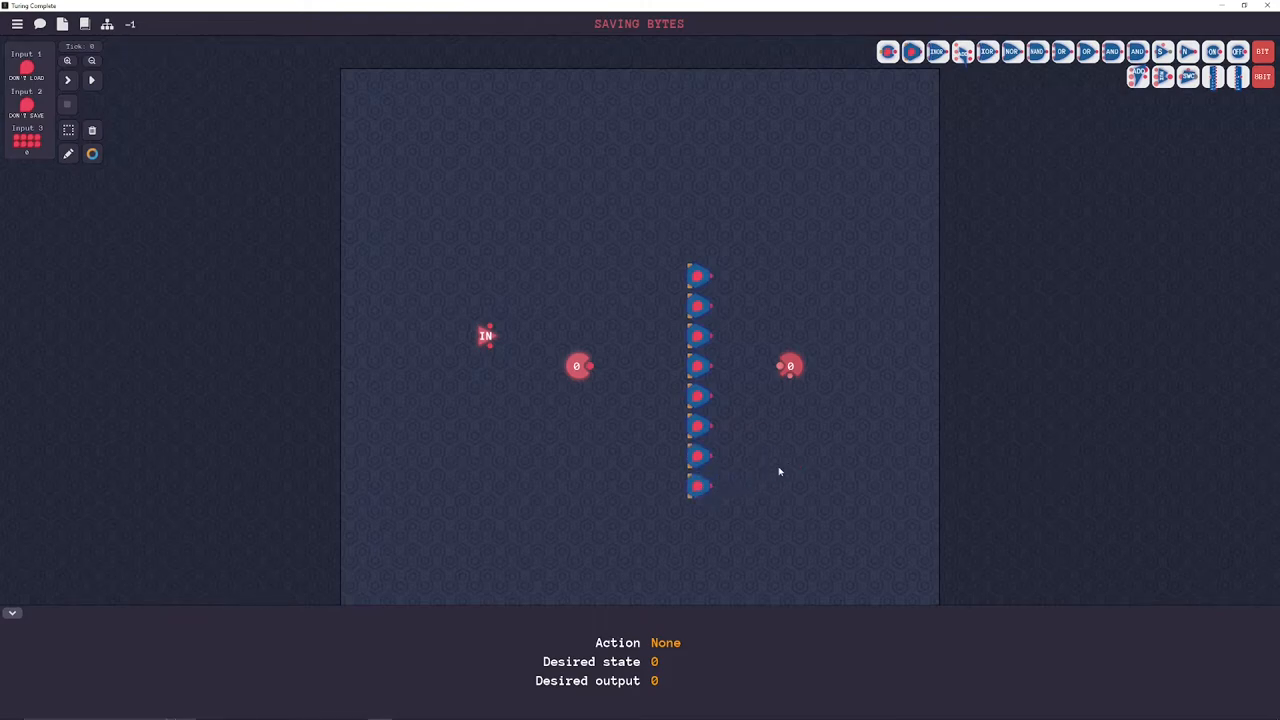
{"action": "mouse_move", "coordinate": [480, 383]}
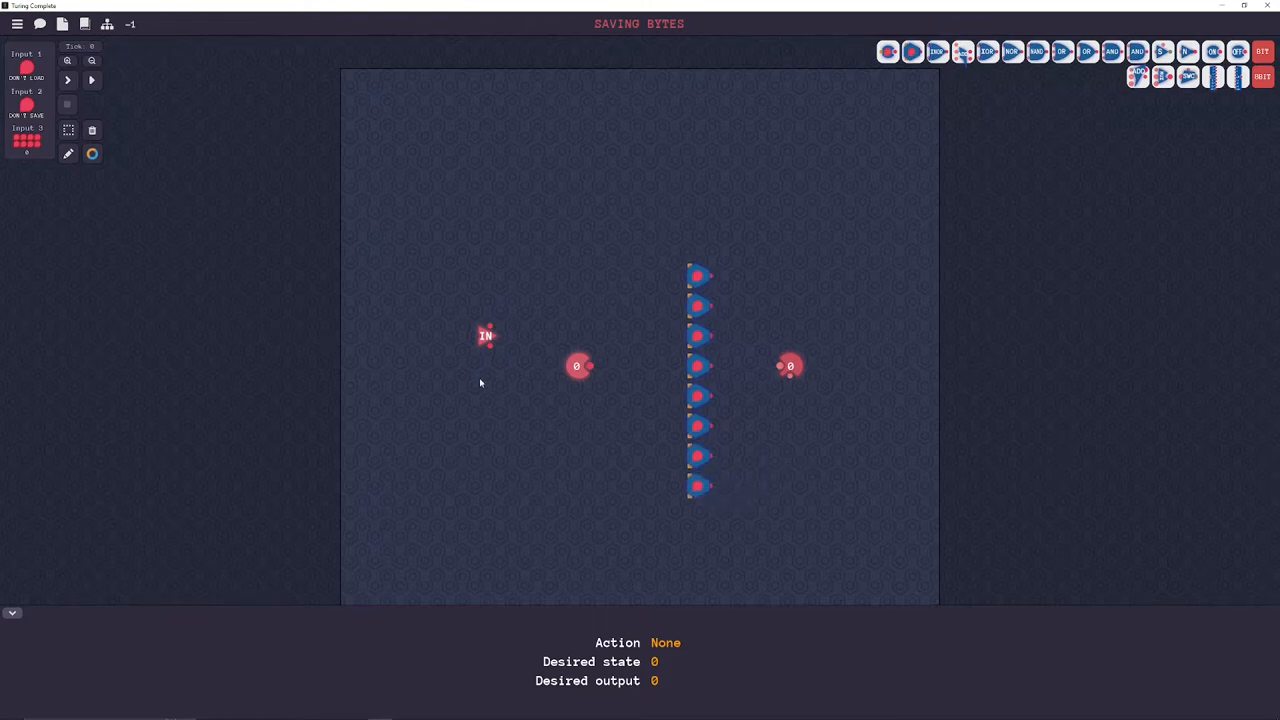
{"action": "left_click_drag", "start_coordinate": [485, 335], "coordinate": [665, 245]}
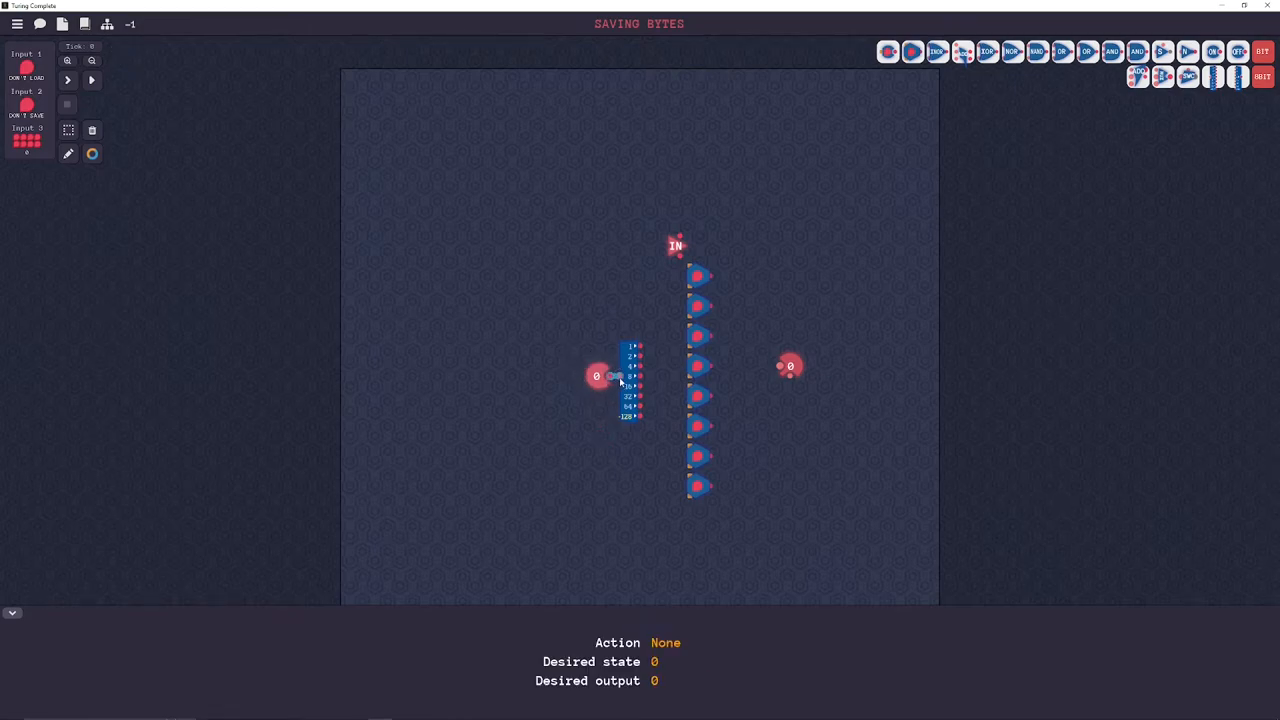
{"action": "mouse_move", "coordinate": [697, 283]}
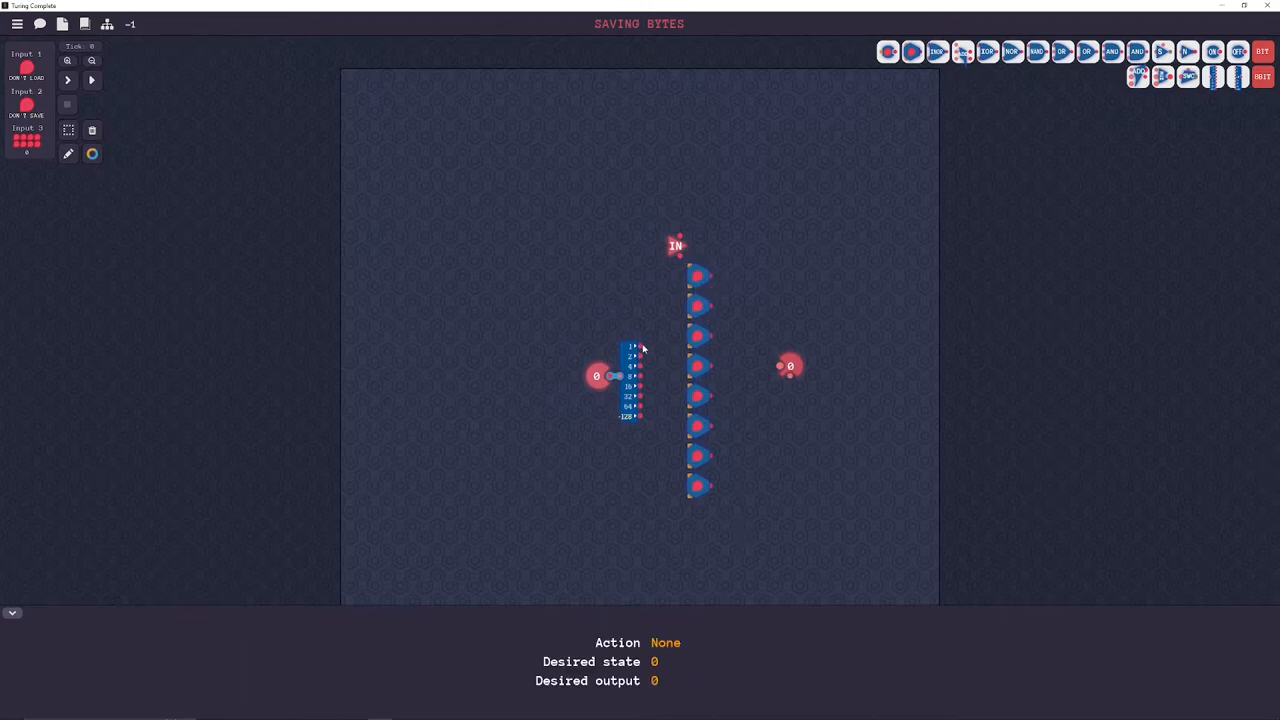
- Wire all eight splitter bits into the switch column and run a vertical wire down its control side
{"action": "left_click_drag", "start_coordinate": [635, 348], "coordinate": [690, 288]}
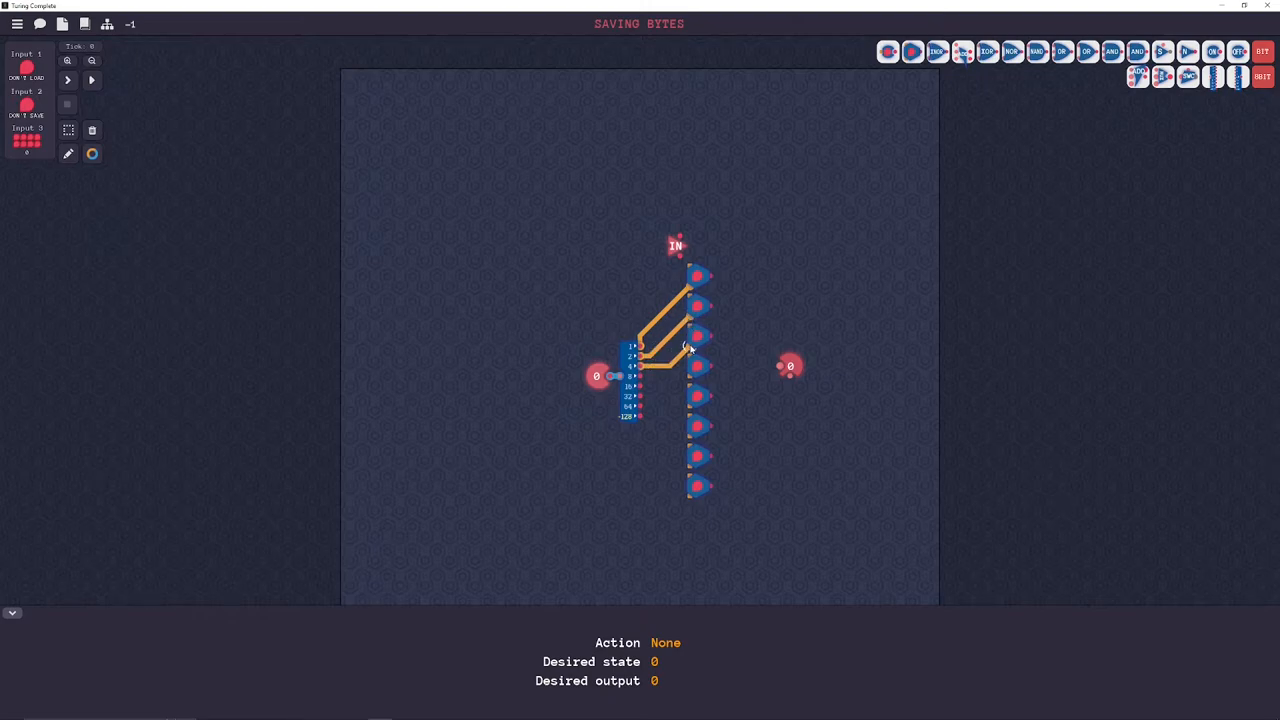
{"action": "left_click_drag", "start_coordinate": [630, 375], "coordinate": [690, 375]}
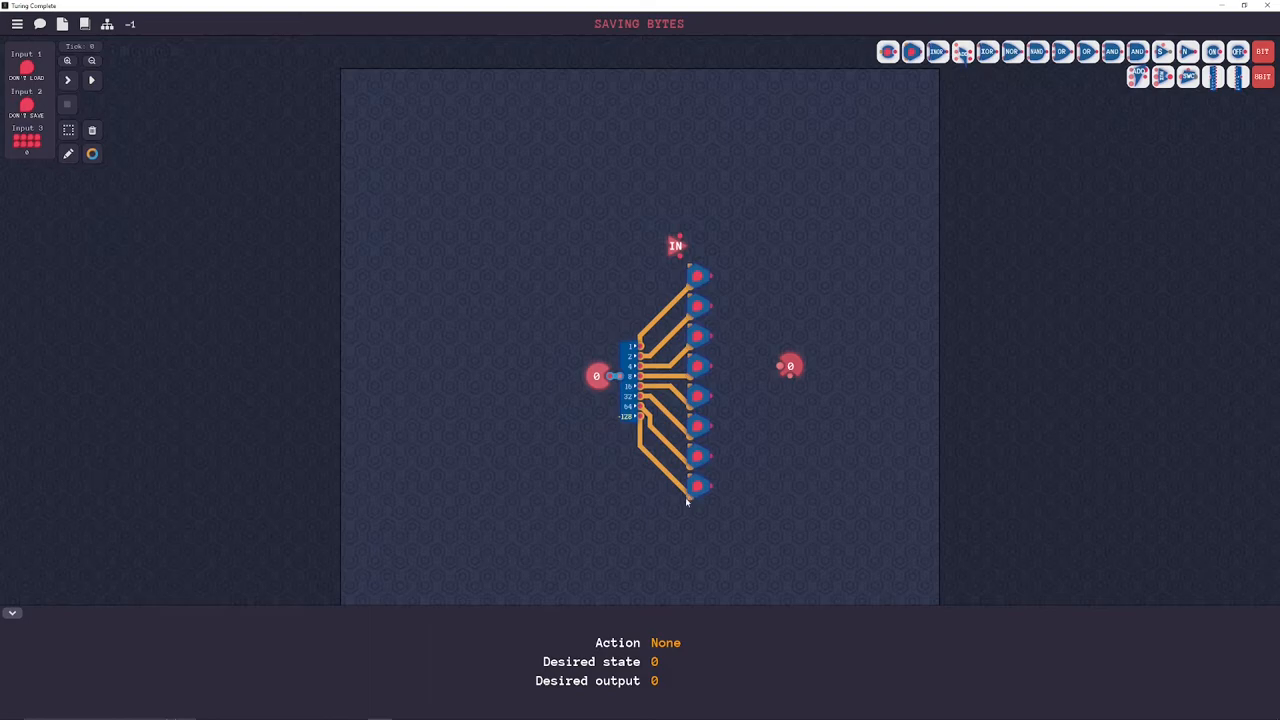
{"action": "mouse_move", "coordinate": [707, 290]}
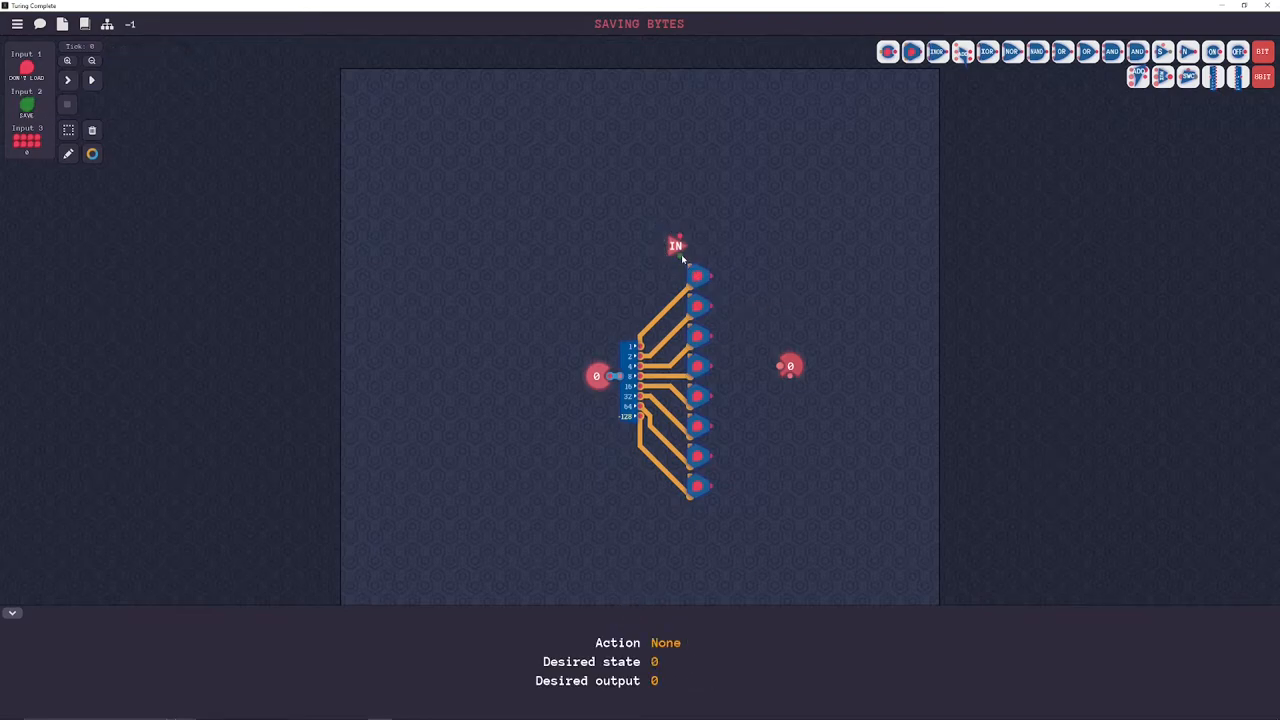
{"action": "left_click_drag", "start_coordinate": [680, 262], "coordinate": [680, 485]}
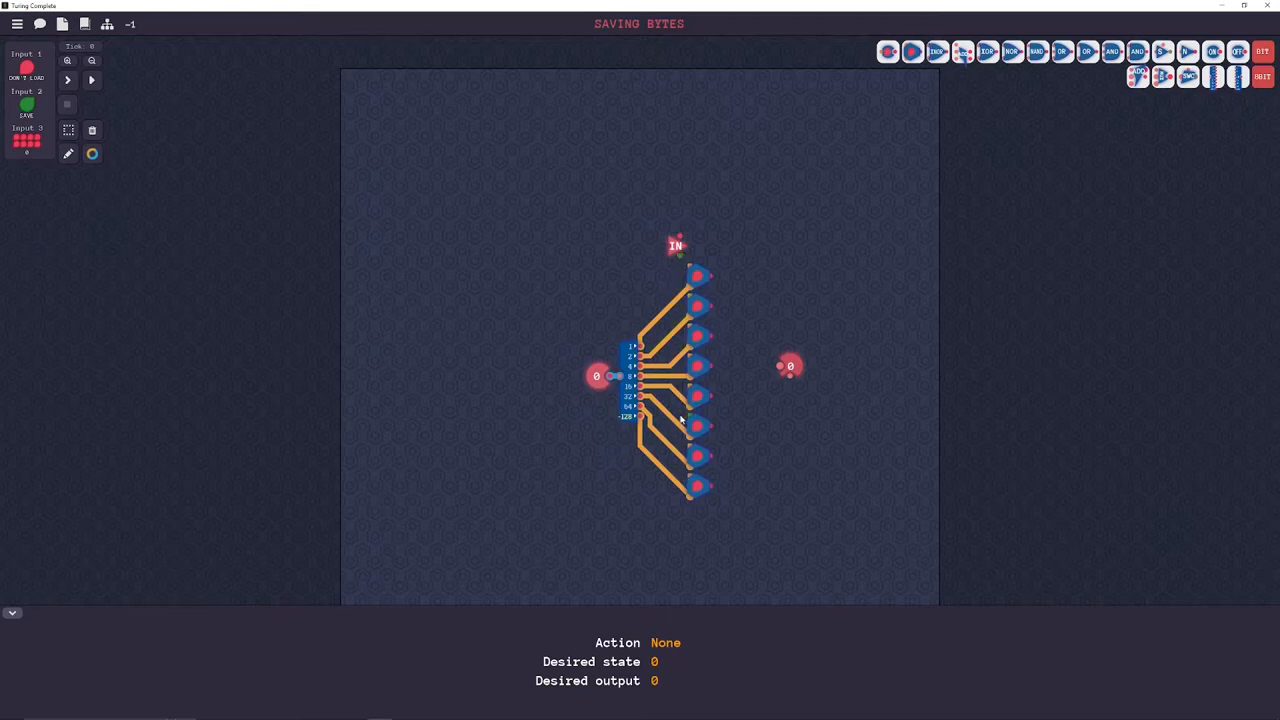
- Wire the IN signal down every switch control pin in magenta, then restore the default wire colour
{"action": "left_click", "coordinate": [92, 153]}
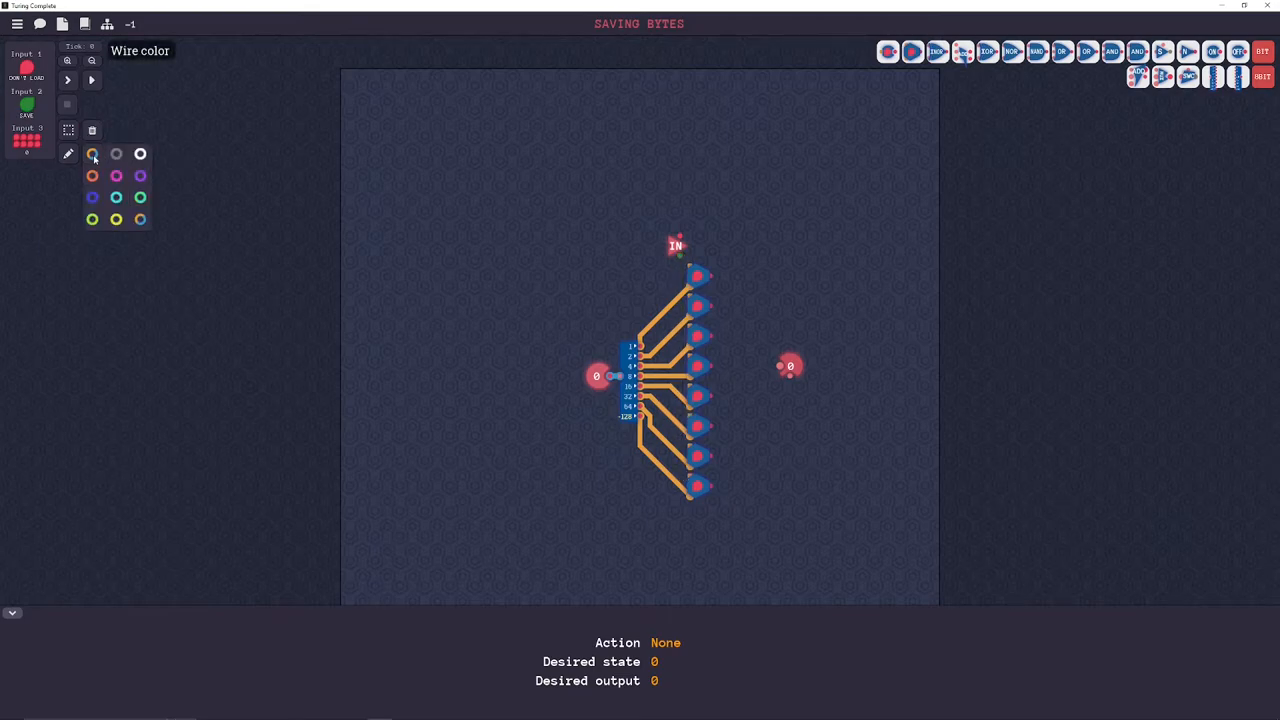
{"action": "left_click", "coordinate": [91, 153]}
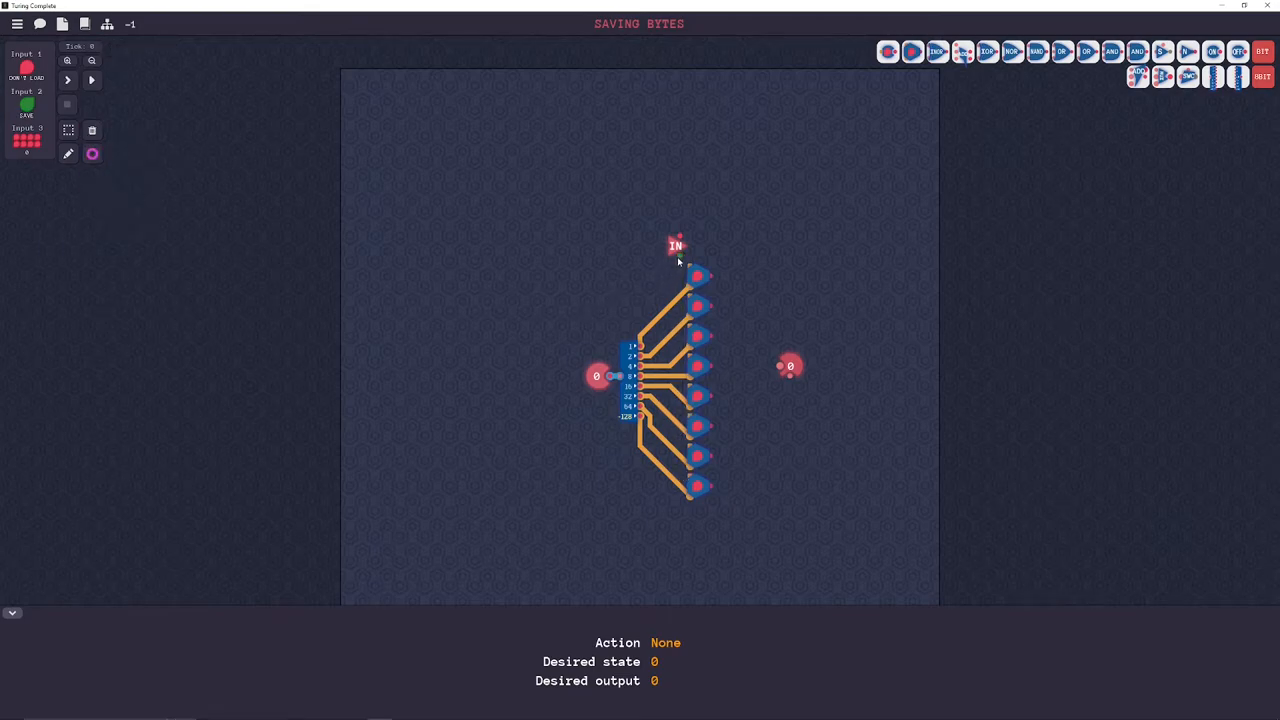
{"action": "left_click_drag", "start_coordinate": [680, 258], "coordinate": [680, 480]}
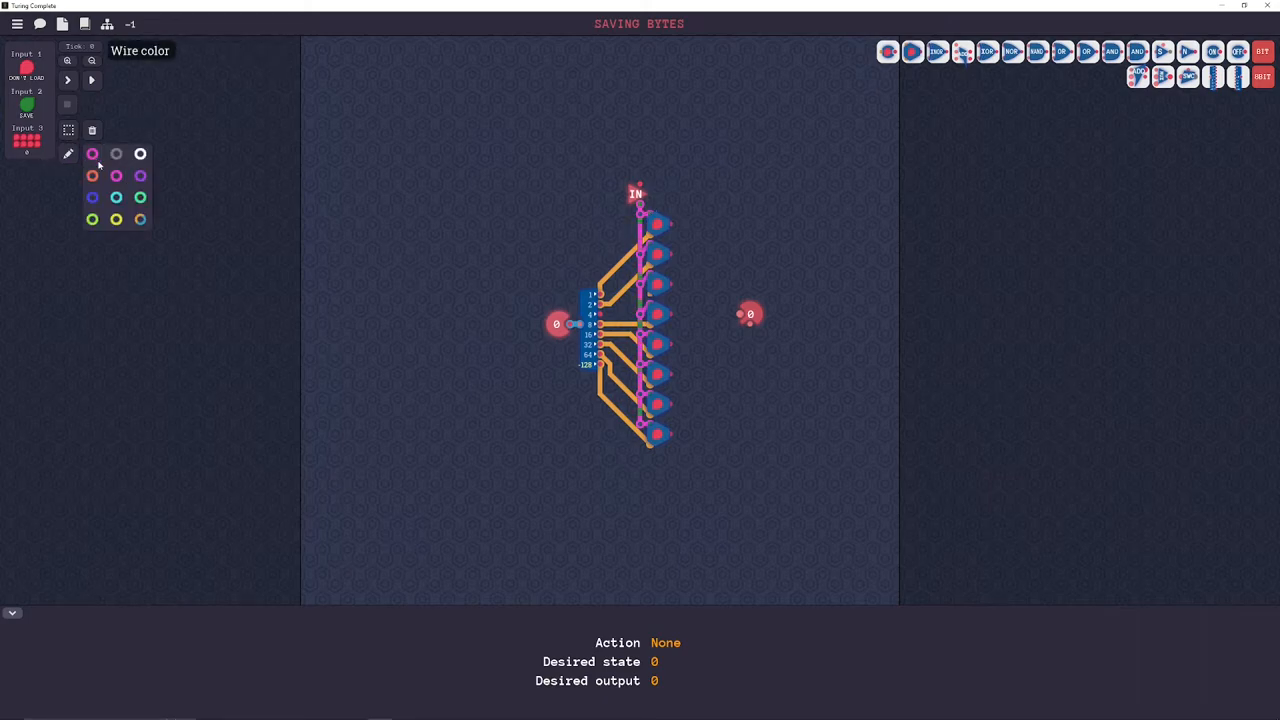
{"action": "left_click", "coordinate": [93, 175]}
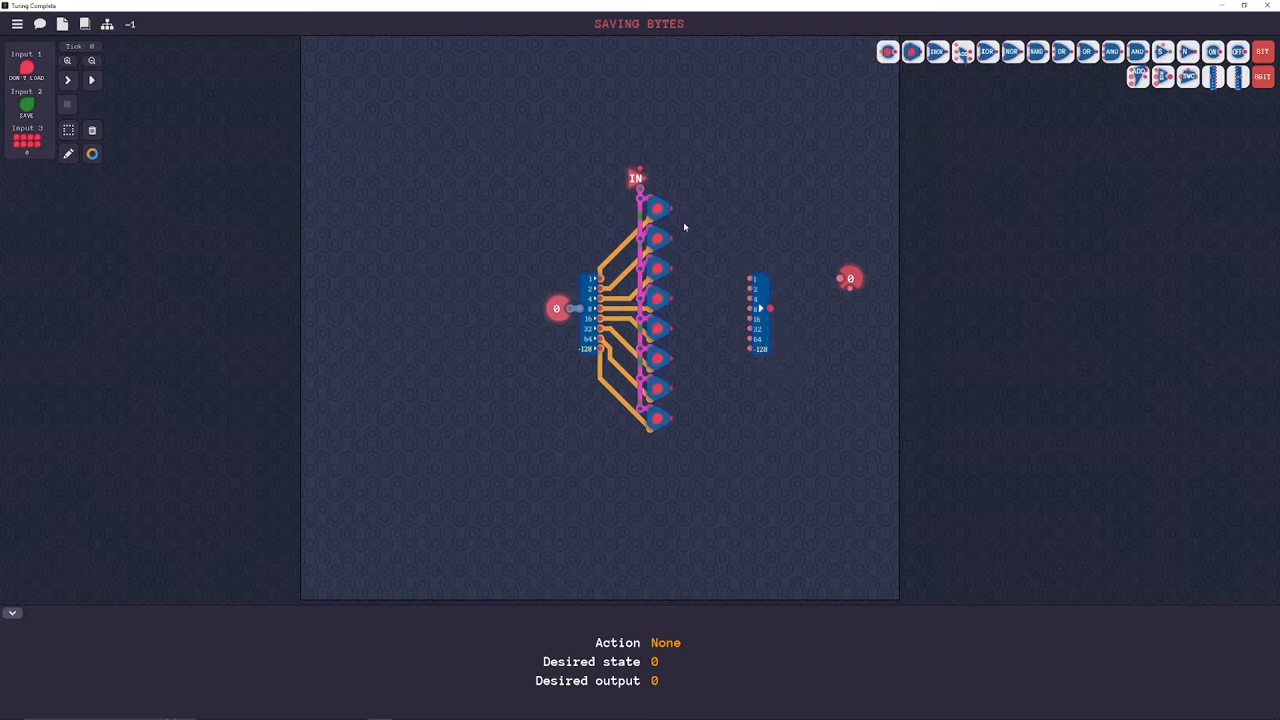
- Wire the switch outputs into the Byte Maker's bit inputs and start the test run
{"action": "left_click_drag", "start_coordinate": [660, 210], "coordinate": [750, 280]}
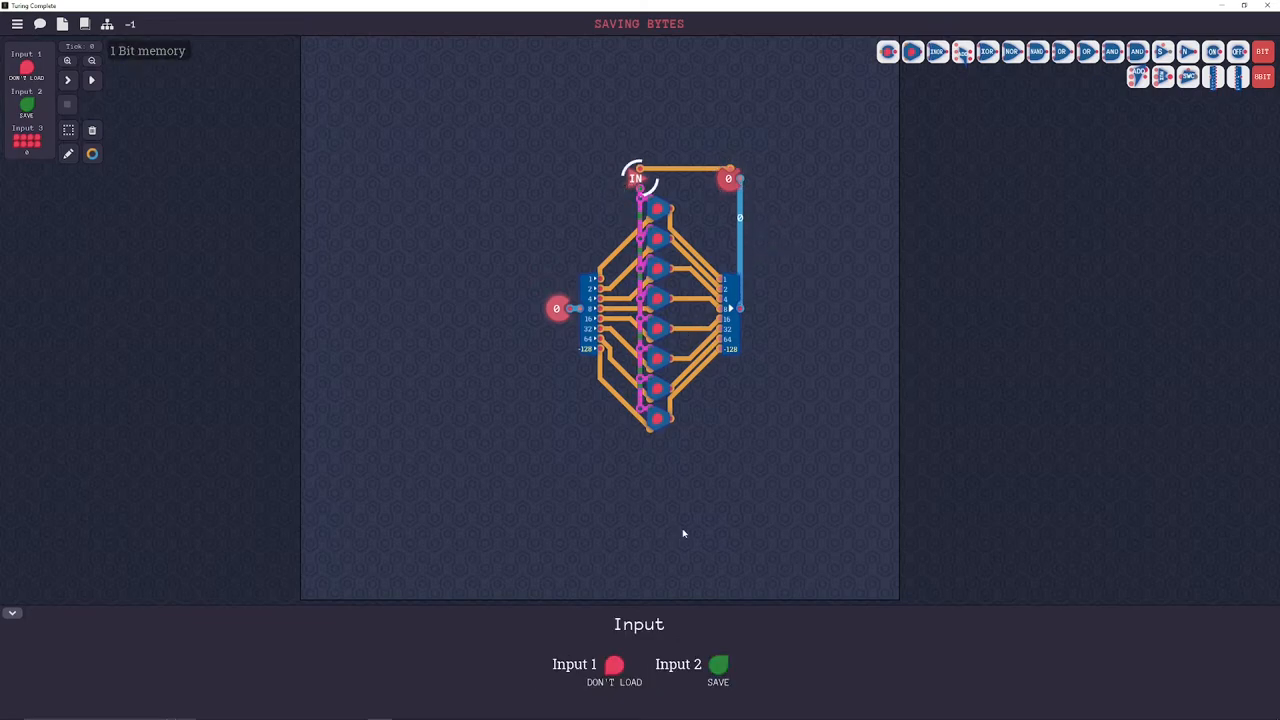
{"action": "left_click", "coordinate": [91, 80]}
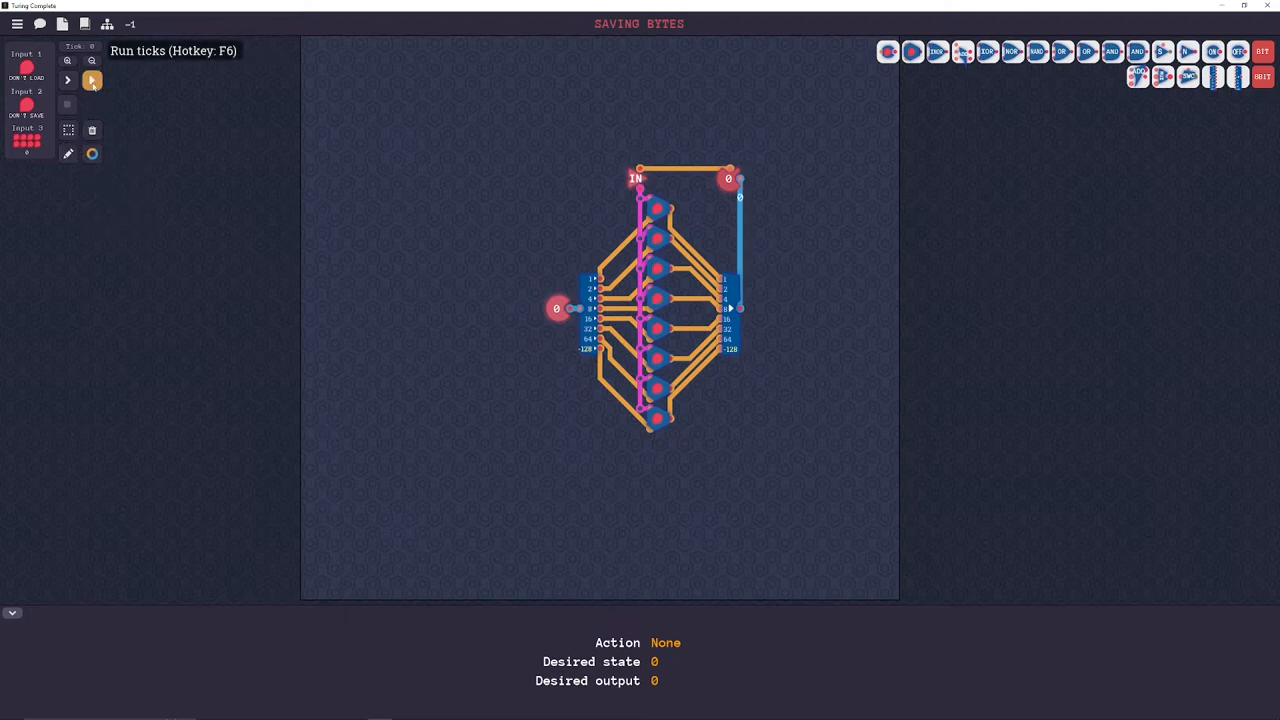
- Run the Saving Bytes tests to completion and continue Onwards to the 1 Bit Decoder level
{"action": "left_click", "coordinate": [92, 81]}
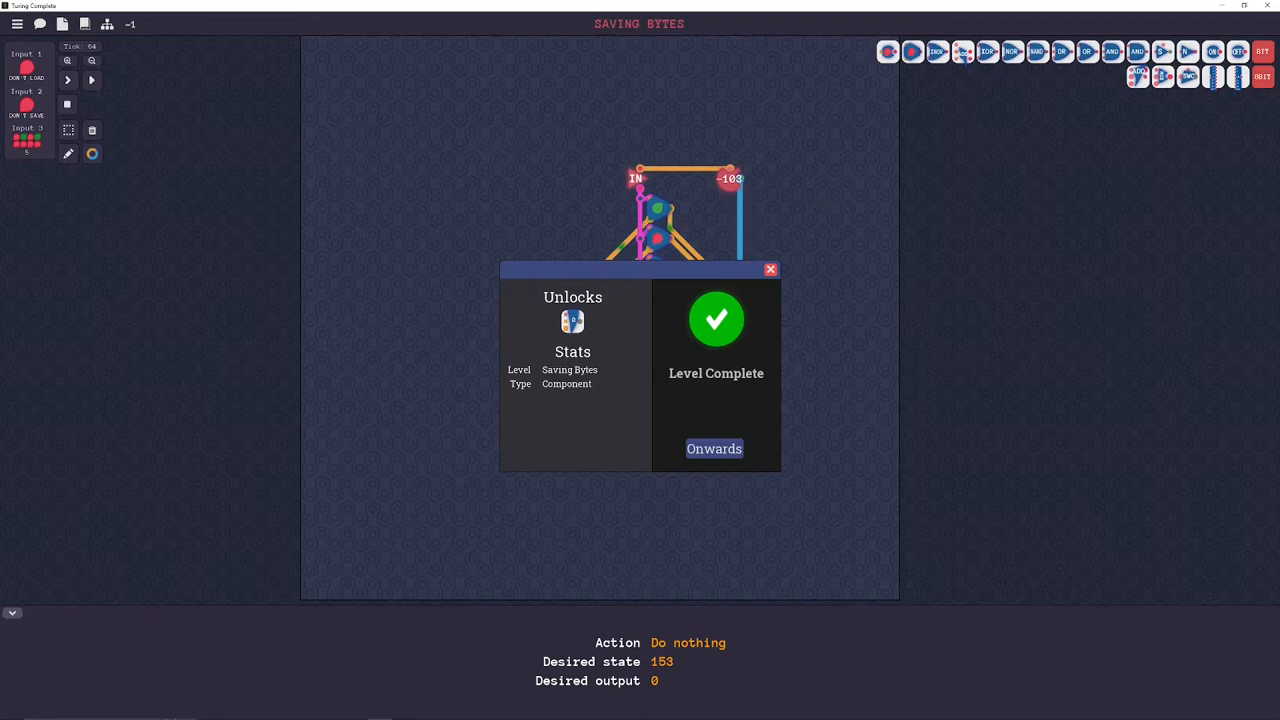
{"action": "left_click", "coordinate": [714, 448]}
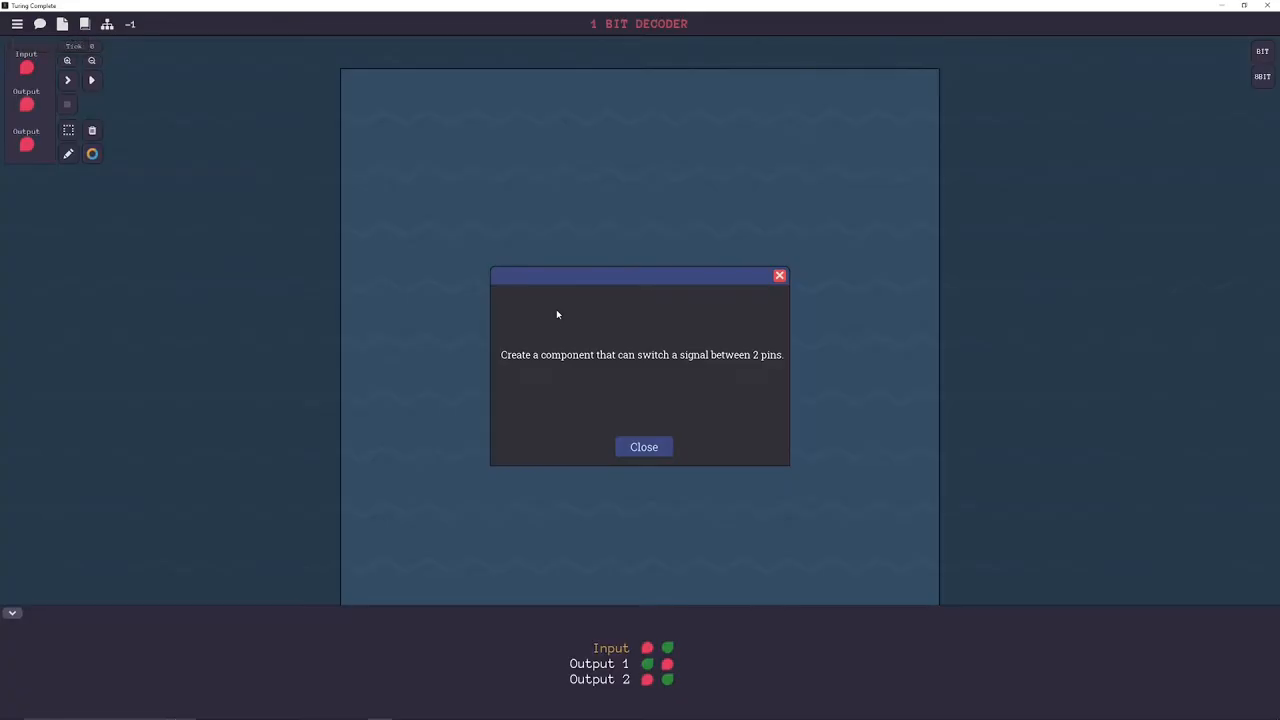
- Wire the input through a NOT gate to one output and directly to the other, then run the decoder tests until they pass
{"action": "left_click", "coordinate": [644, 446]}
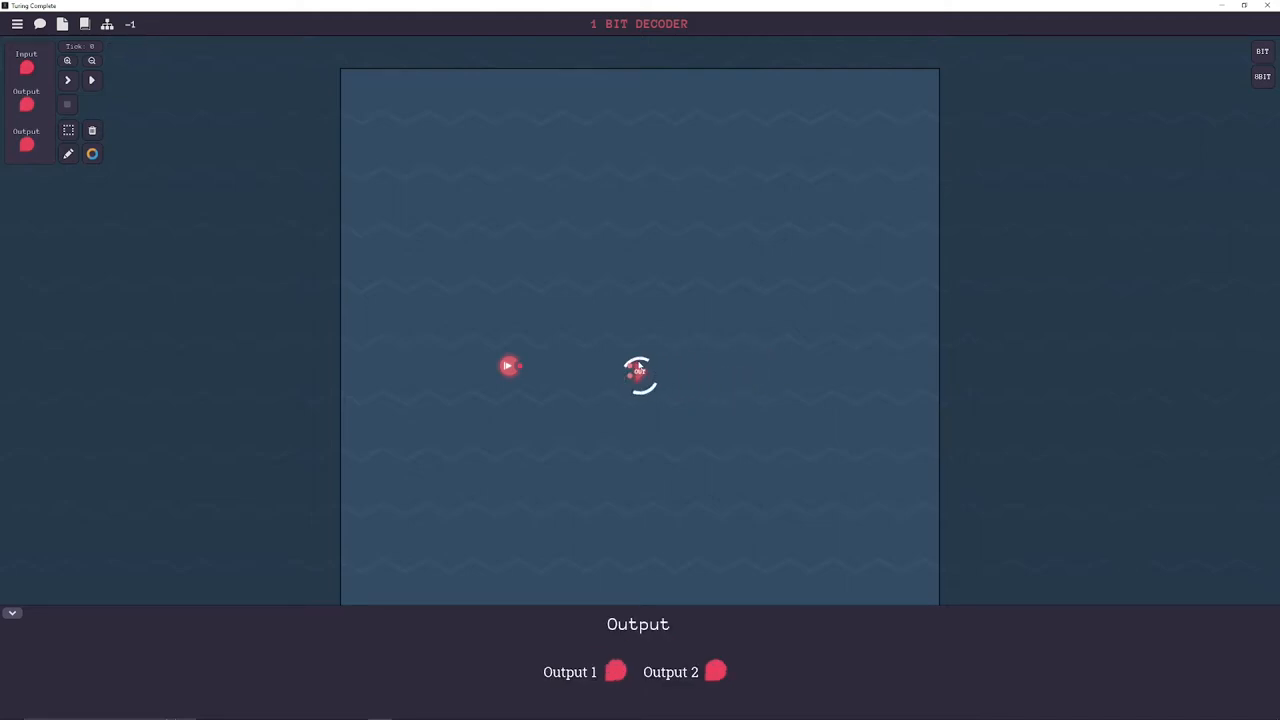
{"action": "left_click", "coordinate": [1262, 51]}
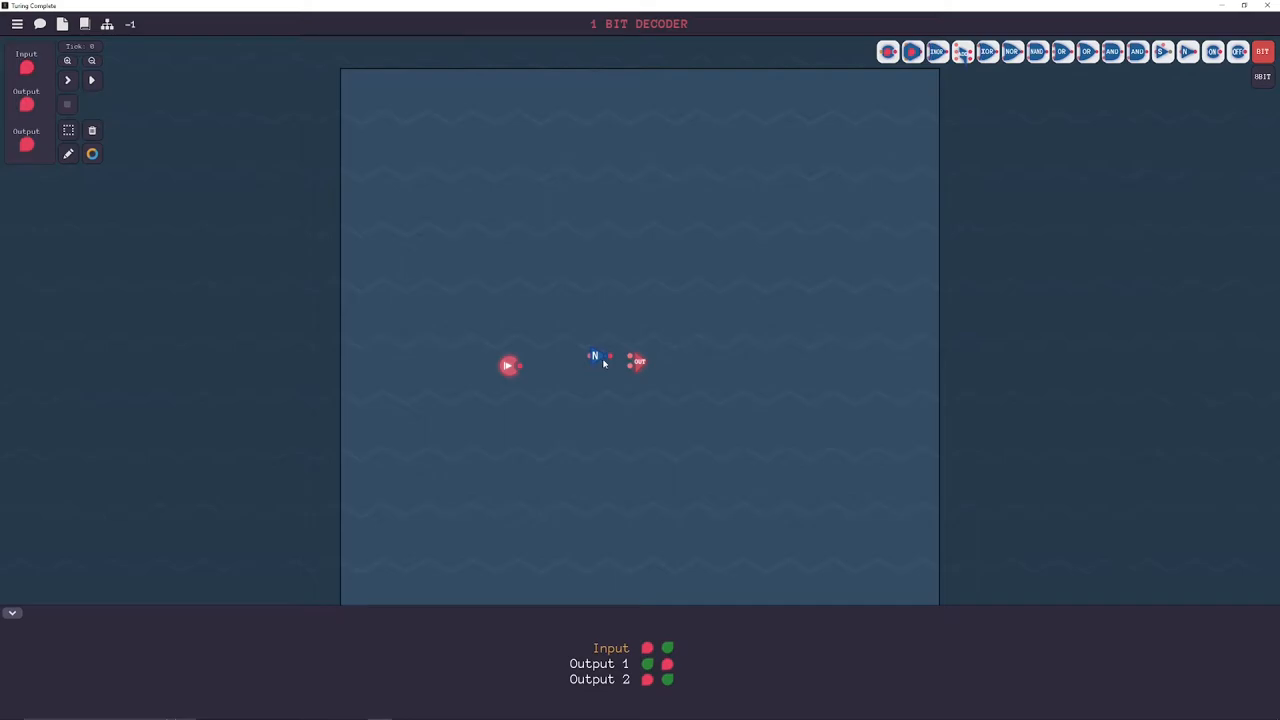
{"action": "left_click", "coordinate": [510, 365]}
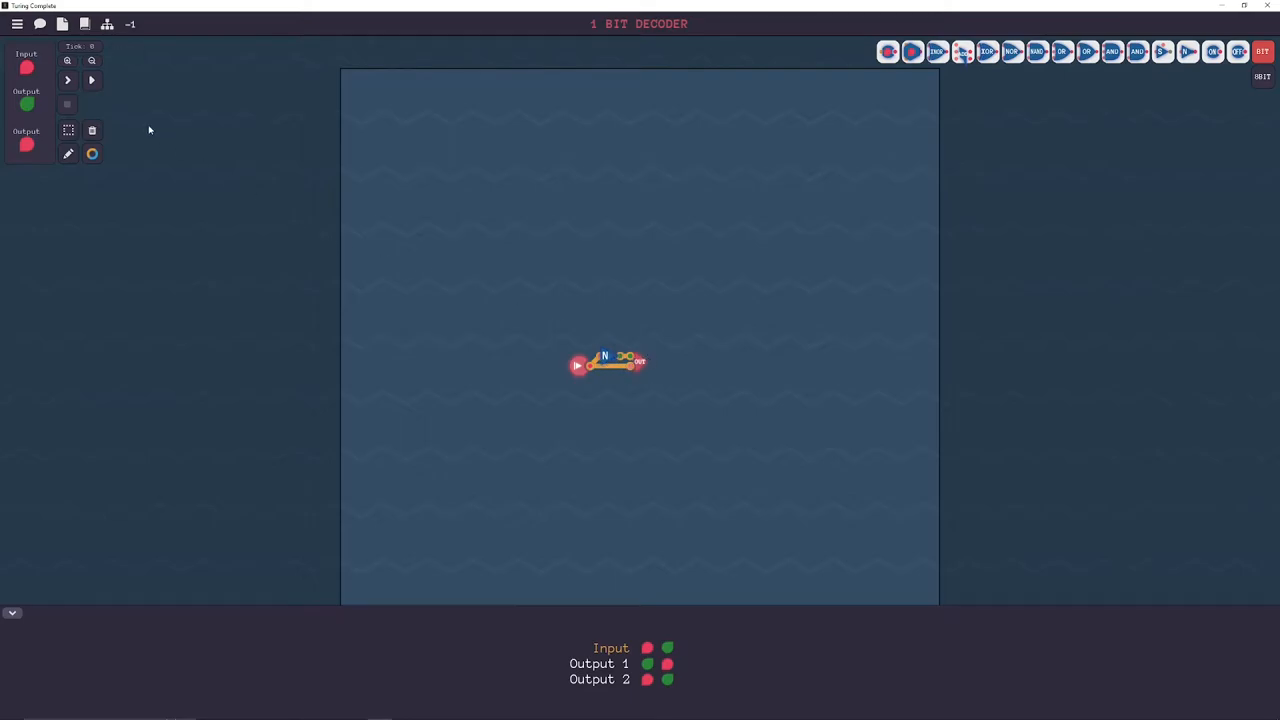
{"action": "left_click", "coordinate": [92, 80]}
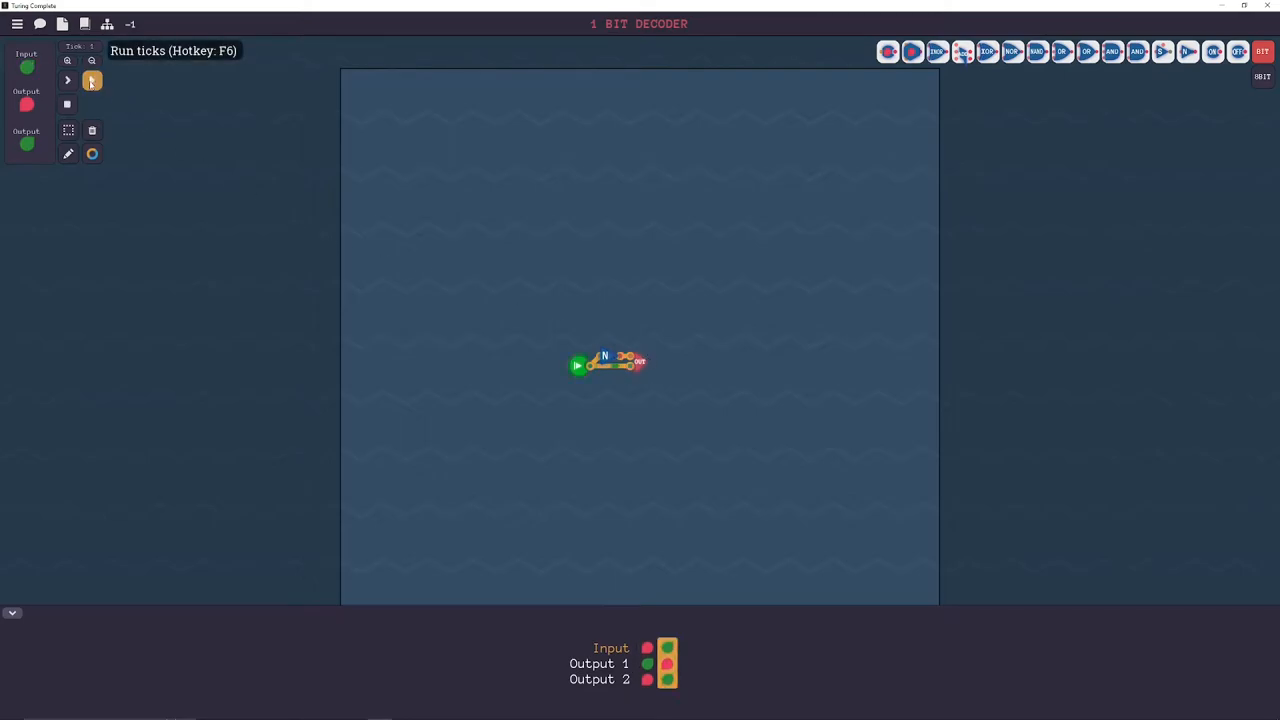
{"action": "left_click", "coordinate": [91, 80]}
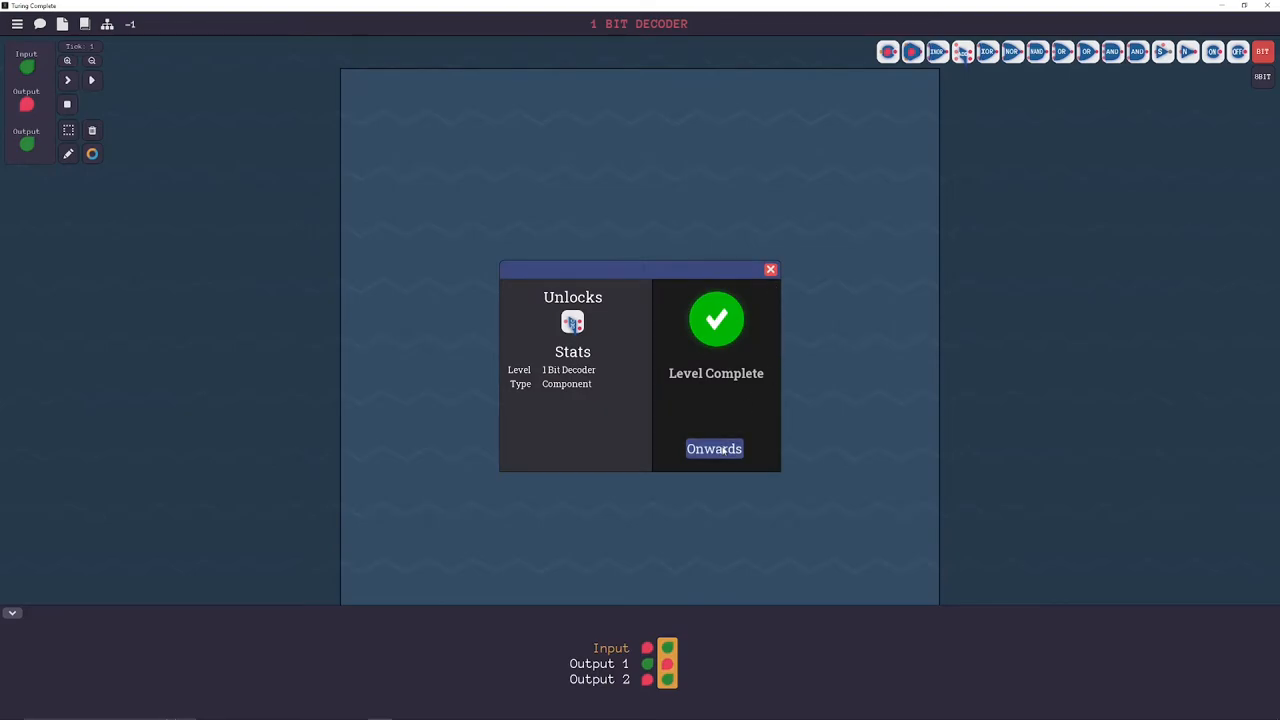
- Continue Onwards to the 3 Bit Decoder level and close its introduction dialog
{"action": "left_click", "coordinate": [714, 448]}
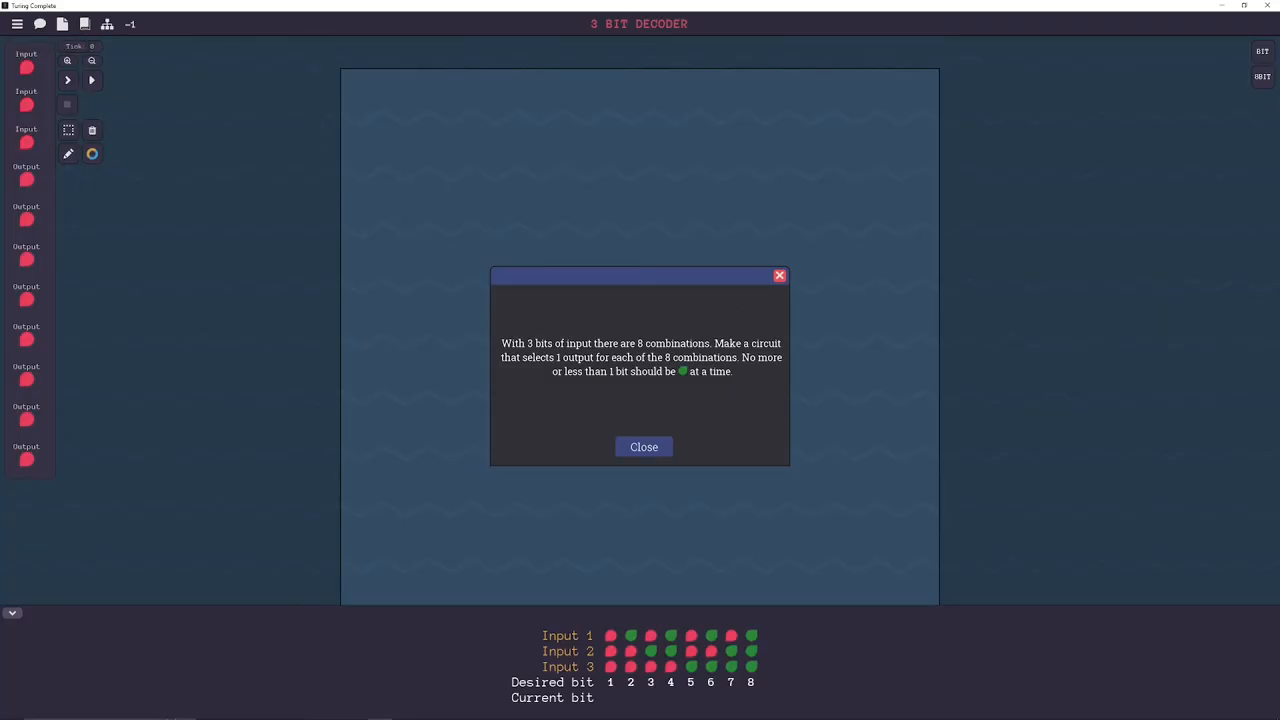
{"action": "mouse_move", "coordinate": [1012, 198]}
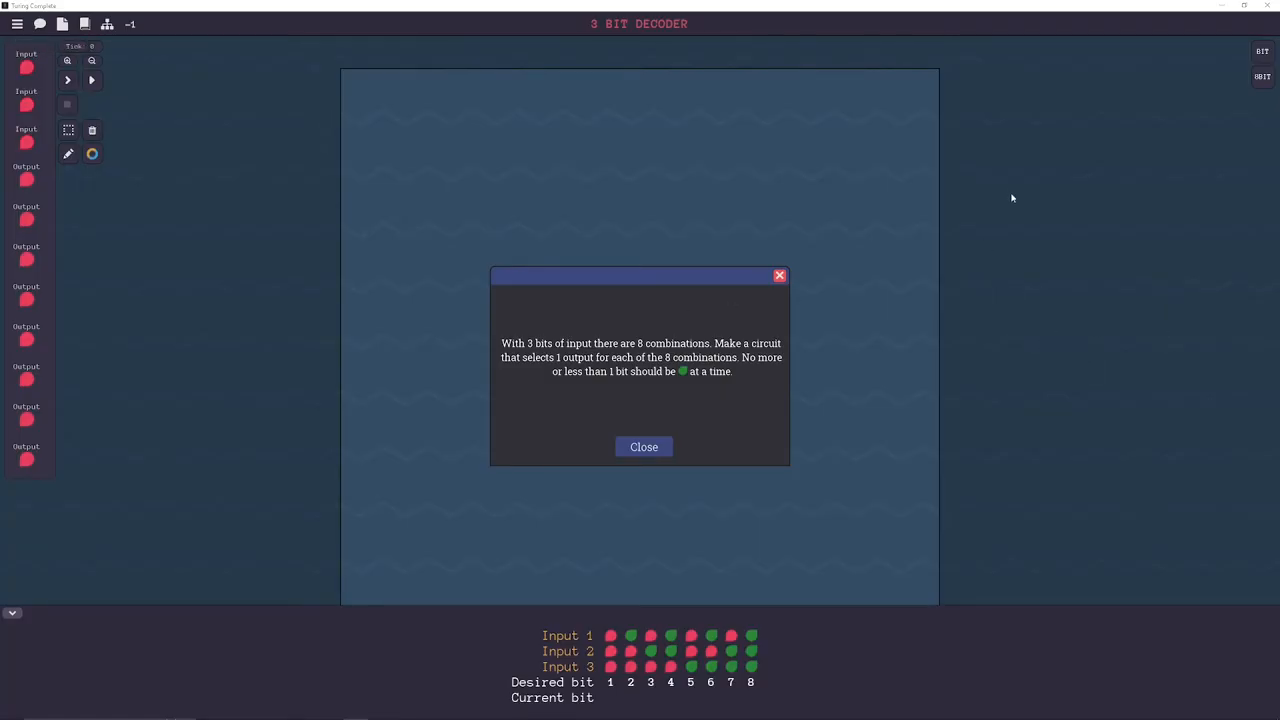
{"action": "mouse_move", "coordinate": [941, 189]}
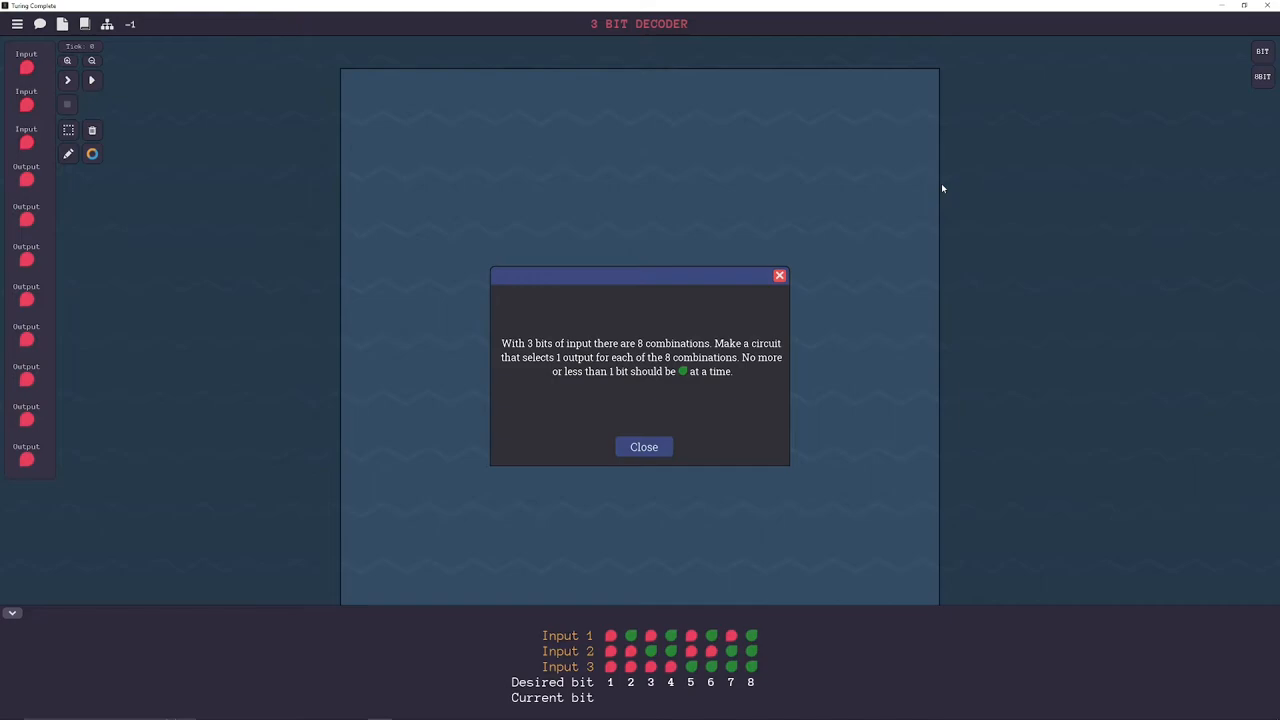
{"action": "left_click", "coordinate": [643, 446]}
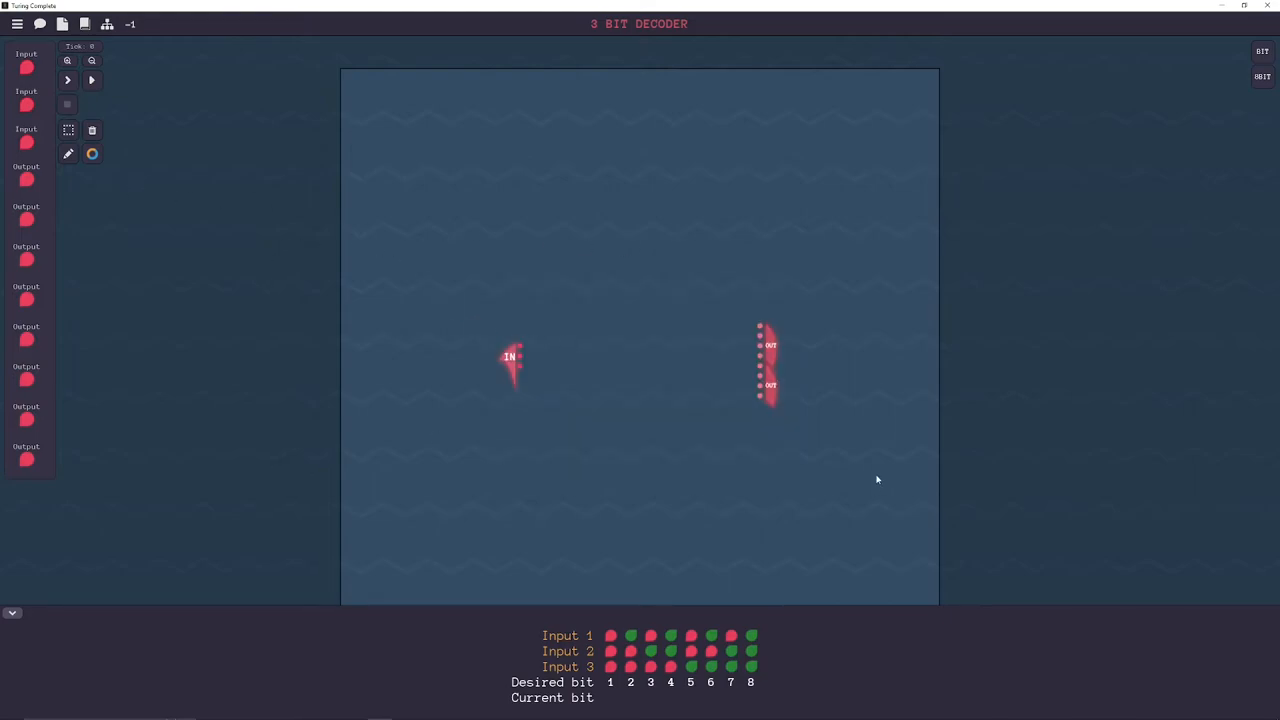
{"action": "mouse_move", "coordinate": [876, 453]}
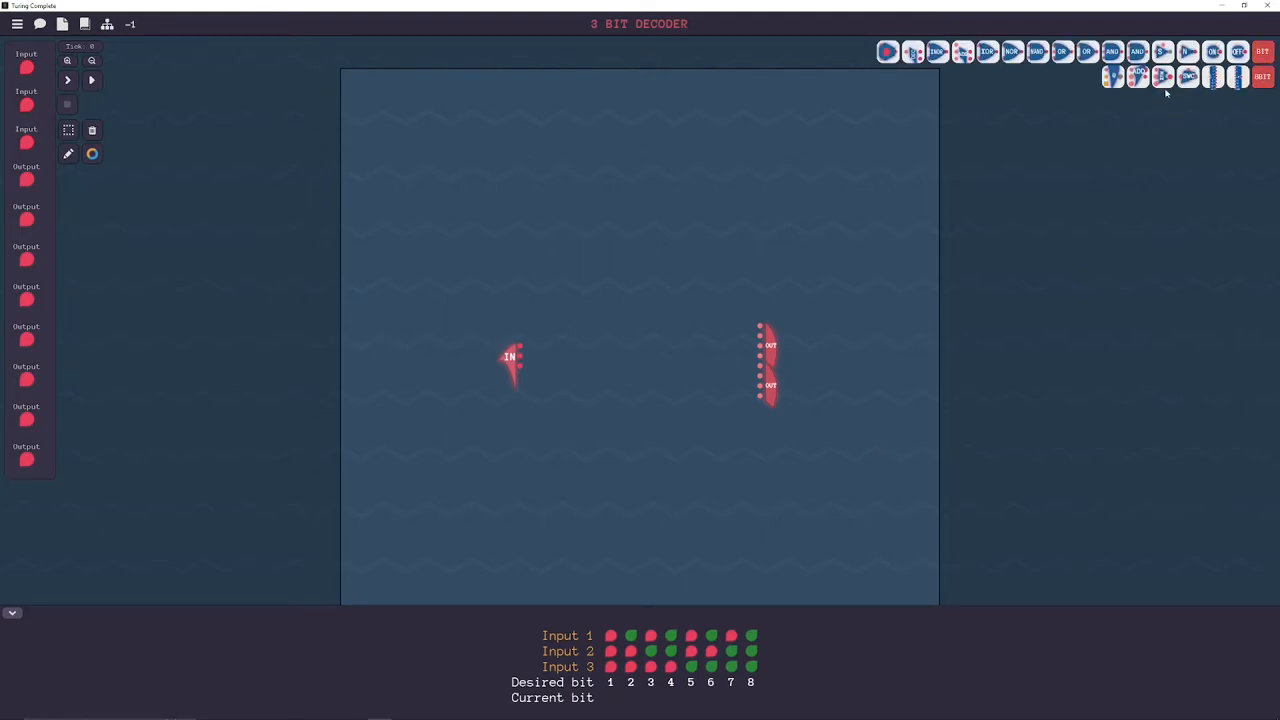
- Place eight 3-pin AND gates in a central column and start a wire from the first input bit
{"action": "left_click", "coordinate": [1137, 51]}
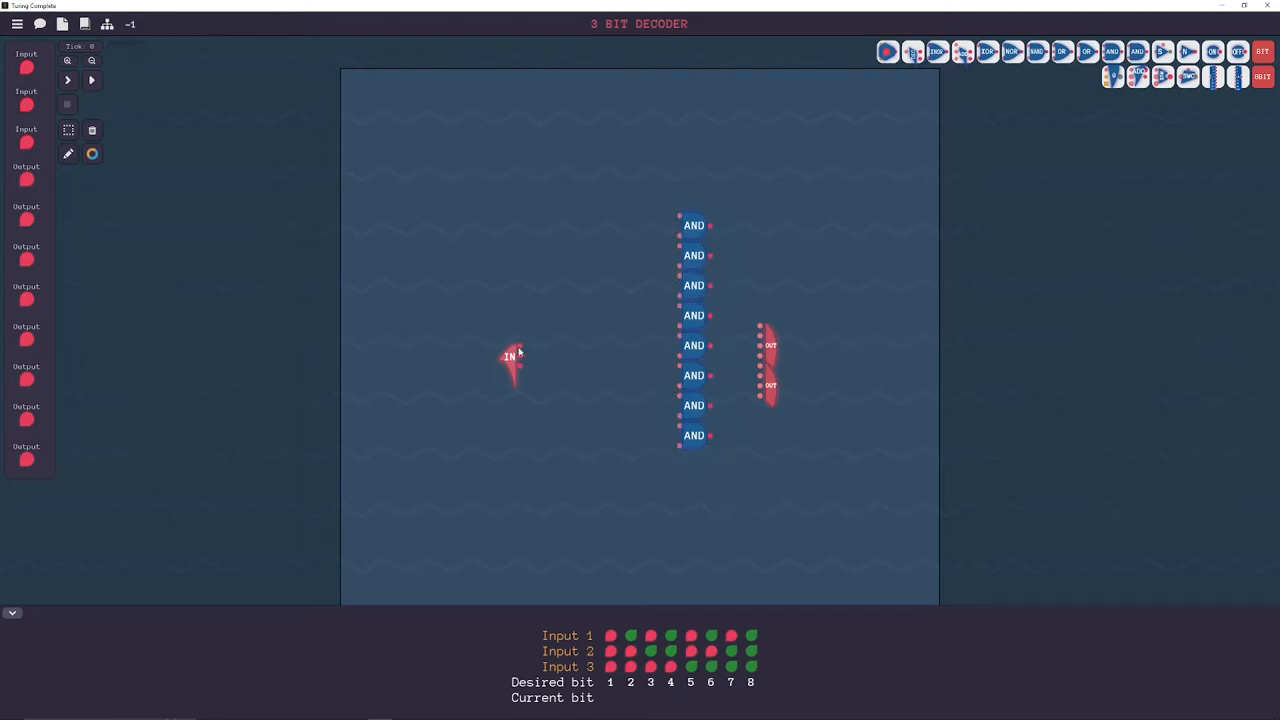
{"action": "left_click_drag", "start_coordinate": [518, 348], "coordinate": [549, 298]}
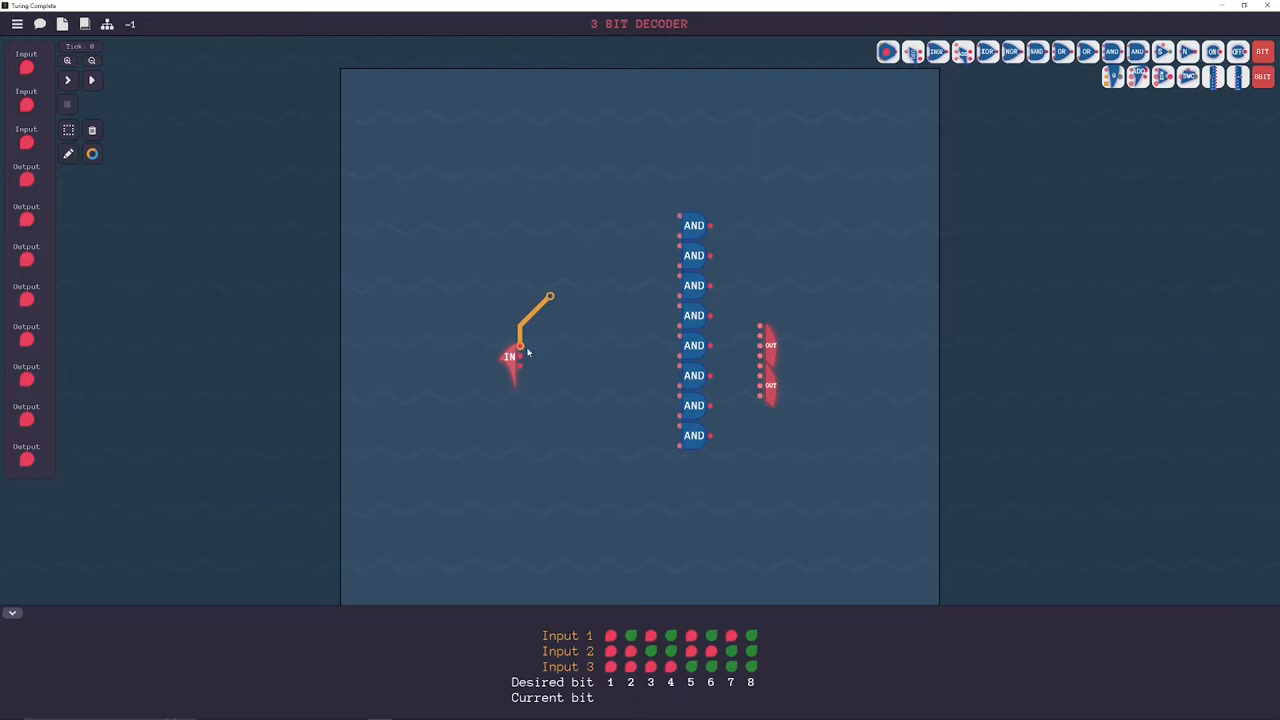
{"action": "mouse_move", "coordinate": [705, 288]}
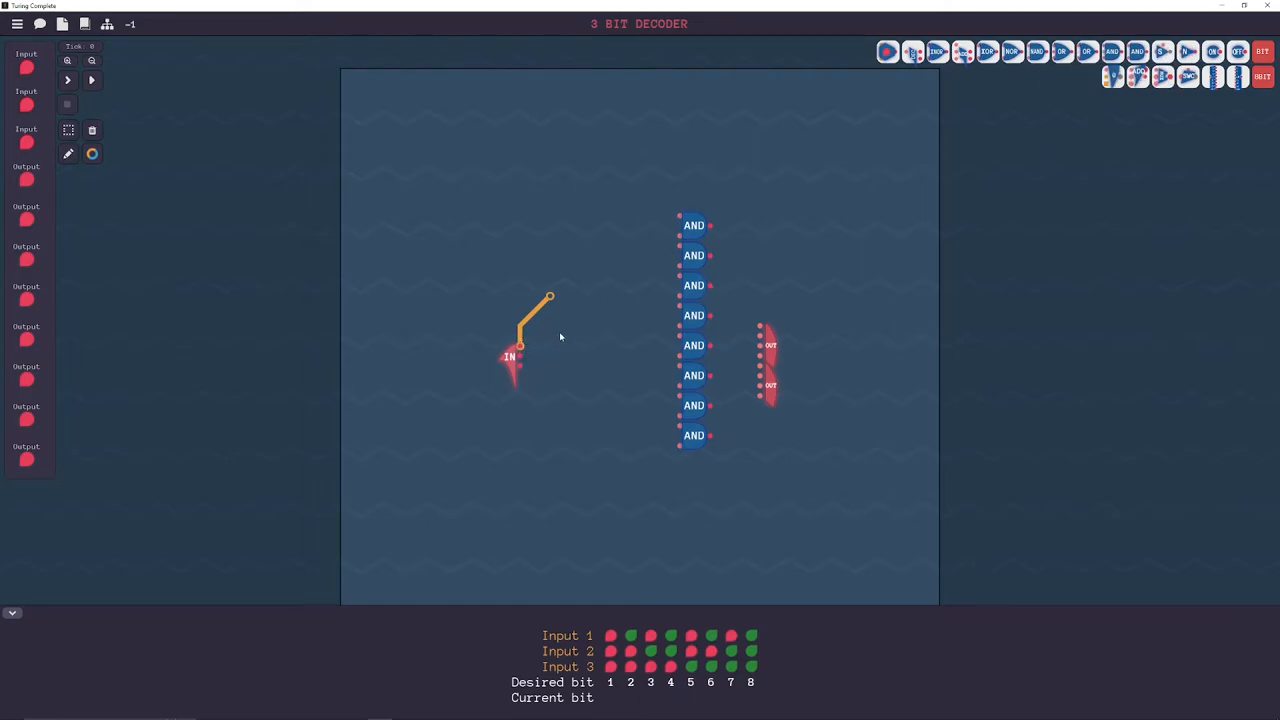
{"action": "mouse_move", "coordinate": [687, 238]}
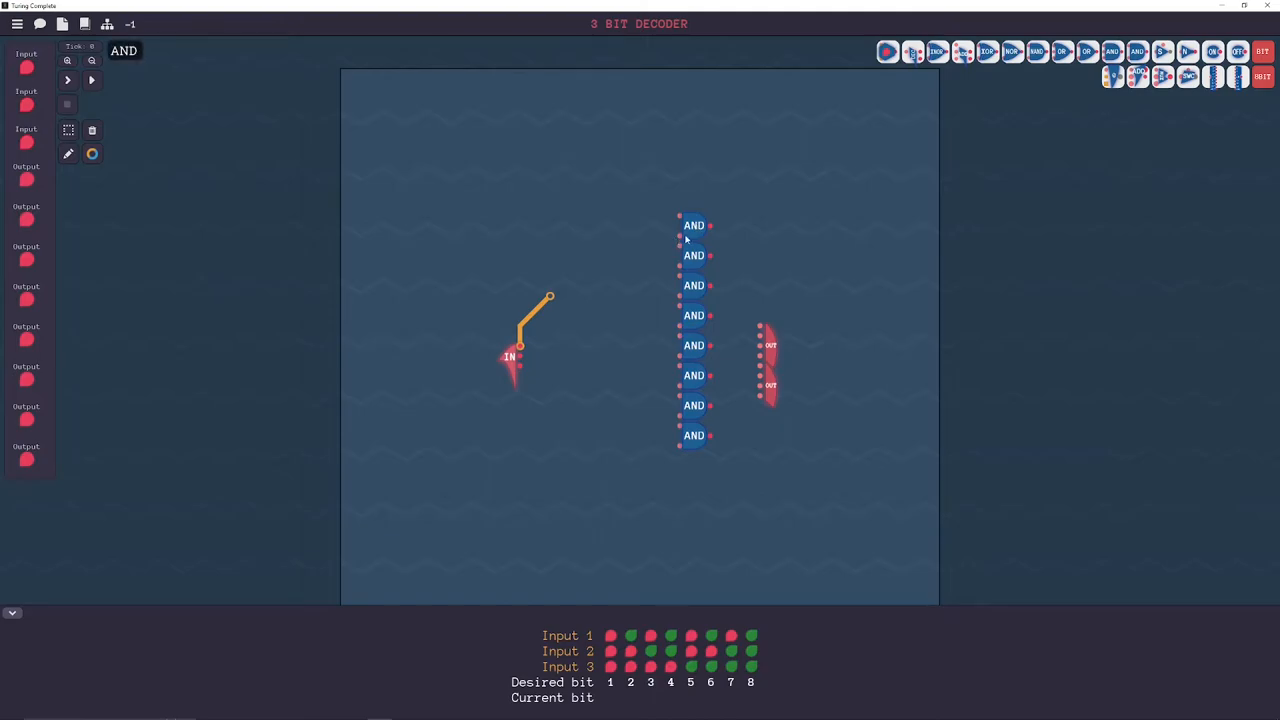
{"action": "mouse_move", "coordinate": [706, 216]}
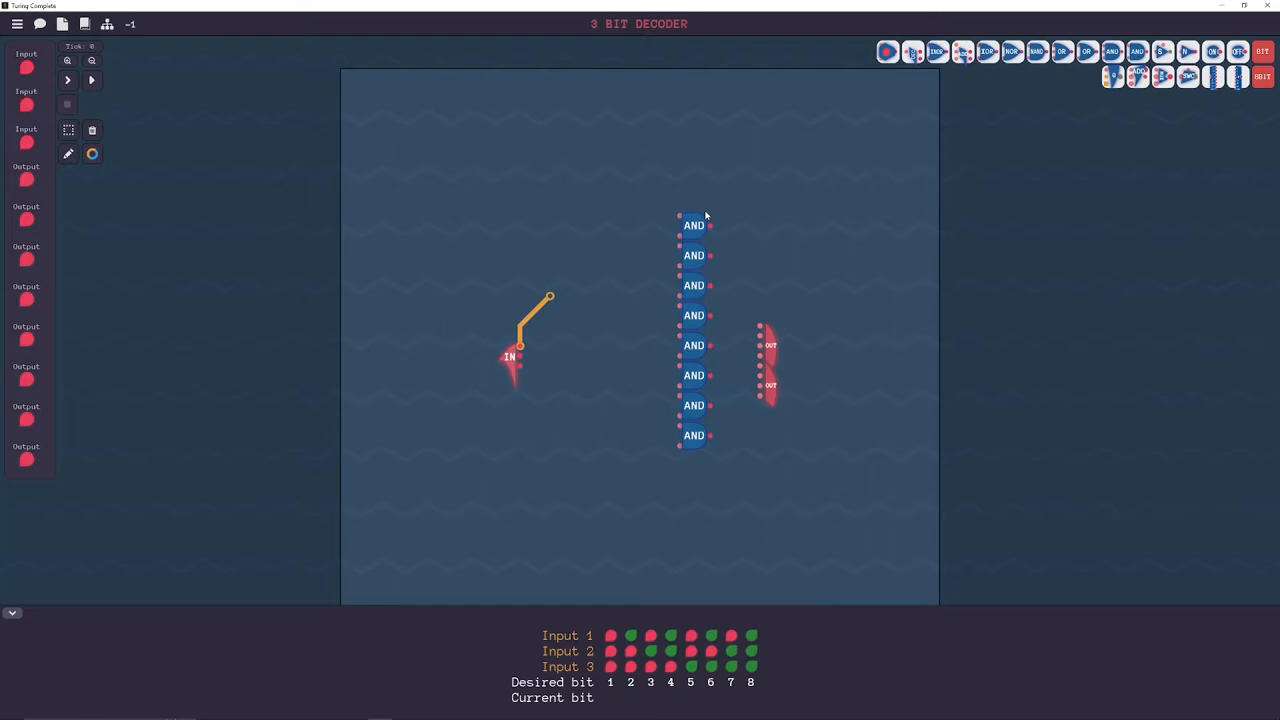
{"action": "mouse_move", "coordinate": [717, 368]}
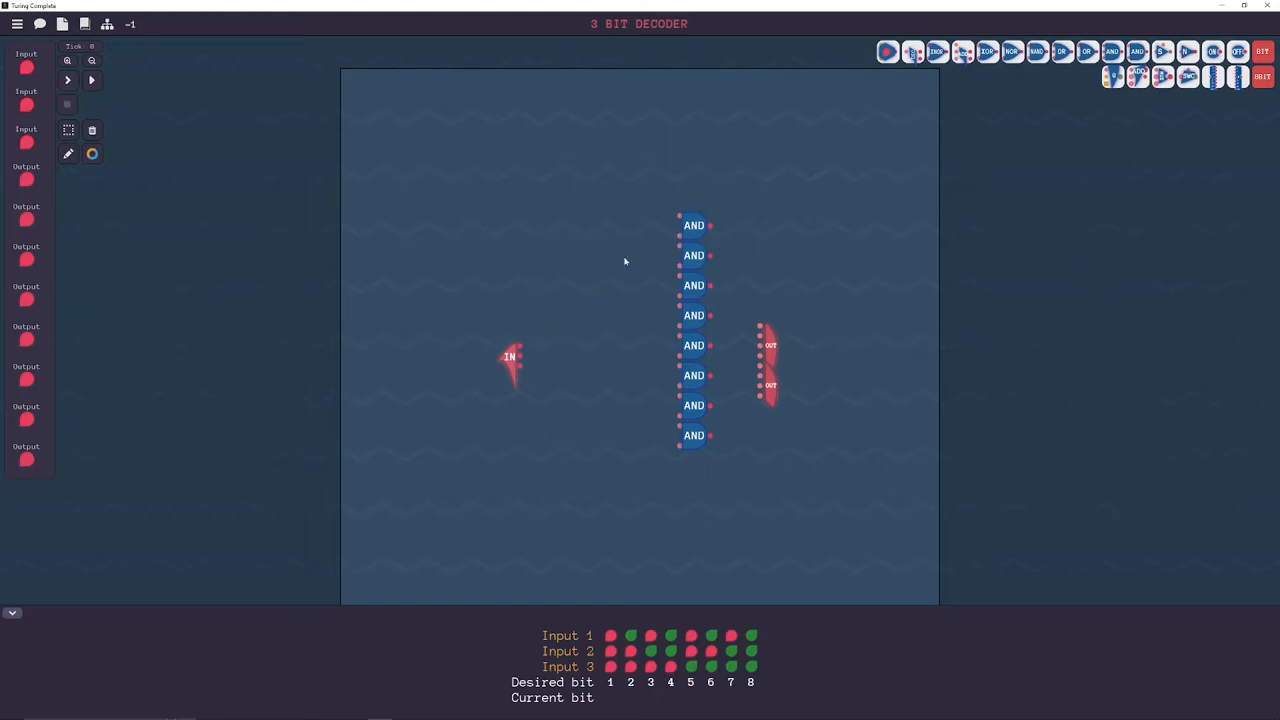
{"action": "mouse_move", "coordinate": [712, 172]}
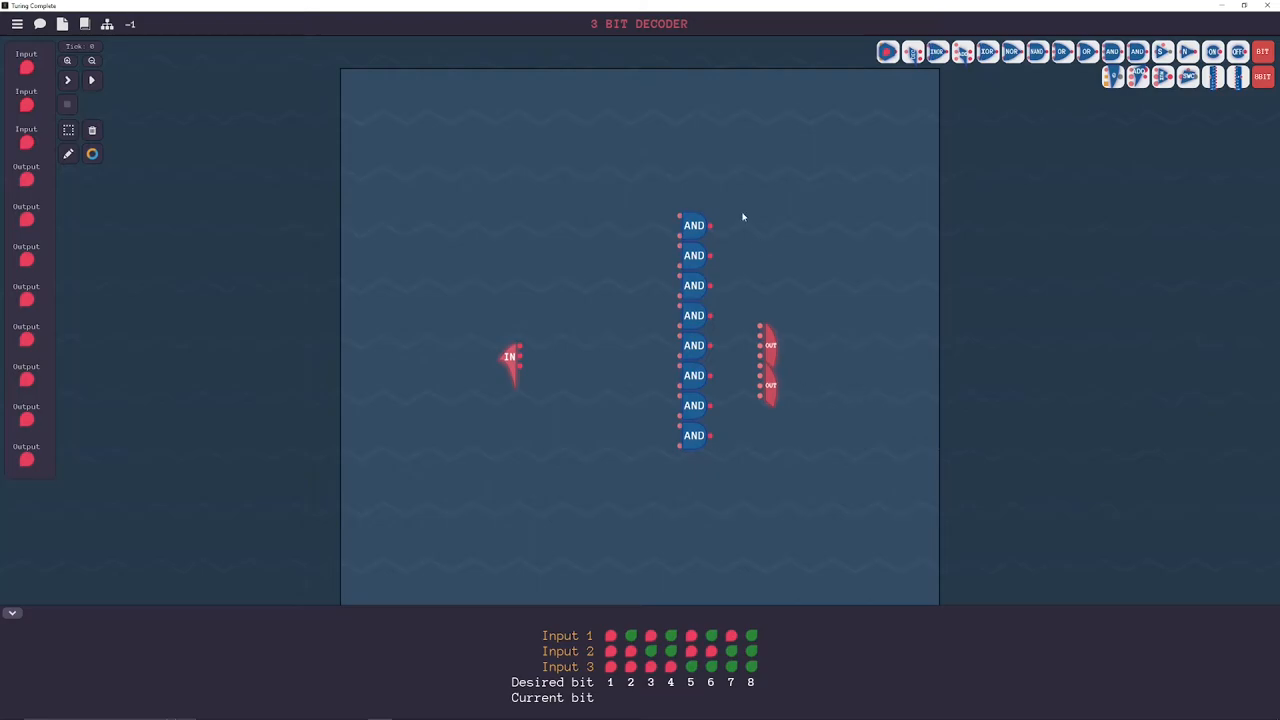
{"action": "mouse_move", "coordinate": [876, 262]}
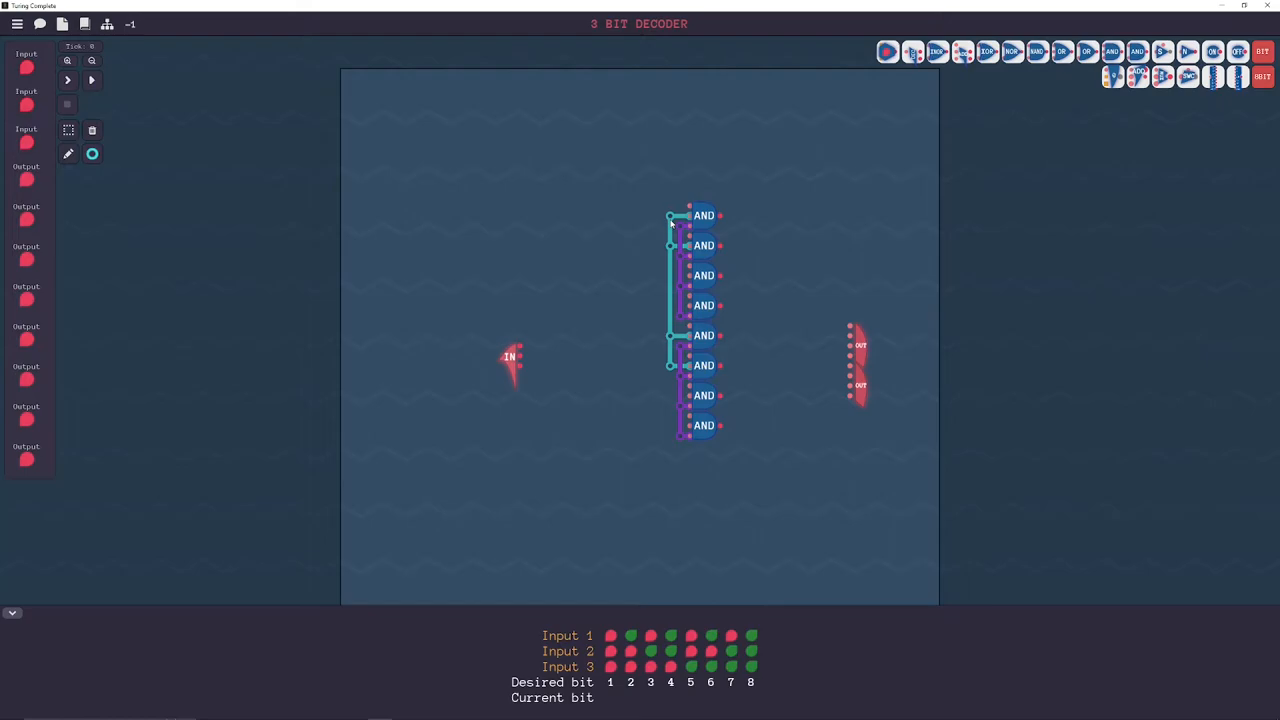
{"action": "mouse_move", "coordinate": [345, 228]}
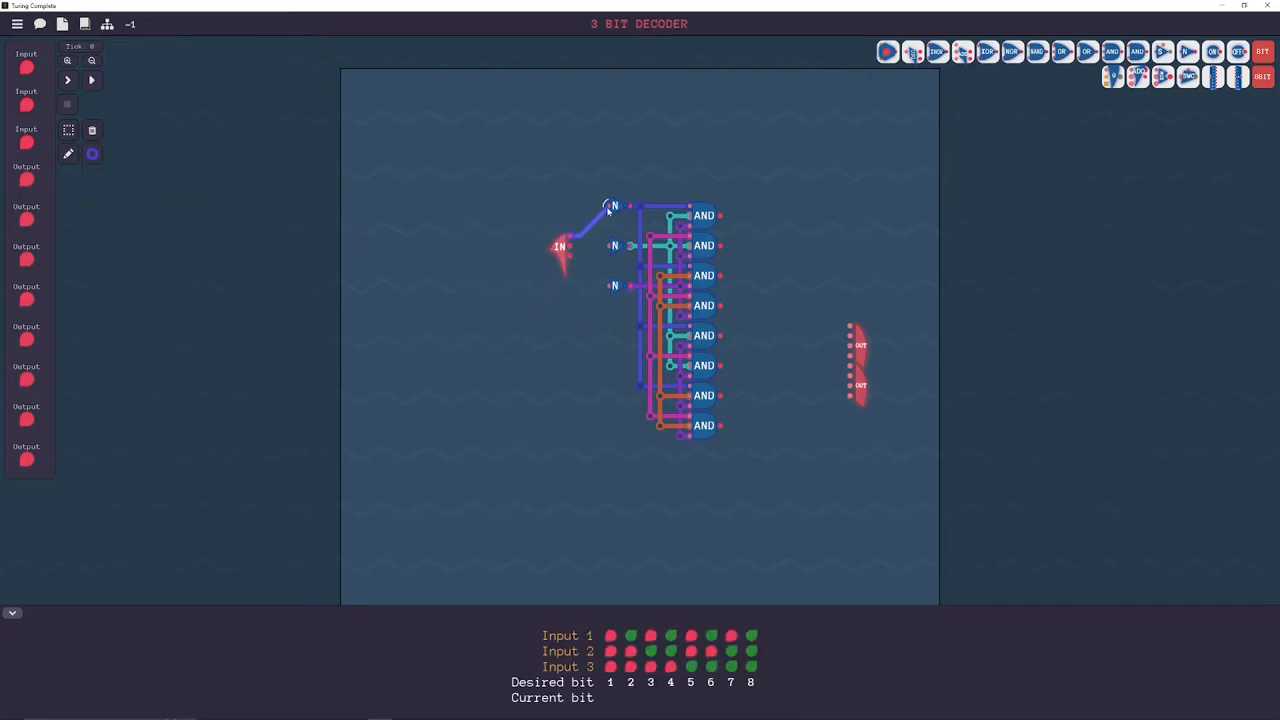
- Route input bits and NOT-gate outputs into the AND gates, then toggle the input bits on to check the decoding
{"action": "left_click", "coordinate": [91, 153]}
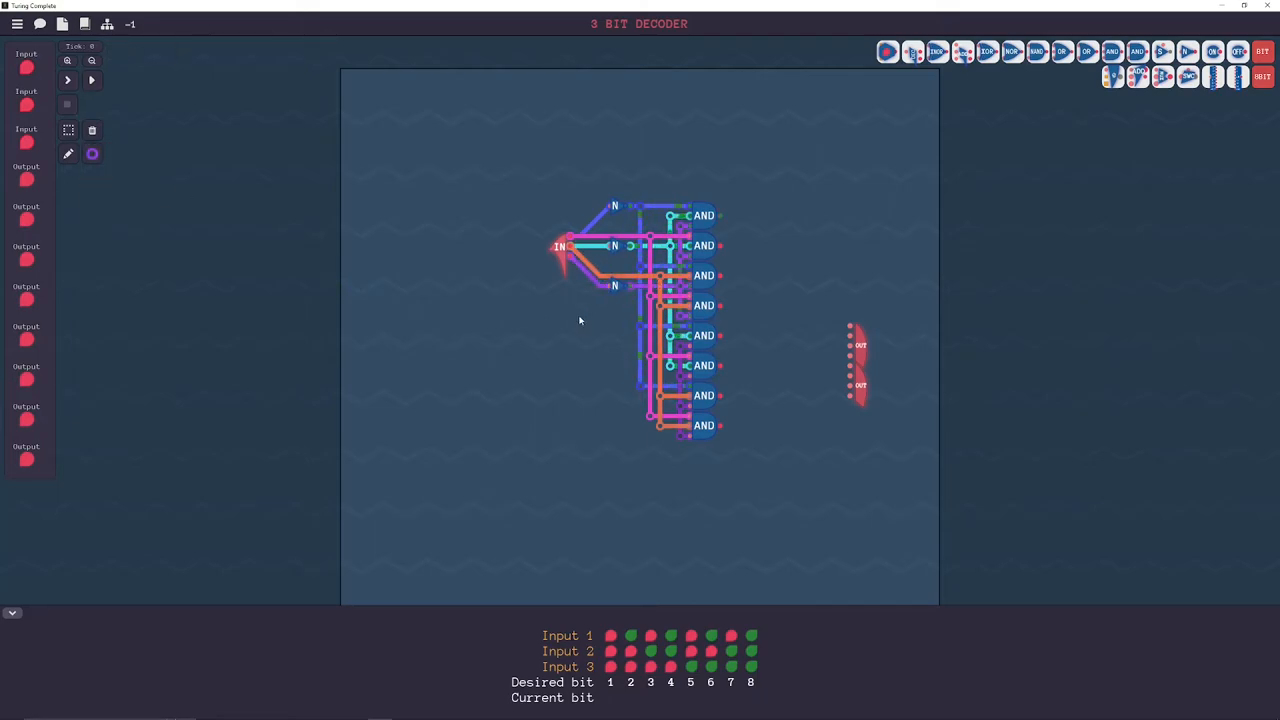
{"action": "left_click_drag", "start_coordinate": [570, 265], "coordinate": [650, 345]}
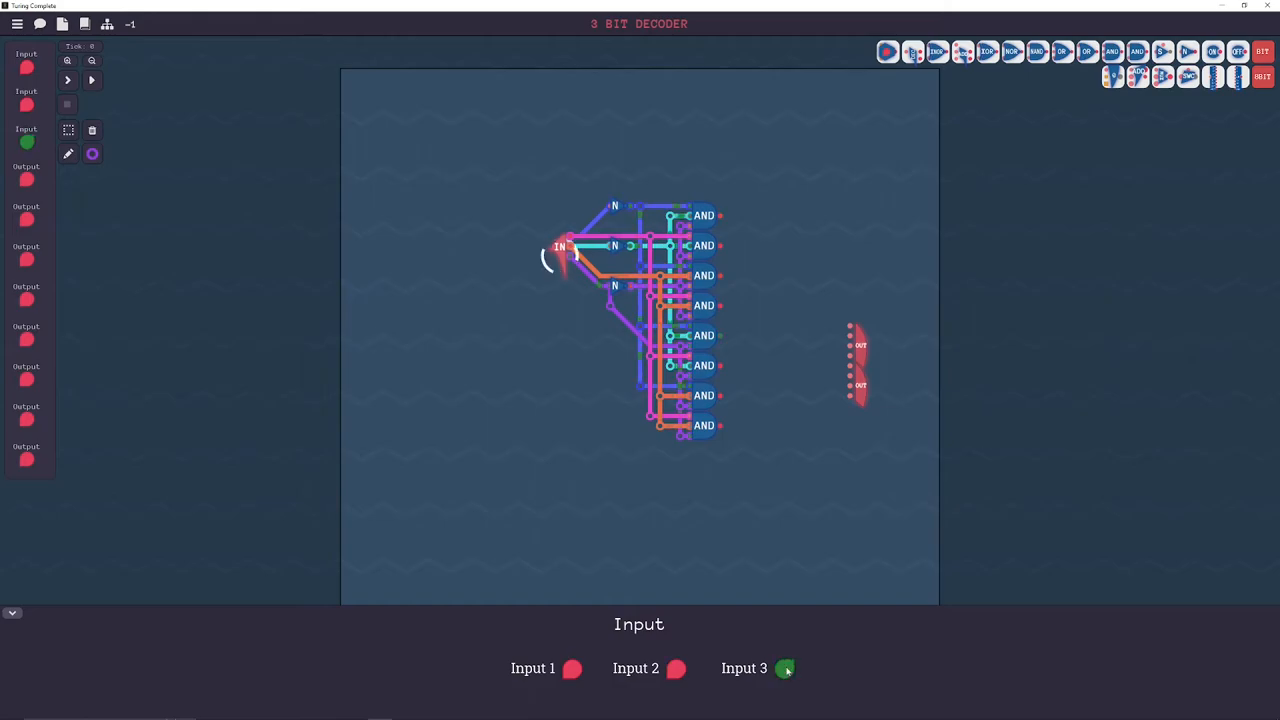
{"action": "left_click", "coordinate": [573, 668]}
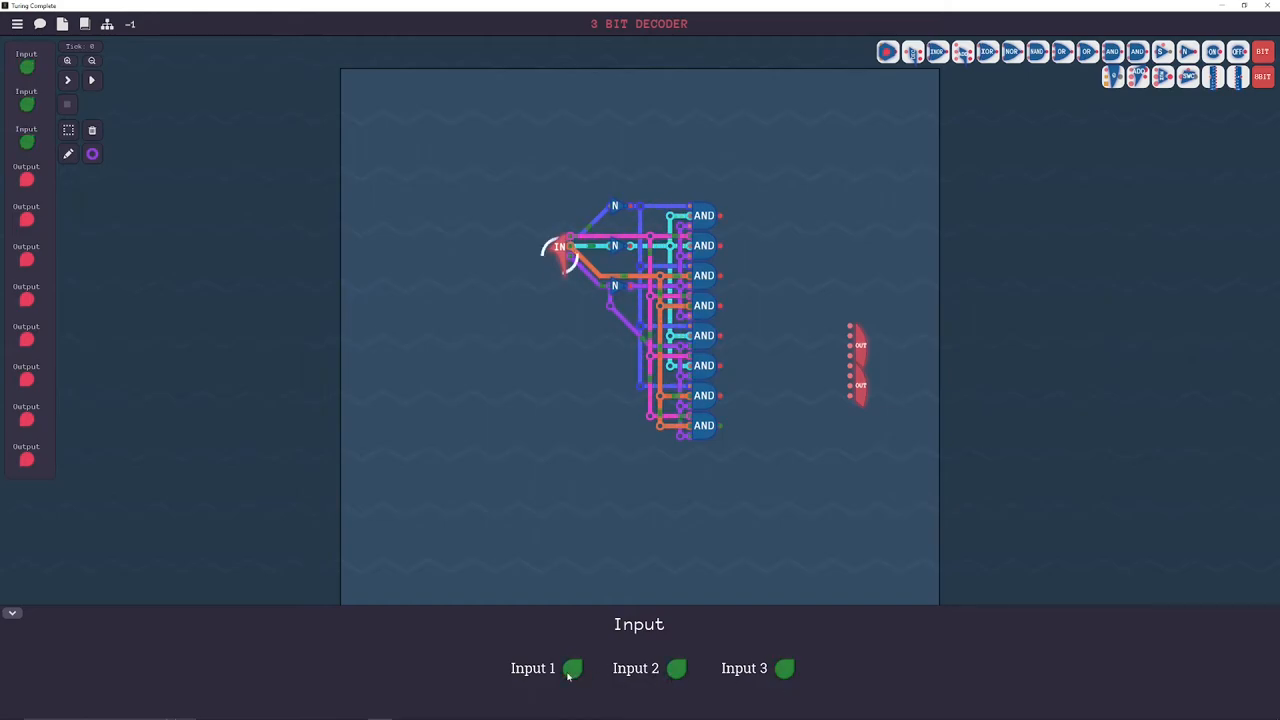
{"action": "left_click", "coordinate": [887, 51]}
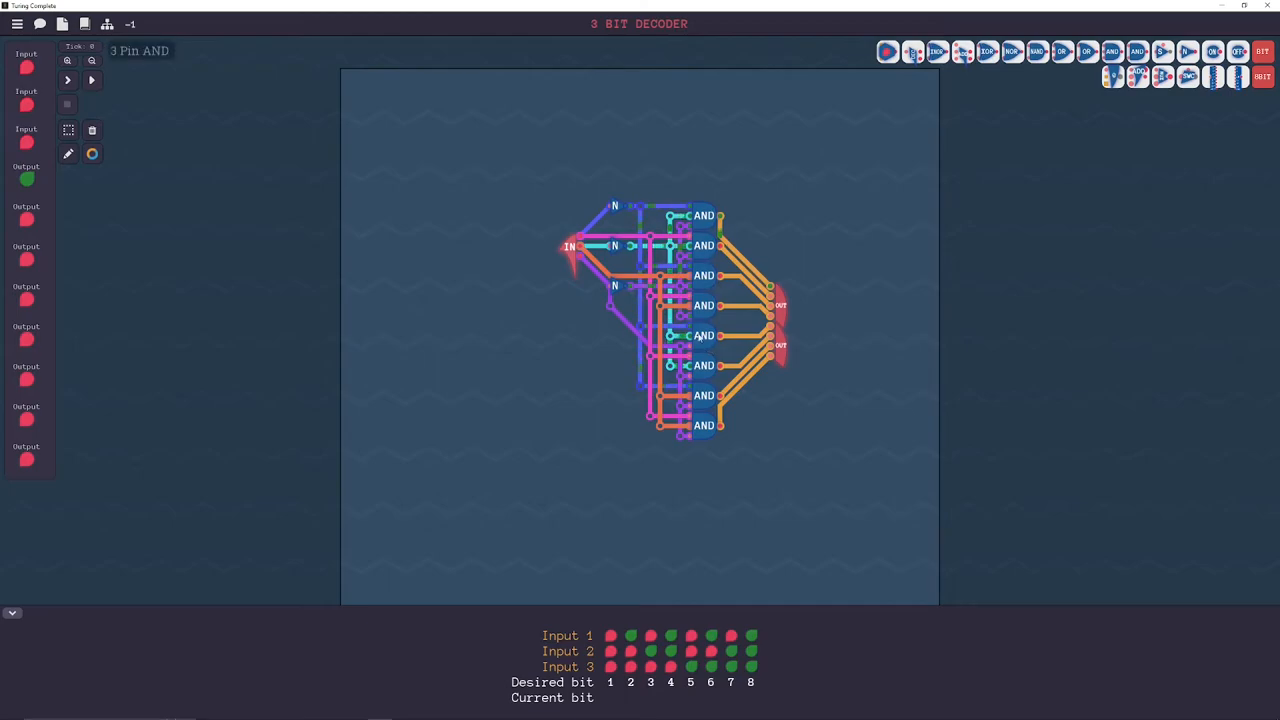
{"action": "mouse_move", "coordinate": [700, 449]}
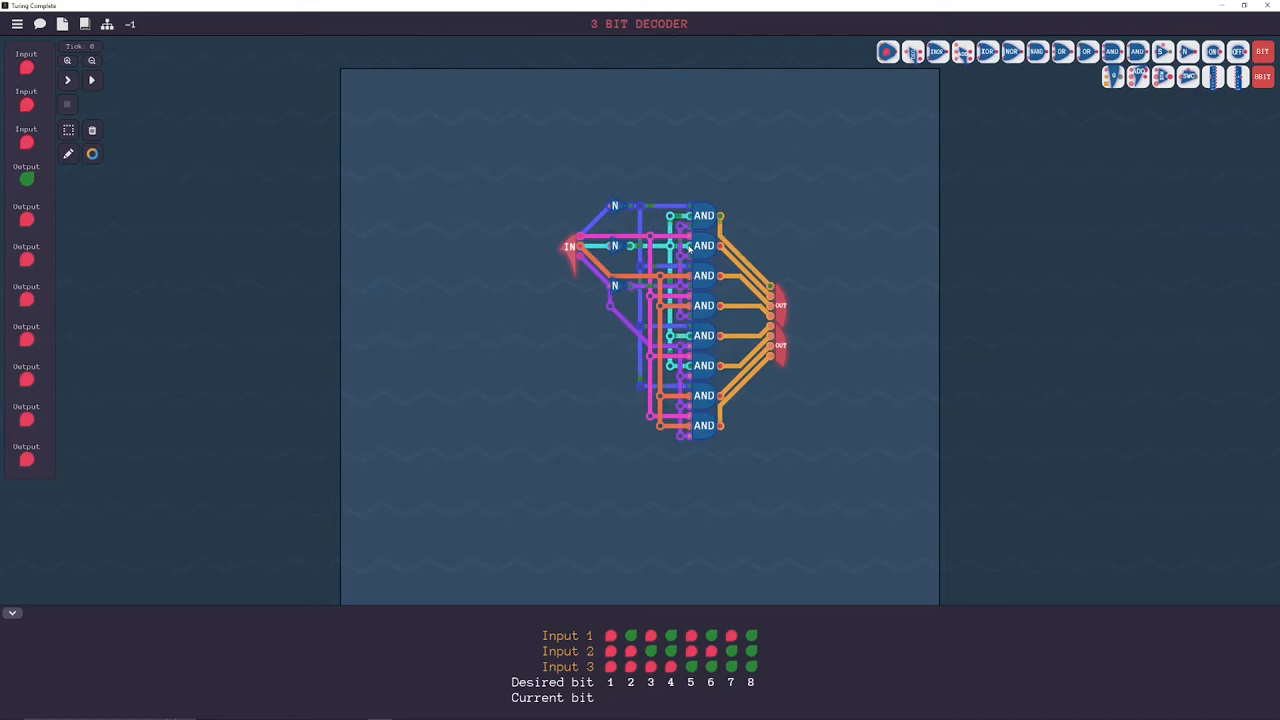
{"action": "mouse_move", "coordinate": [703, 245]}
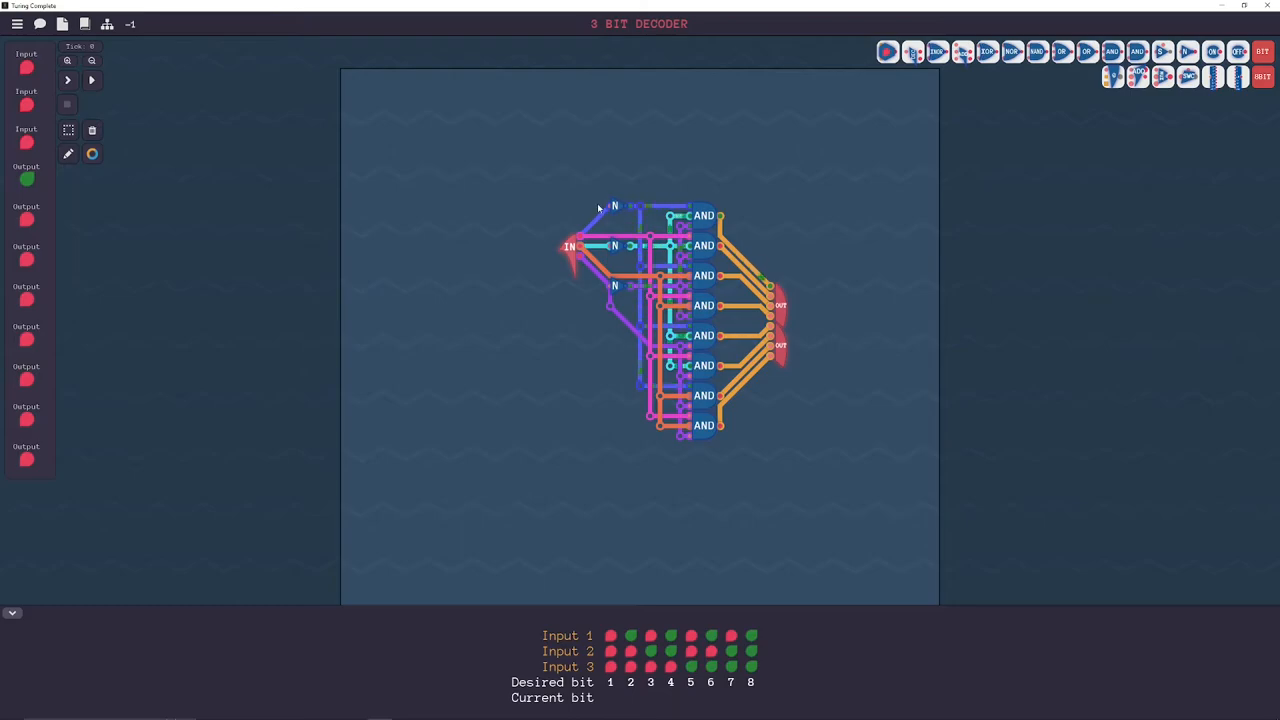
{"action": "mouse_move", "coordinate": [494, 286]}
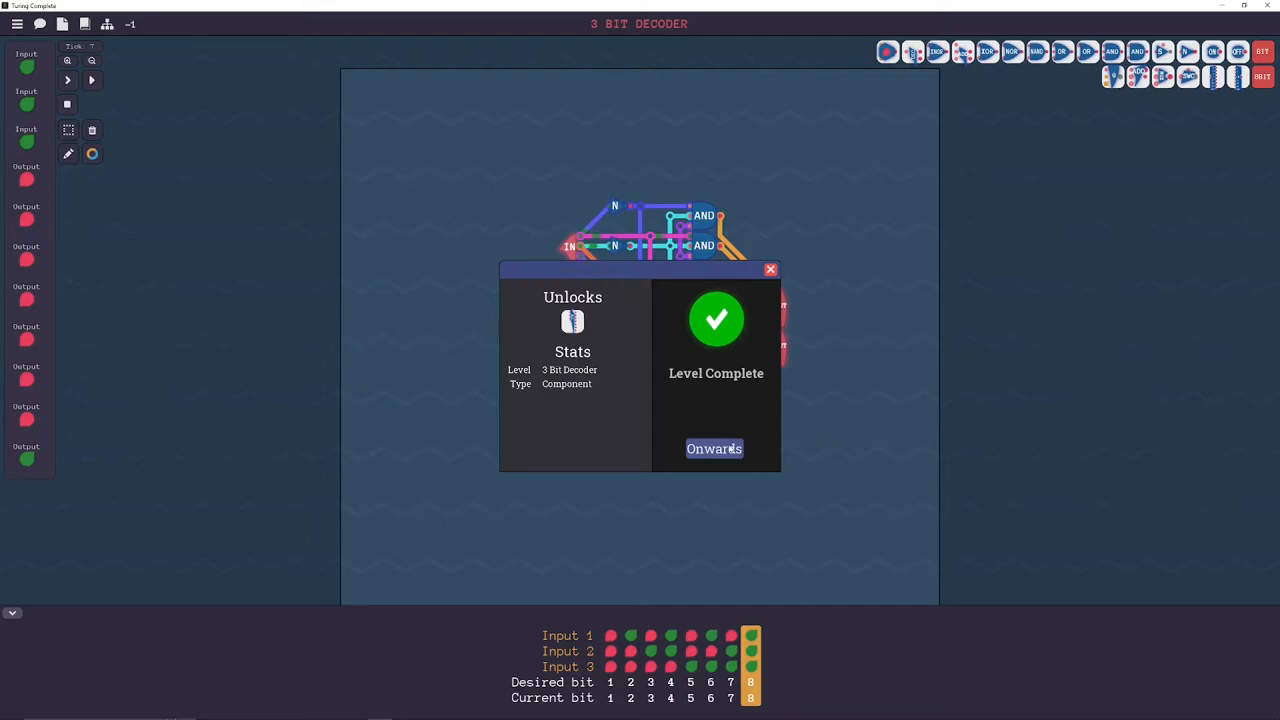
- Continue Onwards to the One Way level, read through its instructions and close them
{"action": "left_click", "coordinate": [714, 448]}
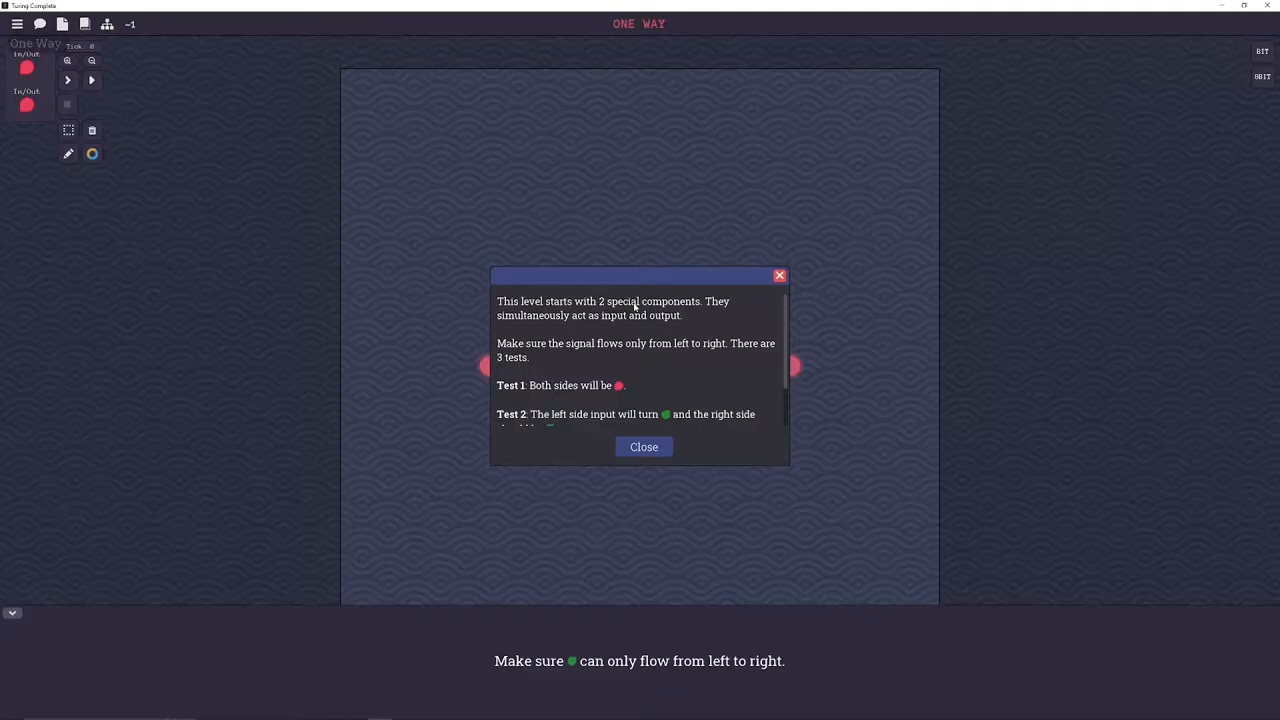
{"action": "scroll", "scroll_direction": "down", "scroll_amount": 3}
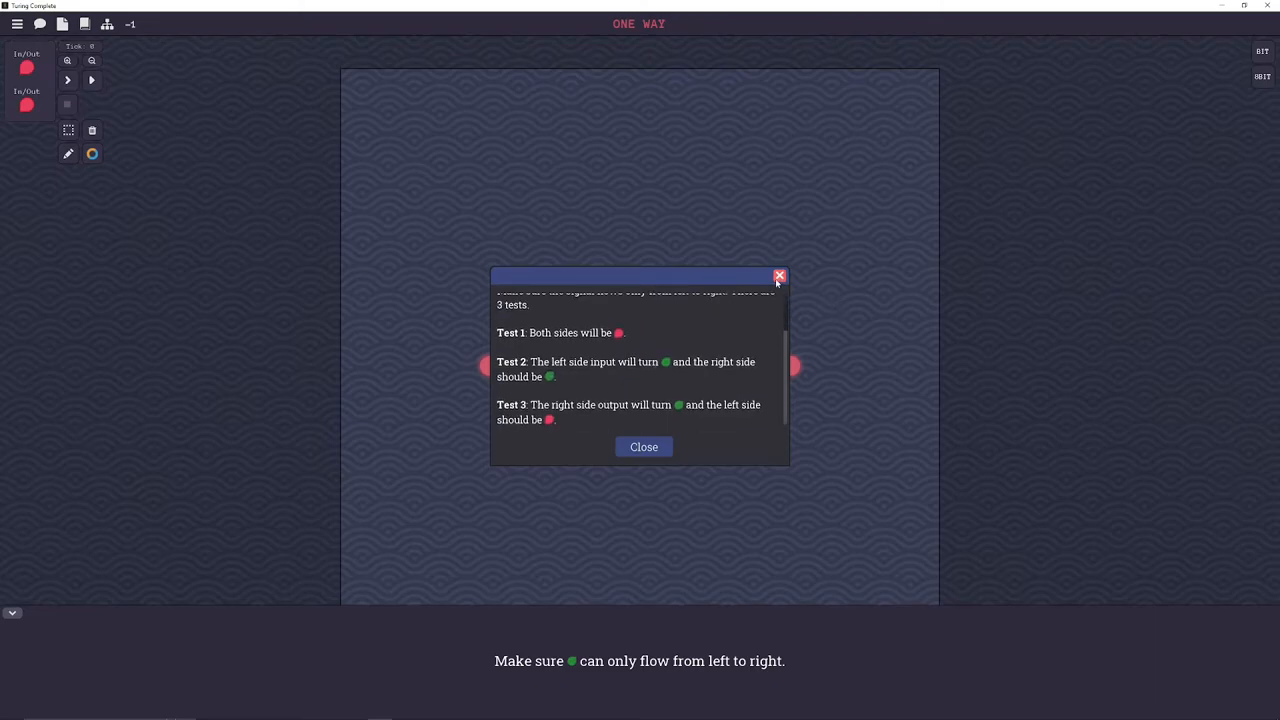
{"action": "left_click", "coordinate": [779, 276]}
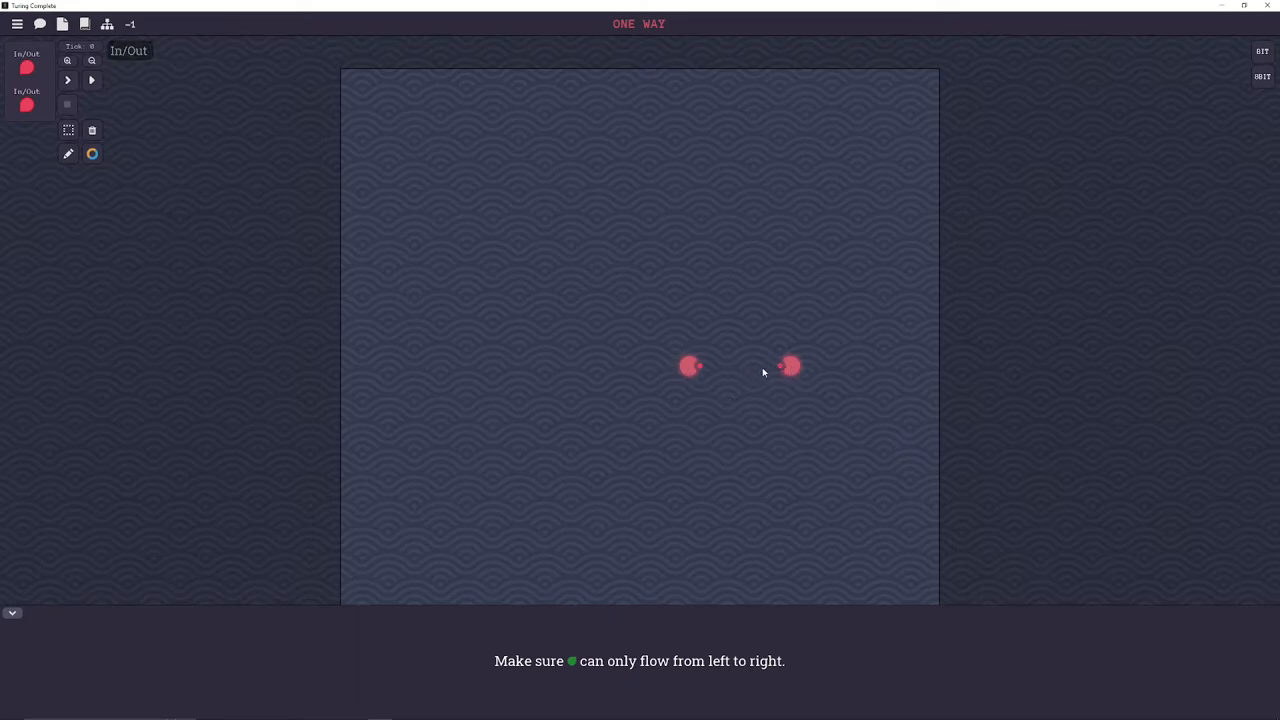
- Connect the left In/Out through an OR gate to the right one, pass all three tests and continue Onwards
{"action": "left_click", "coordinate": [1262, 52]}
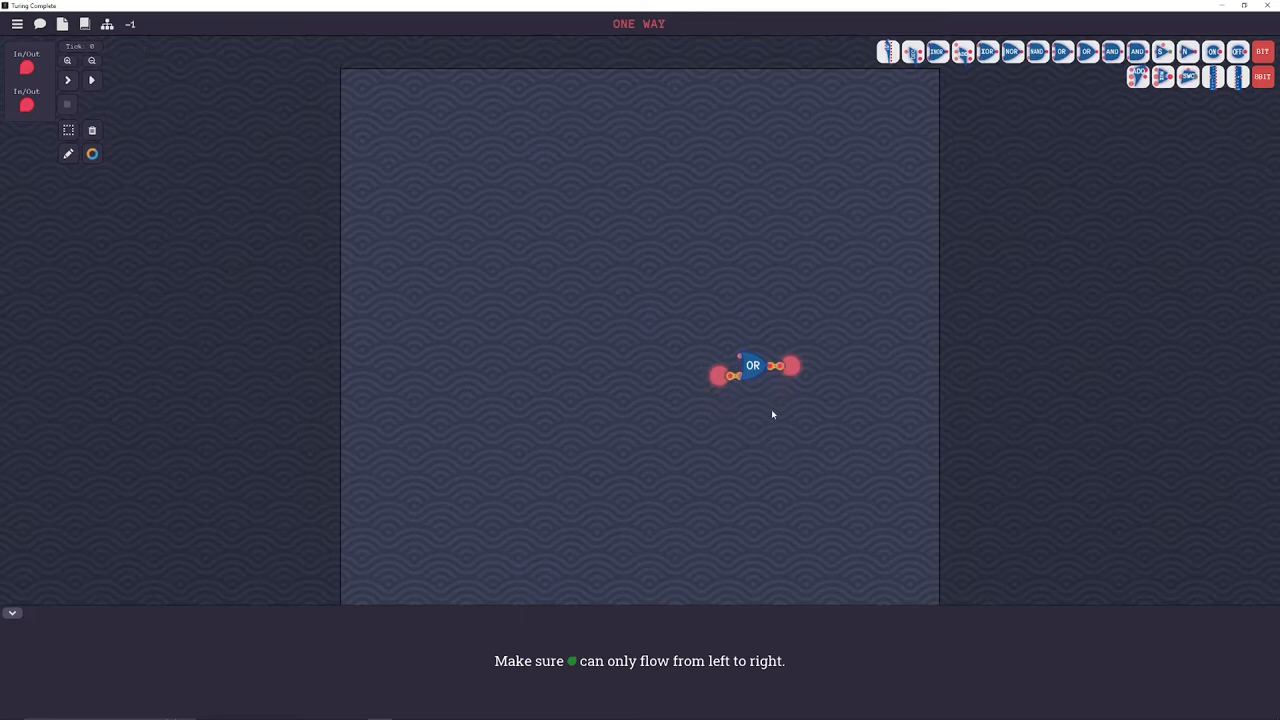
{"action": "mouse_move", "coordinate": [712, 370]}
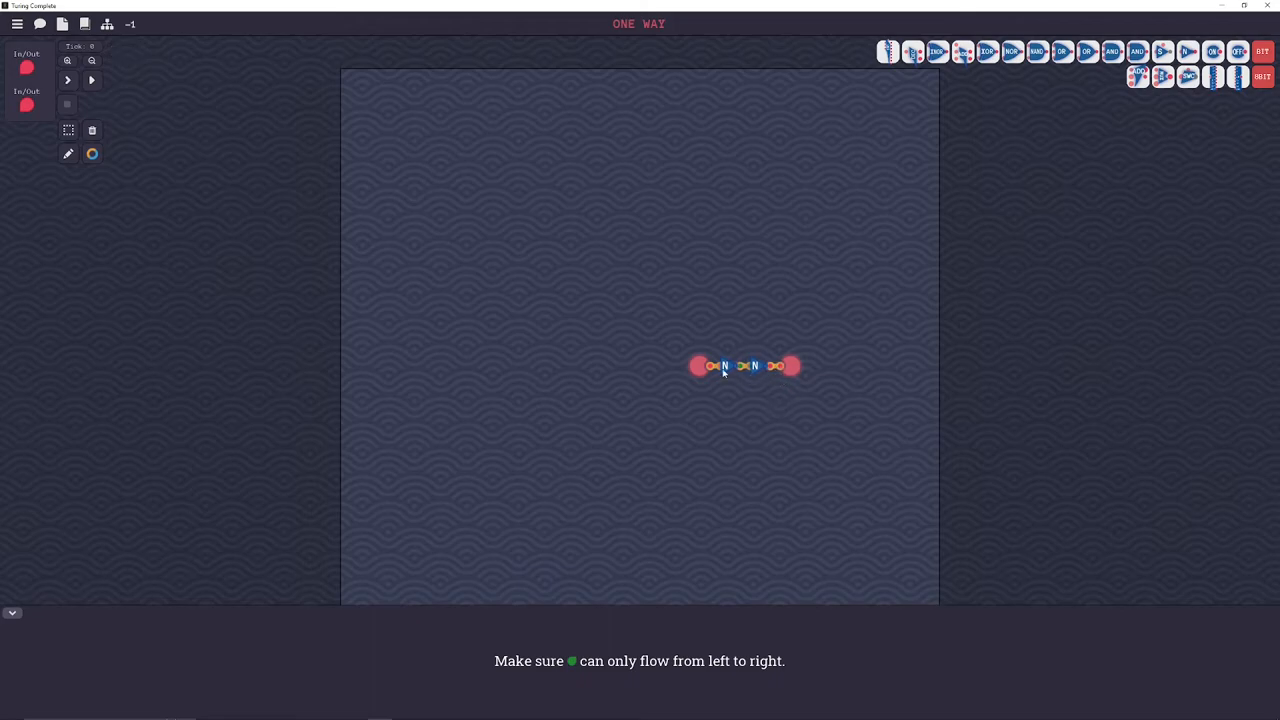
{"action": "mouse_move", "coordinate": [723, 357]}
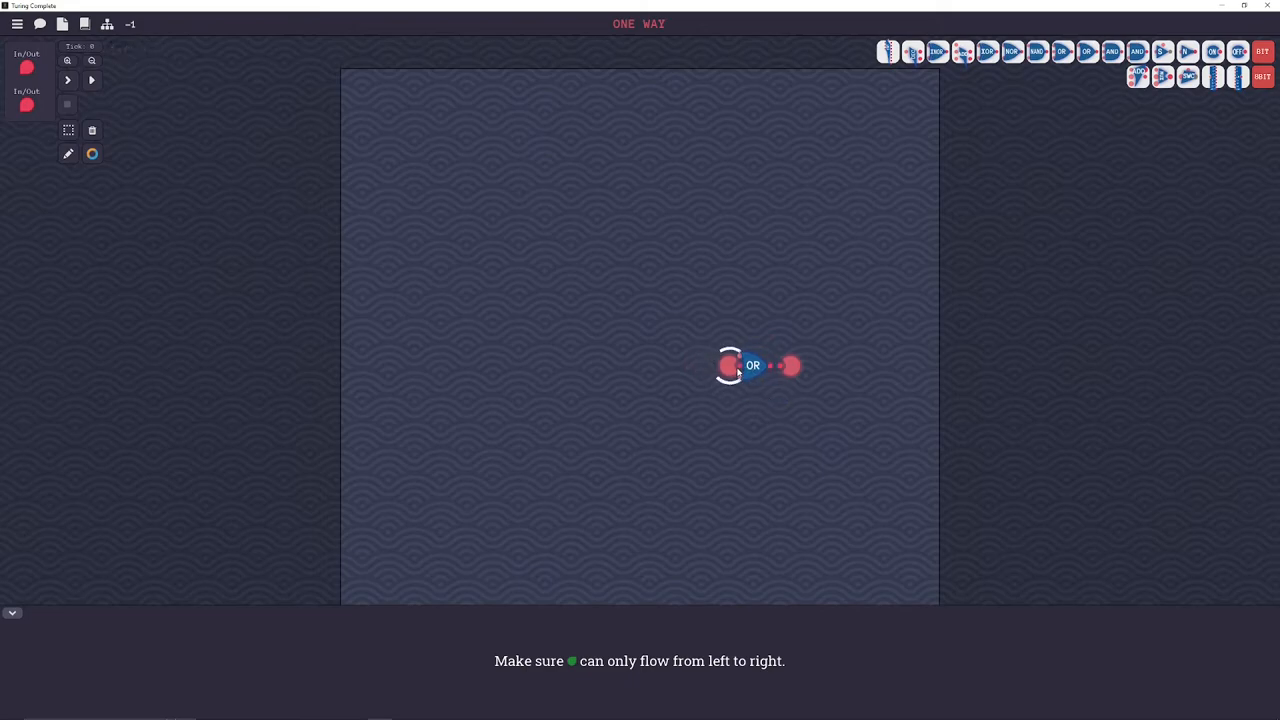
{"action": "left_click", "coordinate": [67, 80]}
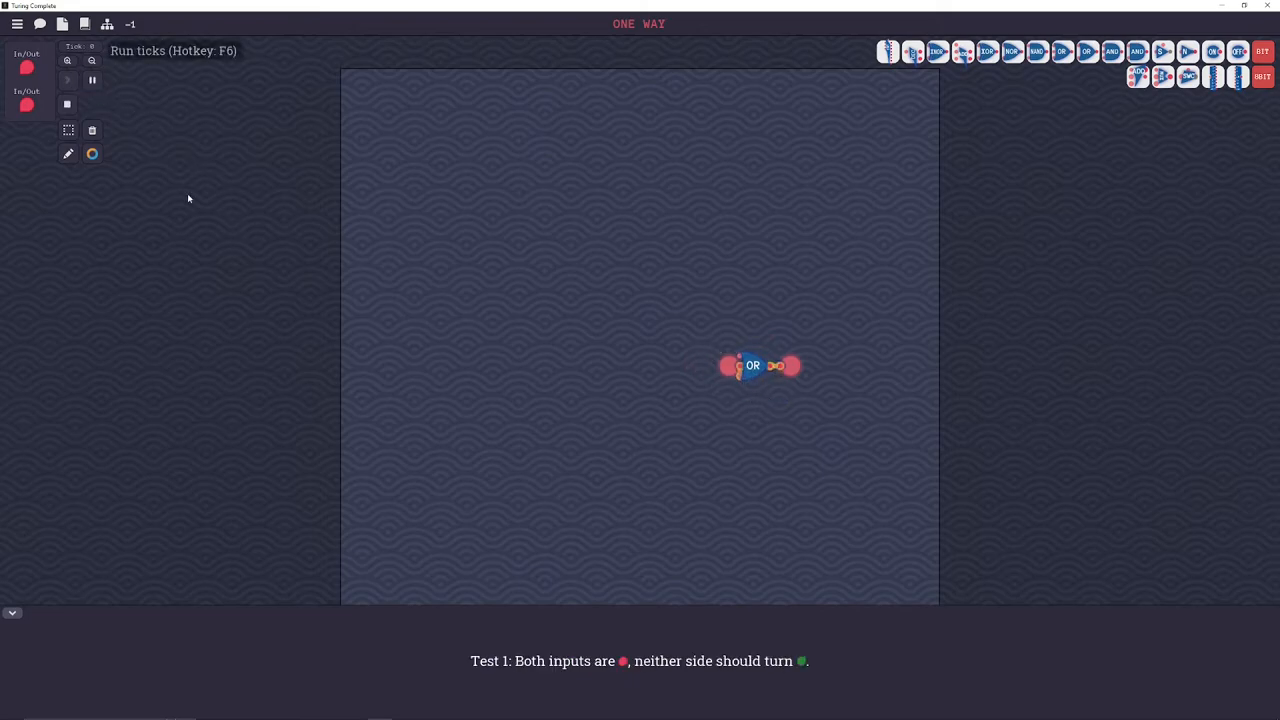
{"action": "left_click", "coordinate": [67, 80]}
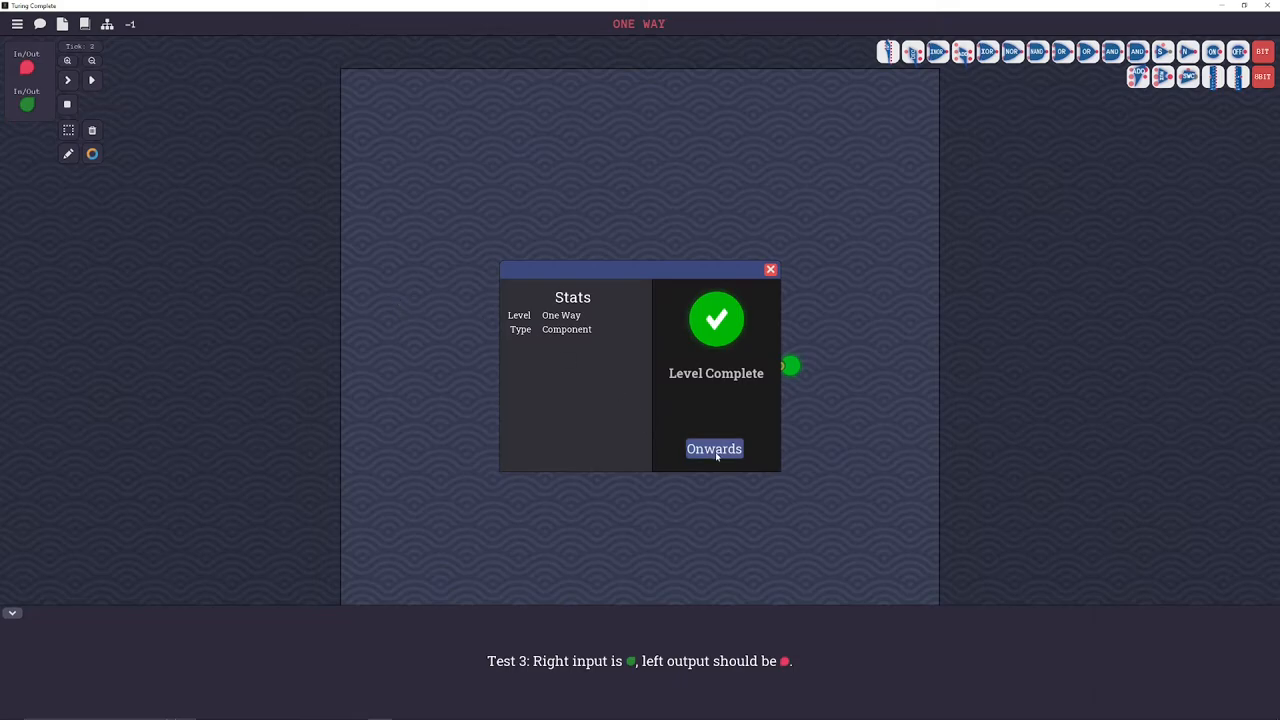
{"action": "left_click", "coordinate": [714, 448]}
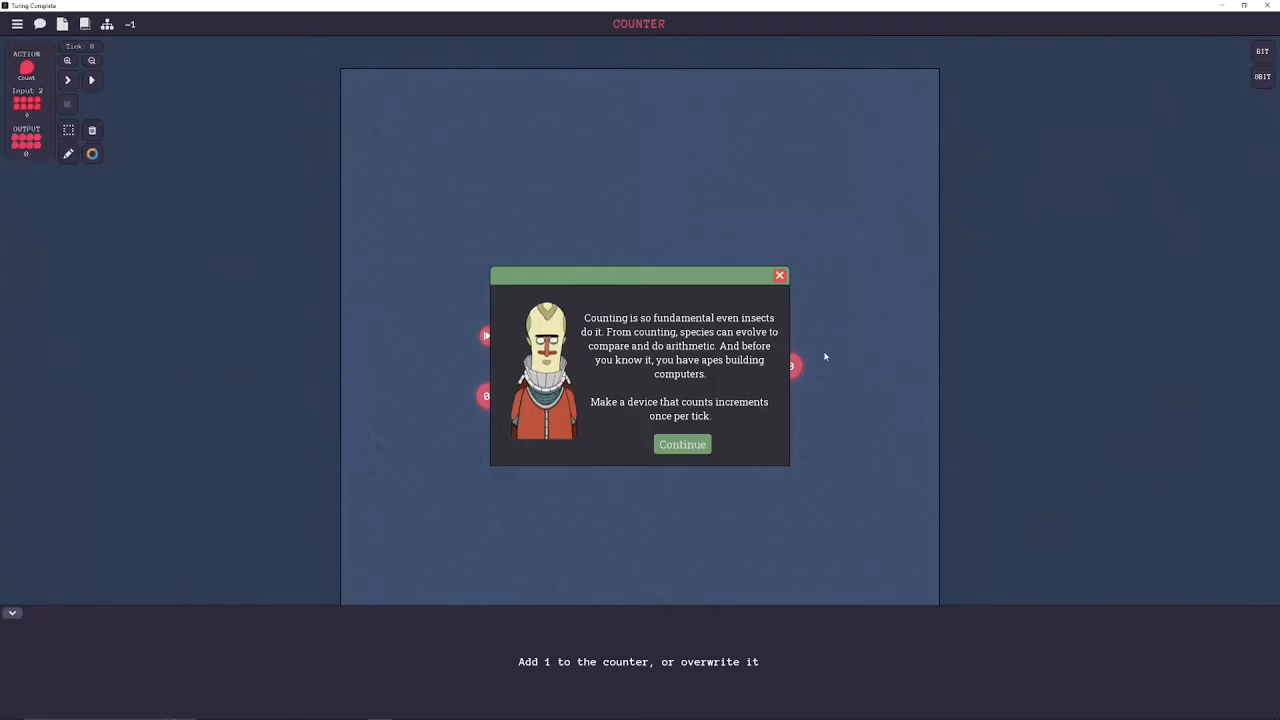
- Continue past the Counter story dialog and close the level instructions
{"action": "left_click", "coordinate": [682, 444]}
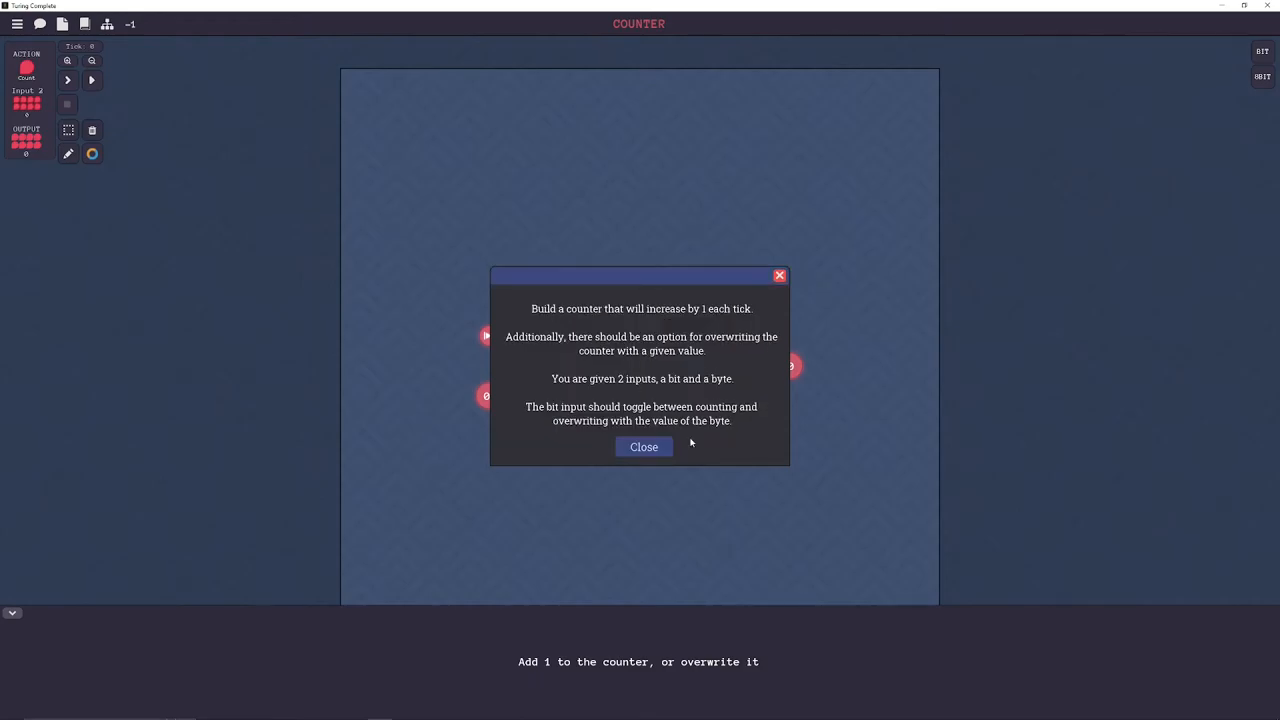
{"action": "mouse_move", "coordinate": [674, 321]}
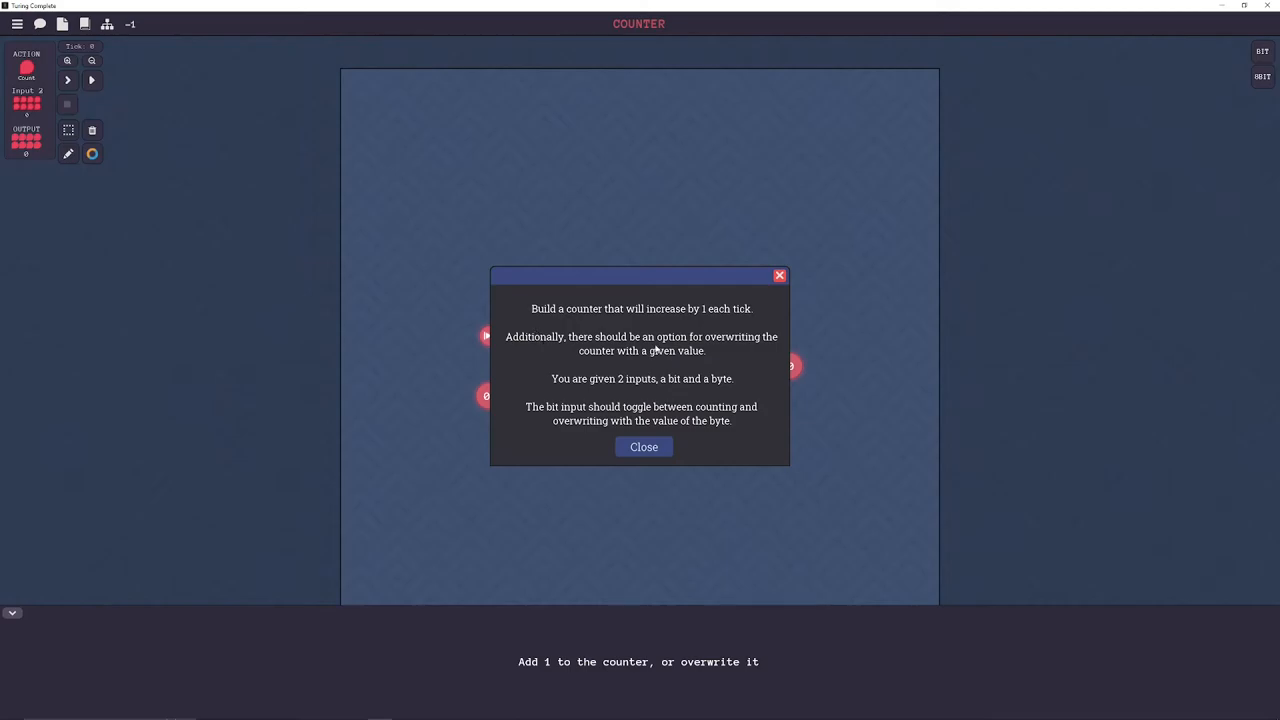
{"action": "mouse_move", "coordinate": [642, 361]}
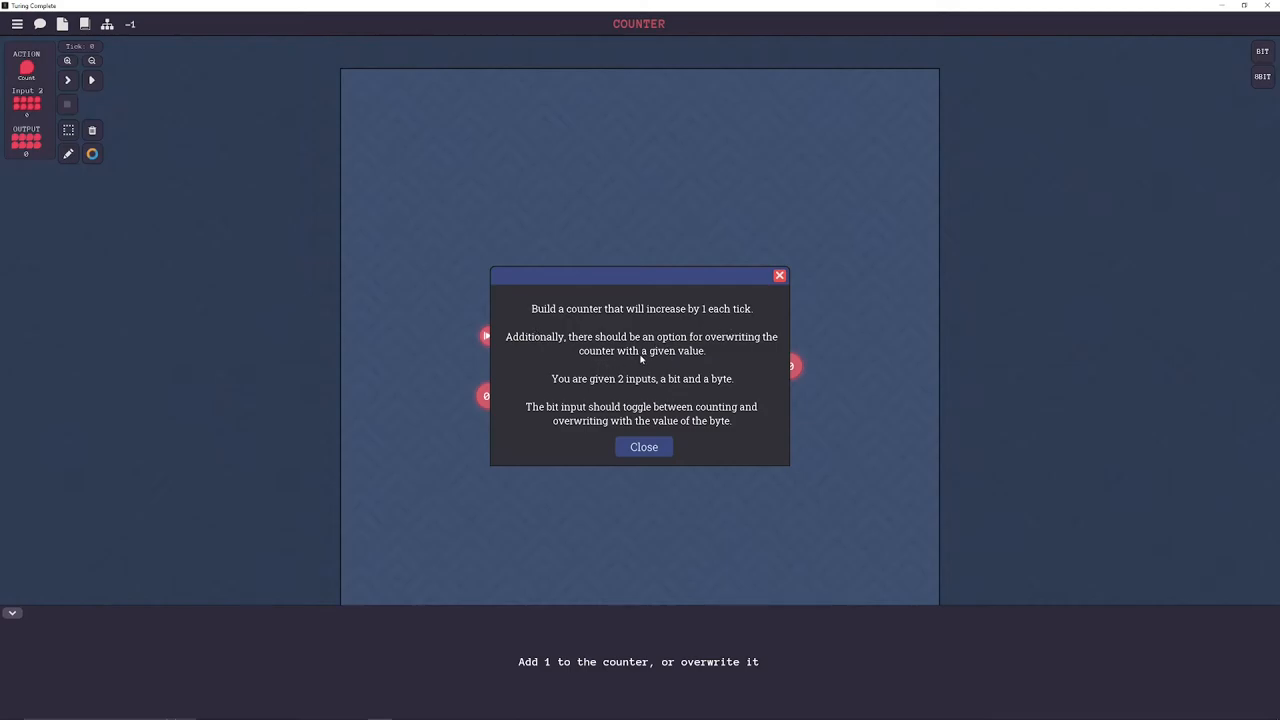
{"action": "mouse_move", "coordinate": [617, 385]}
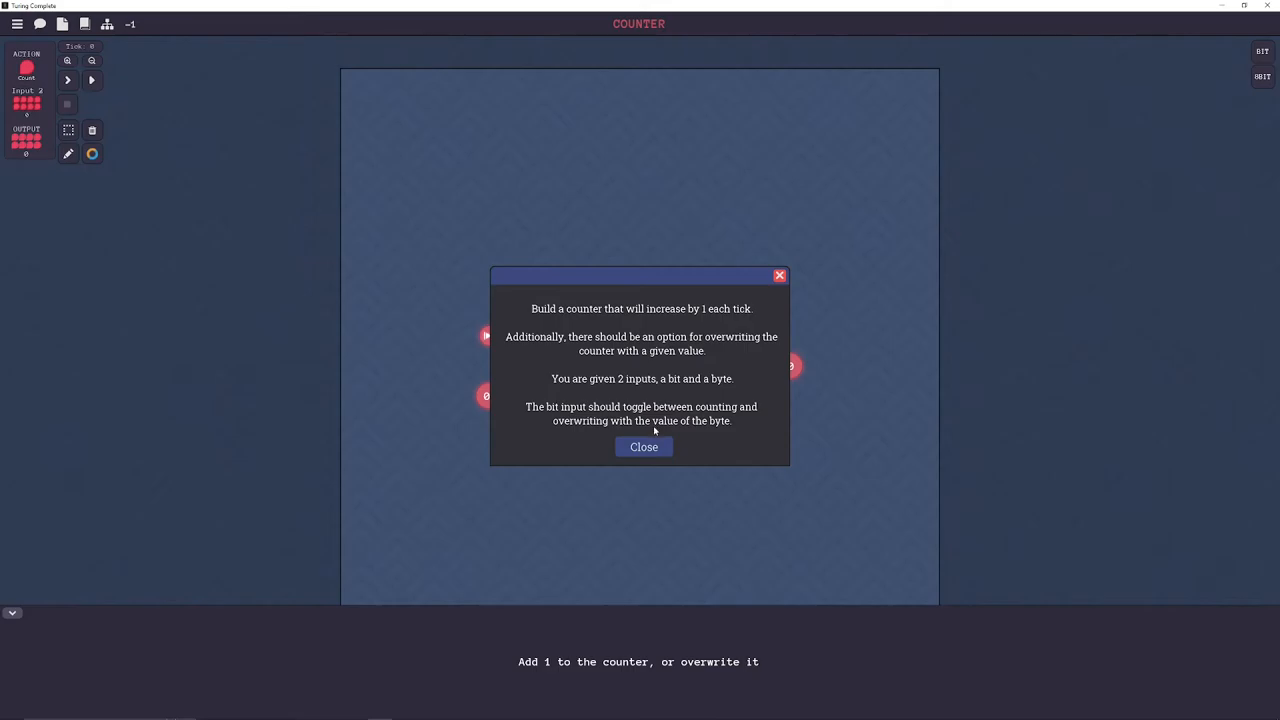
{"action": "left_click", "coordinate": [644, 447]}
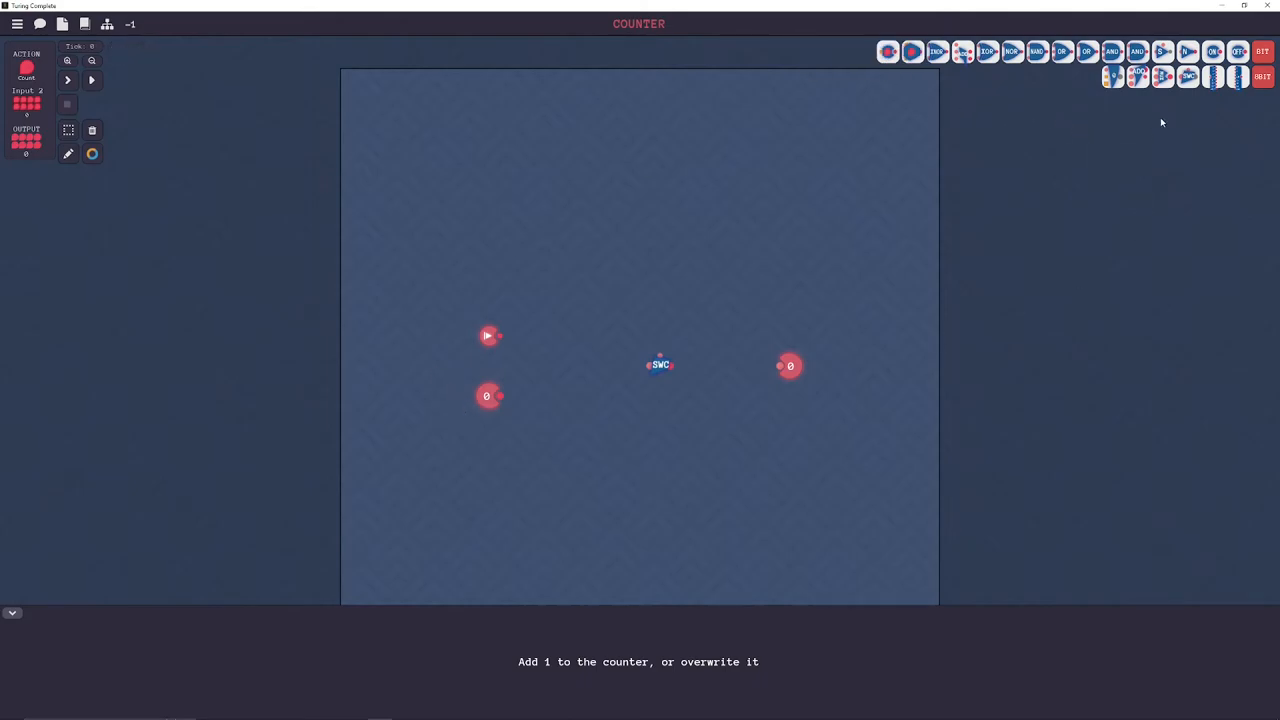
{"action": "mouse_move", "coordinate": [1152, 103]}
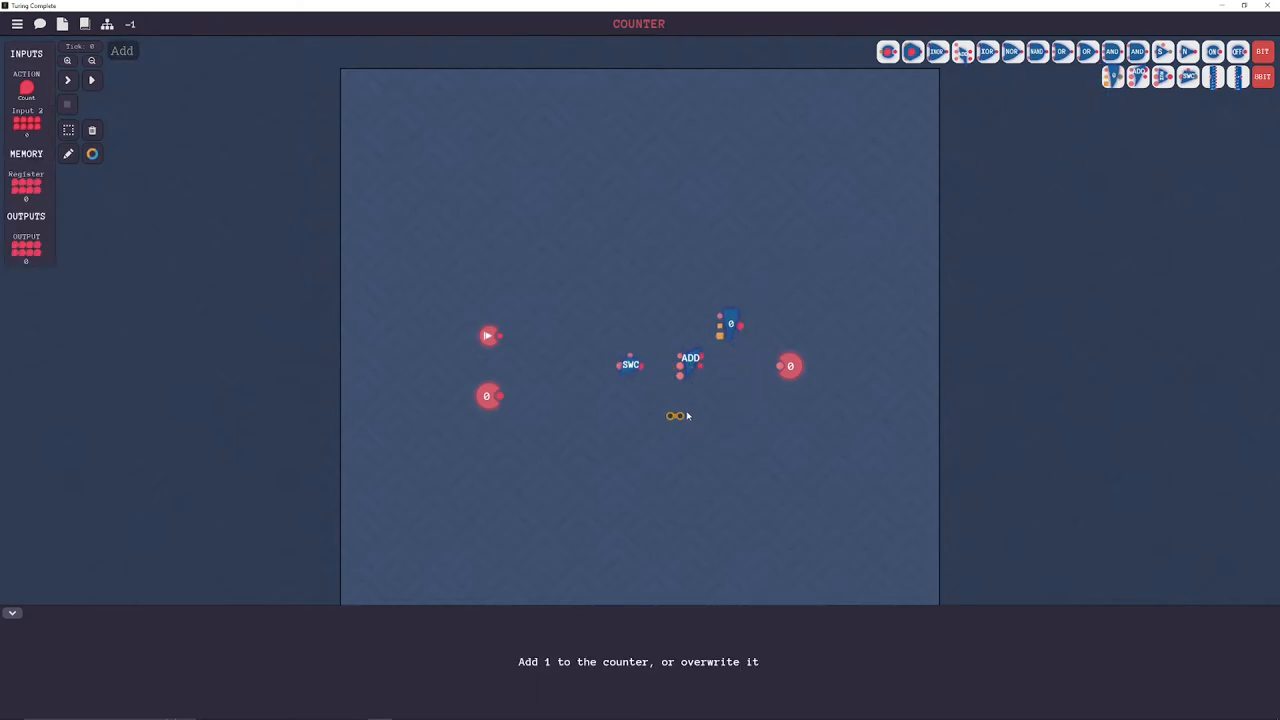
- Place the ADD component and move the byte input and parts next to the switch on the Counter board
{"action": "left_click", "coordinate": [693, 363]}
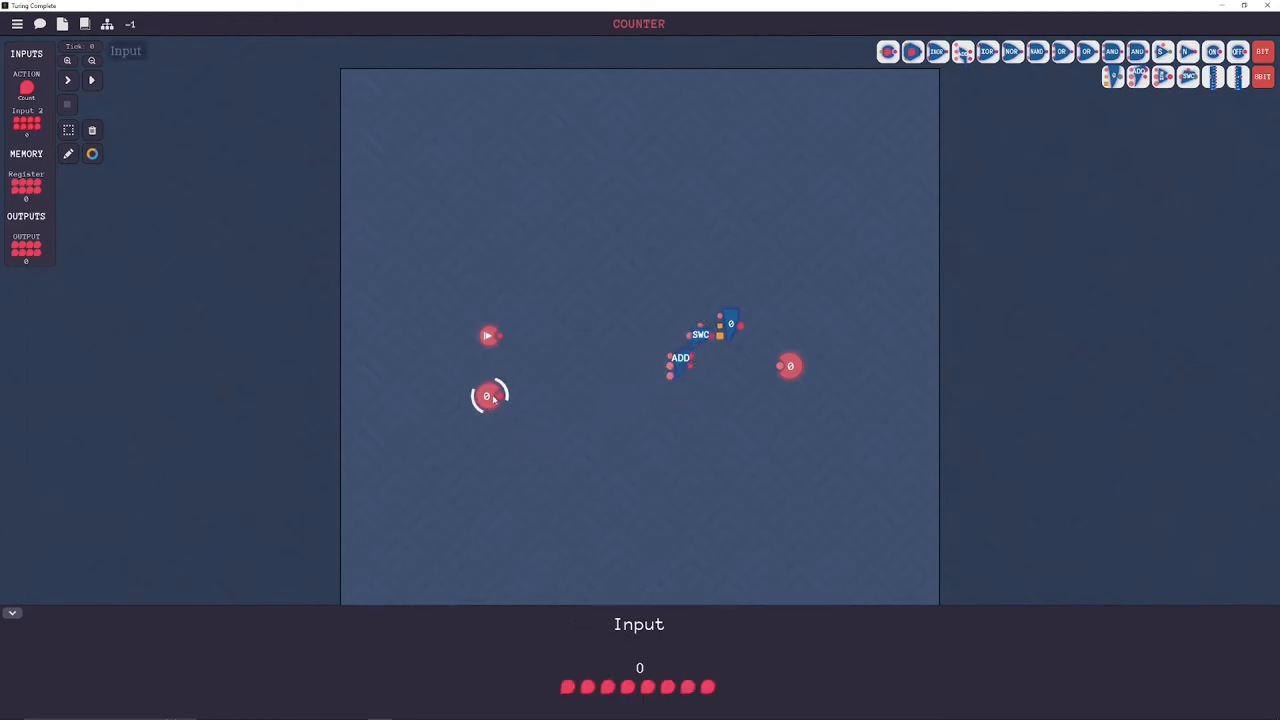
{"action": "left_click_drag", "start_coordinate": [487, 397], "coordinate": [657, 337]}
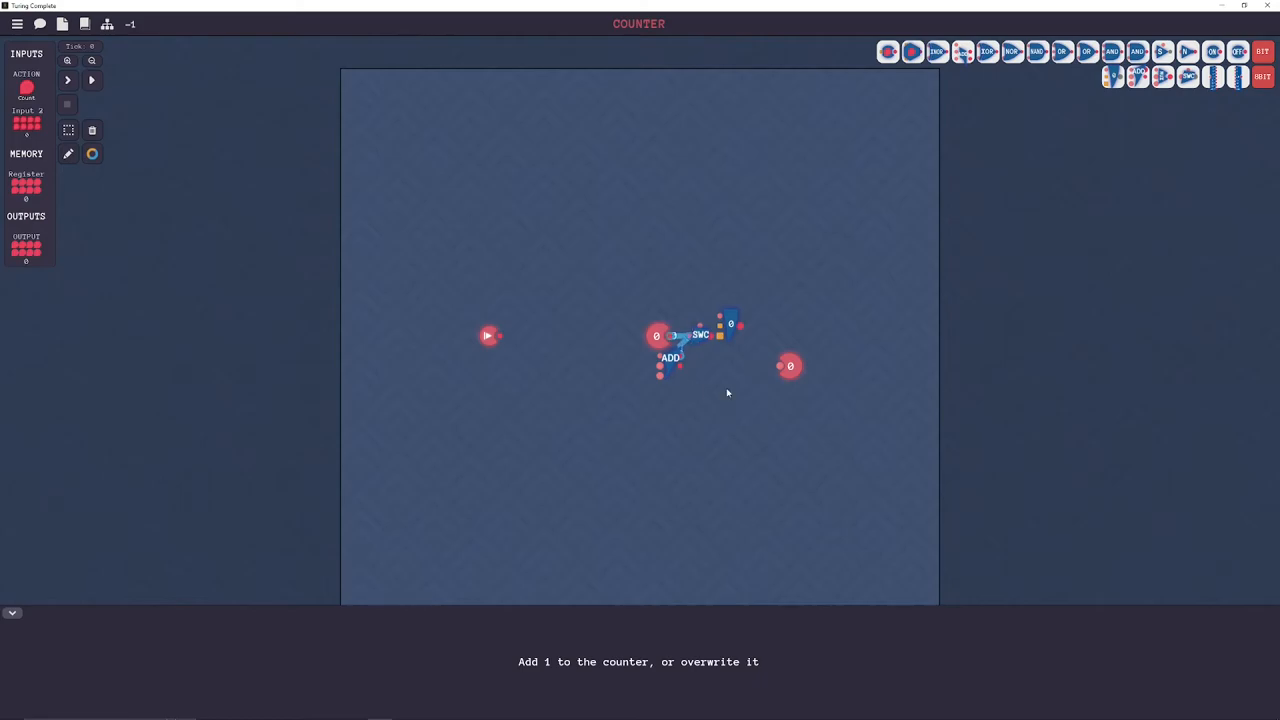
{"action": "mouse_move", "coordinate": [668, 357]}
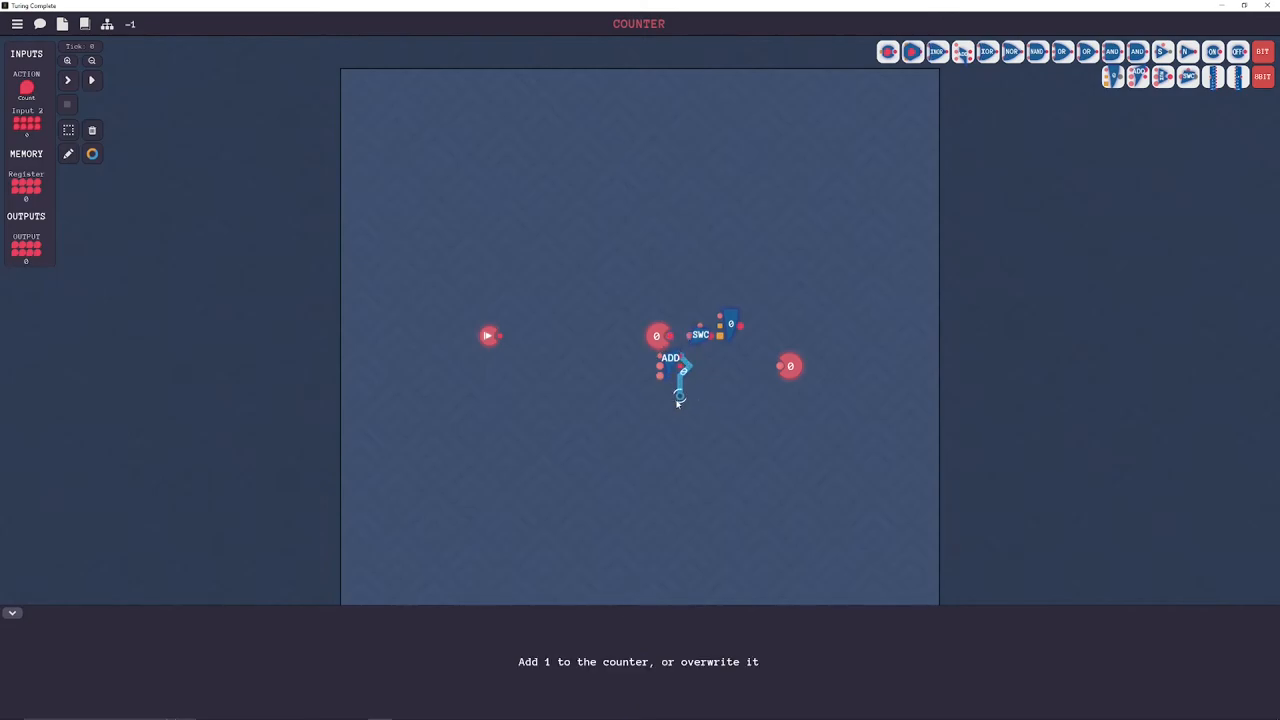
{"action": "left_click_drag", "start_coordinate": [670, 365], "coordinate": [660, 400]}
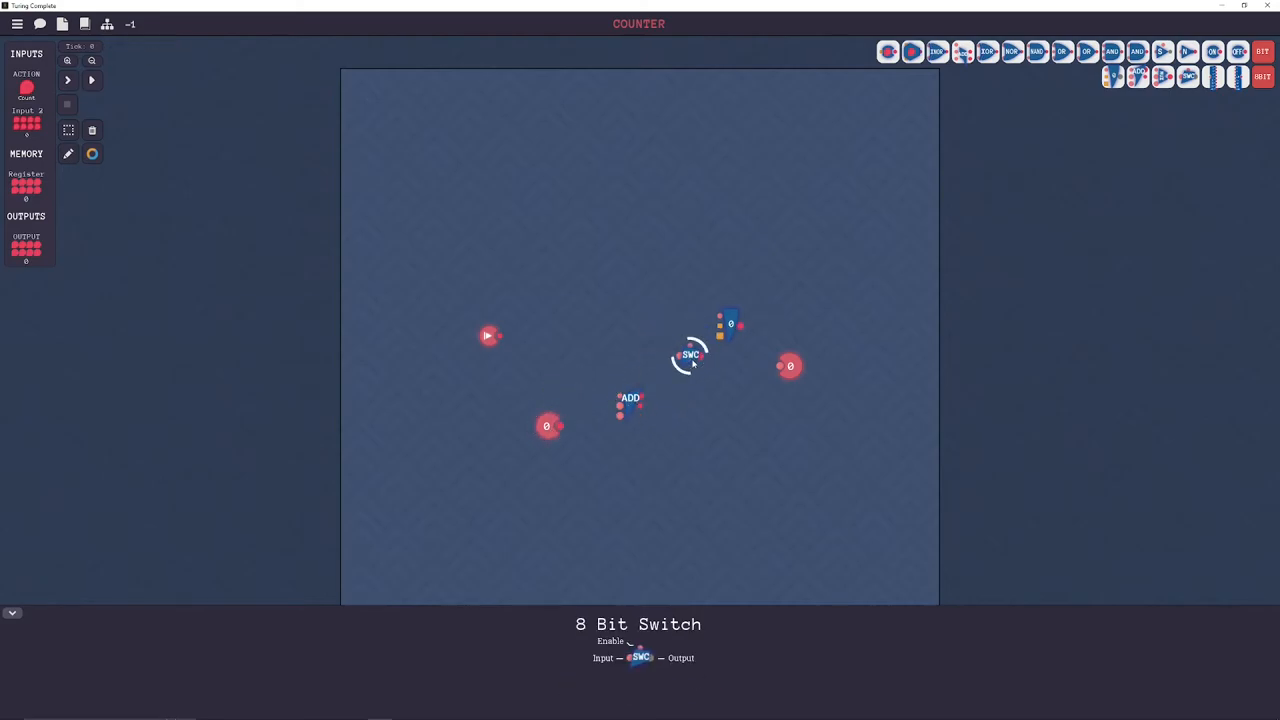
- Arrange the register, switch and mux compactly beside the adder into a wired counter loop and start the tests
{"action": "left_click_drag", "start_coordinate": [630, 400], "coordinate": [658, 432]}
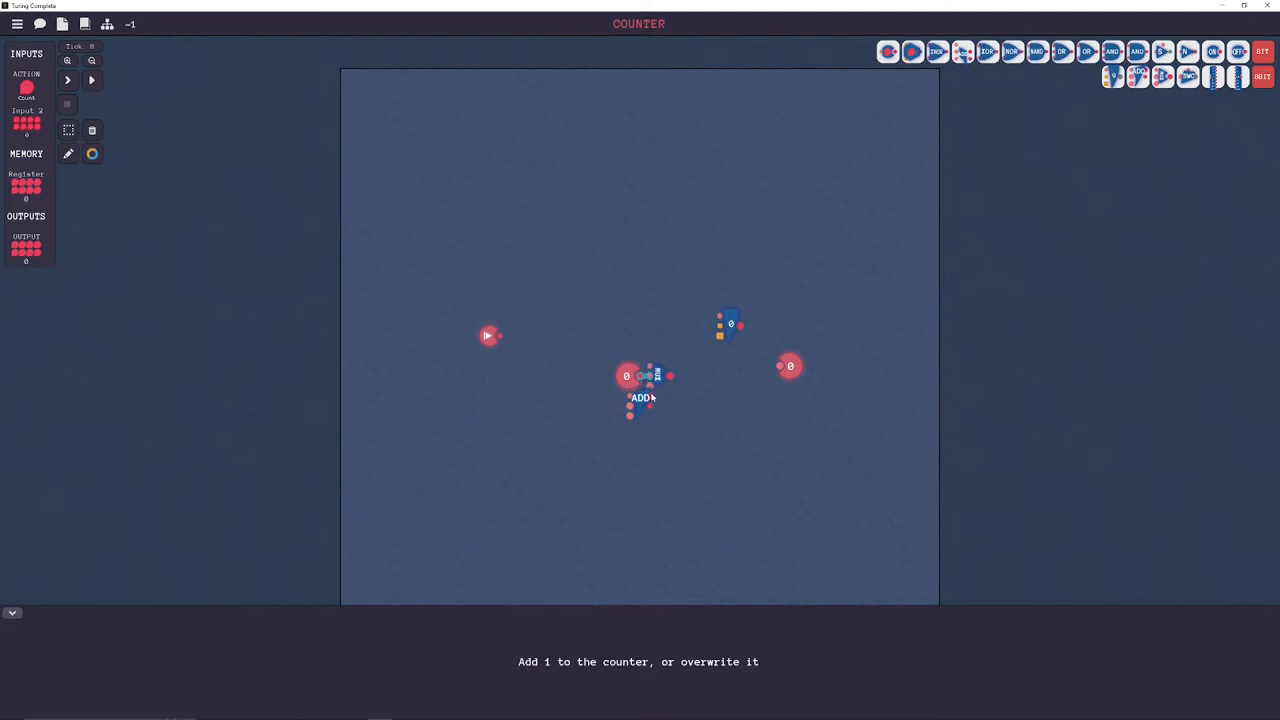
{"action": "mouse_move", "coordinate": [489, 336]}
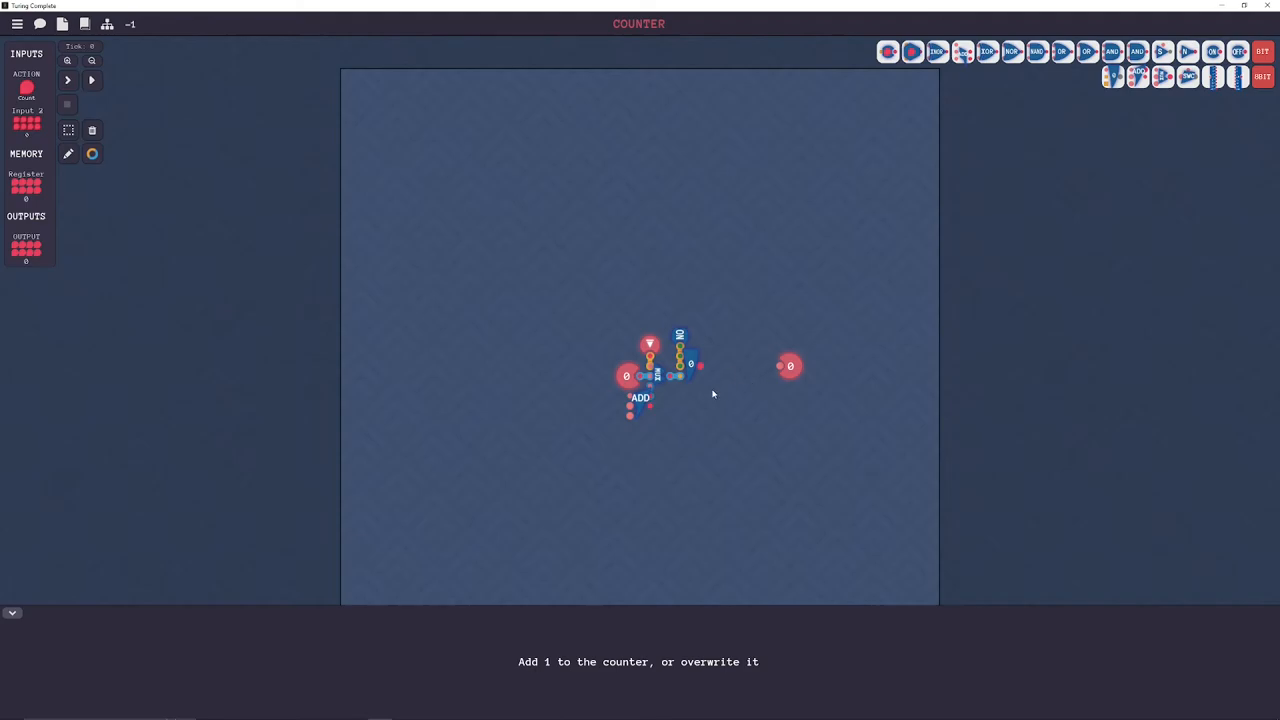
{"action": "mouse_move", "coordinate": [790, 365]}
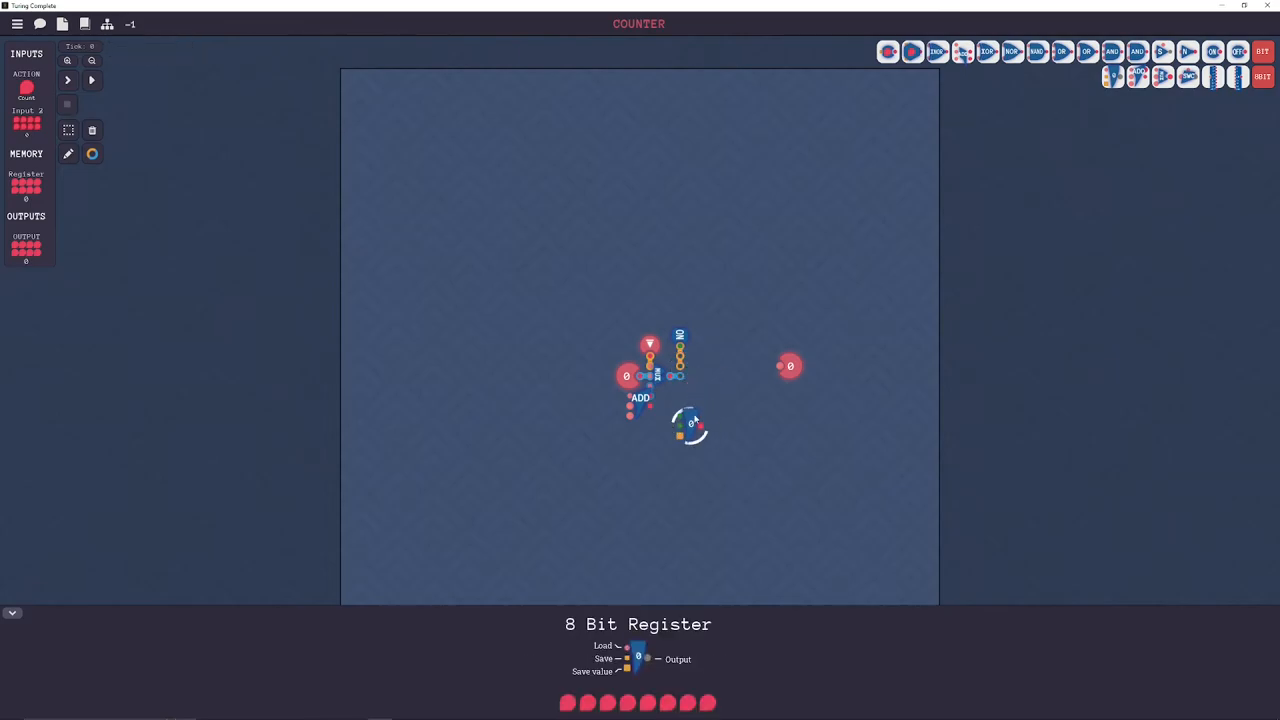
{"action": "left_click_drag", "start_coordinate": [690, 425], "coordinate": [665, 410]}
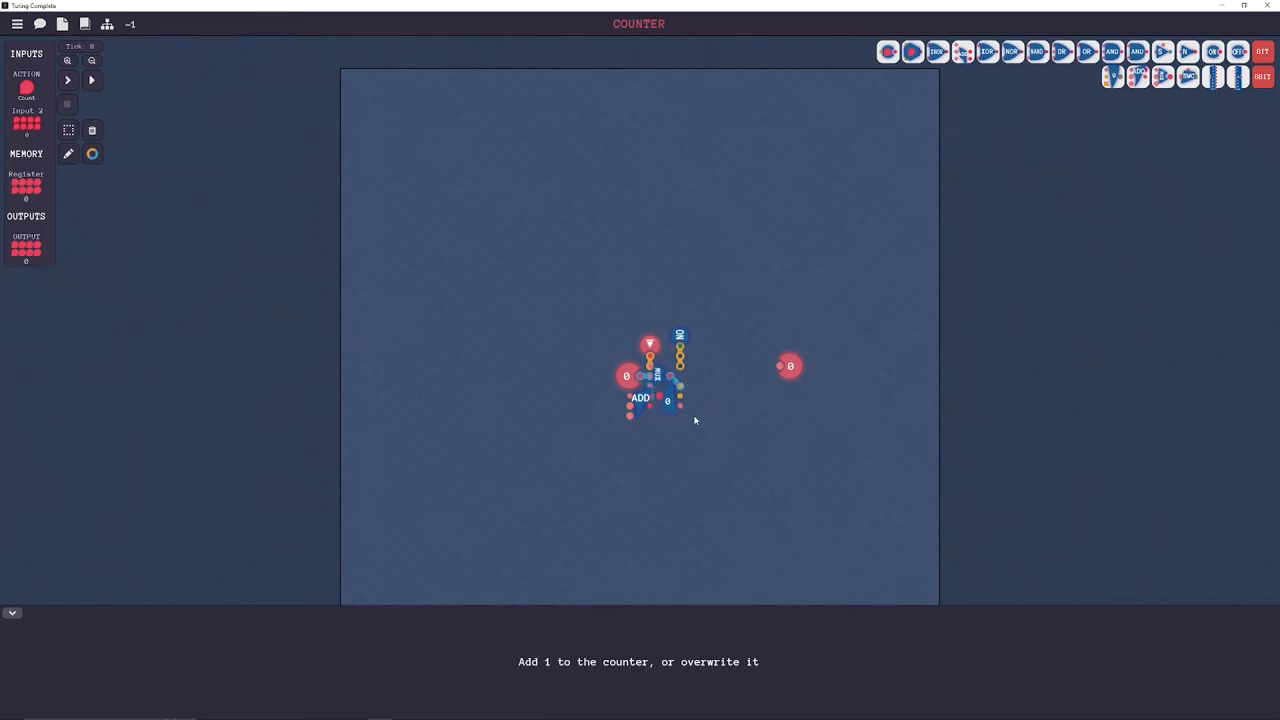
{"action": "mouse_move", "coordinate": [638, 405]}
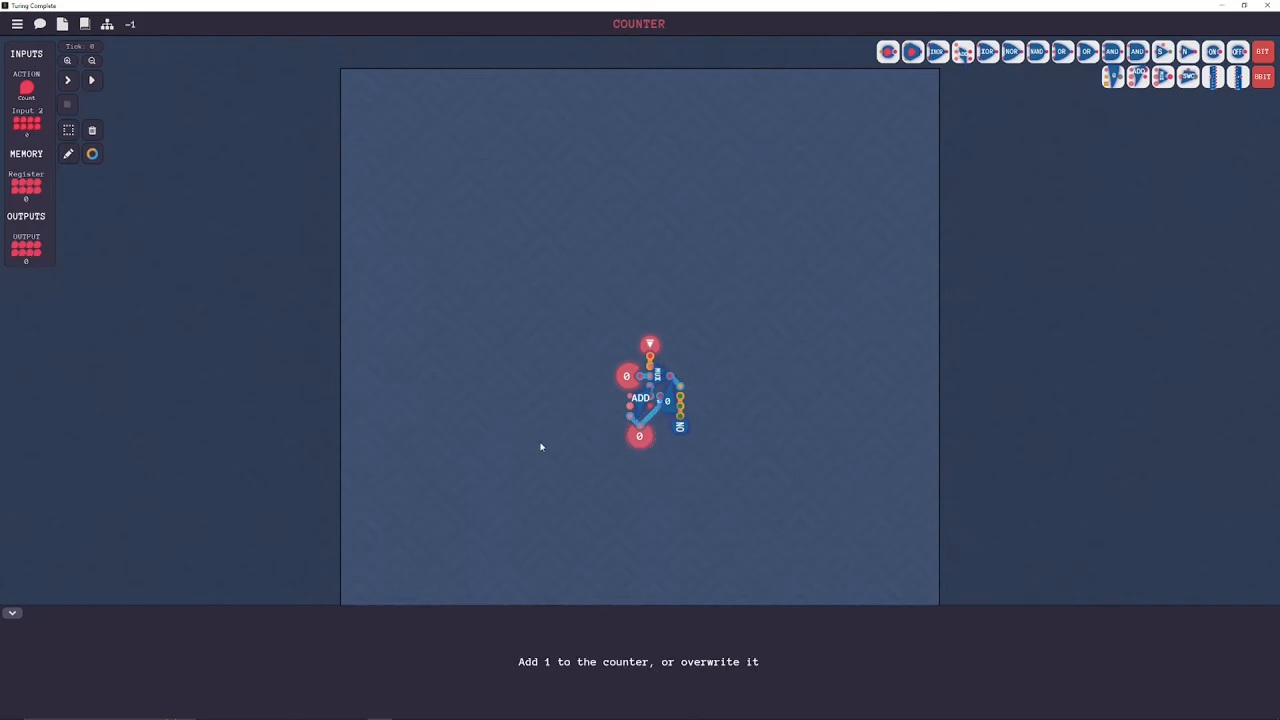
{"action": "mouse_move", "coordinate": [177, 169]}
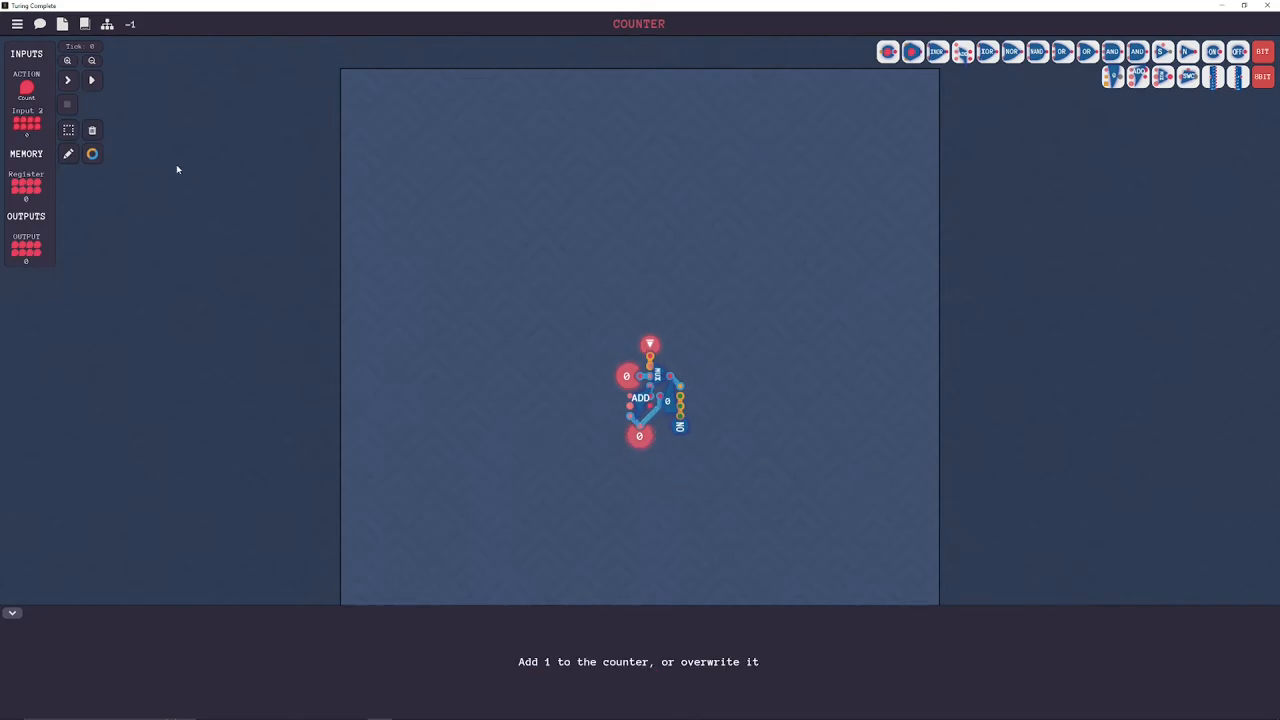
{"action": "left_click", "coordinate": [91, 80]}
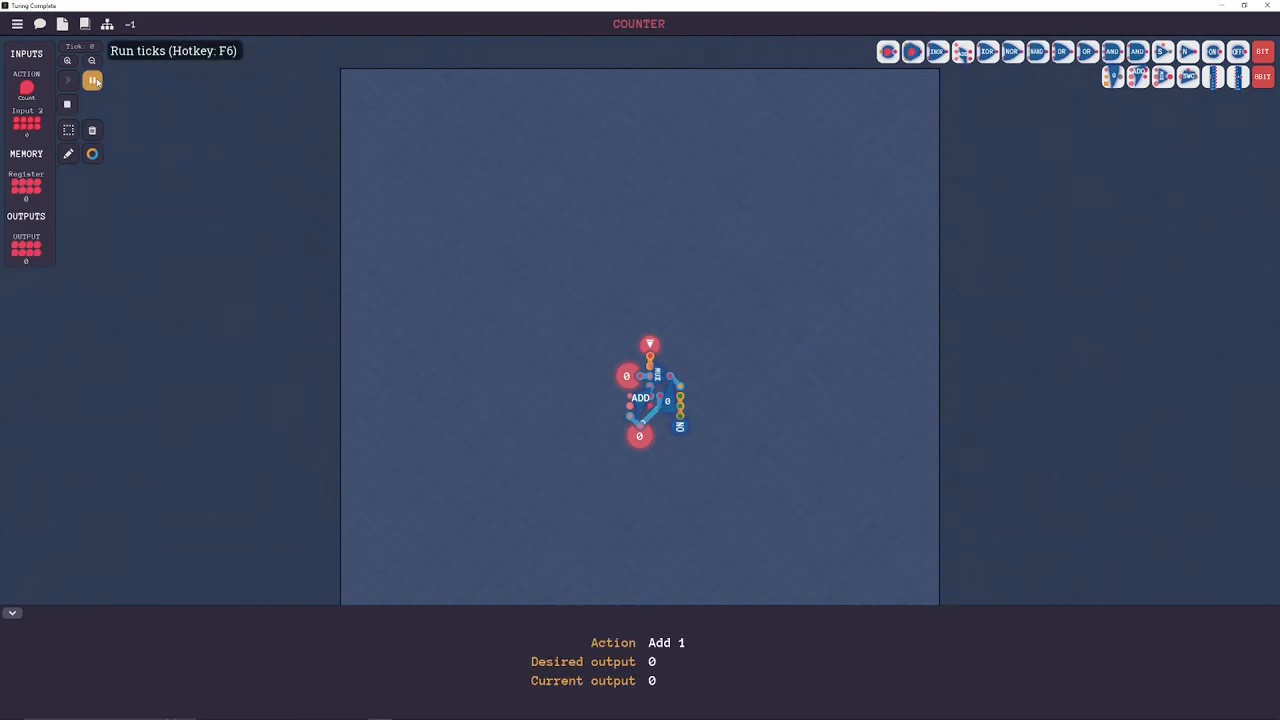
- Stop the failed Counter run and move the output below the rearranged adder circuit
{"action": "left_click", "coordinate": [92, 80]}
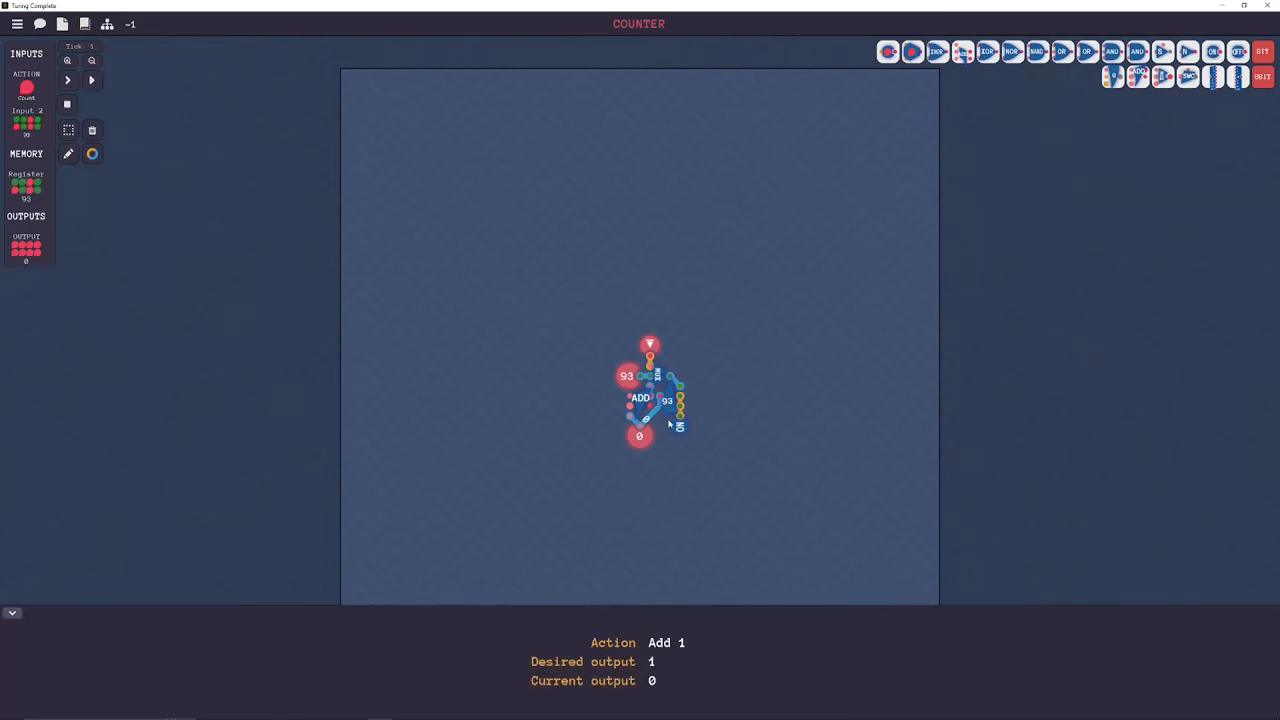
{"action": "mouse_move", "coordinate": [687, 385]}
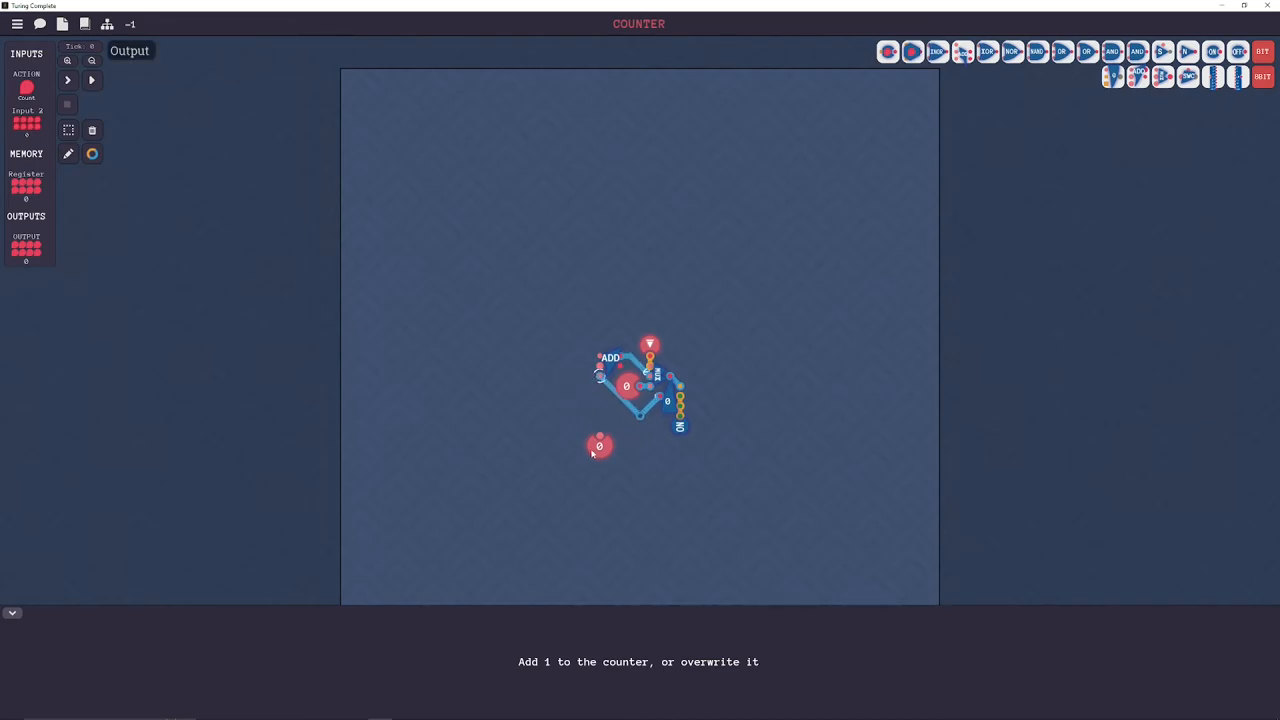
{"action": "left_click_drag", "start_coordinate": [599, 445], "coordinate": [640, 426]}
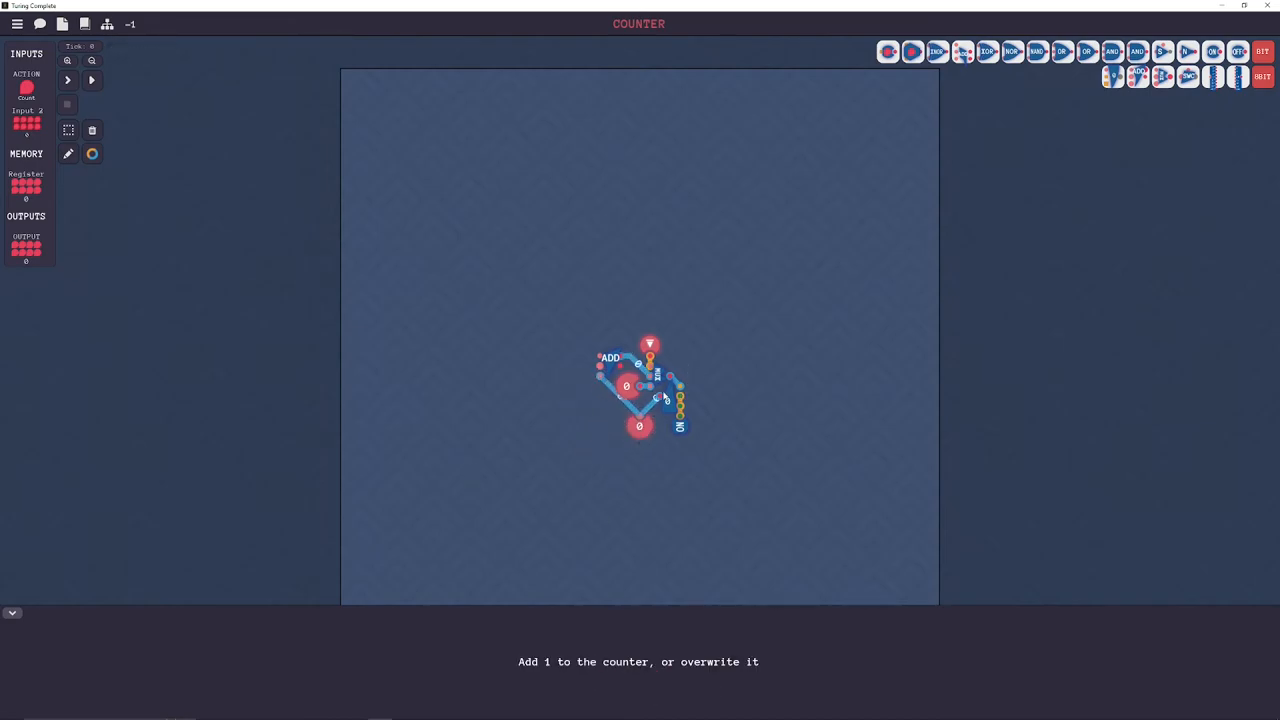
{"action": "mouse_move", "coordinate": [640, 427]}
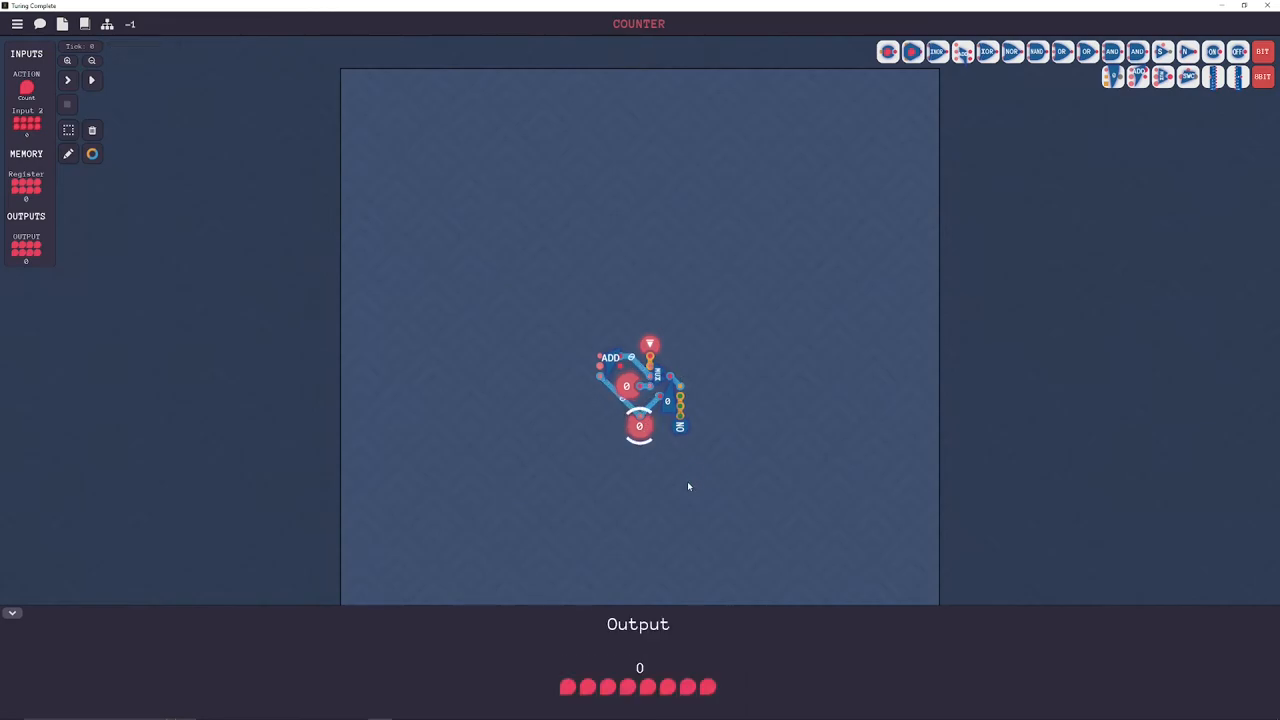
- Run the Counter tests, halting after the failed tick, then rerun until Level Complete appears
{"action": "left_click", "coordinate": [91, 80]}
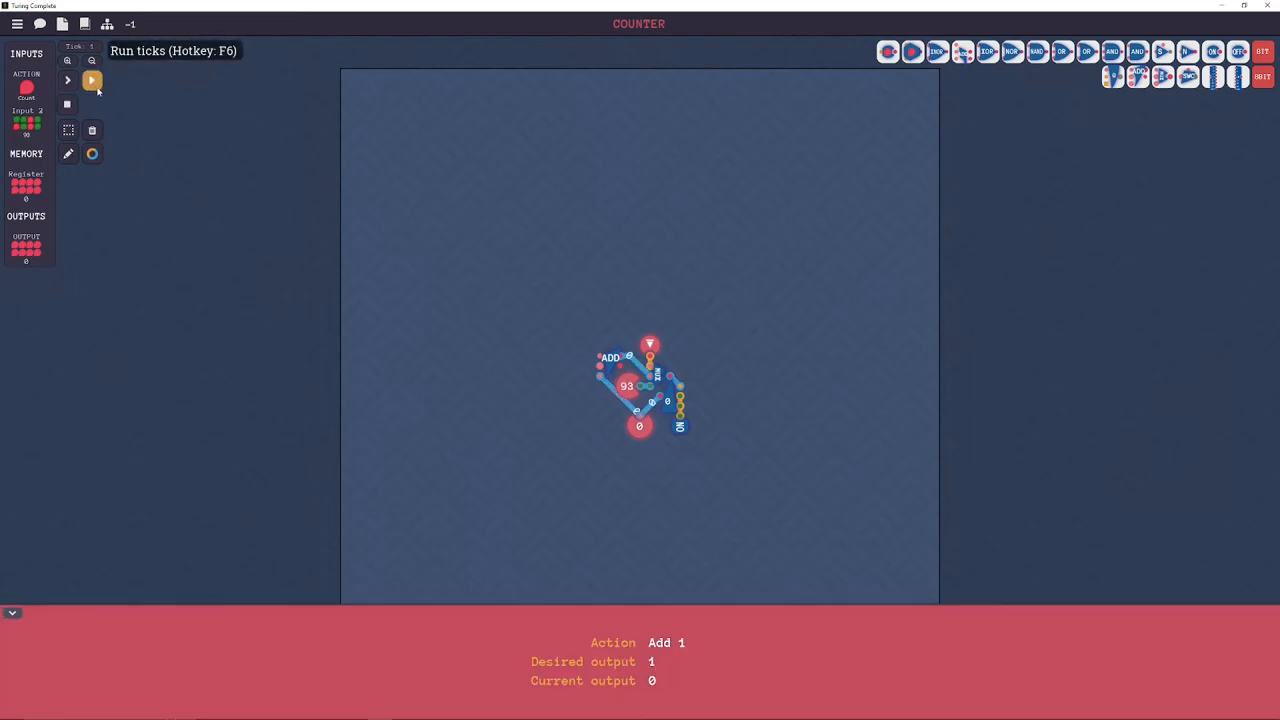
{"action": "left_click", "coordinate": [91, 80]}
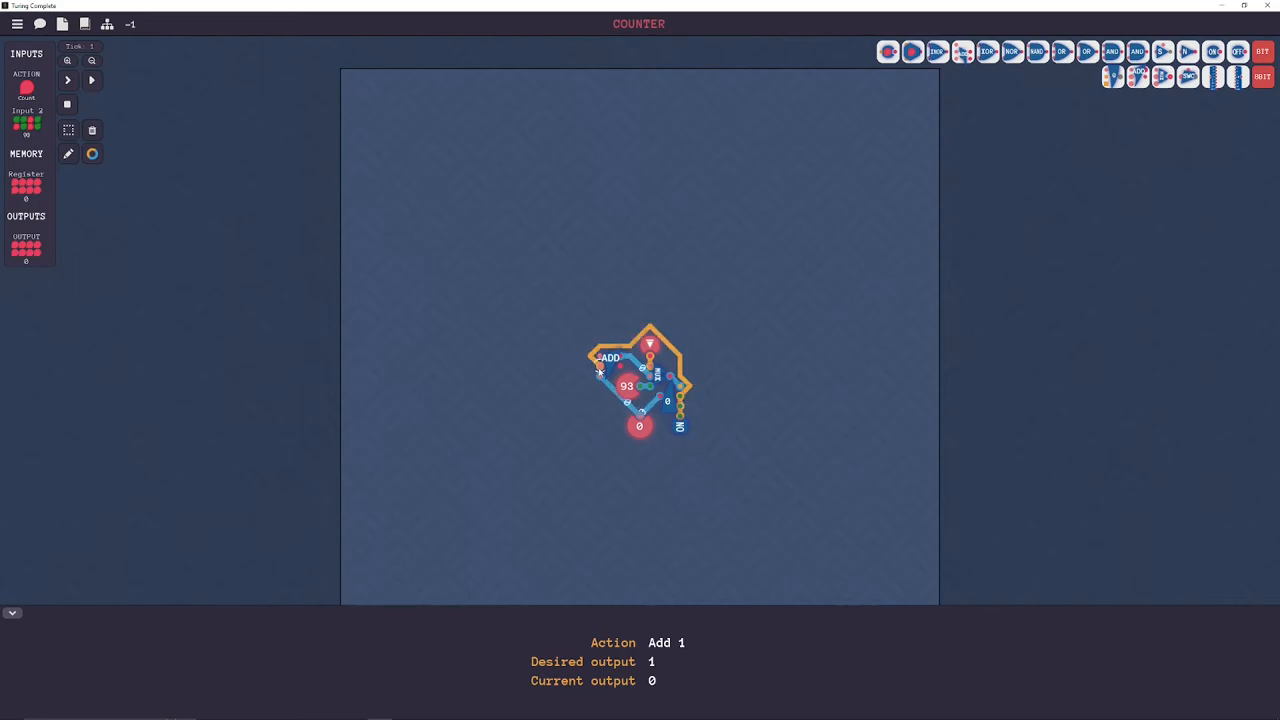
{"action": "left_click", "coordinate": [92, 80]}
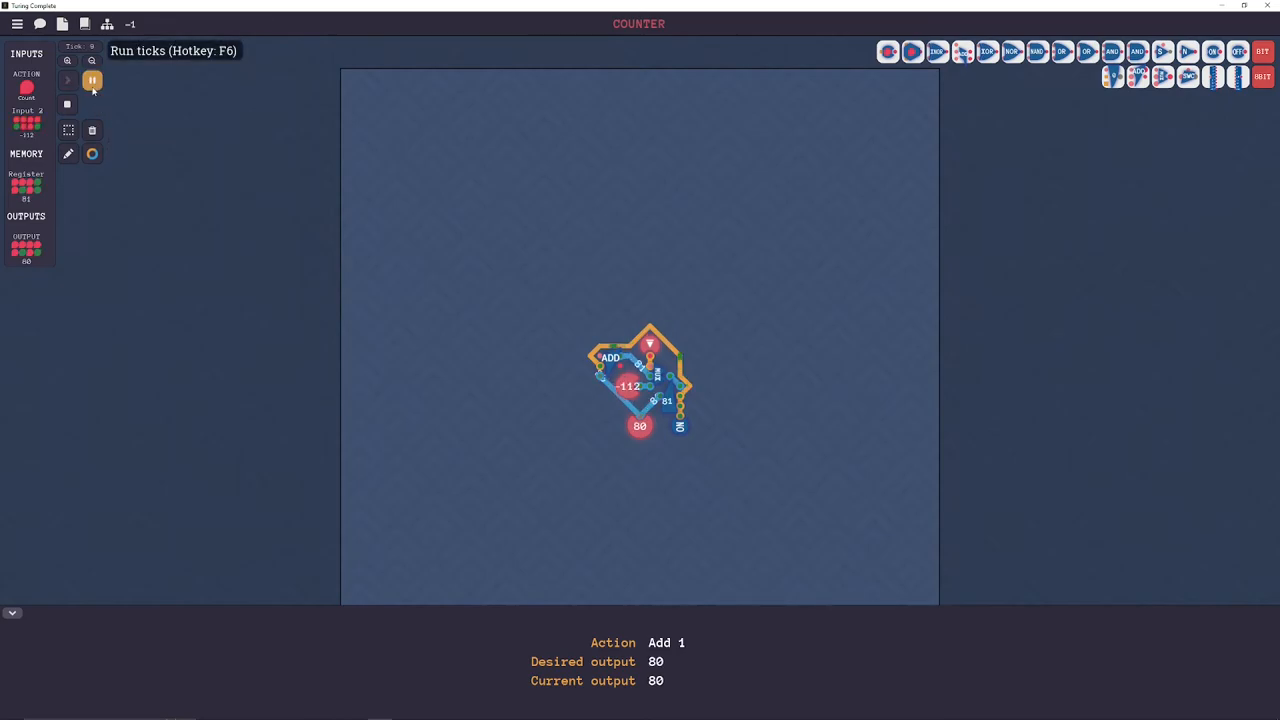
{"action": "left_click", "coordinate": [91, 80]}
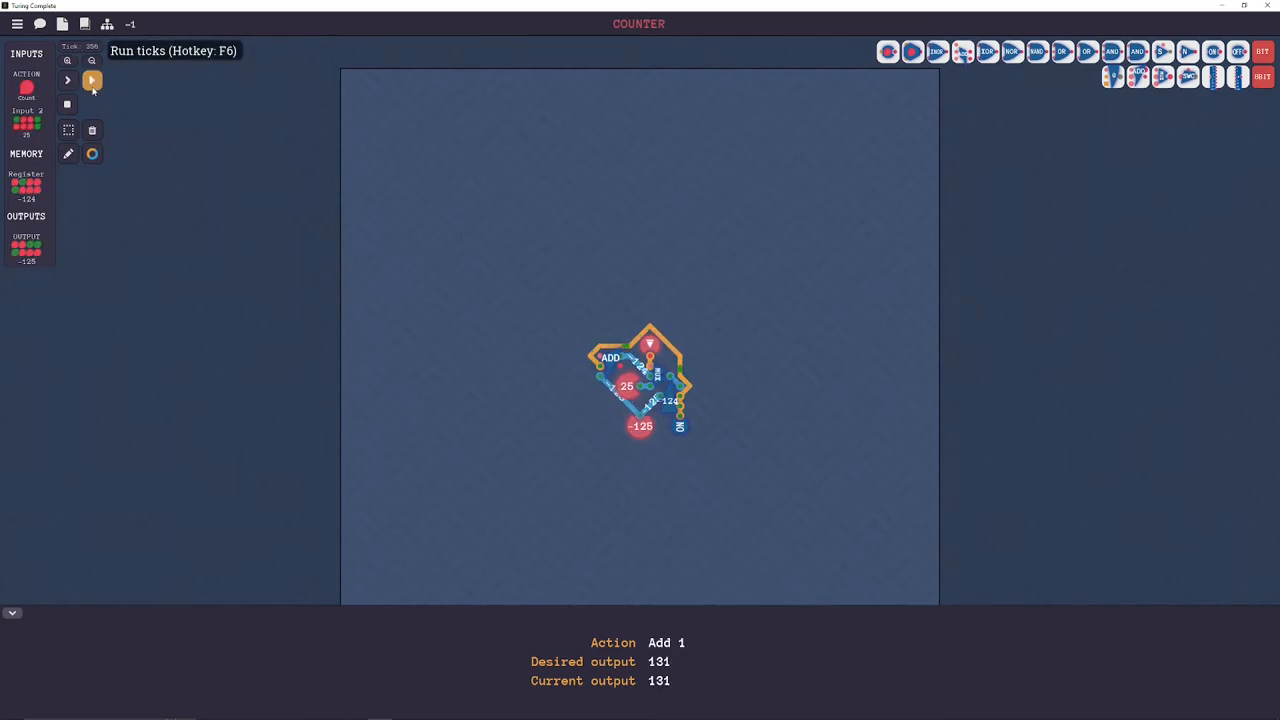
{"action": "left_click", "coordinate": [91, 80]}
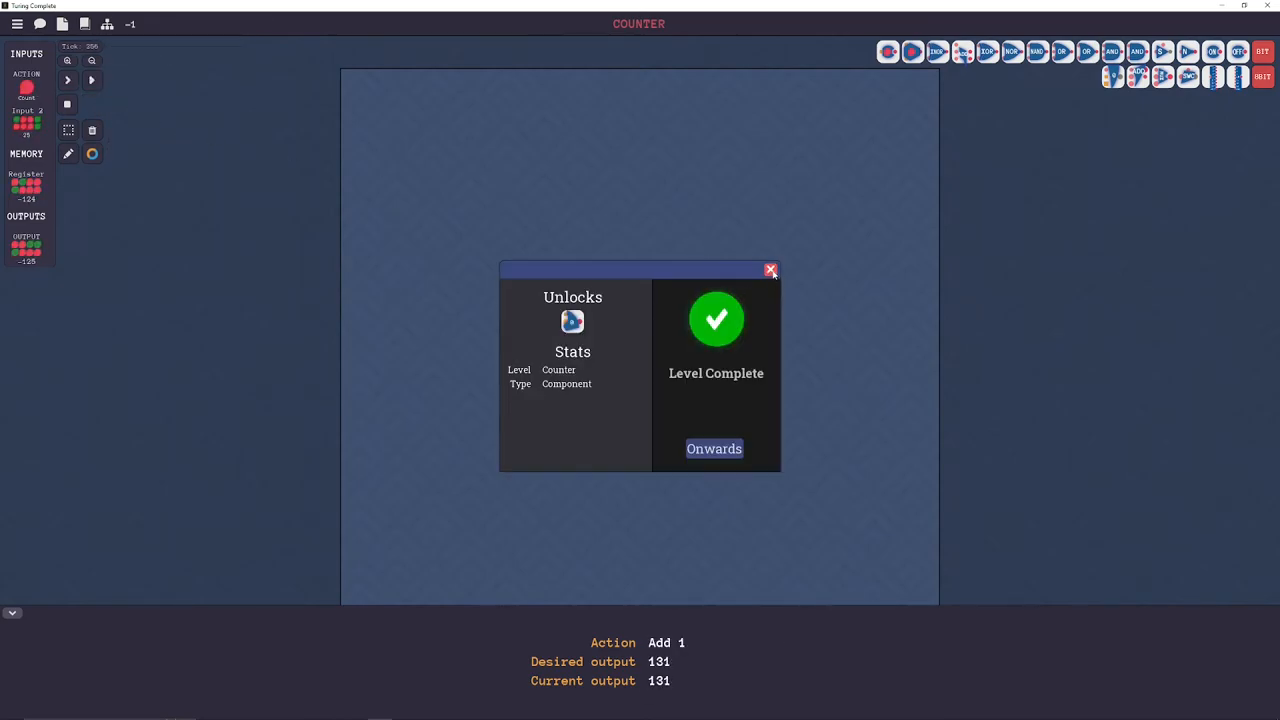
- Close the Level Complete window to return to the finished Counter board
{"action": "left_click", "coordinate": [770, 270]}
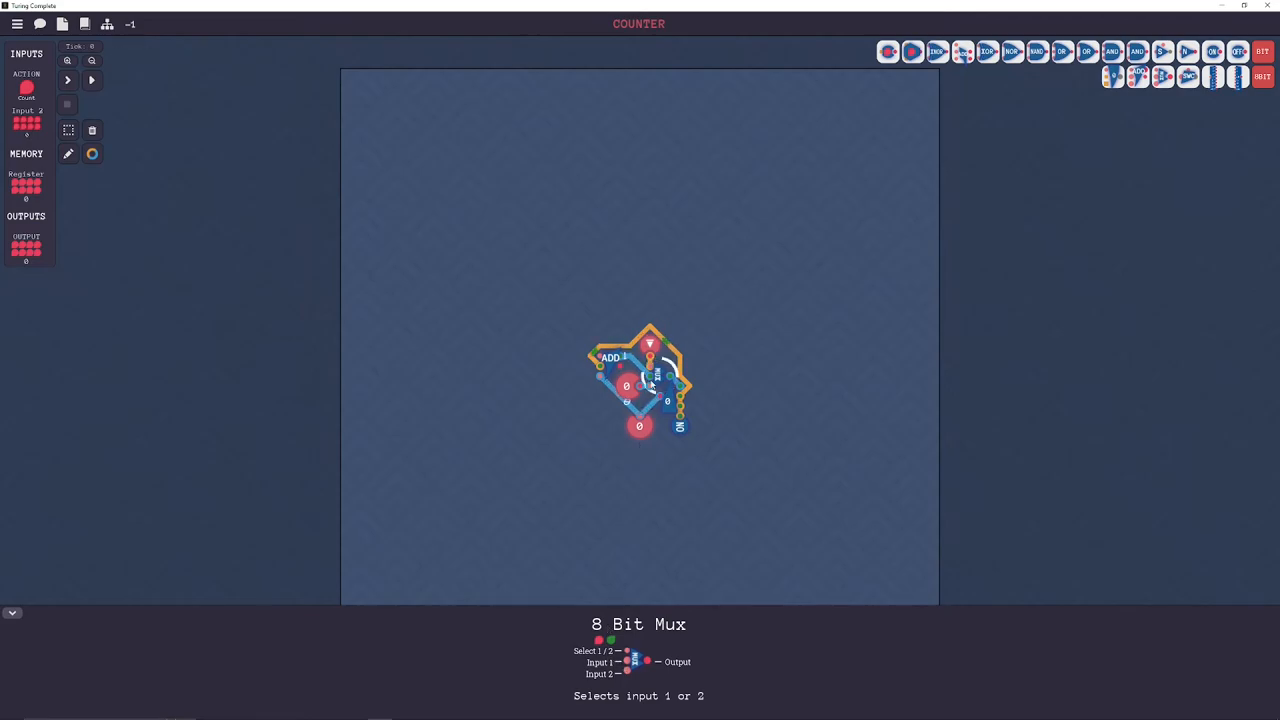
{"action": "mouse_move", "coordinate": [651, 348]}
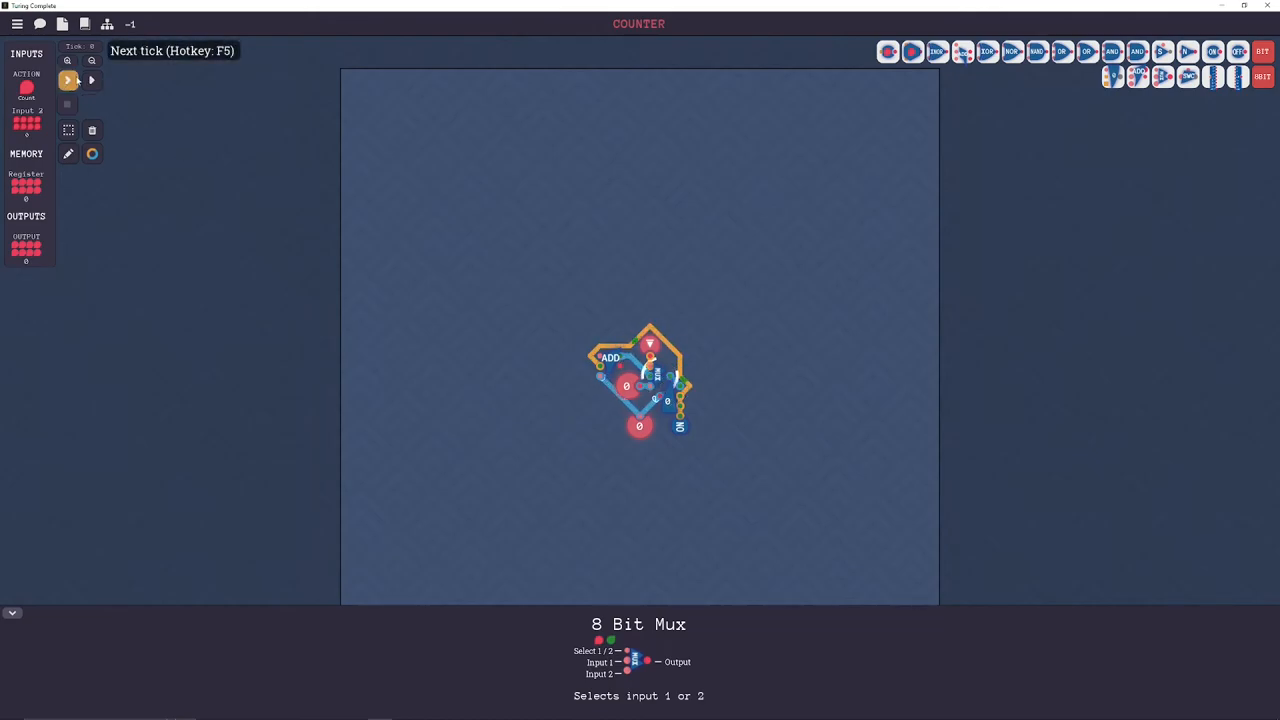
- Step the Counter tests tick by tick through the add cases and the overwrite with 79 at tick 8
{"action": "left_click", "coordinate": [67, 80]}
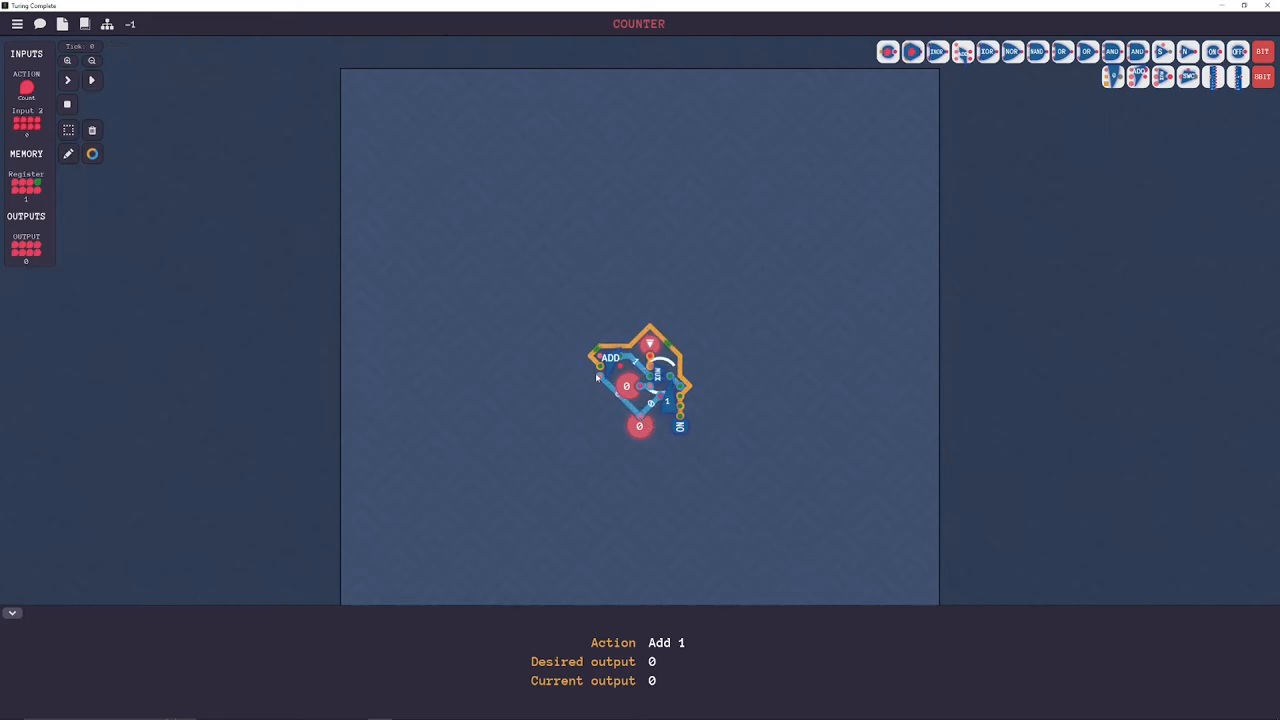
{"action": "left_click", "coordinate": [92, 80]}
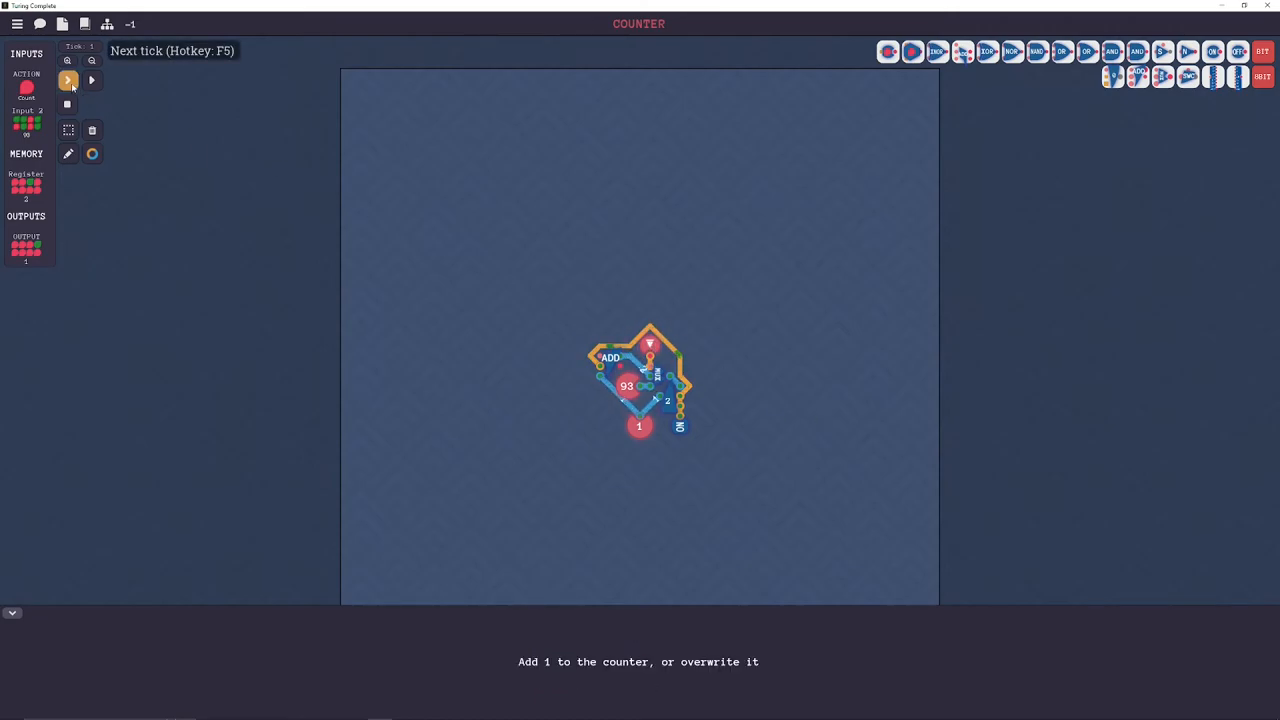
{"action": "left_click", "coordinate": [67, 80]}
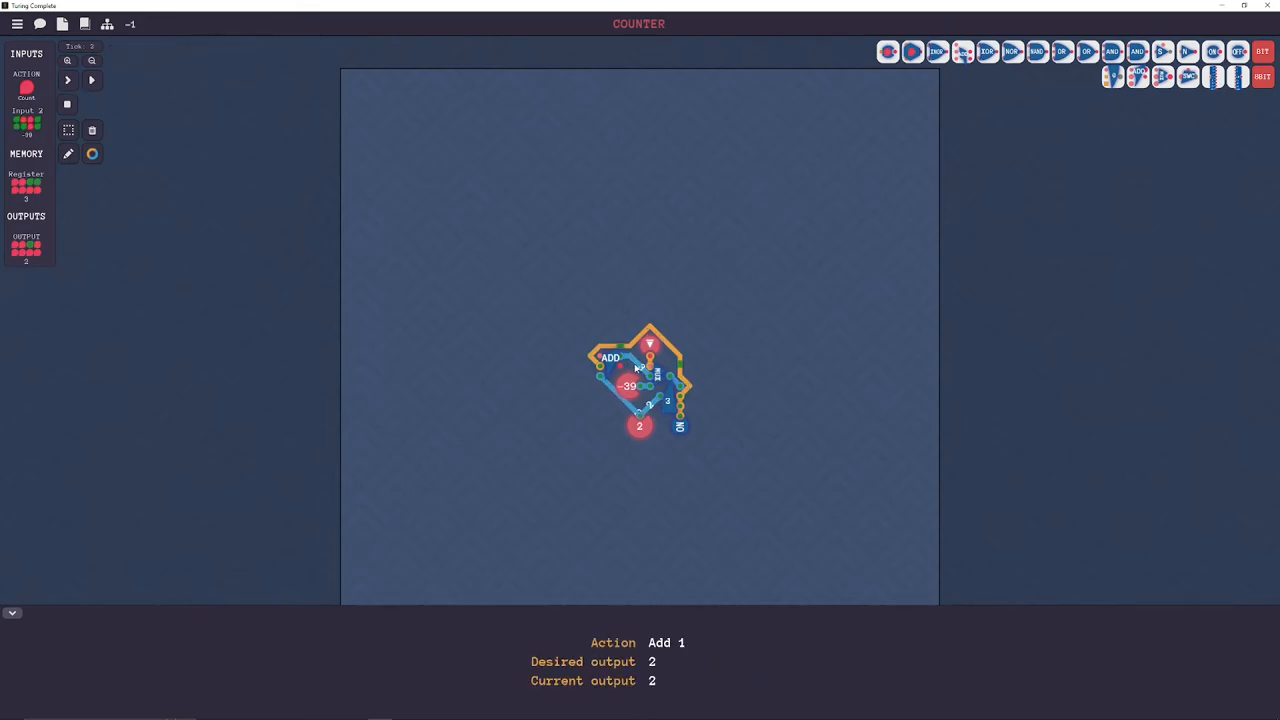
{"action": "mouse_move", "coordinate": [67, 80]}
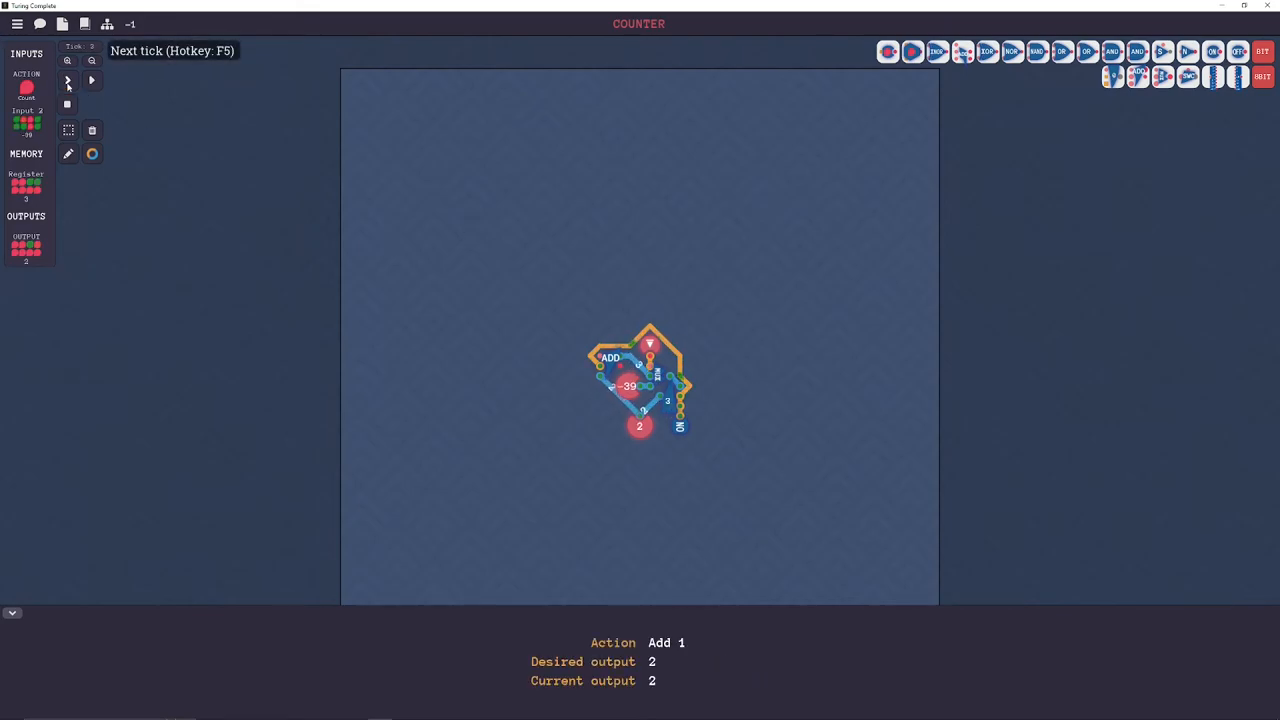
{"action": "left_click", "coordinate": [67, 80]}
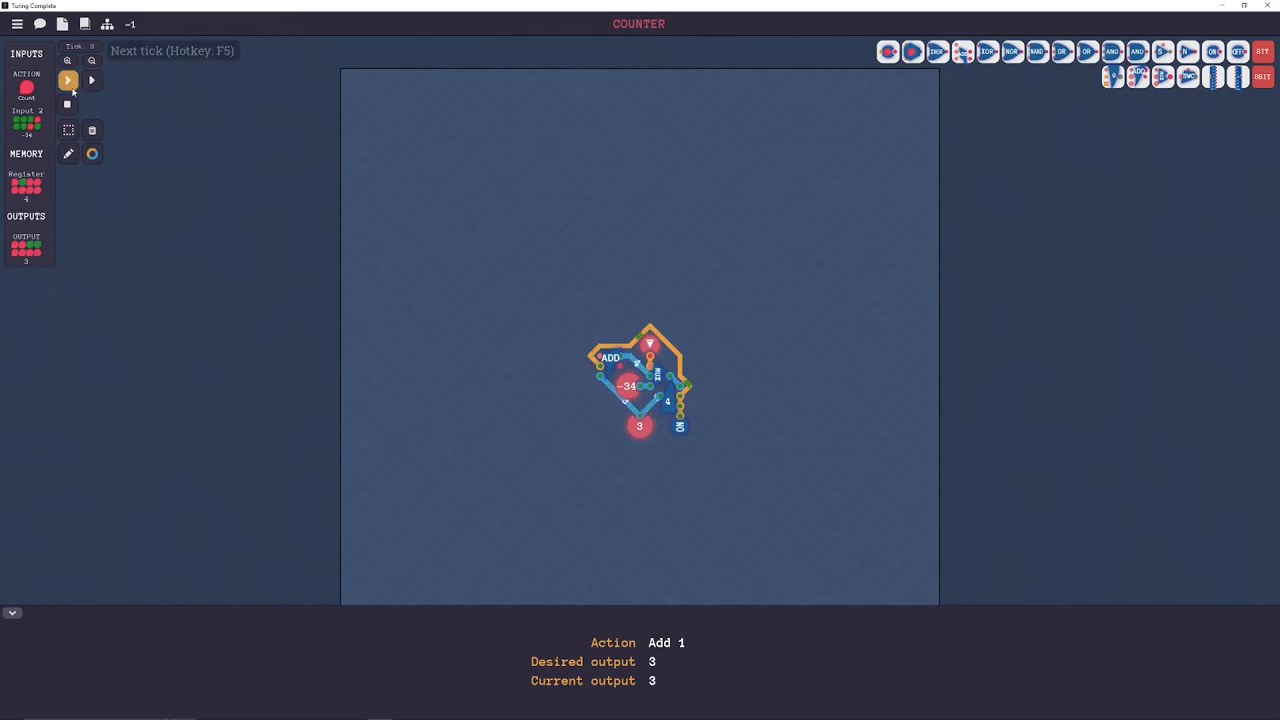
{"action": "left_click", "coordinate": [67, 80]}
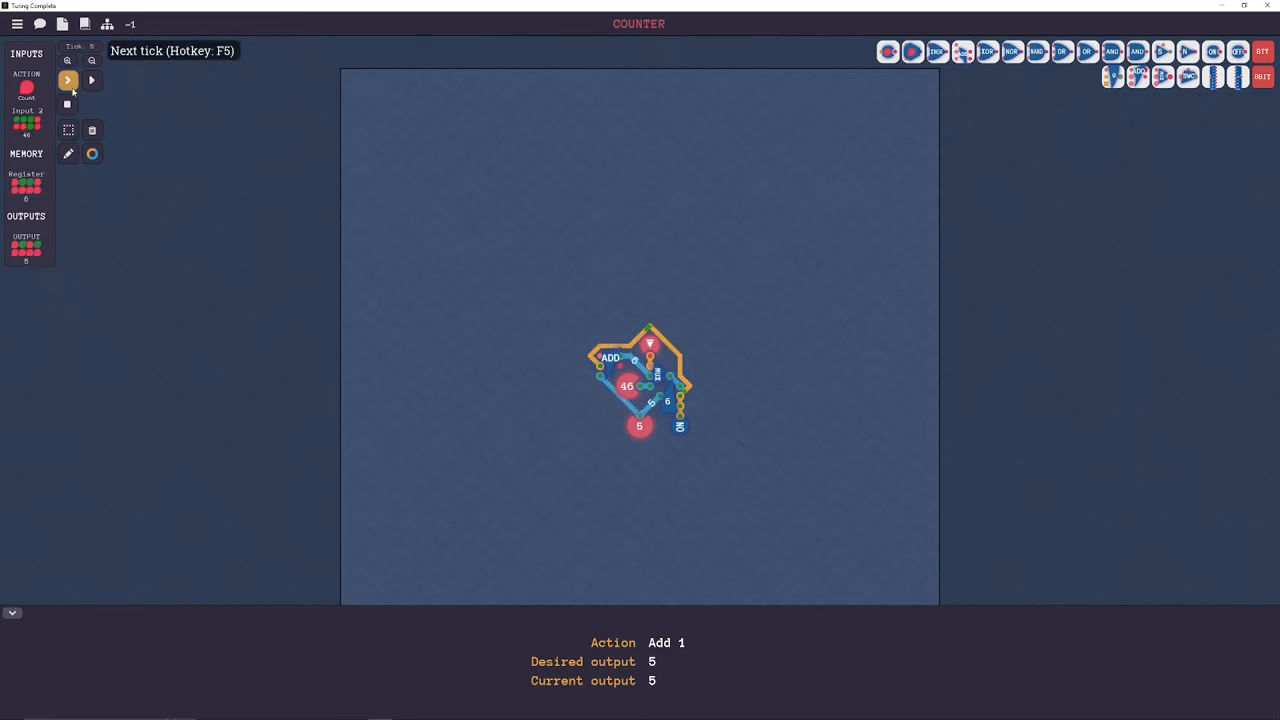
{"action": "left_click", "coordinate": [67, 80]}
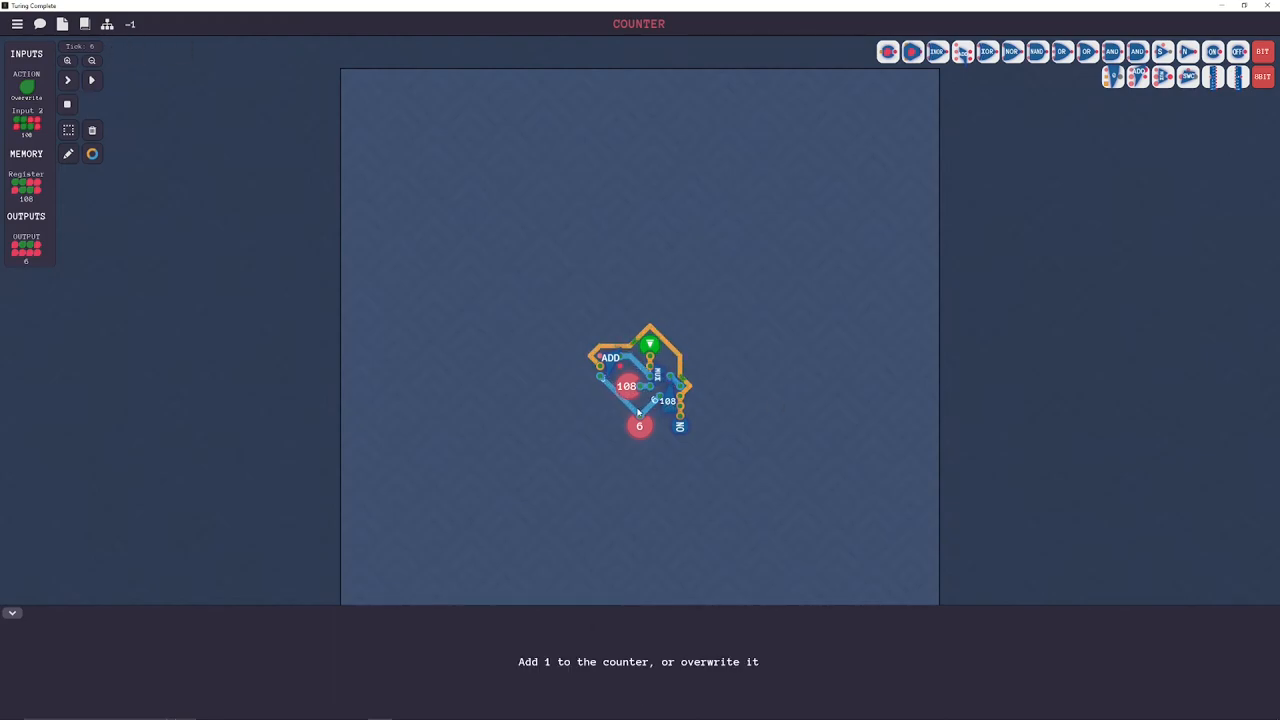
{"action": "left_click", "coordinate": [67, 80]}
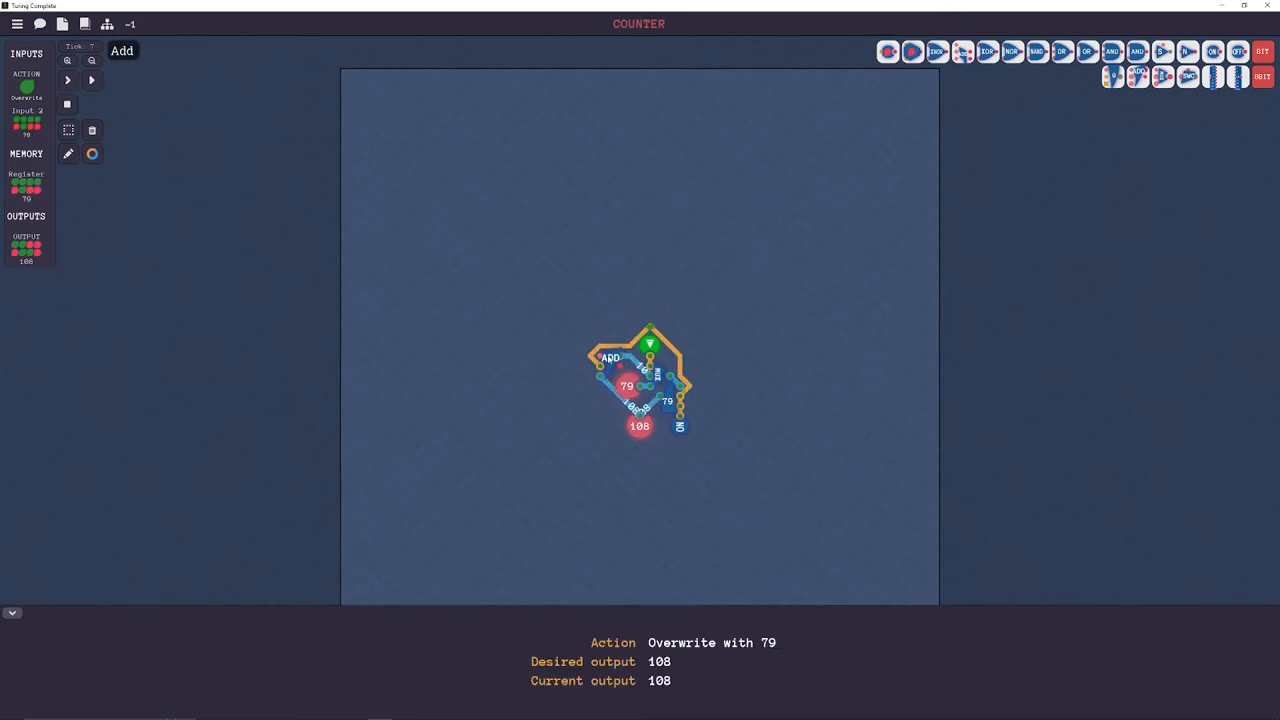
{"action": "left_click", "coordinate": [68, 80]}
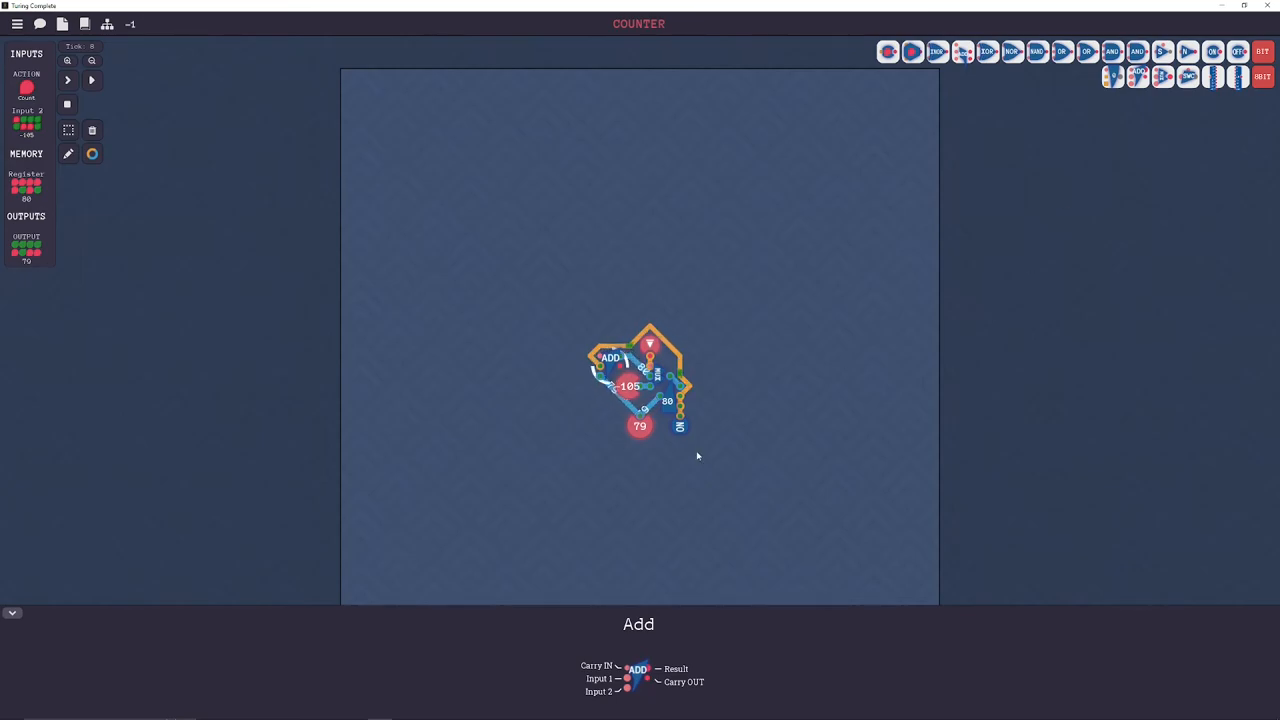
{"action": "mouse_move", "coordinate": [606, 284]}
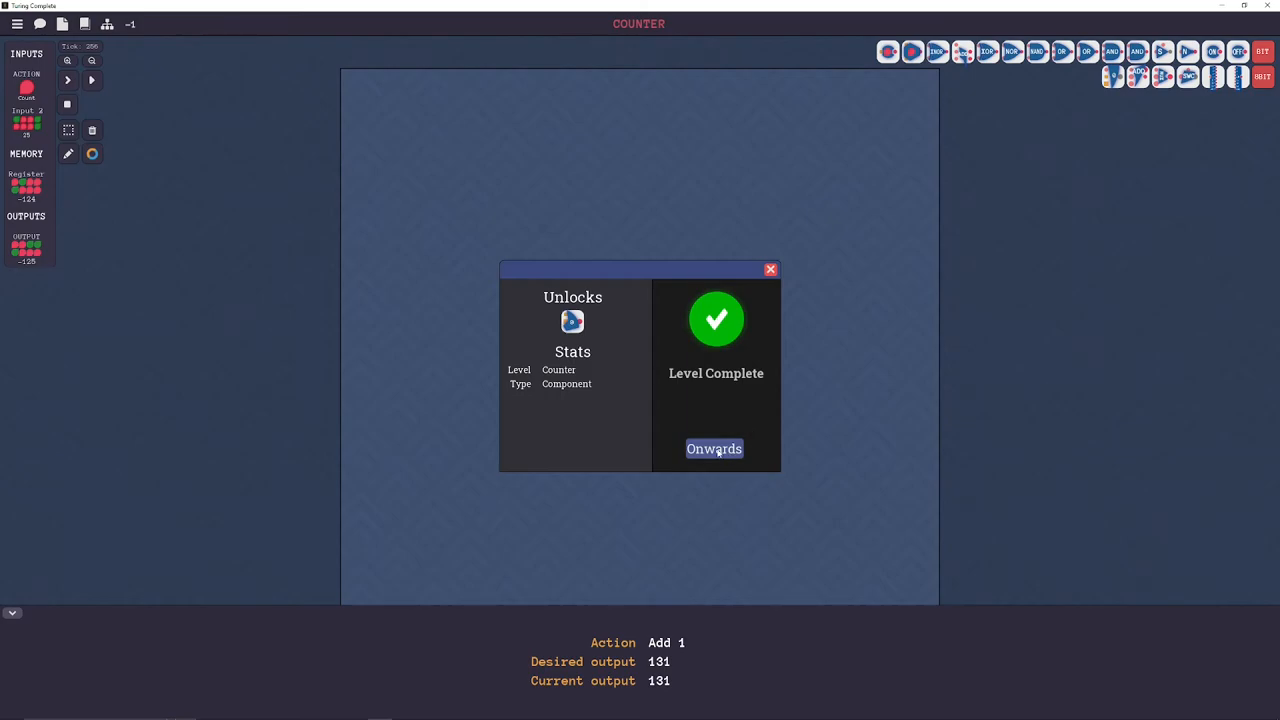
- Page through and dismiss the Little Box level briefing to start building
{"action": "left_click", "coordinate": [714, 448]}
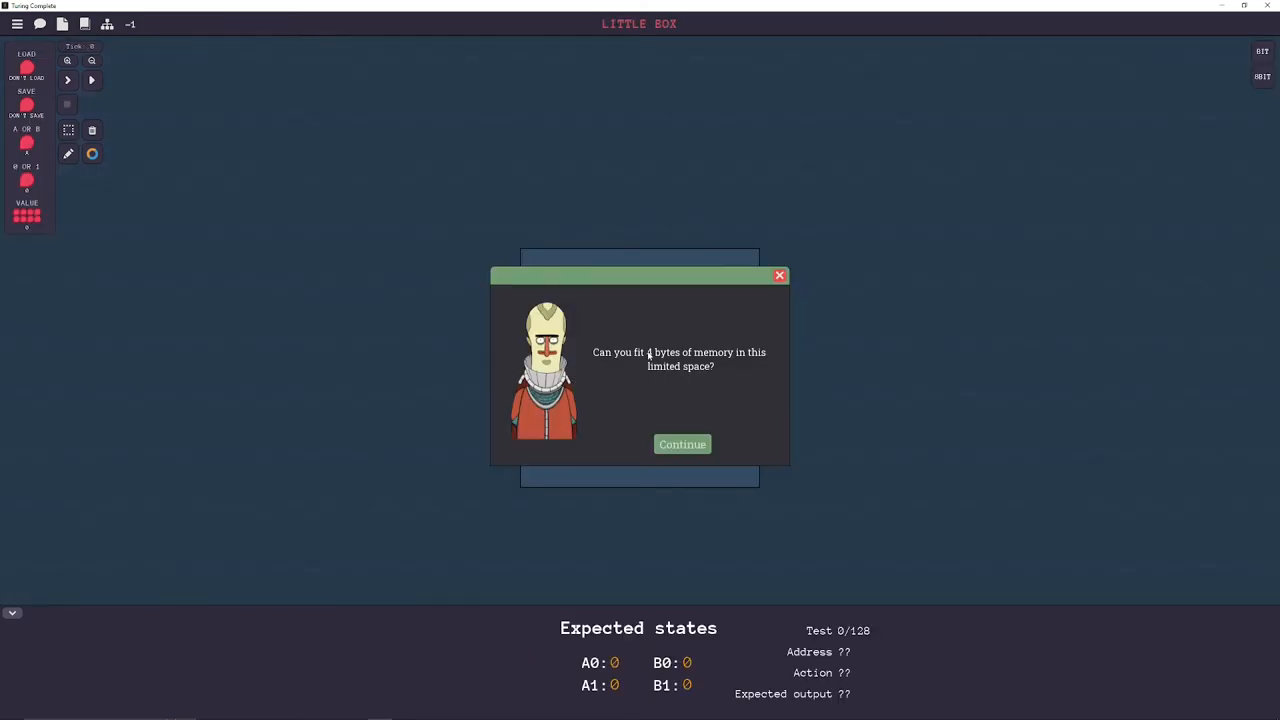
{"action": "left_click", "coordinate": [682, 444]}
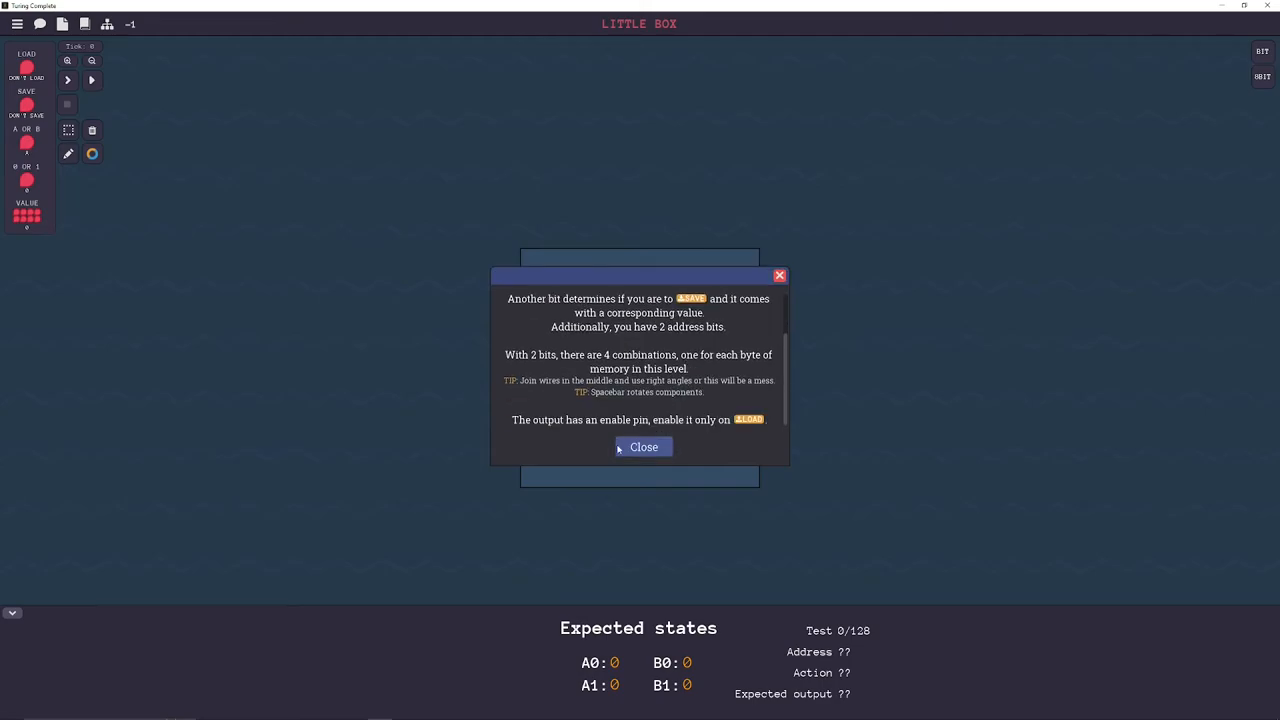
{"action": "left_click", "coordinate": [643, 446]}
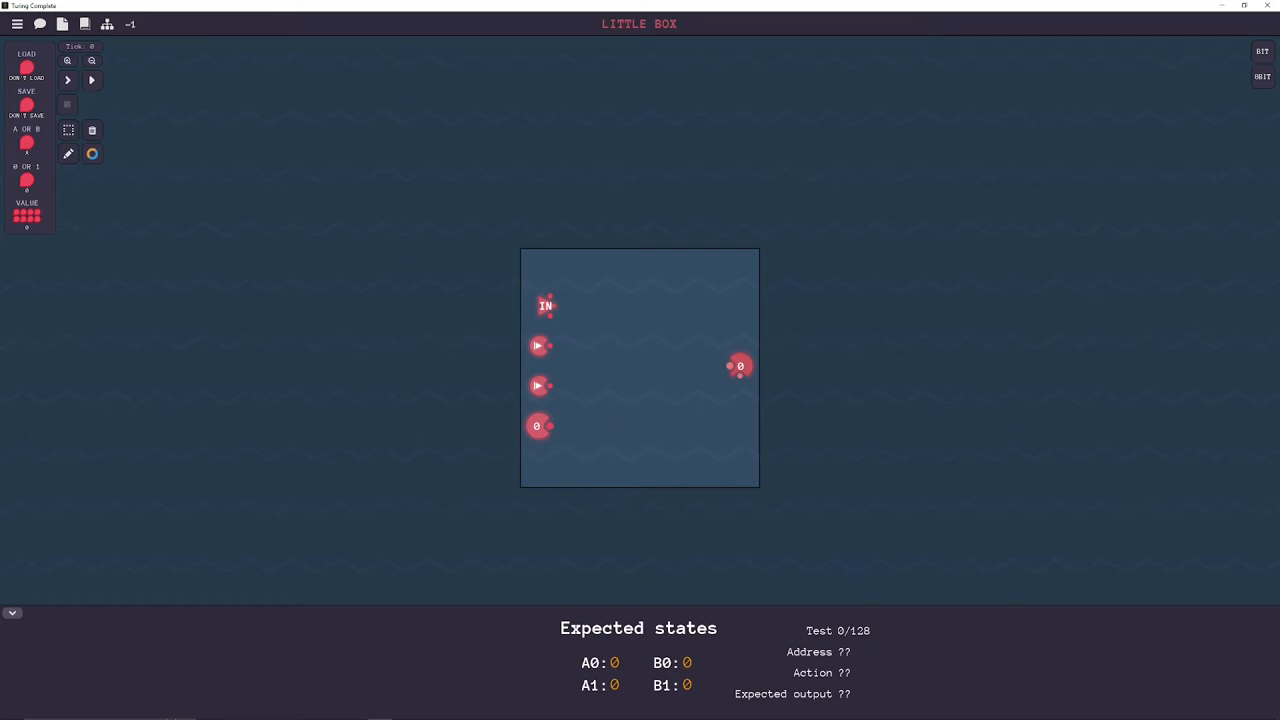
{"action": "mouse_move", "coordinate": [538, 426]}
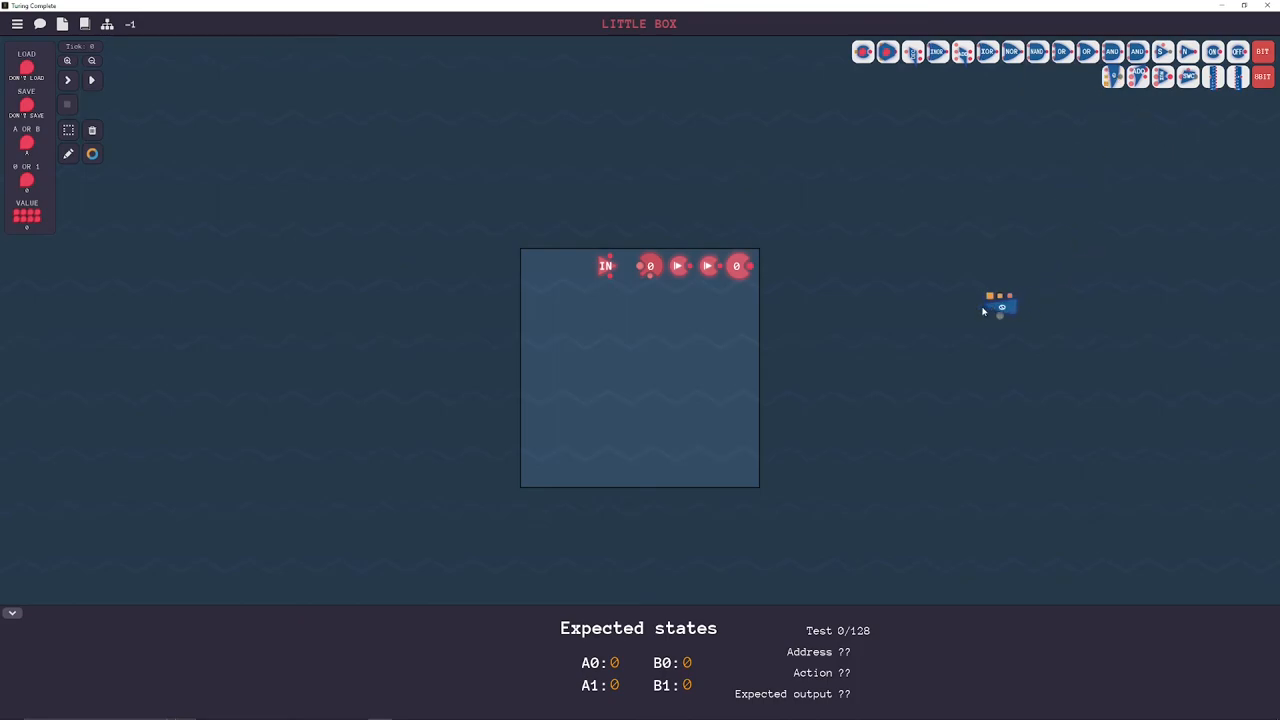
- Place the registers, move the value input beside them and wire it to every register
{"action": "left_click_drag", "start_coordinate": [1000, 305], "coordinate": [582, 407]}
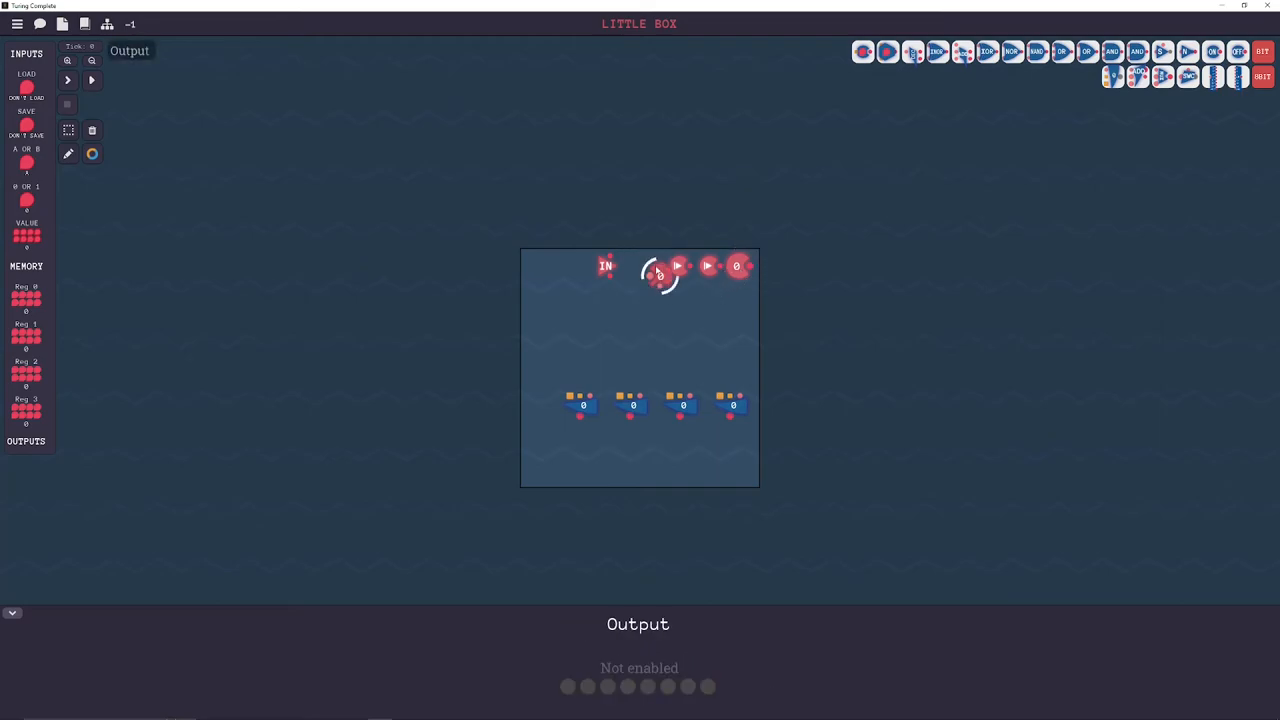
{"action": "left_click_drag", "start_coordinate": [660, 275], "coordinate": [540, 417]}
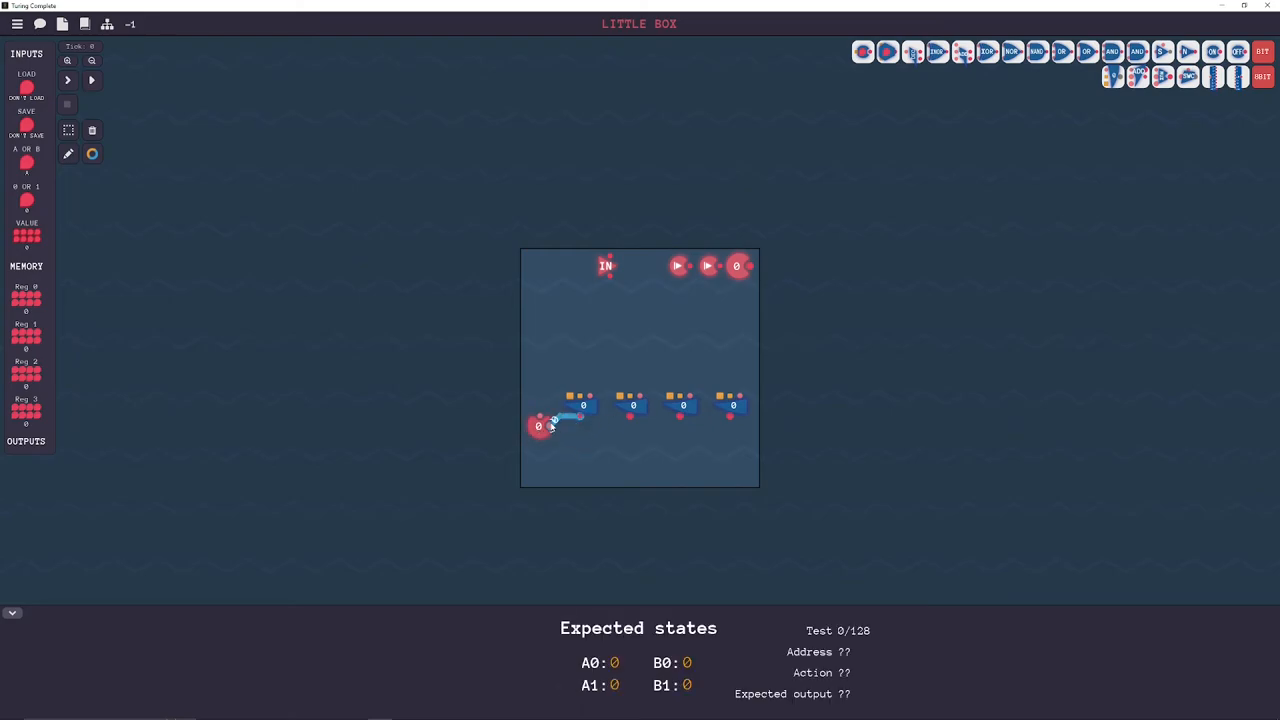
{"action": "left_click_drag", "start_coordinate": [555, 418], "coordinate": [625, 415]}
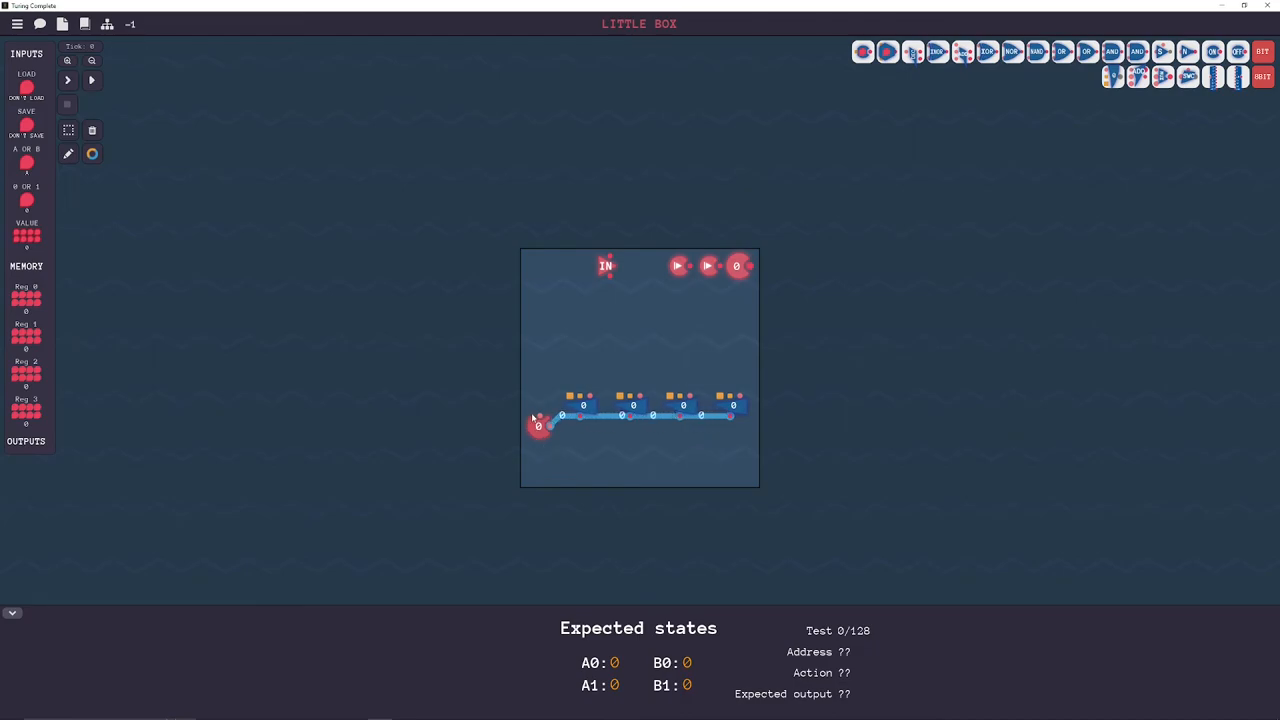
{"action": "mouse_move", "coordinate": [538, 420]}
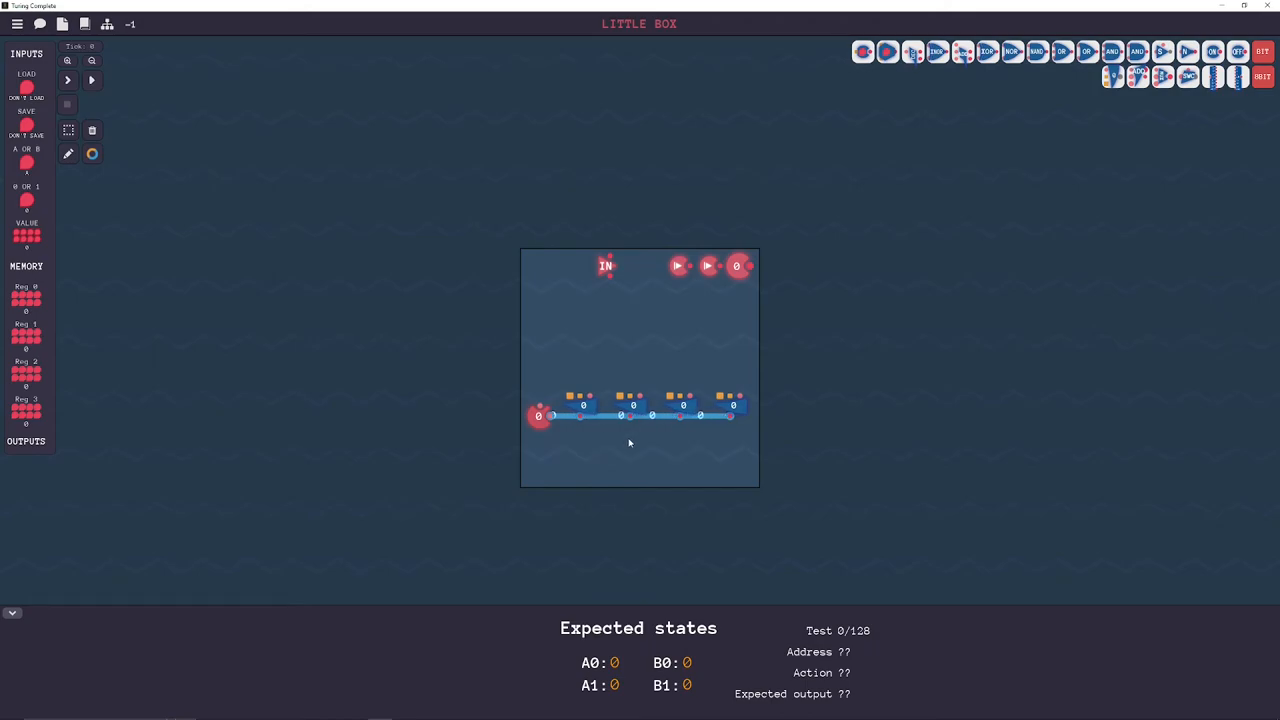
{"action": "mouse_move", "coordinate": [554, 382]}
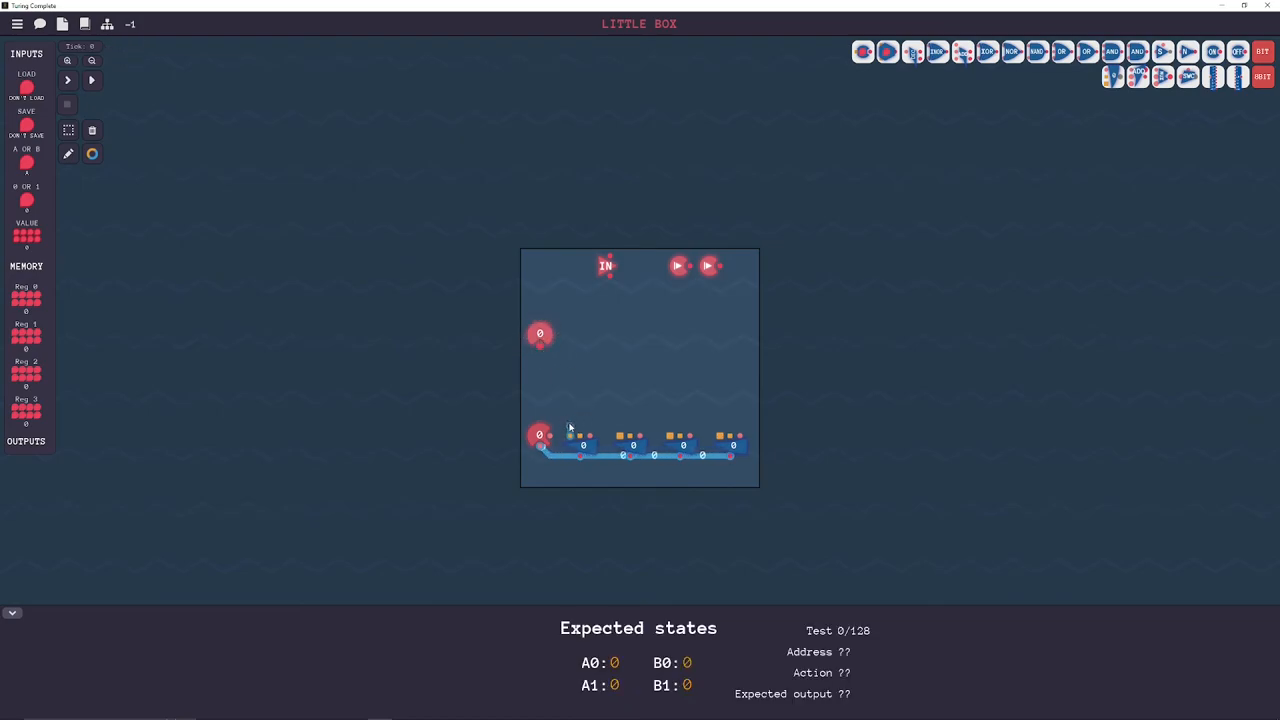
- Connect all register outputs to the output pin on a shared line
{"action": "left_click_drag", "start_coordinate": [565, 428], "coordinate": [720, 428]}
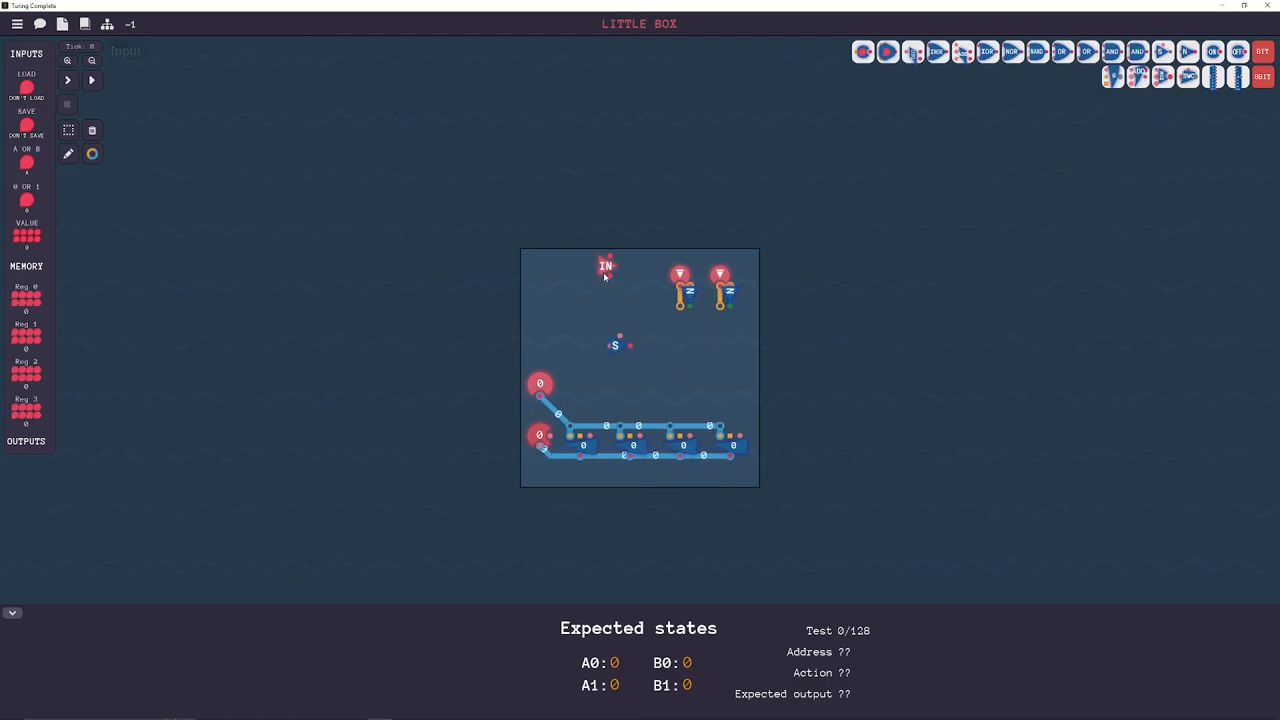
- Move the address inputs to the top-left, check the save/load input and set a switch above the registers
{"action": "left_click_drag", "start_coordinate": [607, 266], "coordinate": [705, 376]}
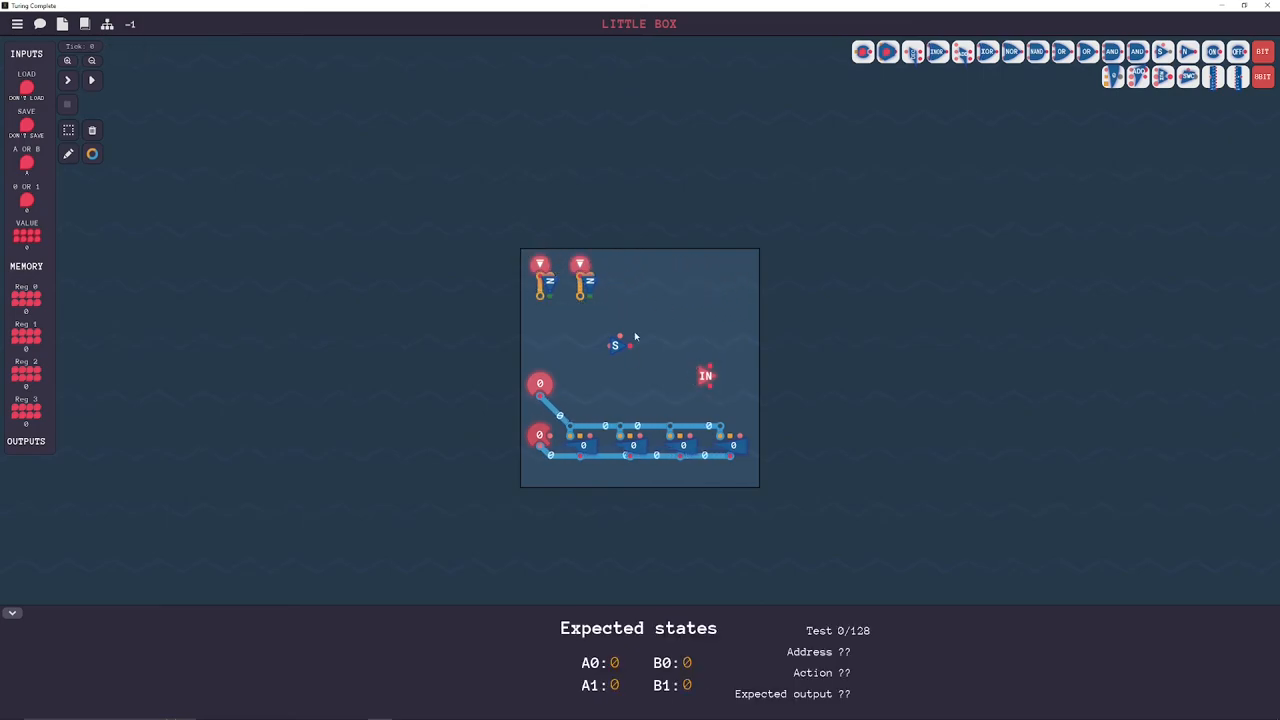
{"action": "left_click", "coordinate": [705, 376]}
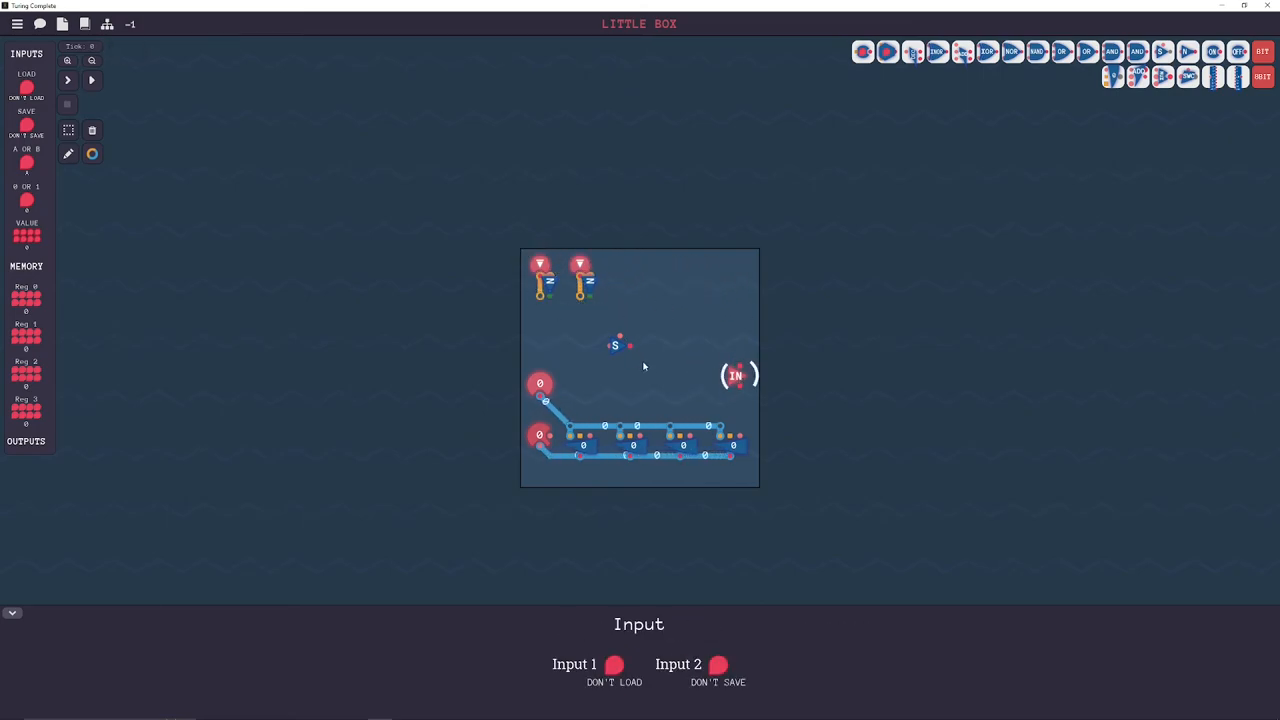
{"action": "mouse_move", "coordinate": [617, 347]}
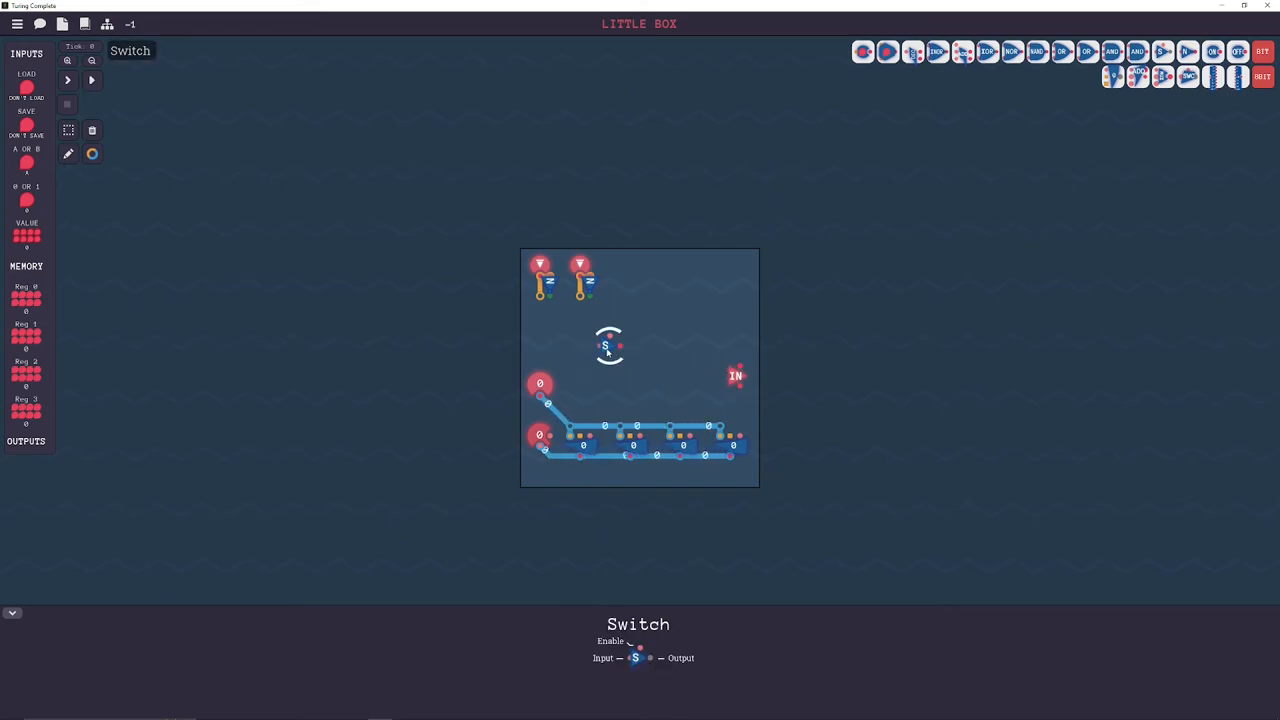
{"action": "left_click_drag", "start_coordinate": [610, 345], "coordinate": [555, 333]}
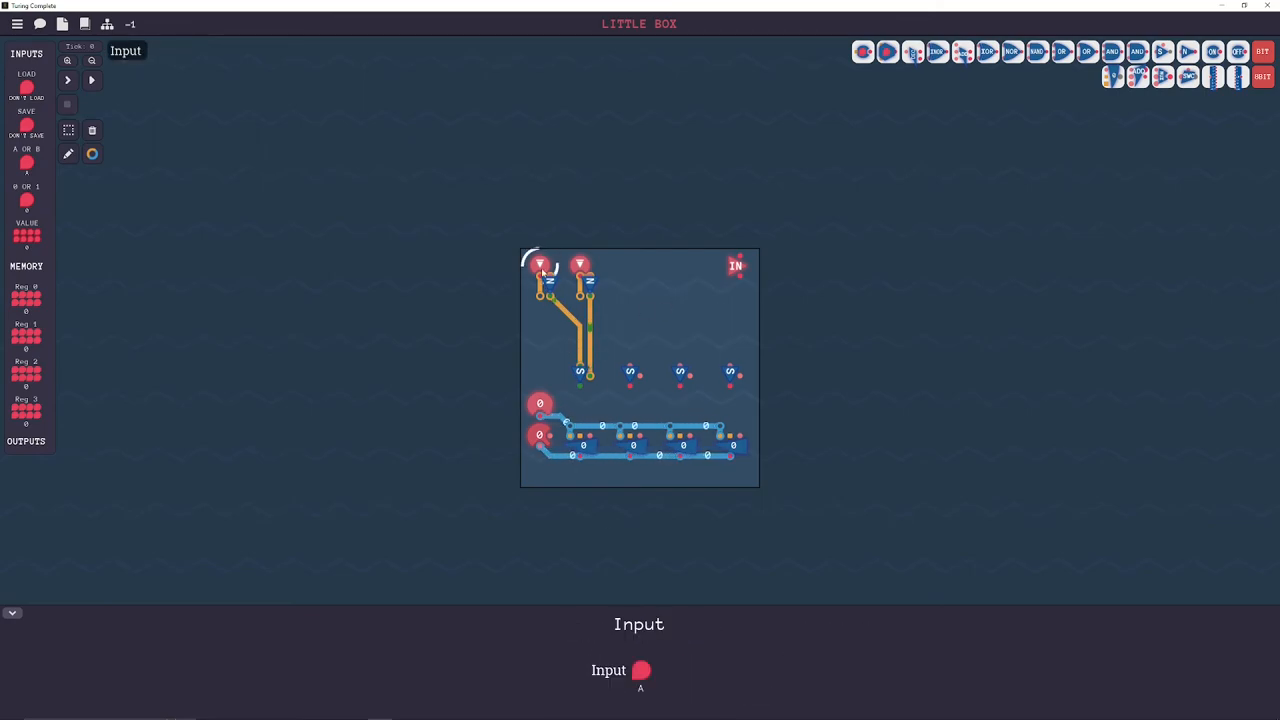
- Toggle the first address bit to test while wiring the address bits into the second switch
{"action": "left_click", "coordinate": [642, 670]}
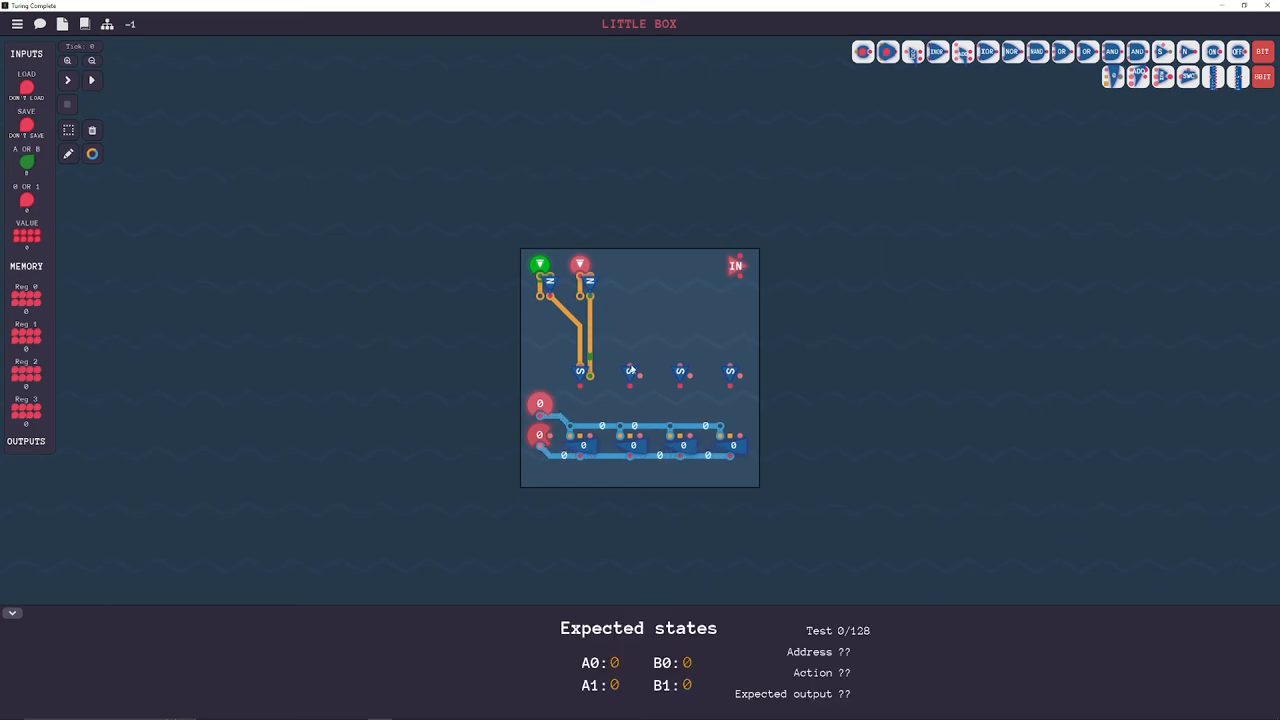
{"action": "left_click_drag", "start_coordinate": [540, 295], "coordinate": [630, 375]}
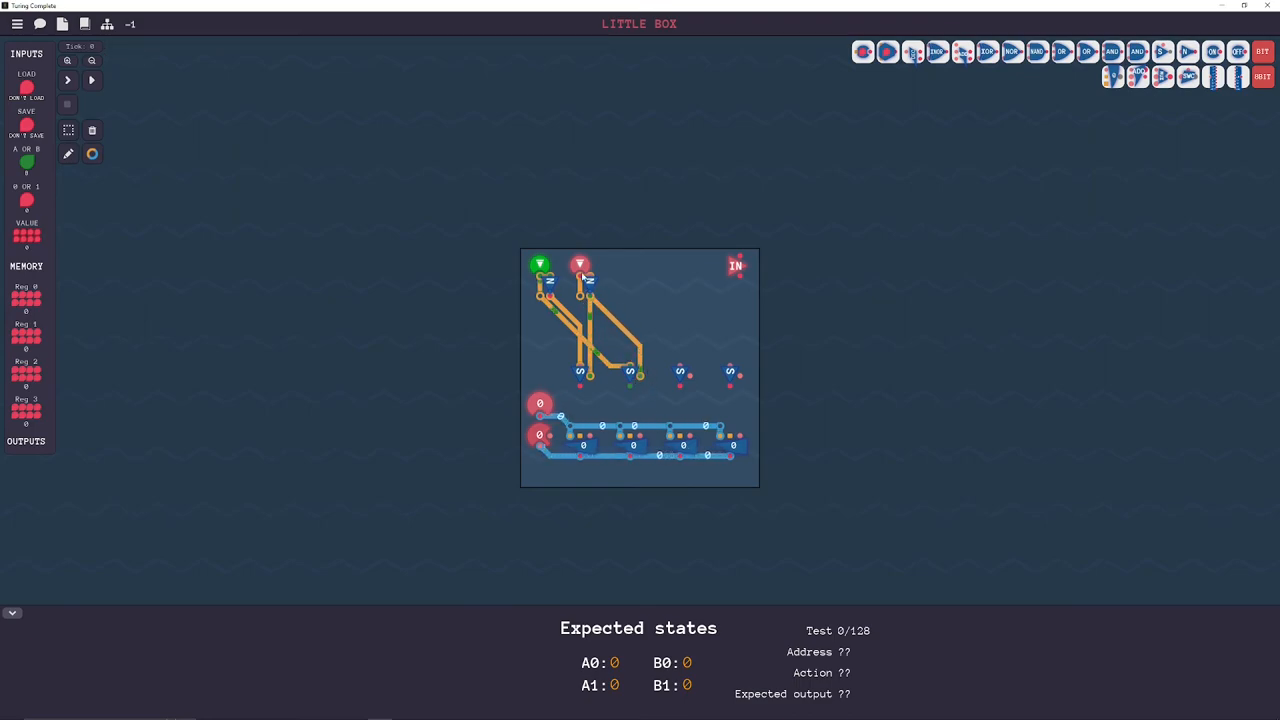
{"action": "left_click", "coordinate": [539, 265]}
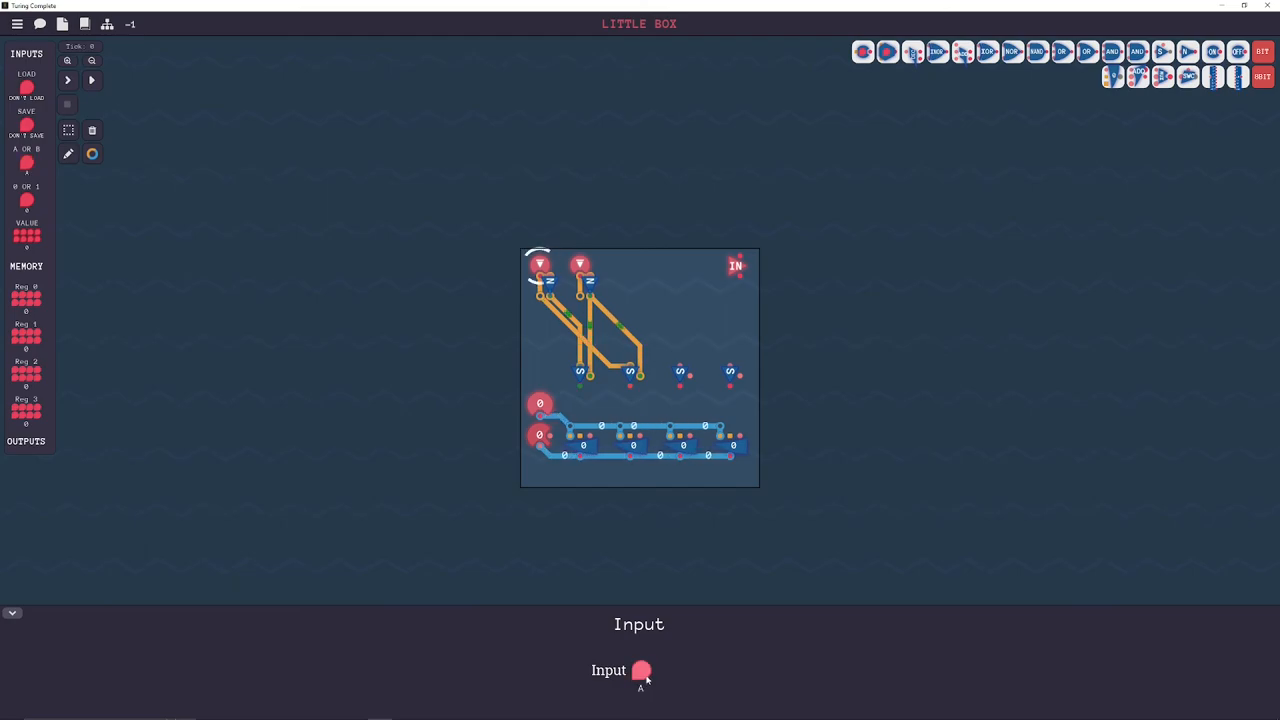
{"action": "left_click", "coordinate": [641, 670]}
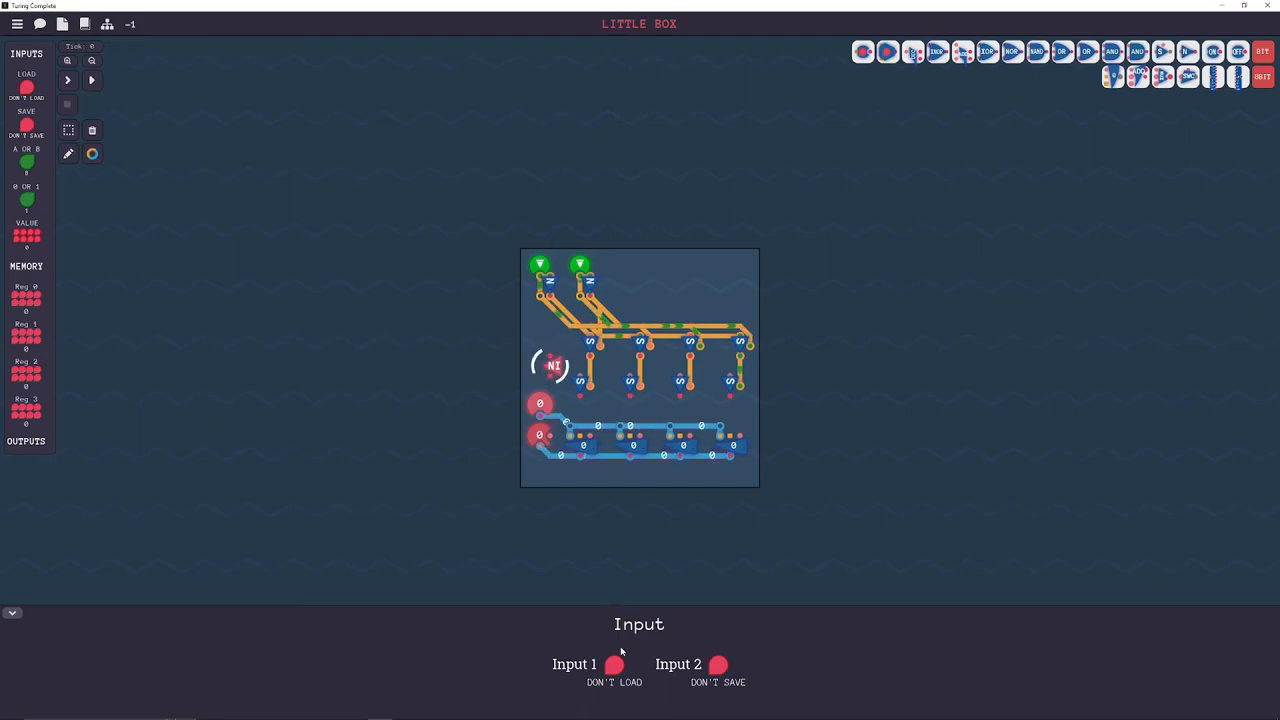
- Set the load and save test inputs, leaving save on don't save
{"action": "left_click", "coordinate": [614, 664]}
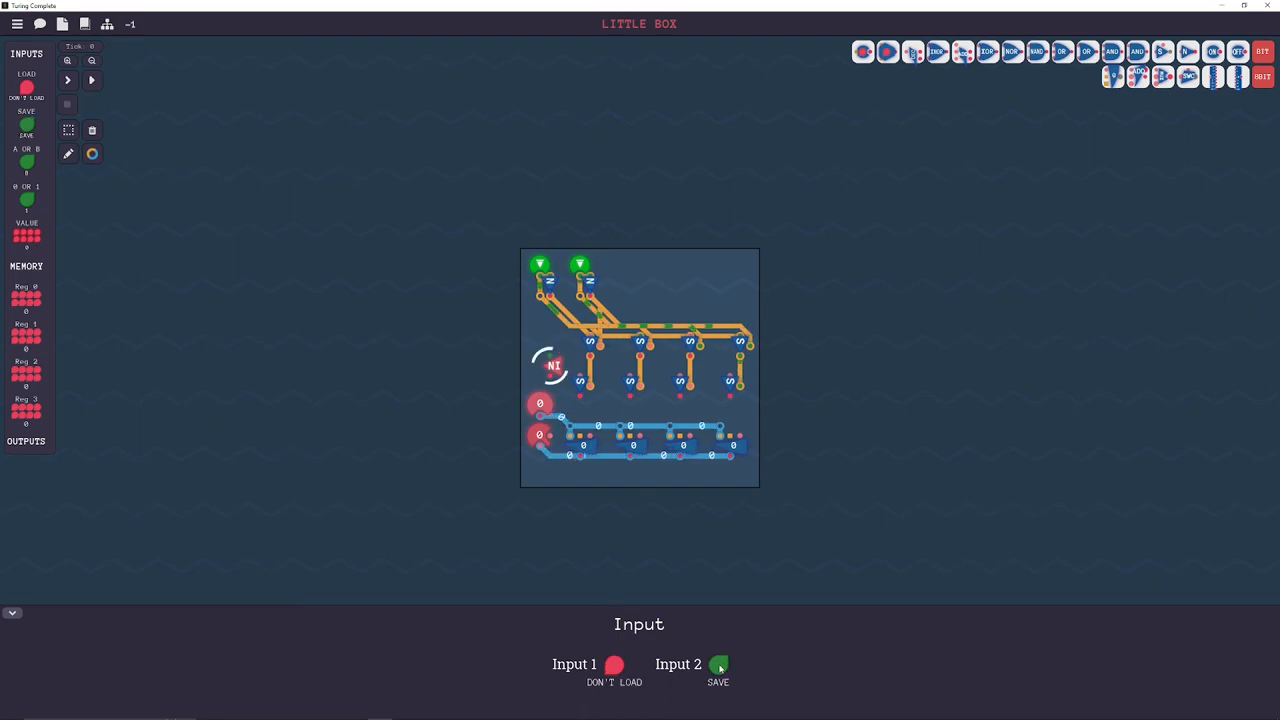
{"action": "left_click", "coordinate": [718, 664]}
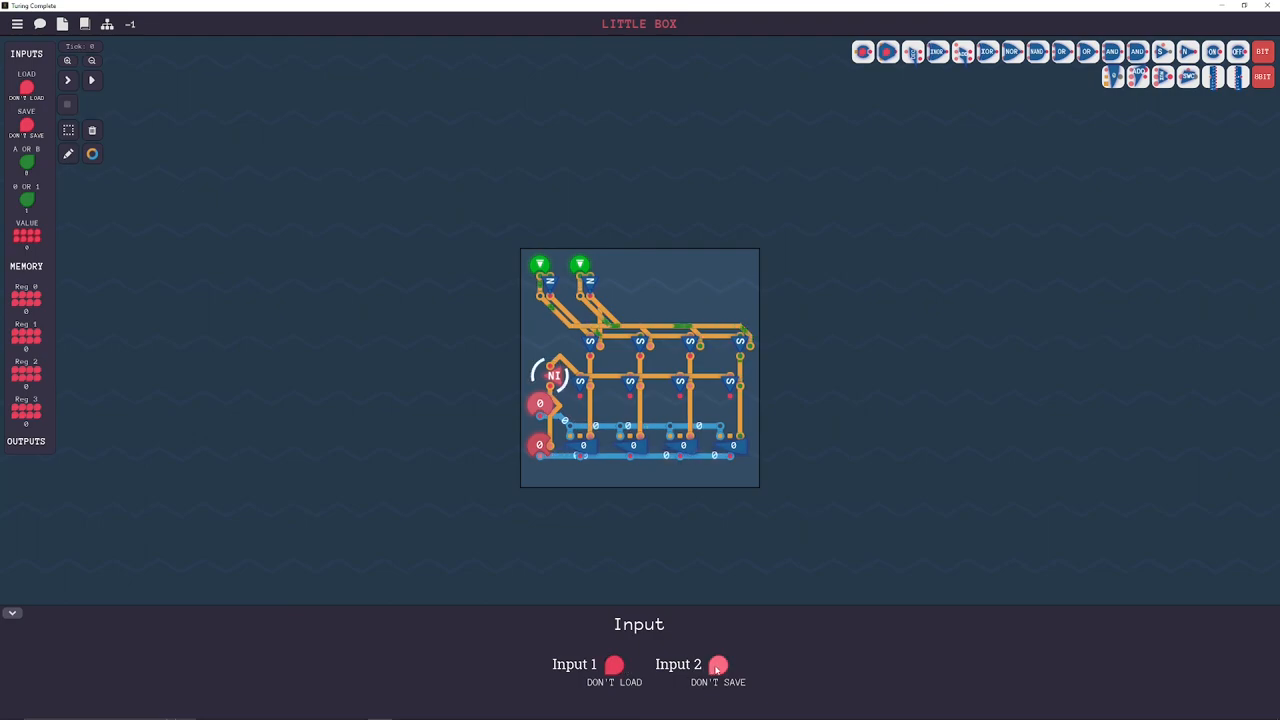
- Run all 128 Little Box tests to a pass and dismiss the intern message to reveal Level Complete
{"action": "left_click", "coordinate": [718, 664]}
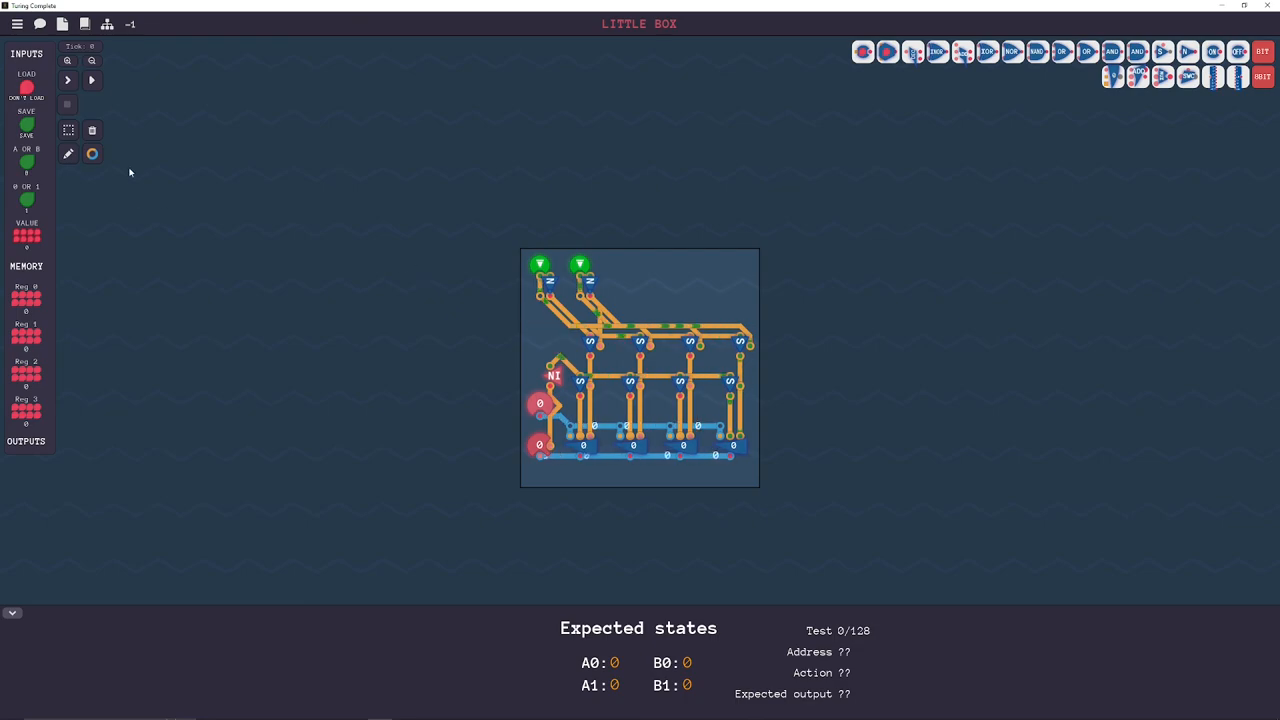
{"action": "left_click", "coordinate": [92, 80]}
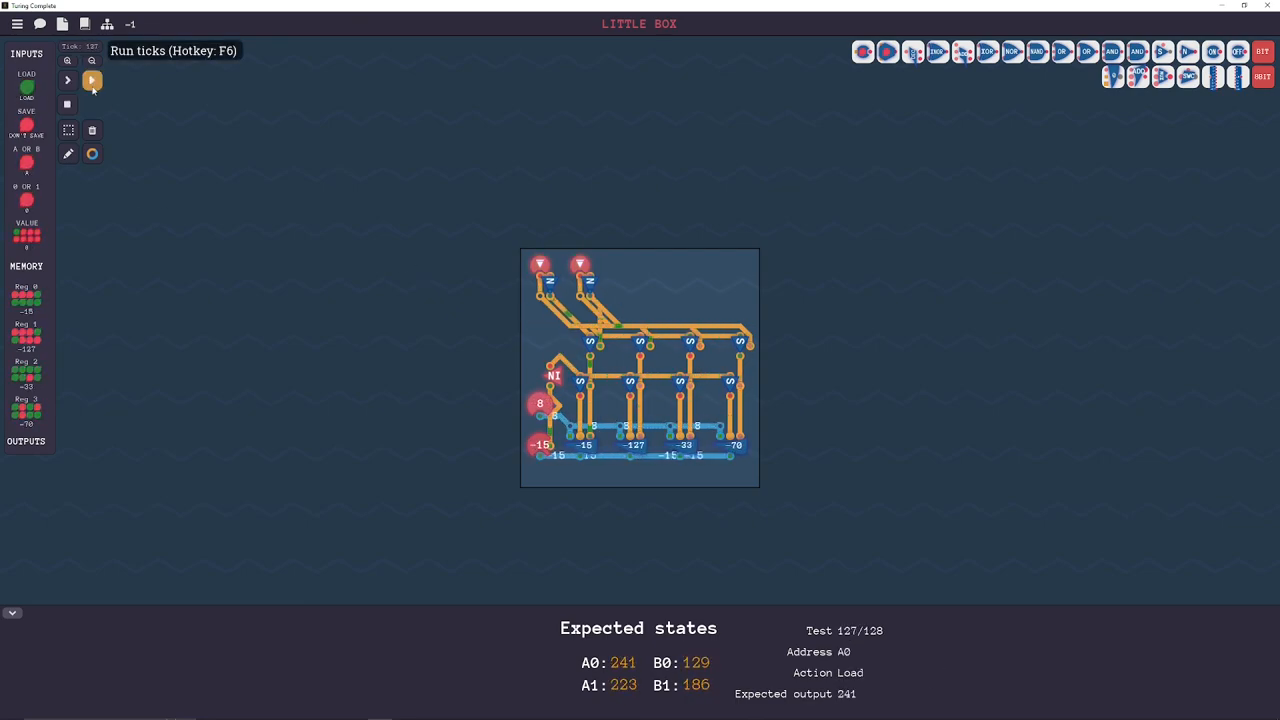
{"action": "left_click", "coordinate": [92, 80]}
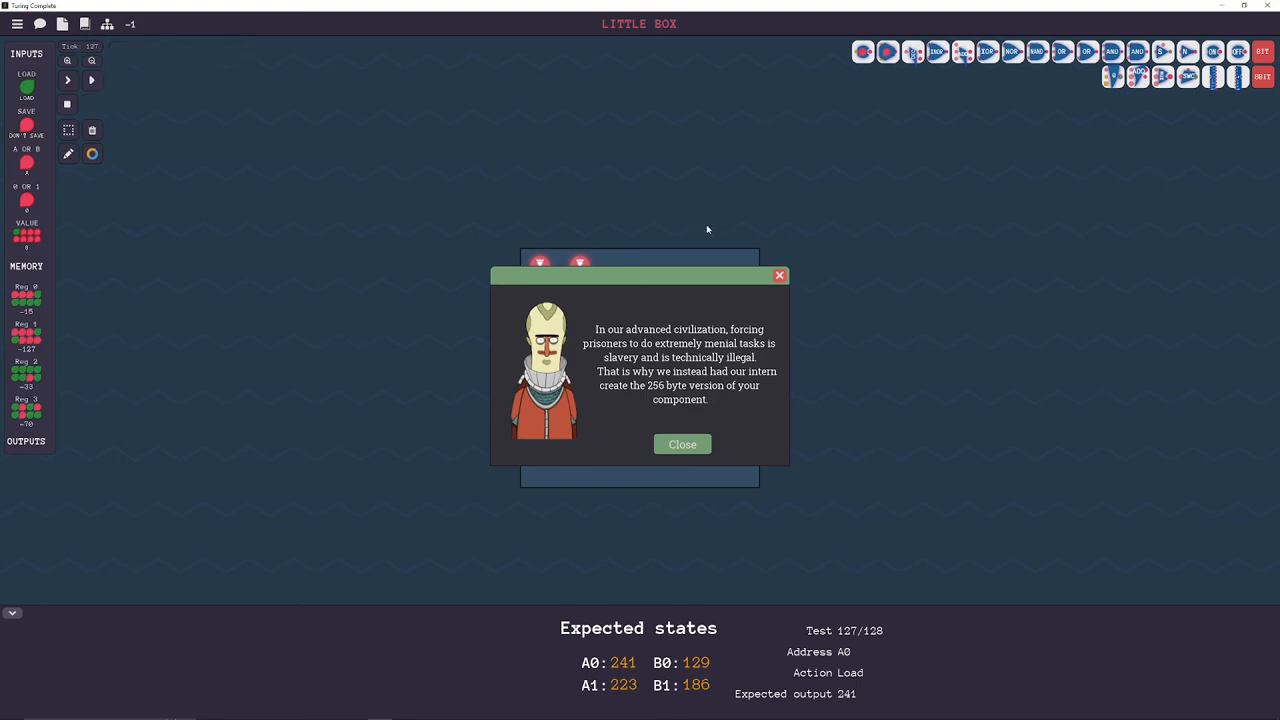
{"action": "left_click", "coordinate": [682, 444]}
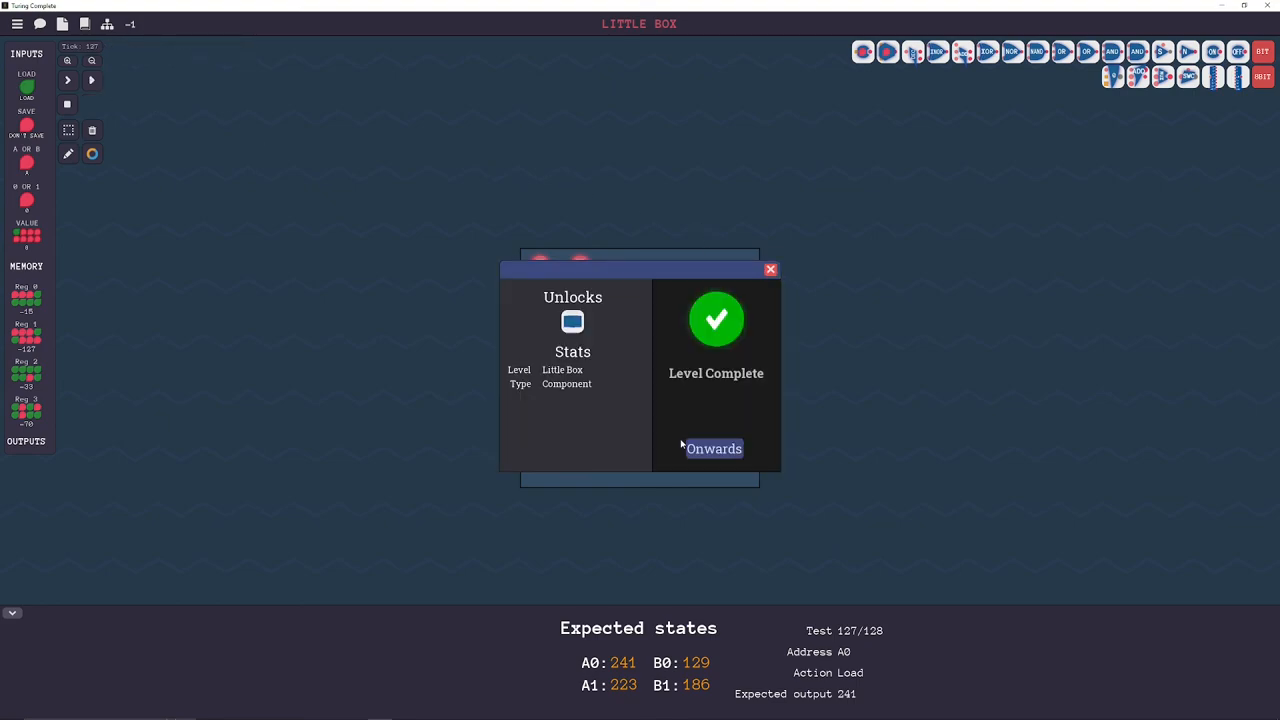
- Continue onwards to the level map and scroll to the CPU Architecture section
{"action": "left_click", "coordinate": [714, 448]}
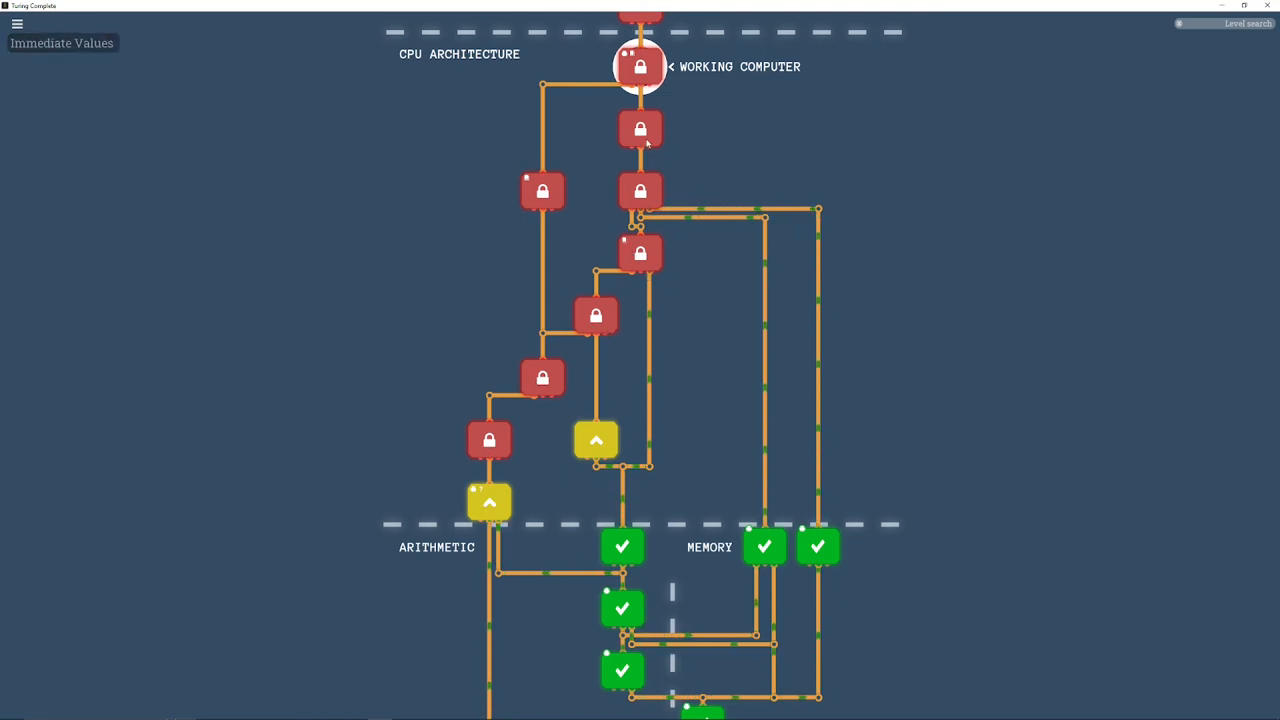
{"action": "scroll", "scroll_direction": "down", "scroll_amount": 3}
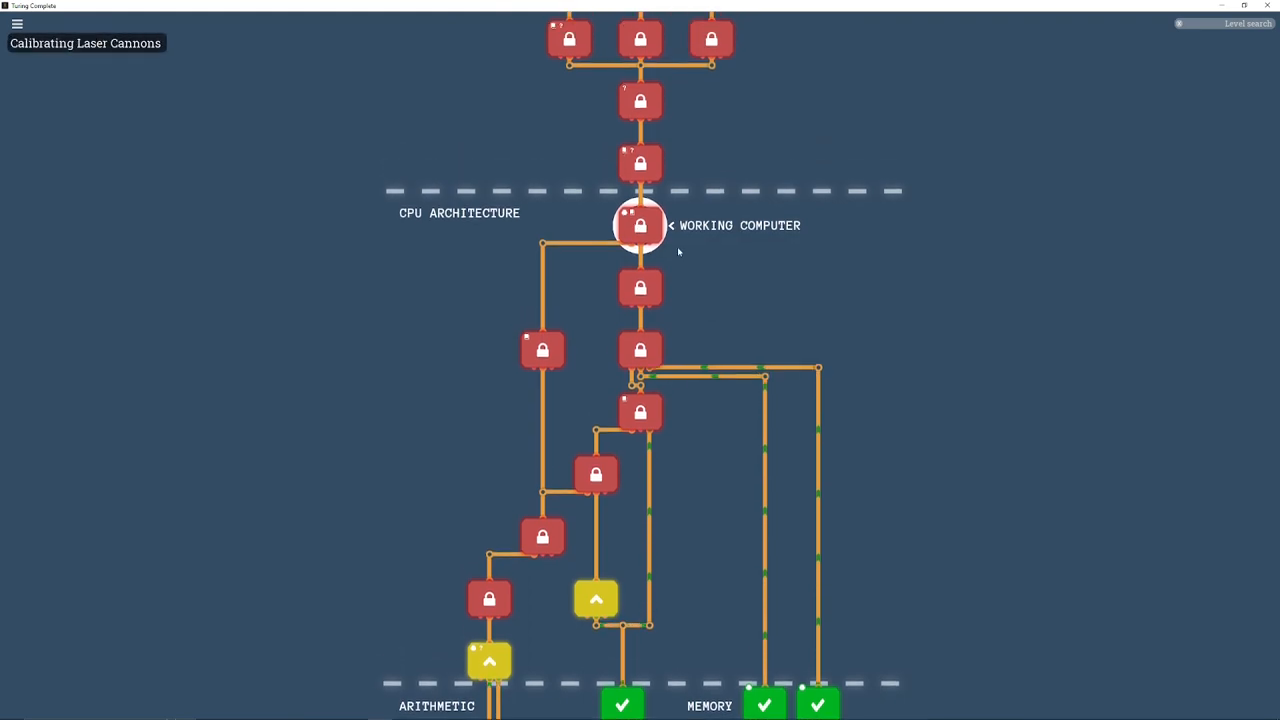
{"action": "scroll", "scroll_direction": "down", "scroll_amount": 3}
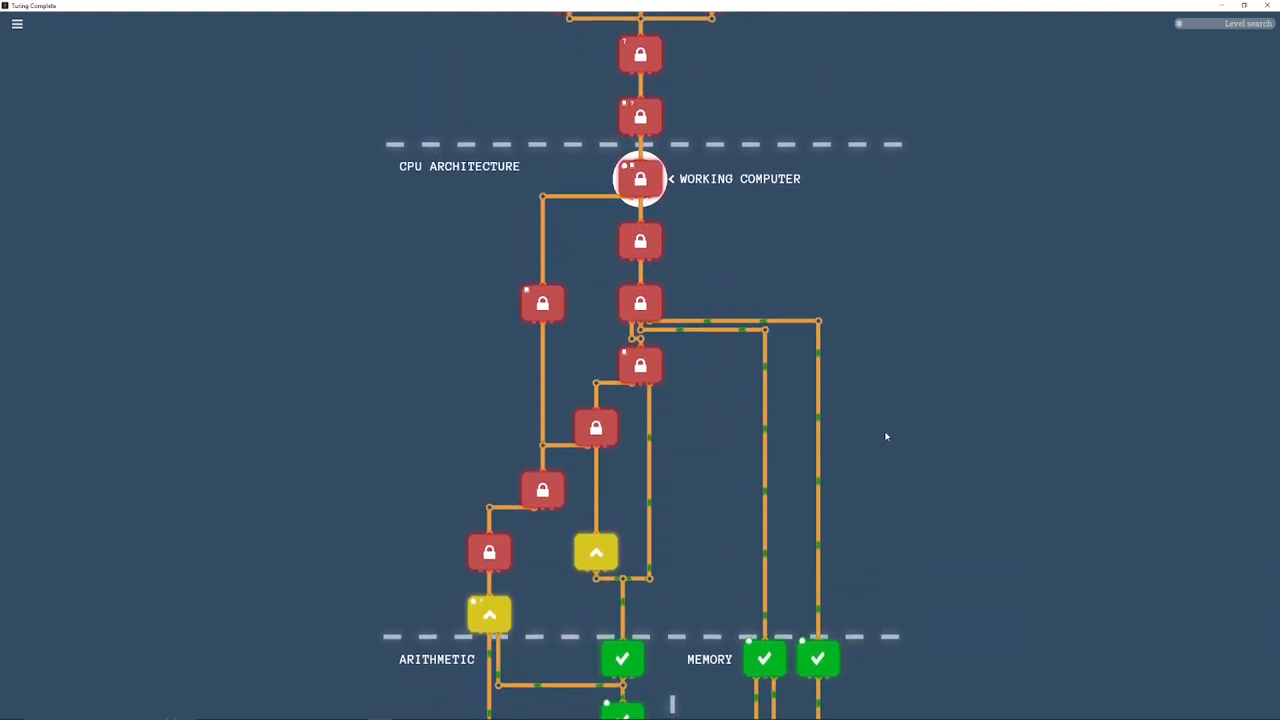